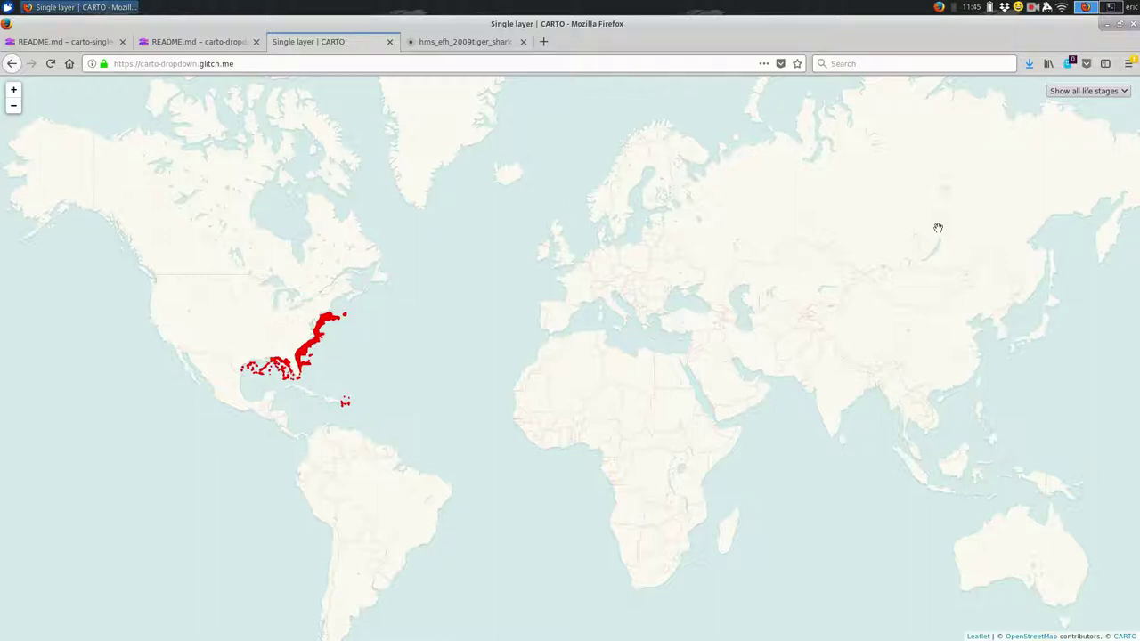
- Filter the live shark map to the Adult life stage and return to the Glitch editor
left_click(1094, 91)
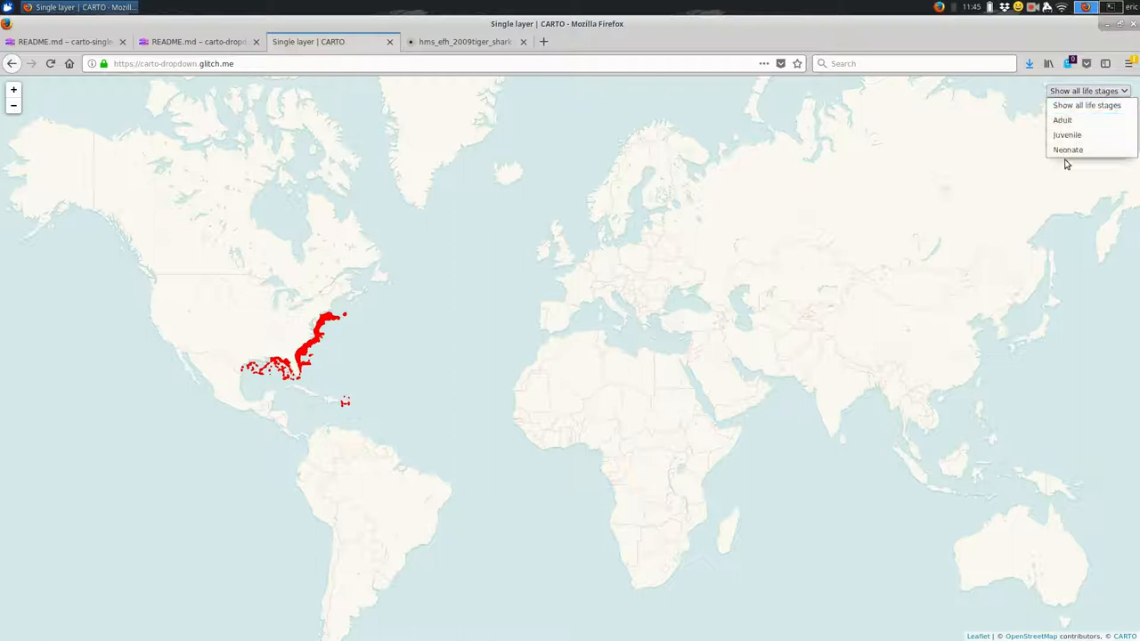
mouse_move(1061, 119)
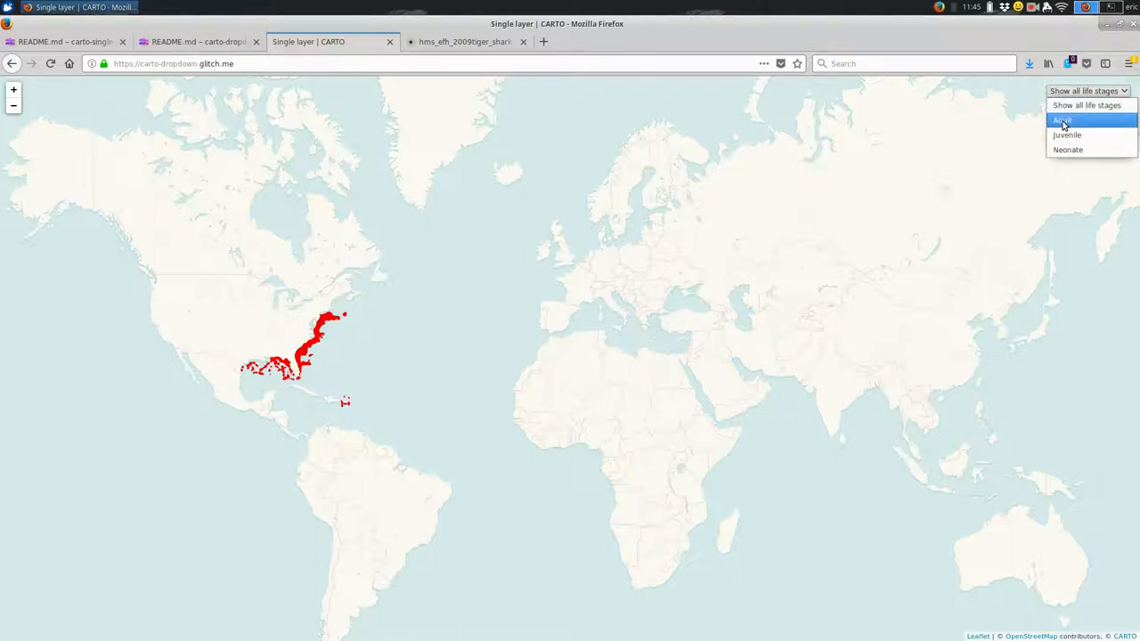
left_click(1065, 122)
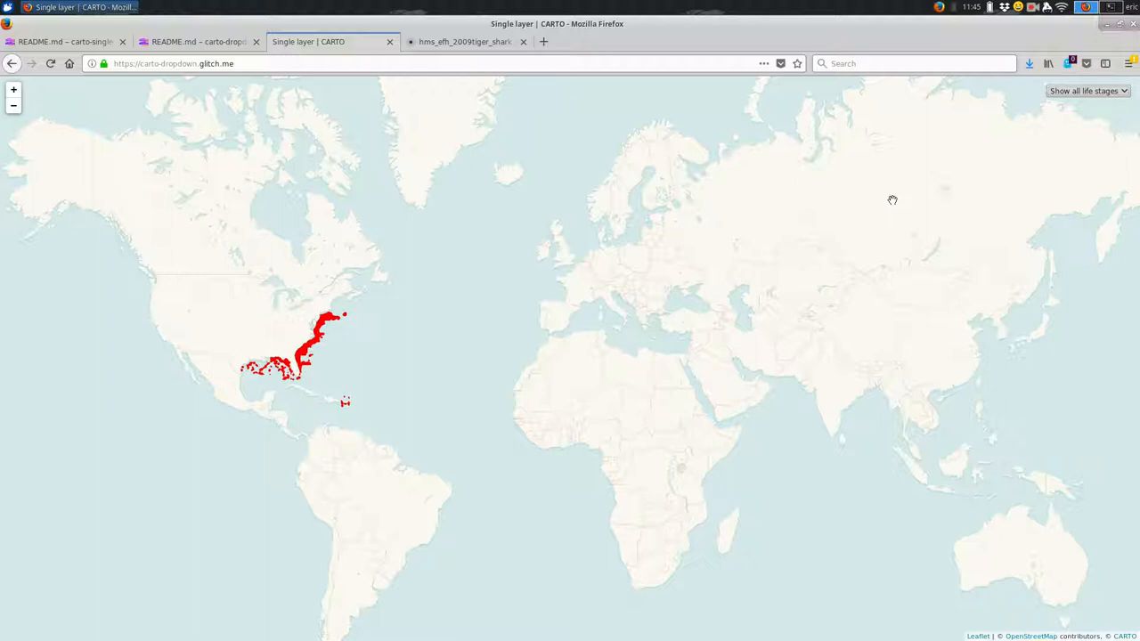
mouse_move(720, 253)
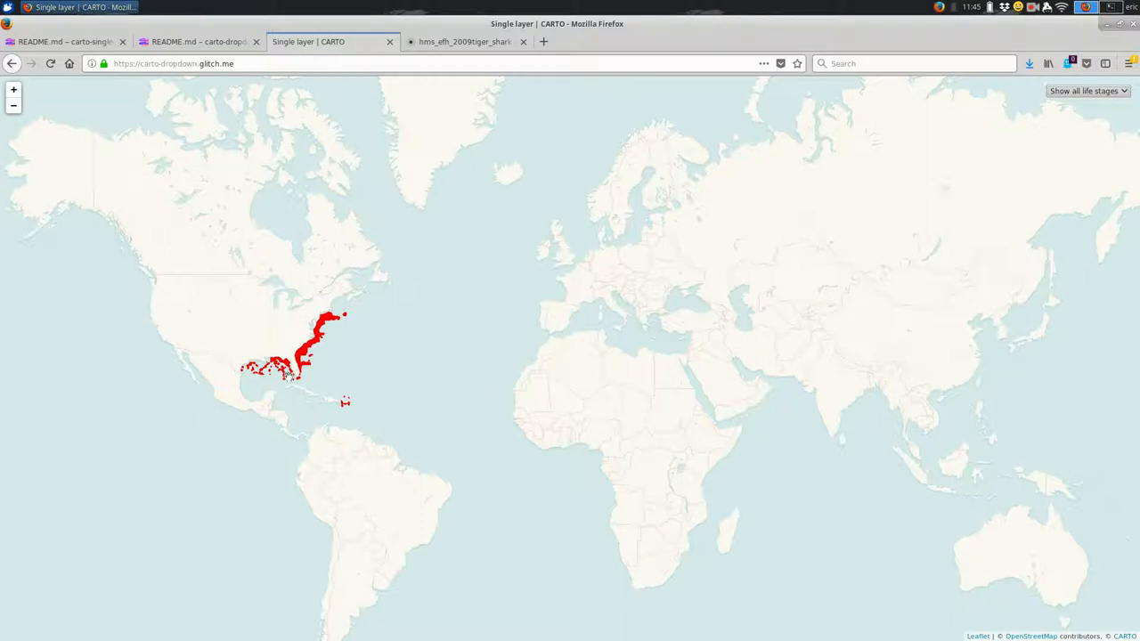
mouse_move(1093, 89)
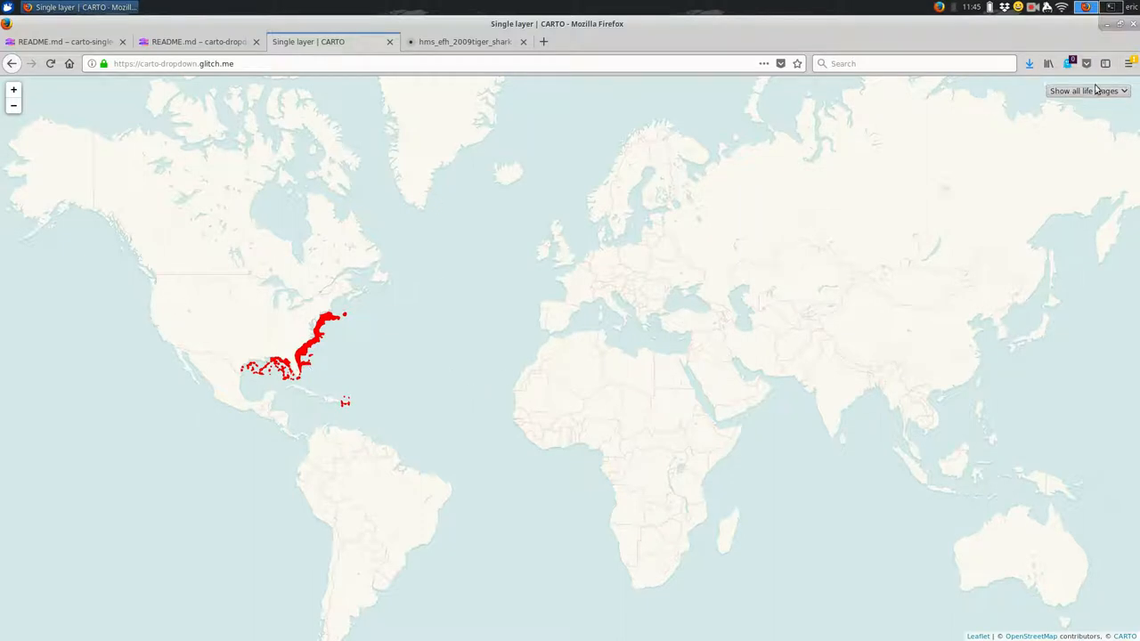
left_click(68, 41)
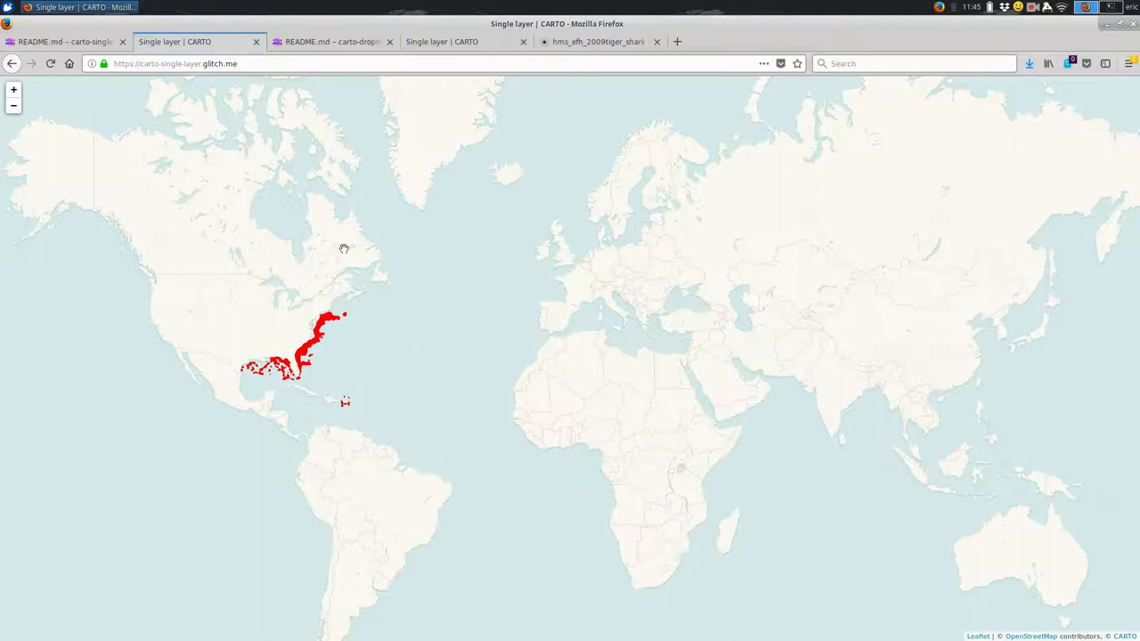
mouse_move(552, 324)
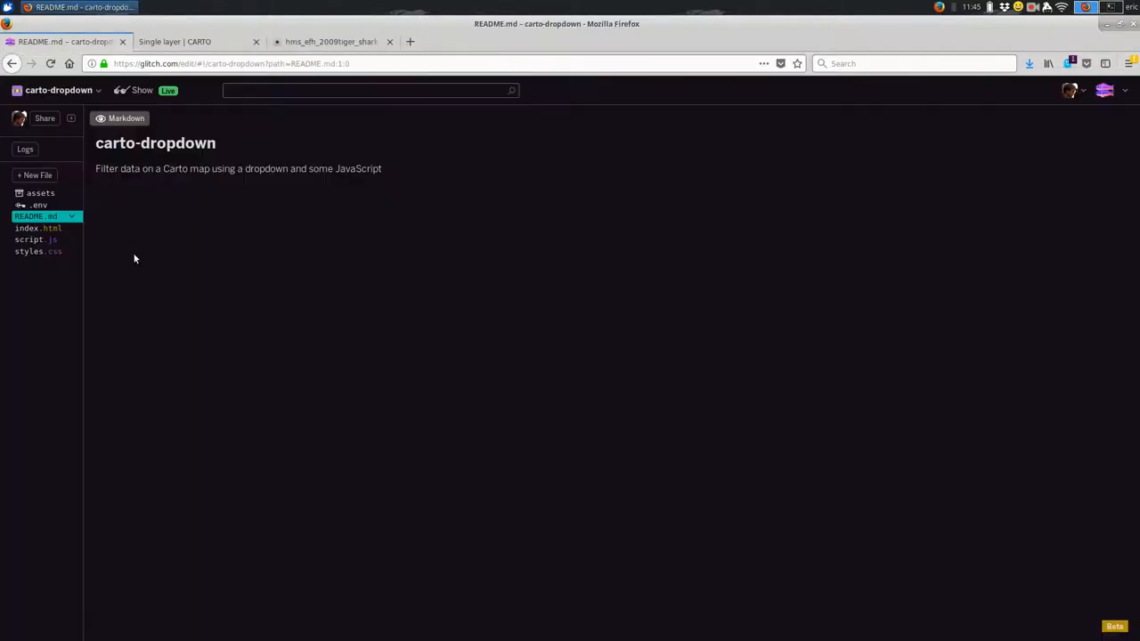
mouse_move(132, 62)
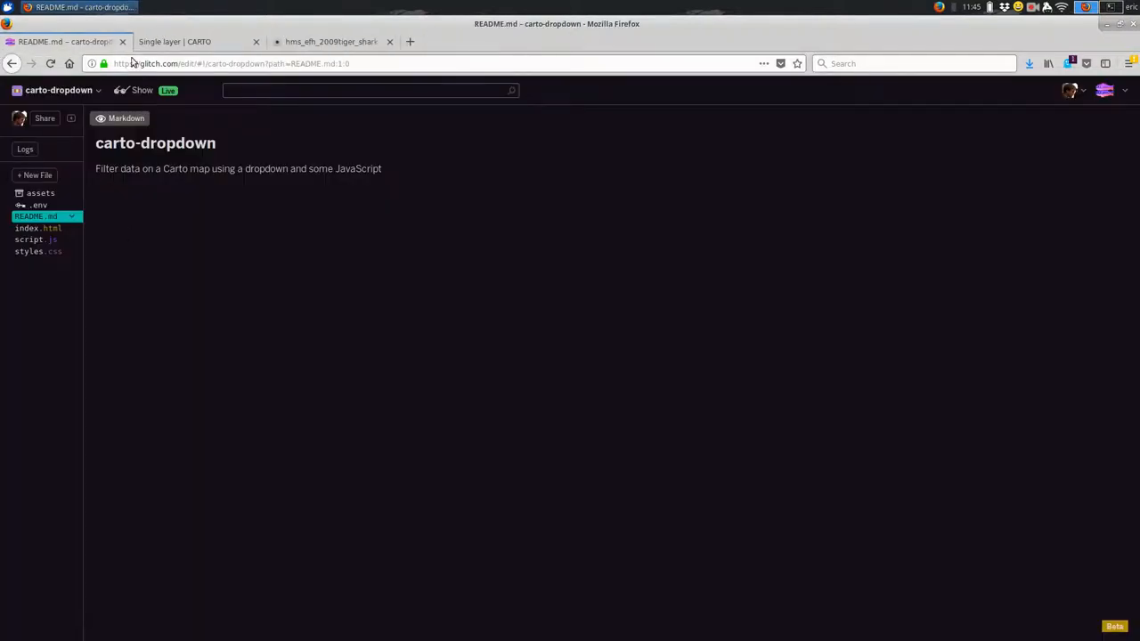
- Switch to the live carto-dropdown shark map page
left_click(181, 41)
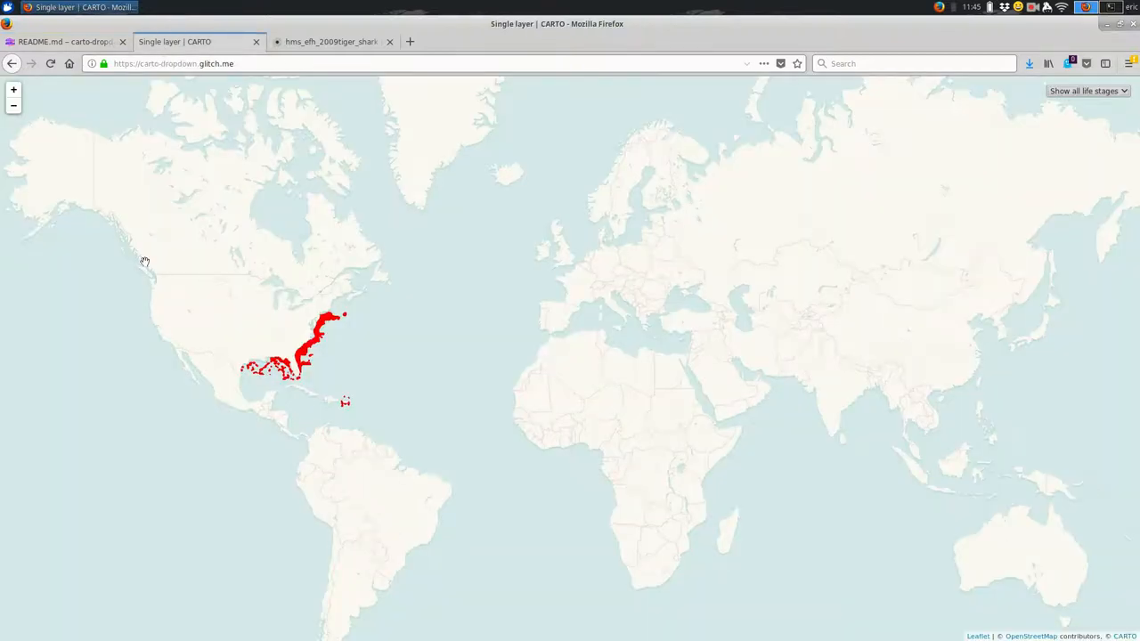
mouse_move(631, 264)
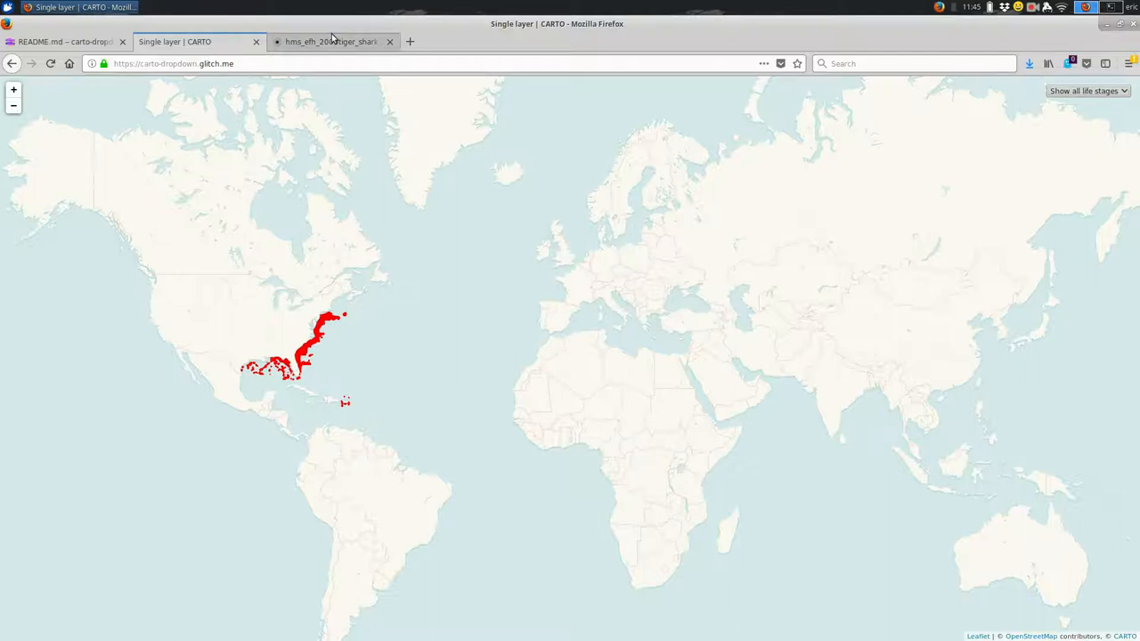
- View the hms_efh_2009tiger_shark table's life_stage values Adult, Juvenile and Neonate
left_click(331, 41)
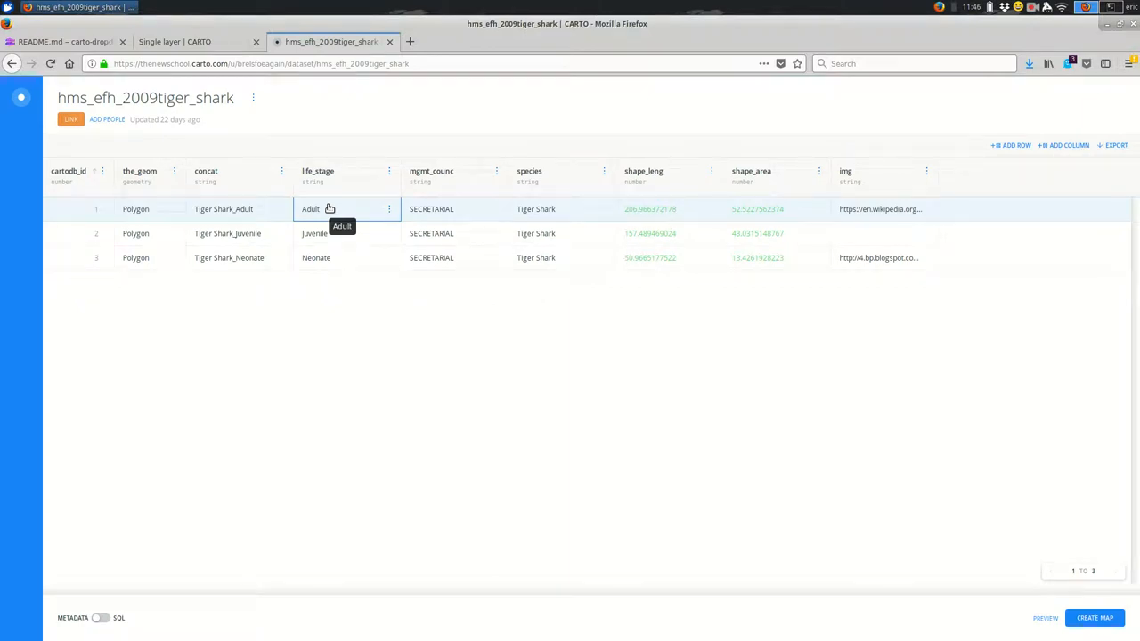
mouse_move(445, 394)
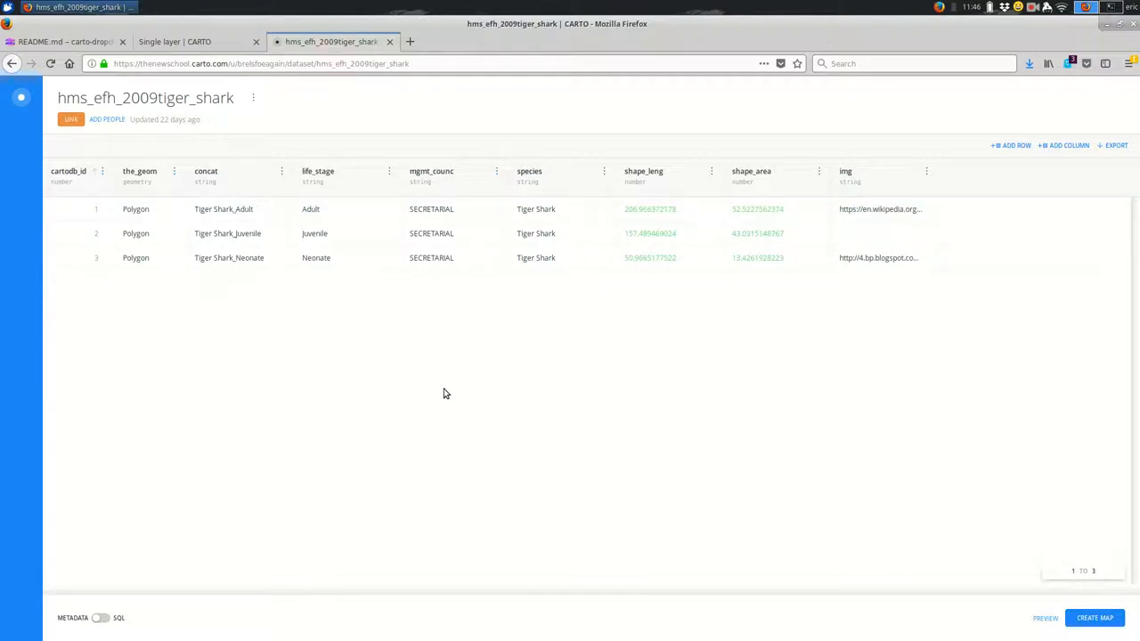
left_click(541, 209)
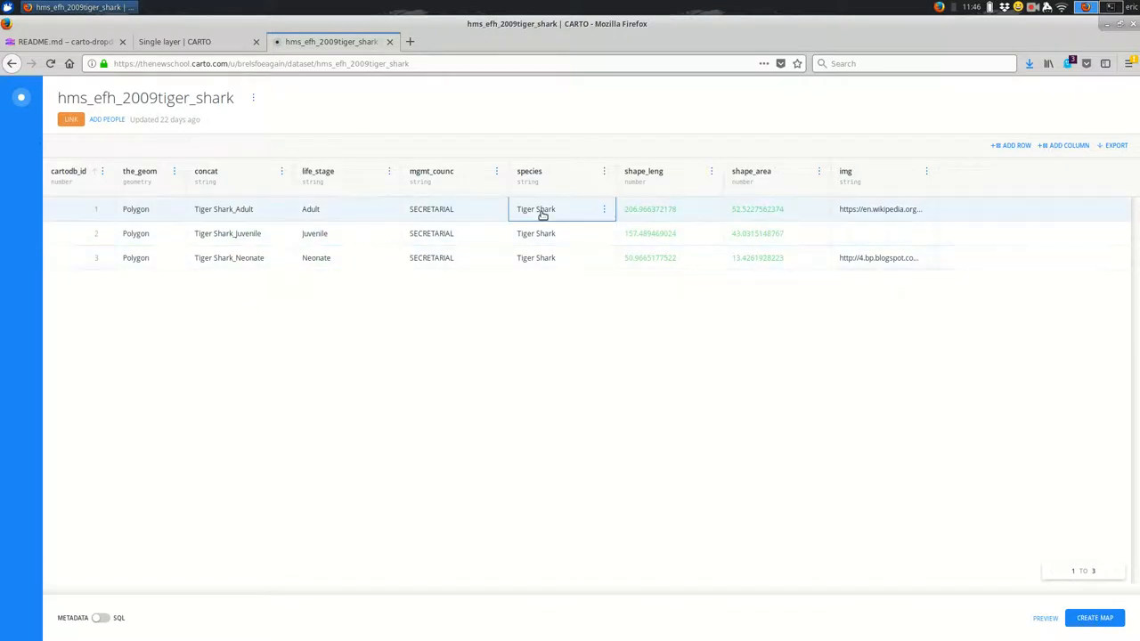
left_click(338, 257)
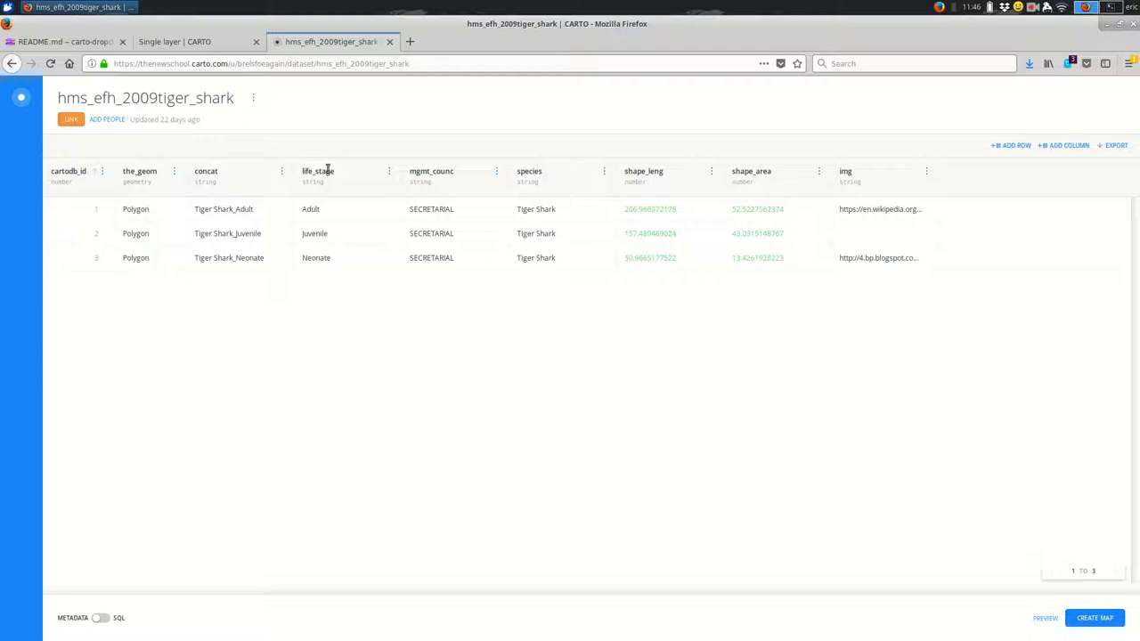
mouse_move(335, 320)
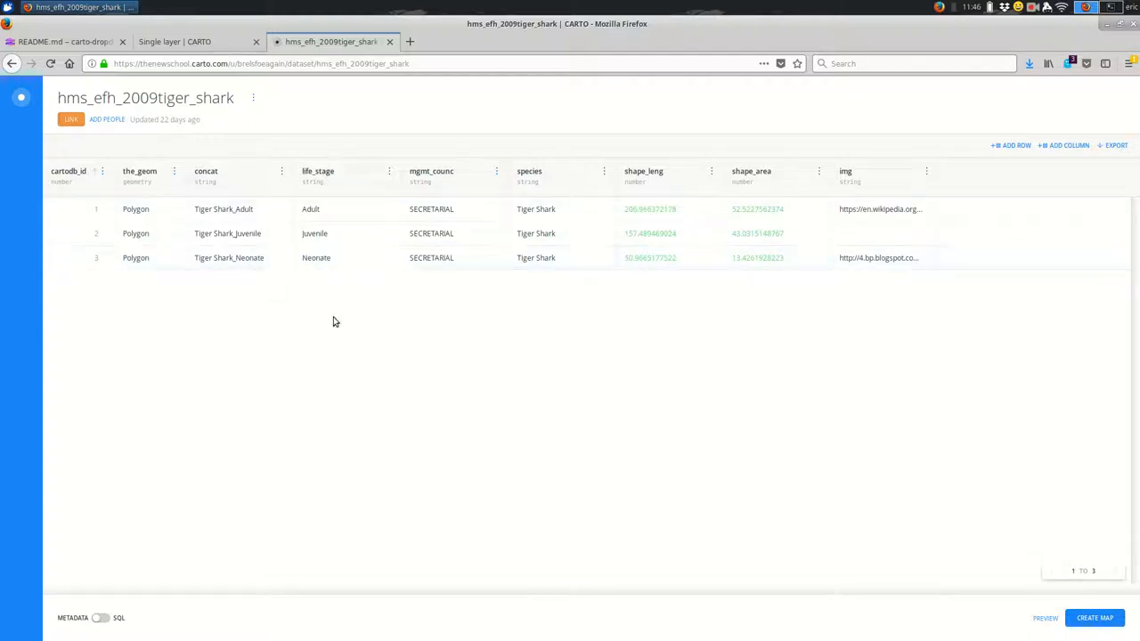
mouse_move(349, 292)
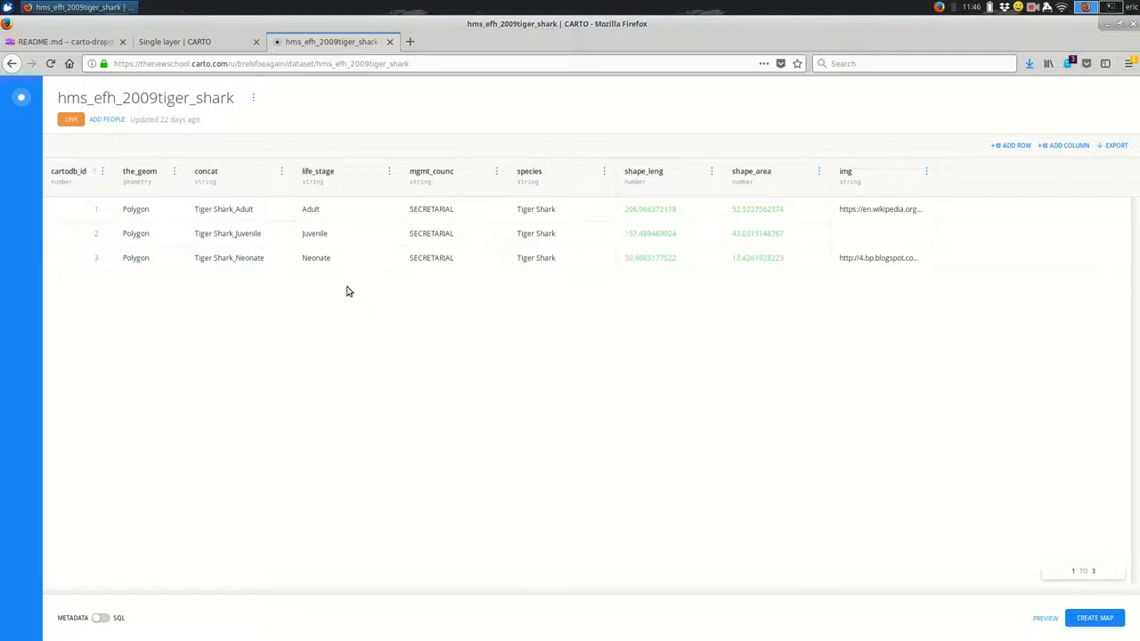
mouse_move(346, 279)
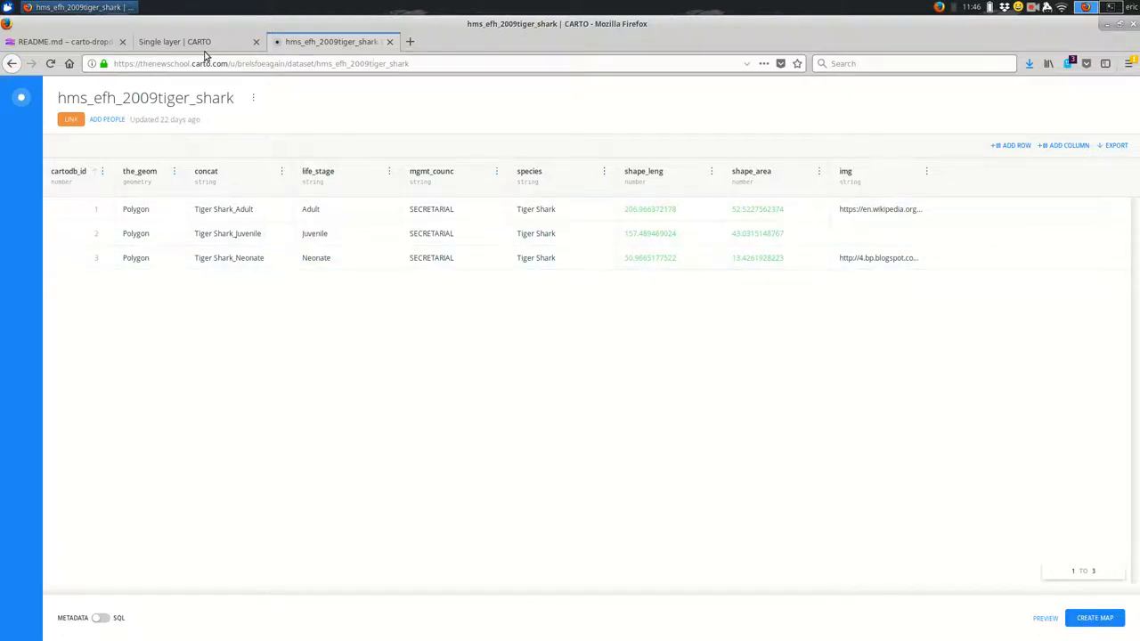
- Filter the live map to Adult, then to Neonate shark areas
left_click(186, 41)
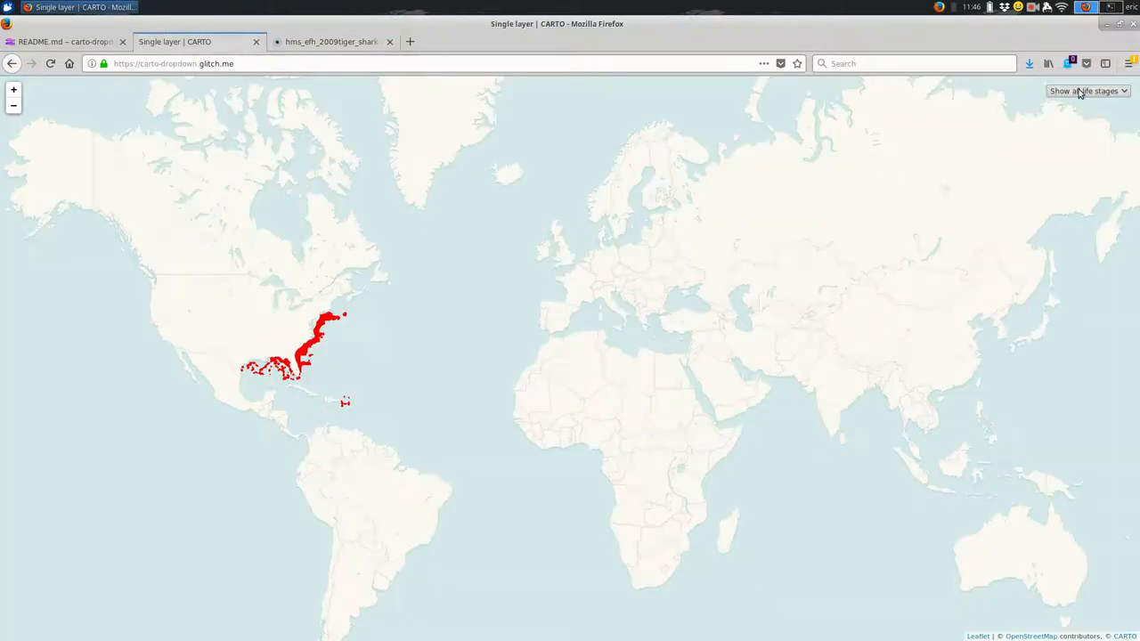
left_click(1082, 91)
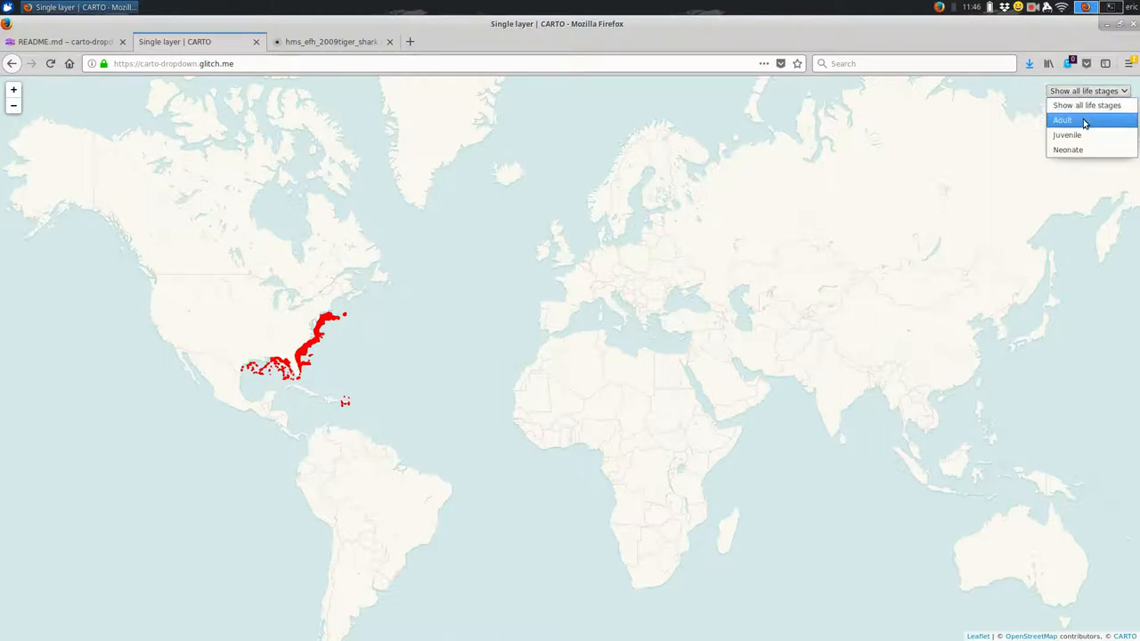
left_click(1066, 117)
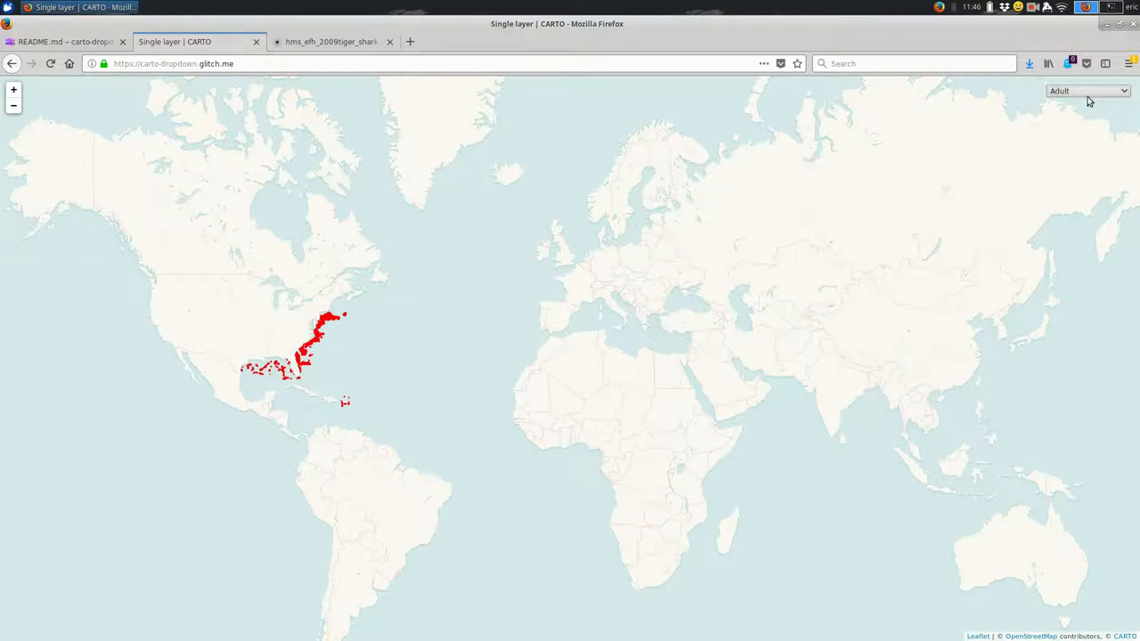
left_click(1083, 89)
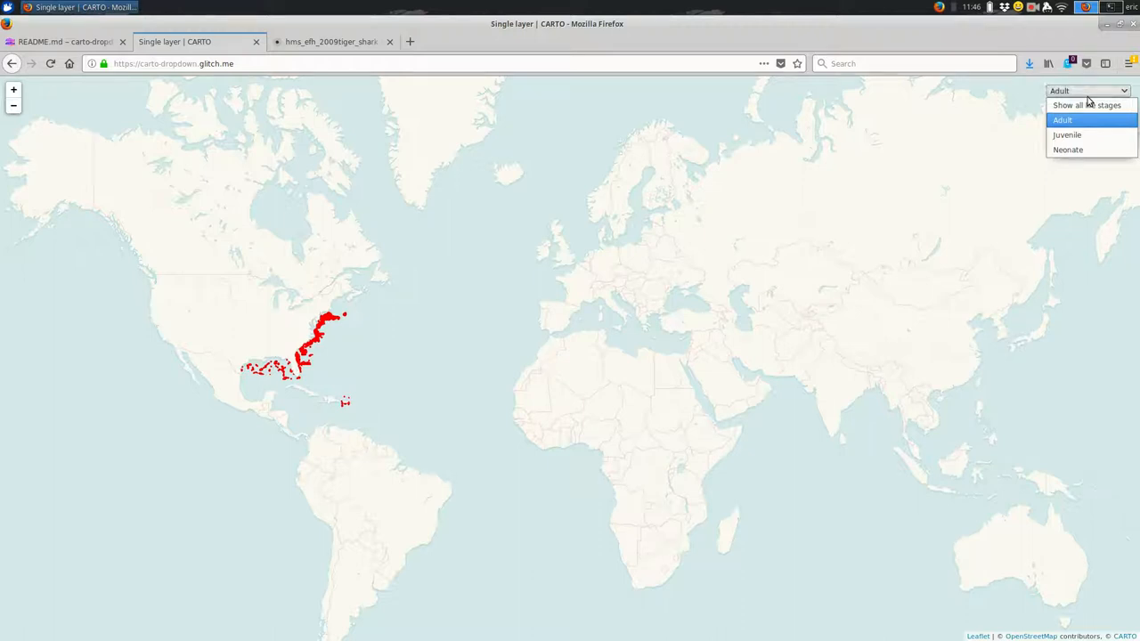
mouse_move(1083, 135)
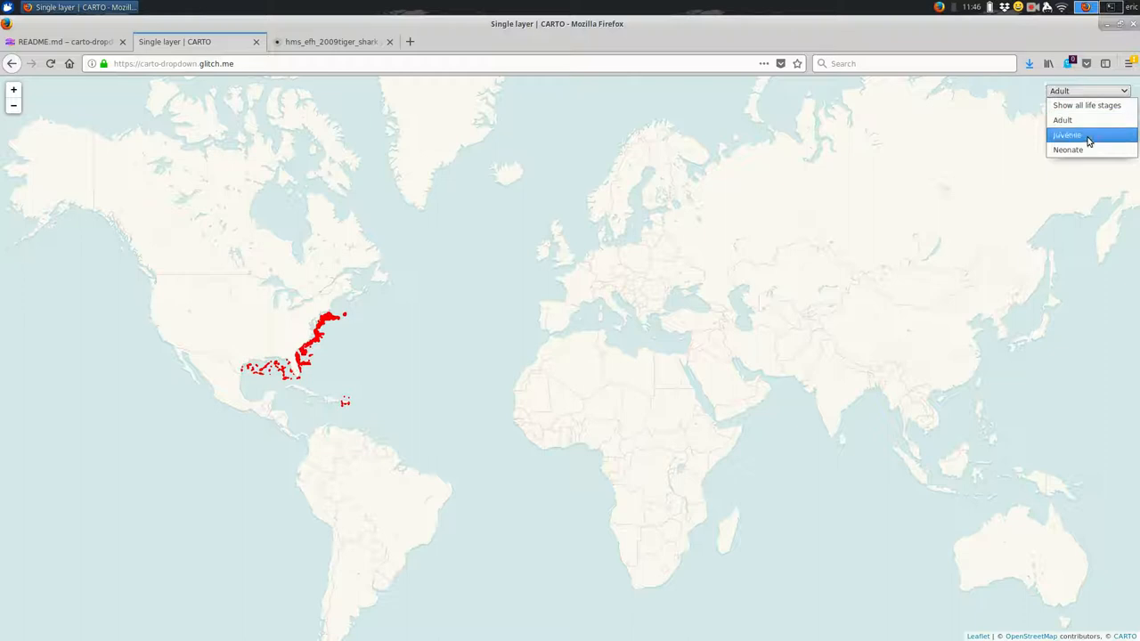
left_click(1077, 149)
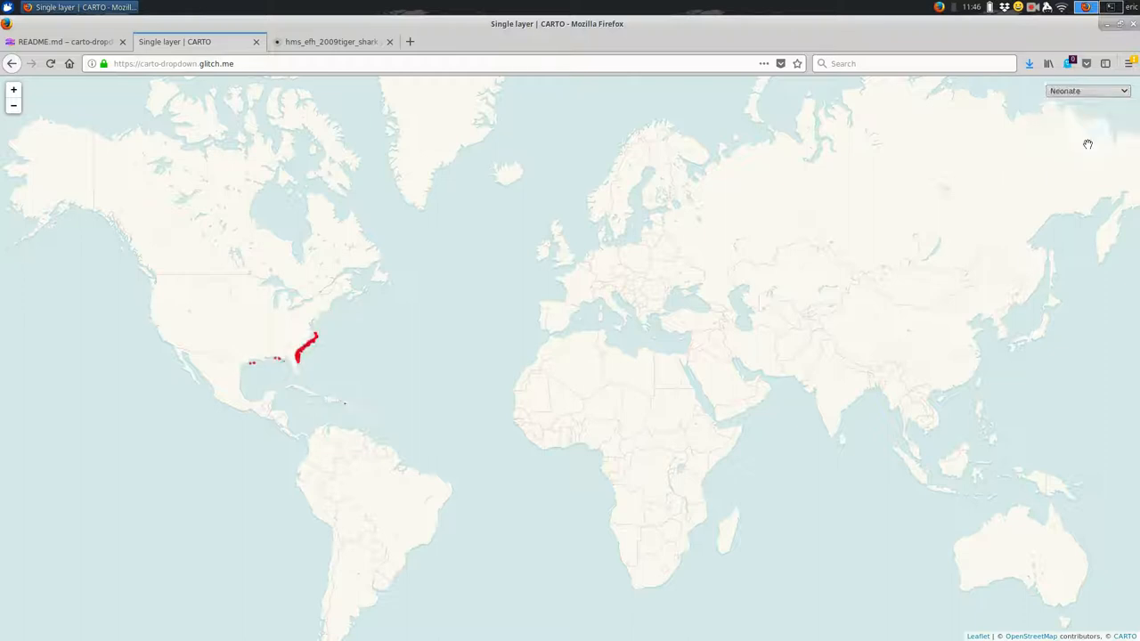
mouse_move(1088, 103)
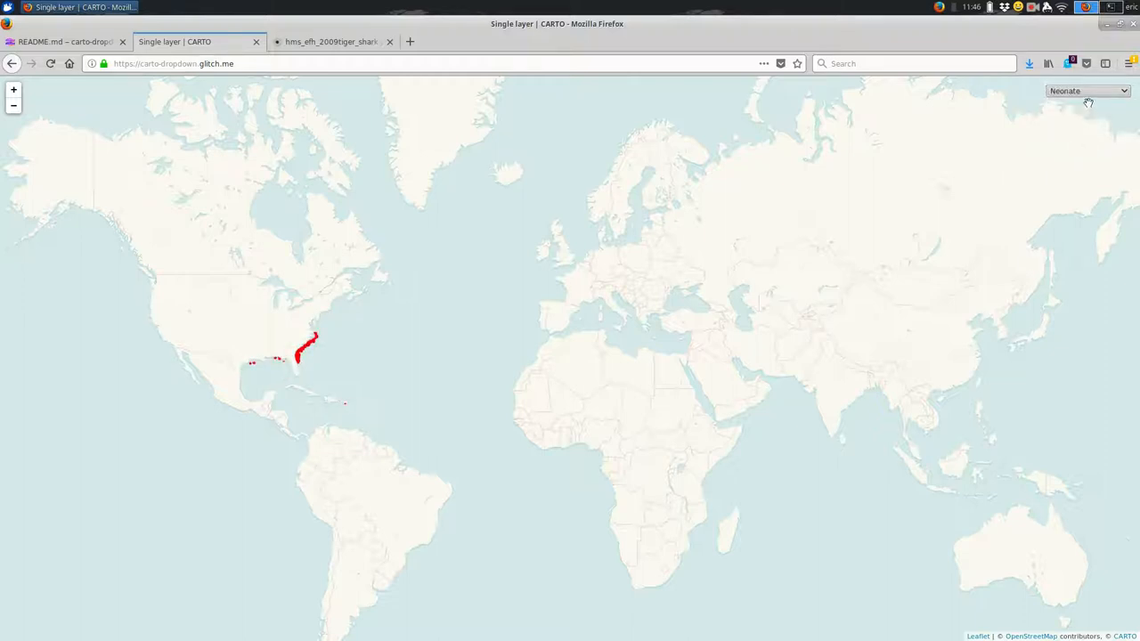
- Filter the map to Juvenile shark areas, then back to Adult
left_click(1086, 89)
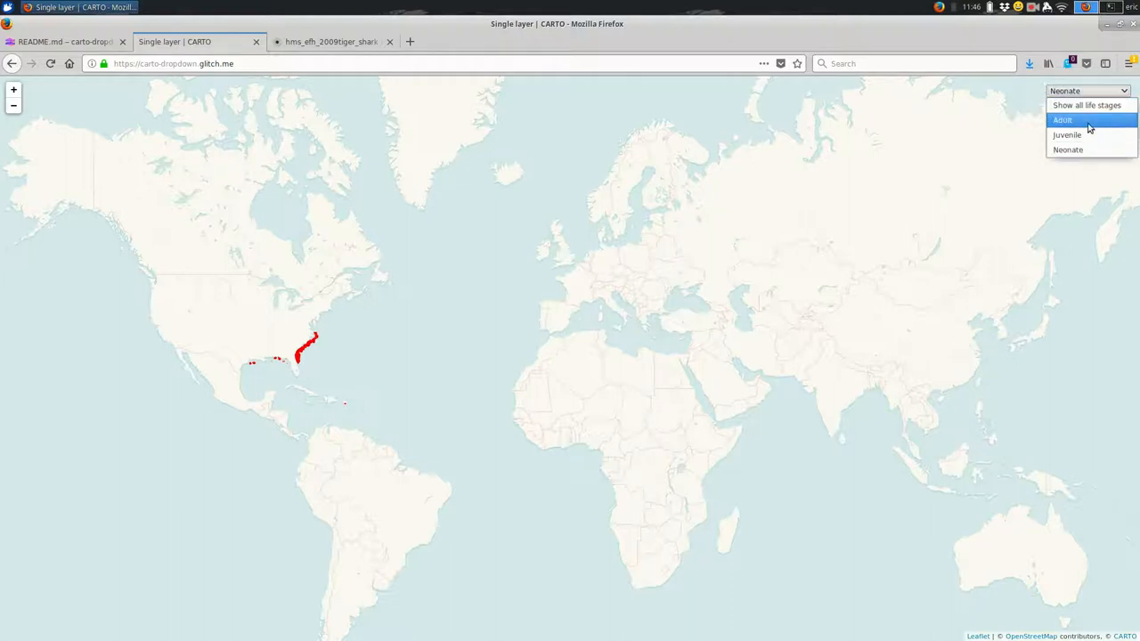
left_click(1065, 135)
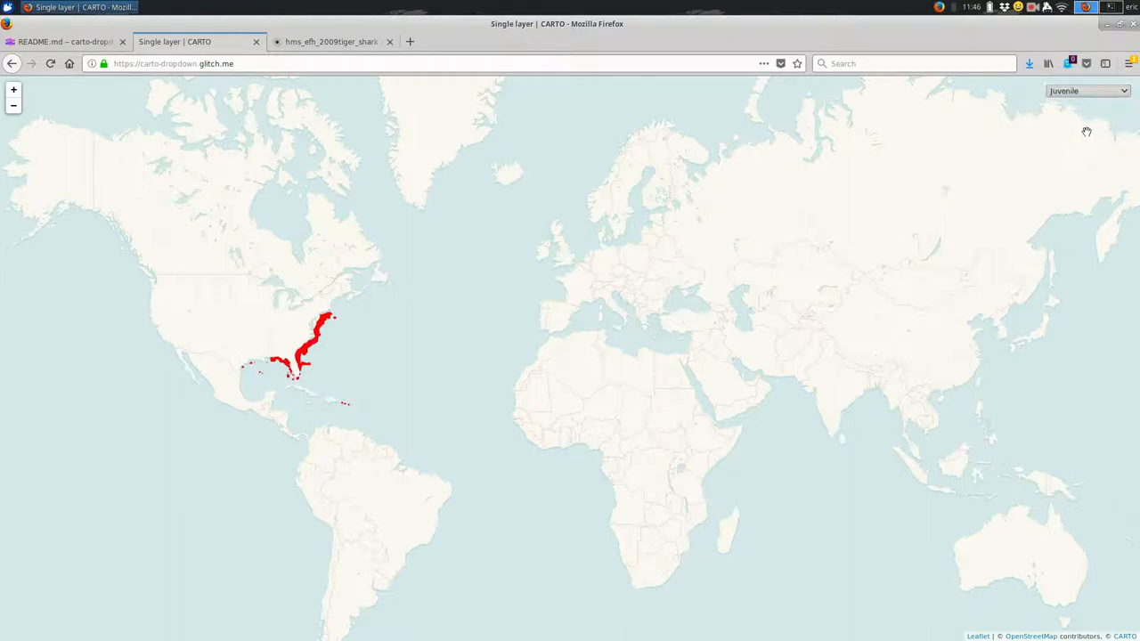
left_click(1086, 89)
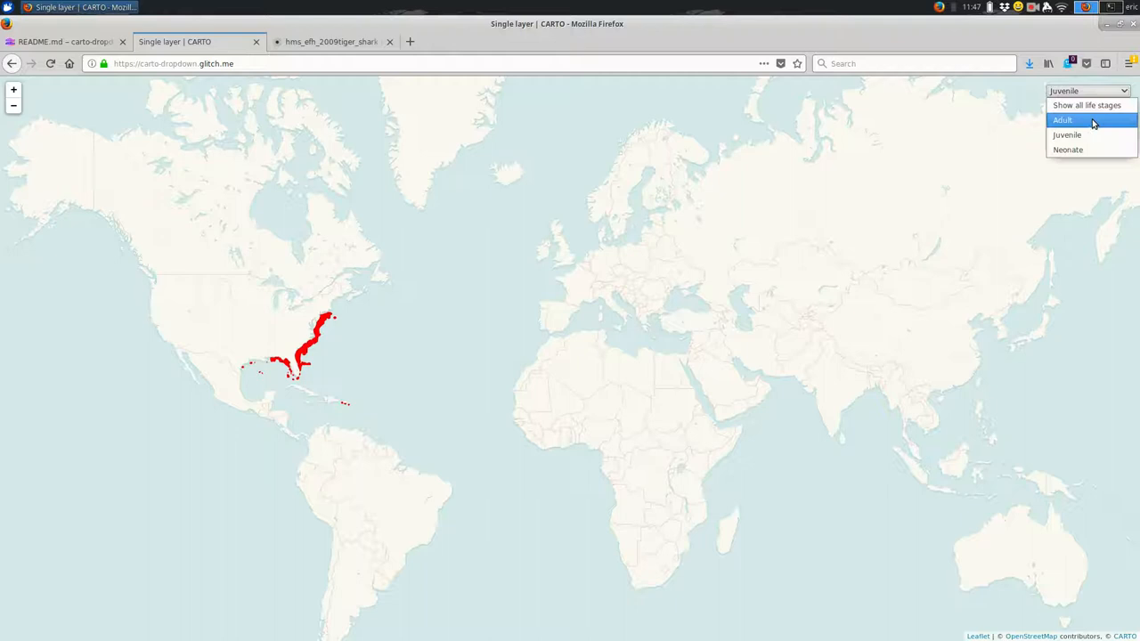
left_click(1062, 122)
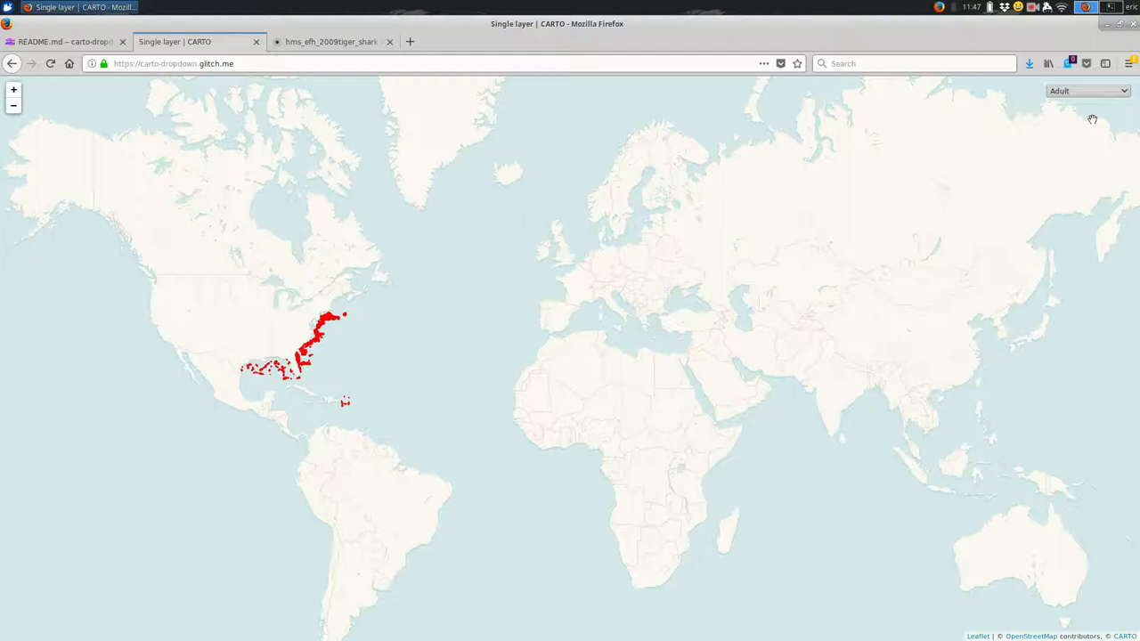
mouse_move(56, 172)
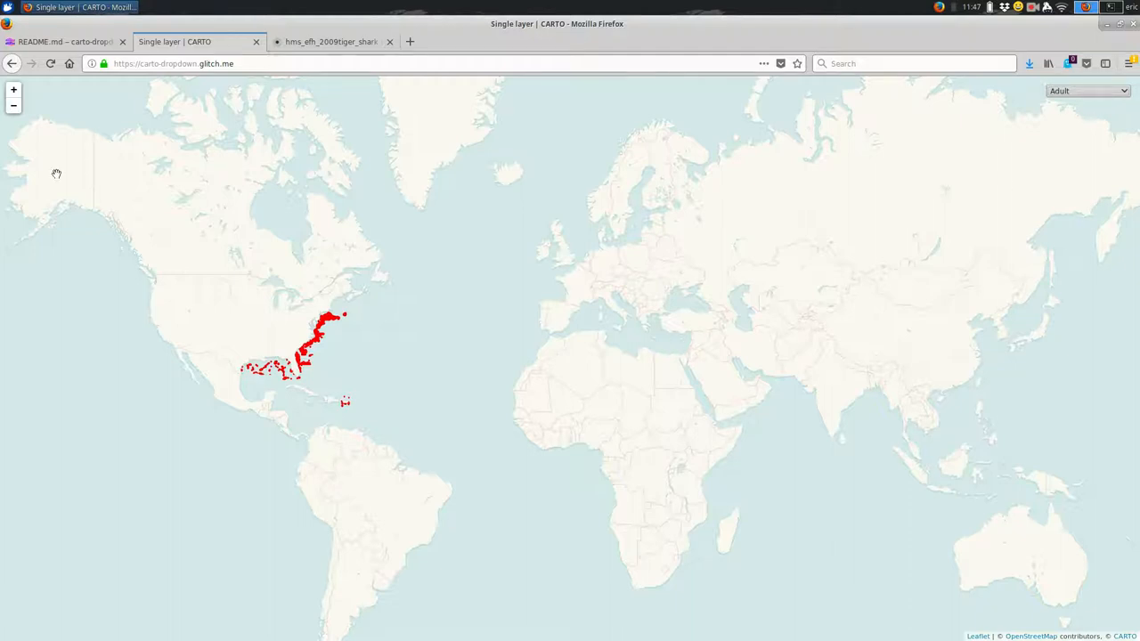
- Review index.html's layer-picker select and its show-all option line in the editor
left_click(67, 41)
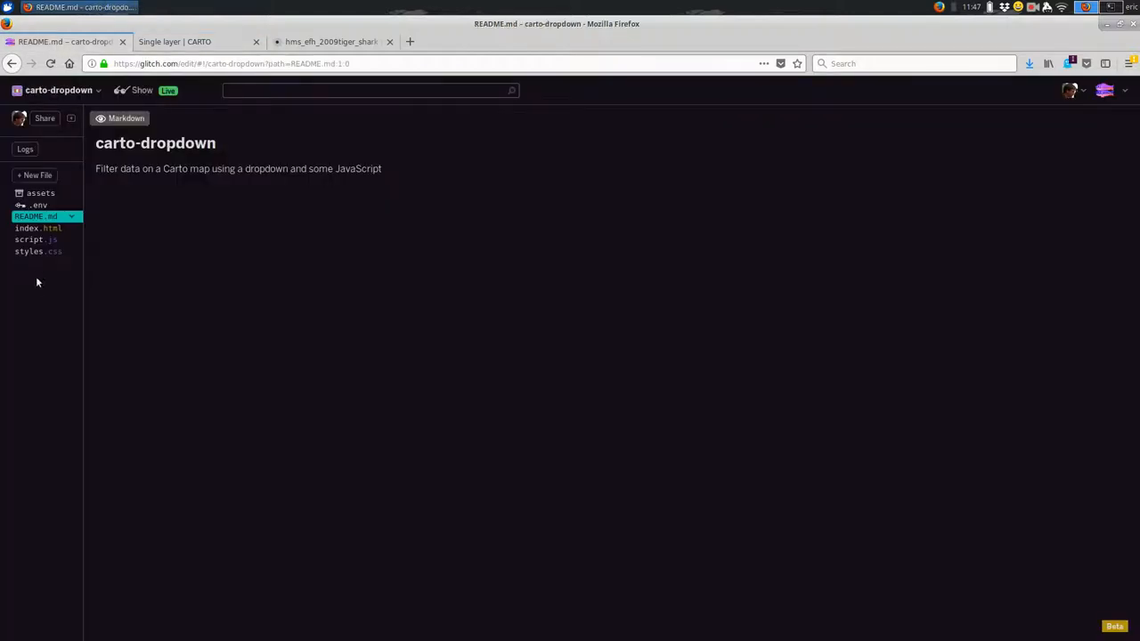
left_click(37, 228)
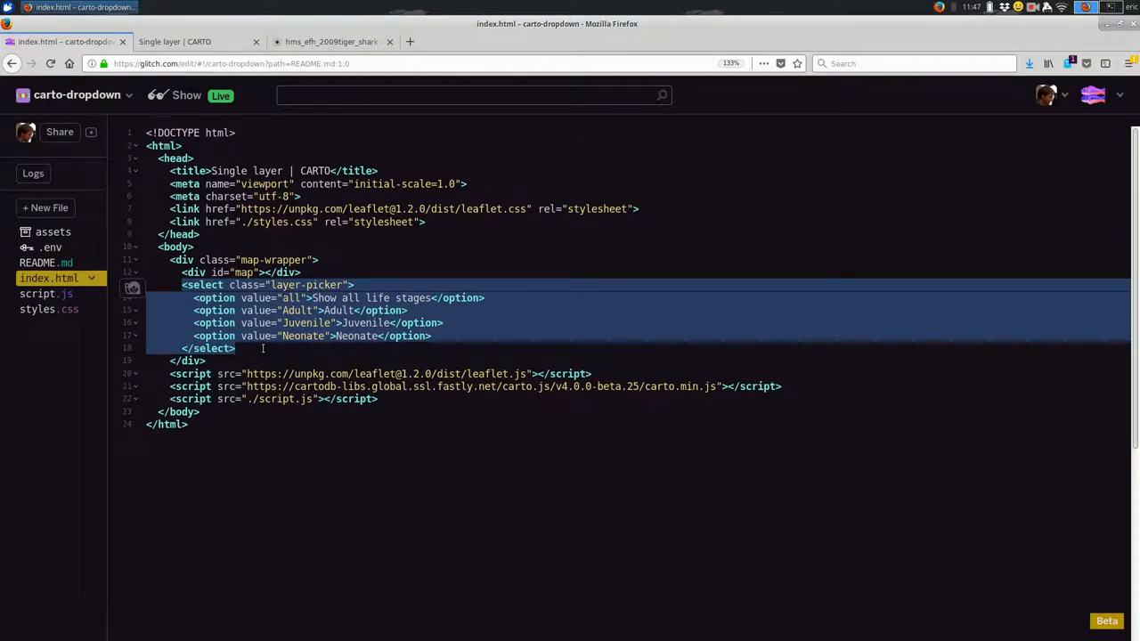
left_click(276, 285)
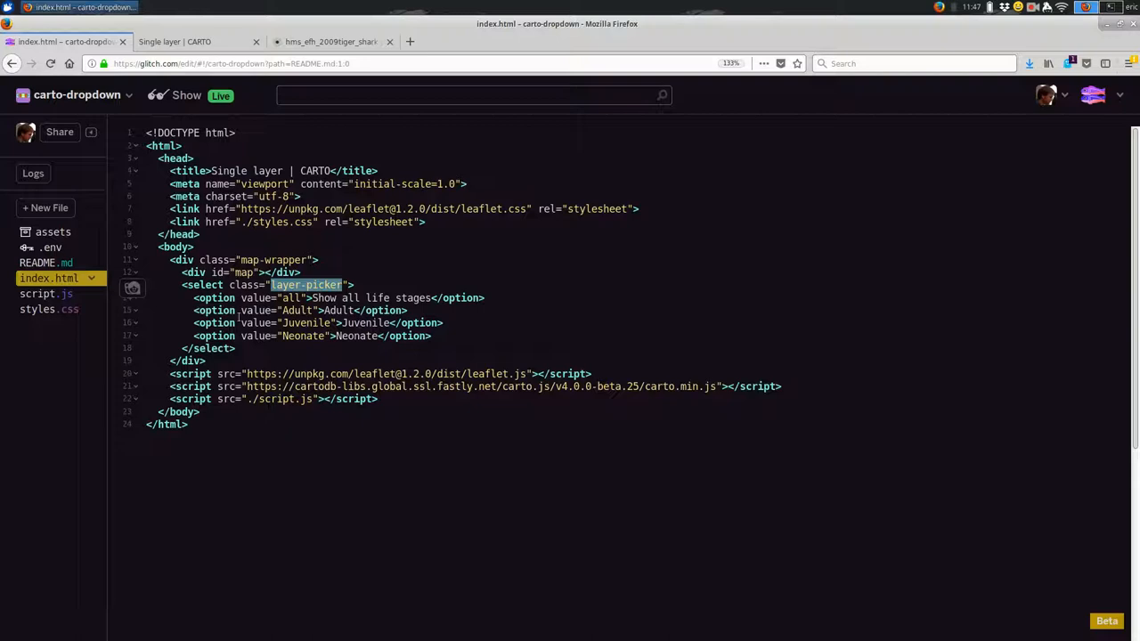
left_click(213, 297)
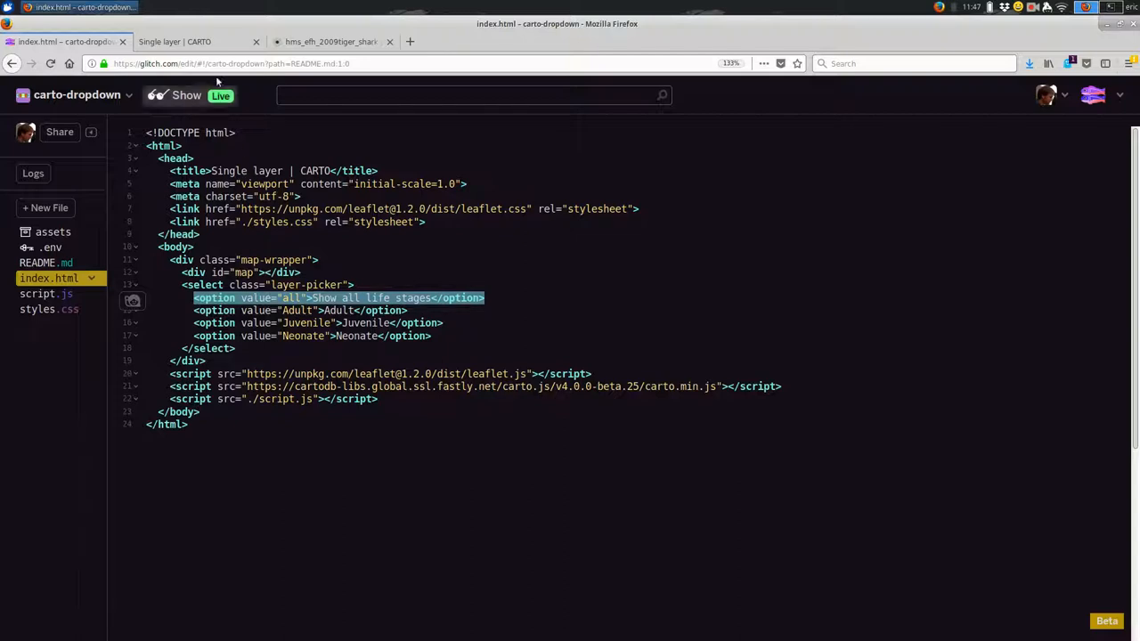
- Switch the live map's dropdown to Show all life stages and return to index.html
left_click(178, 41)
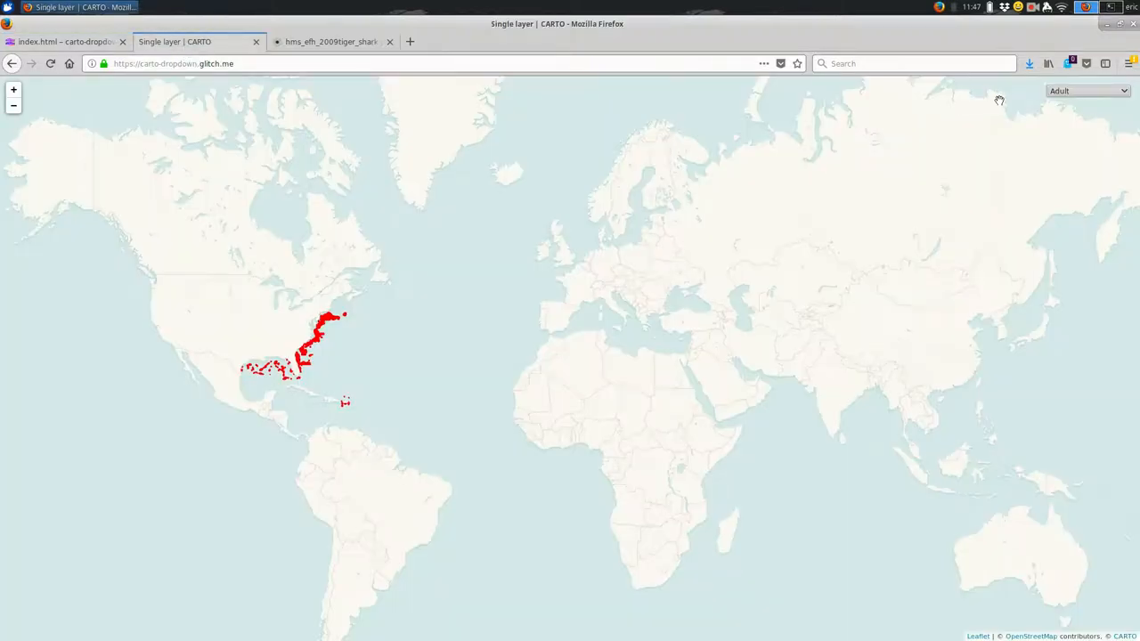
left_click(1086, 91)
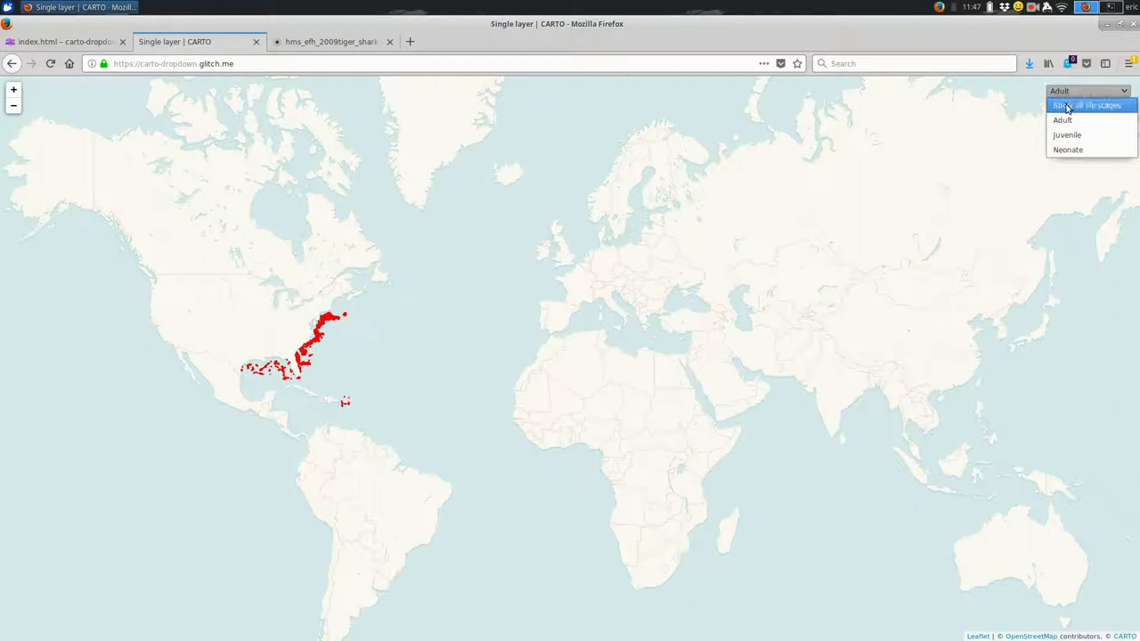
left_click(1082, 107)
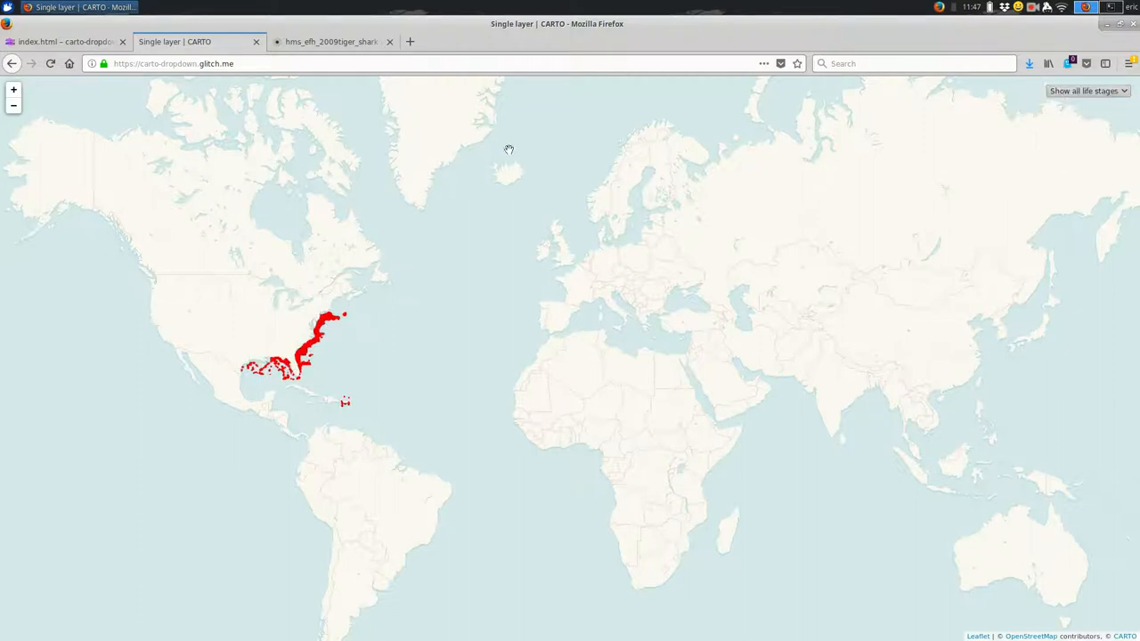
left_click(63, 41)
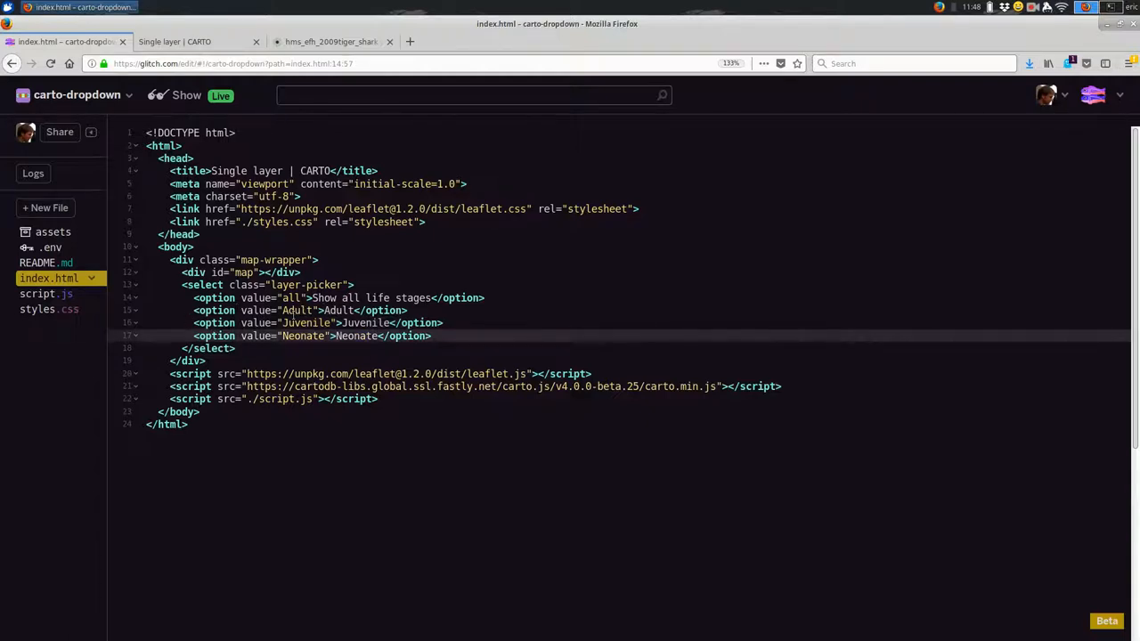
- Edit the Adult option's label text in index.html
double_click(296, 310)
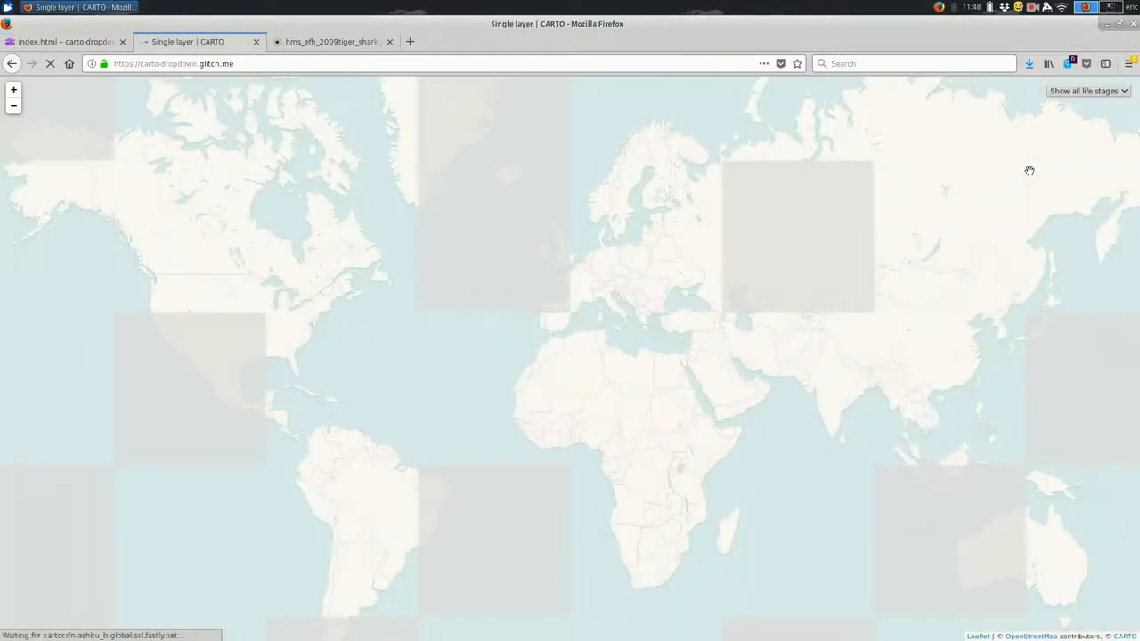
- Filter the reloaded map with the Choose Adult option, then back to all life stages
left_click(1089, 90)
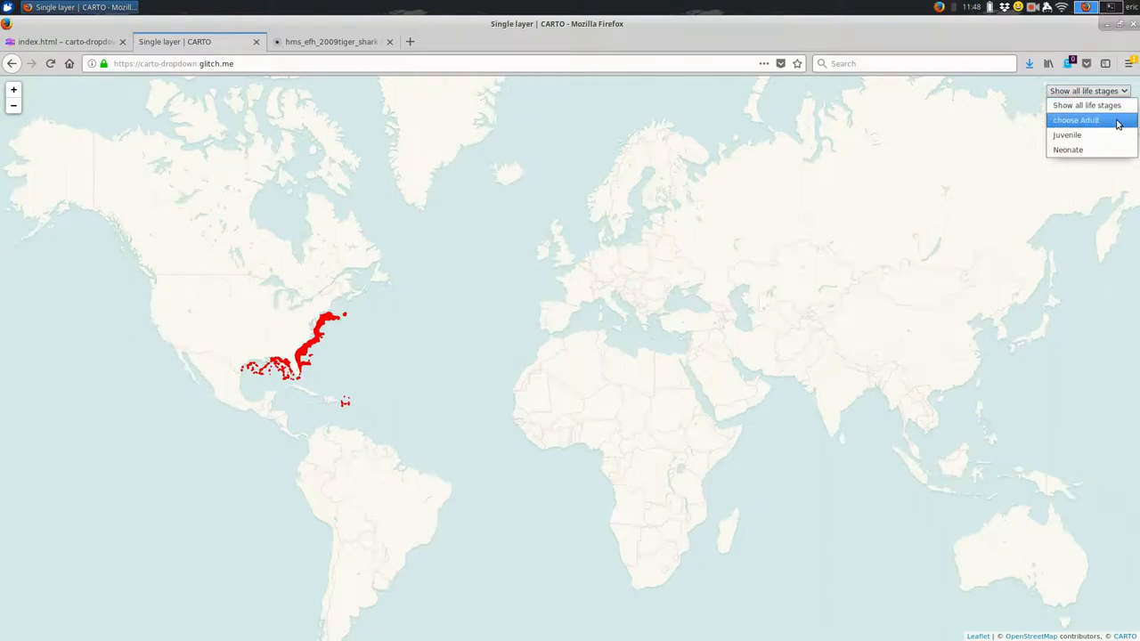
left_click(1082, 121)
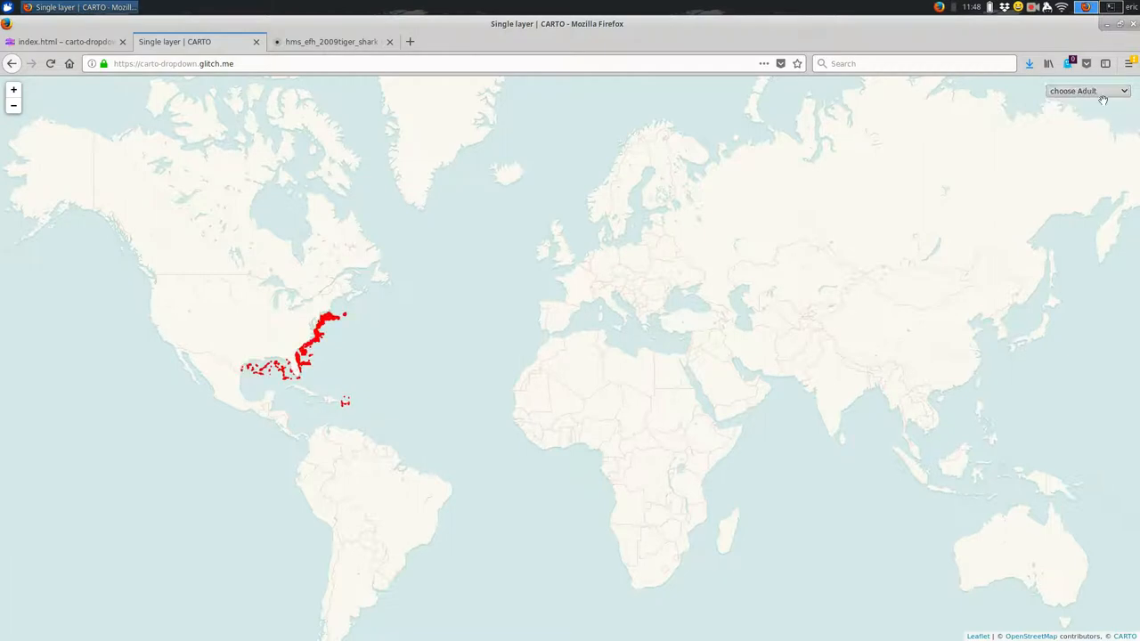
left_click(1095, 93)
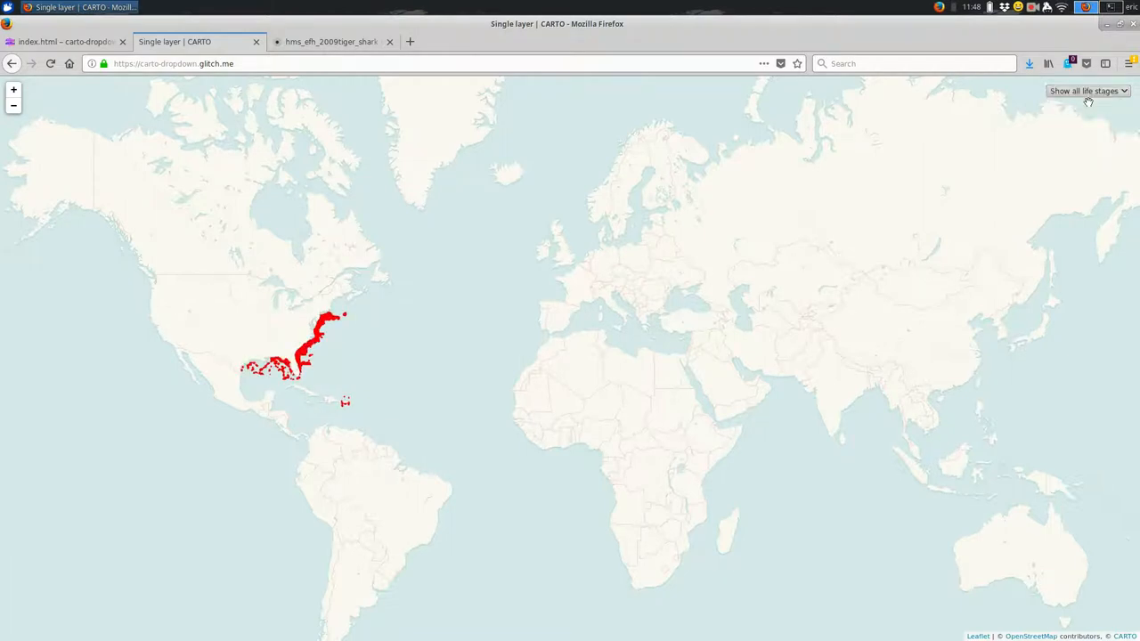
left_click(75, 41)
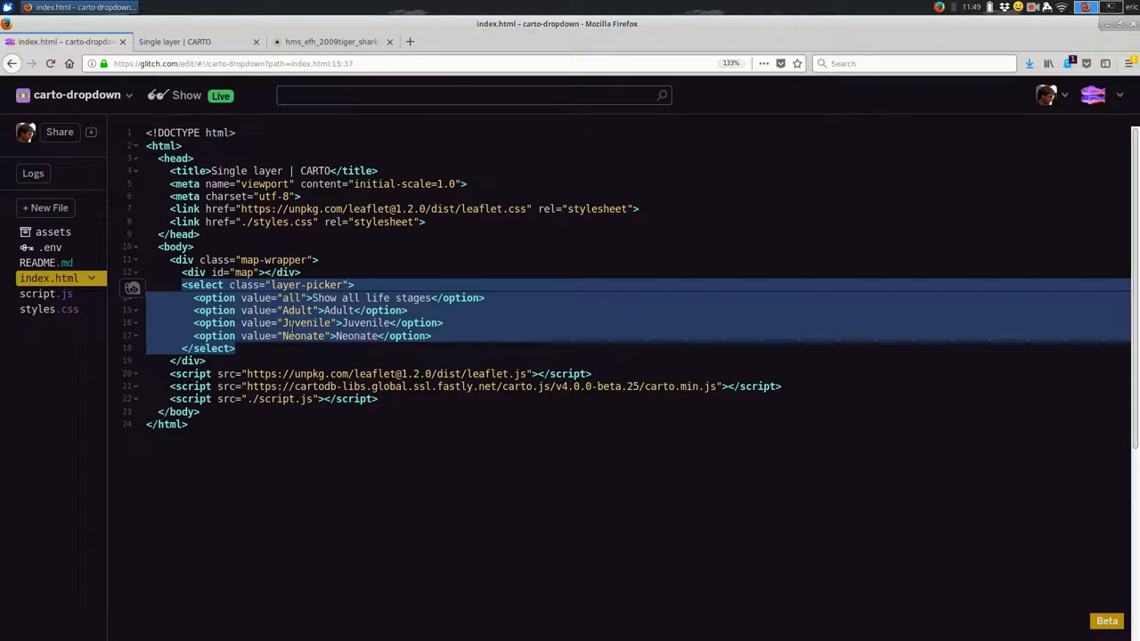
mouse_move(320, 347)
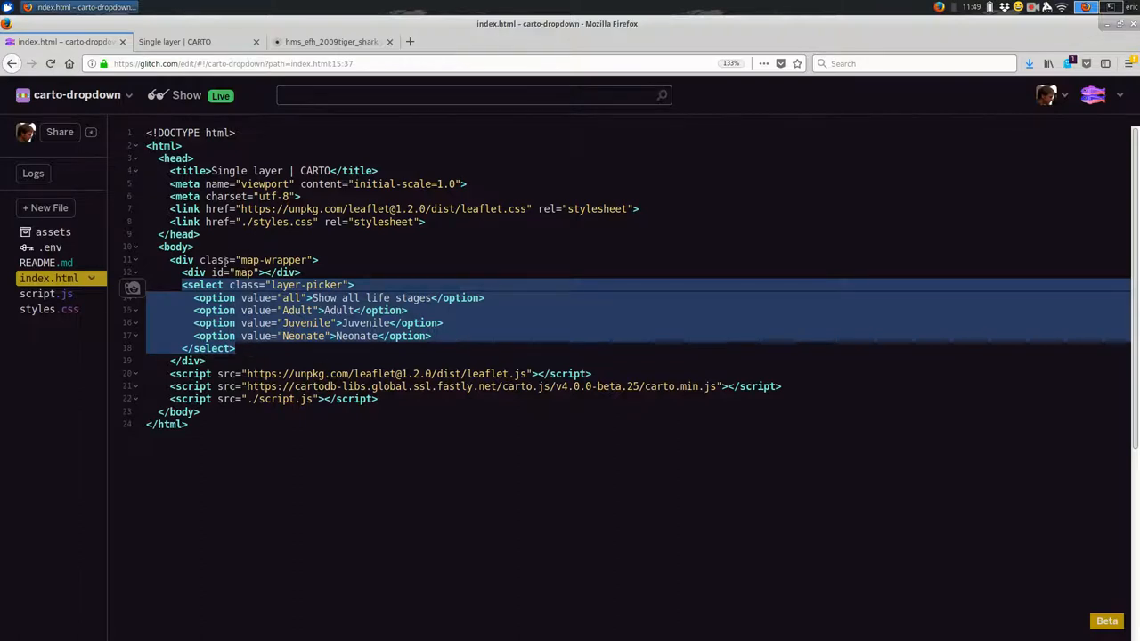
left_click(189, 41)
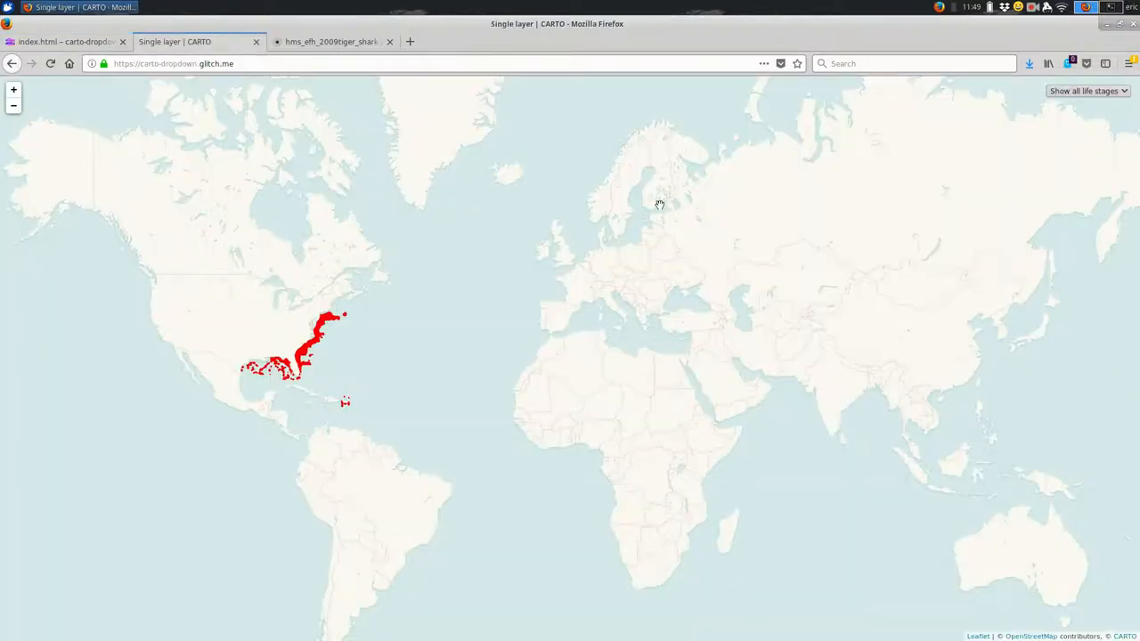
mouse_move(1063, 101)
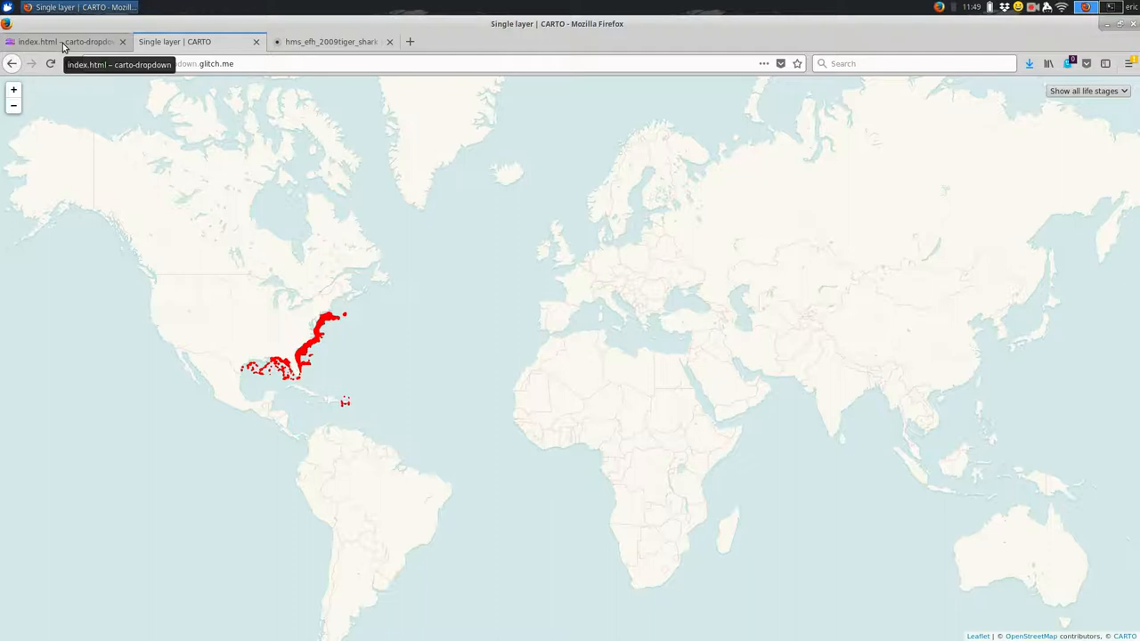
left_click(62, 41)
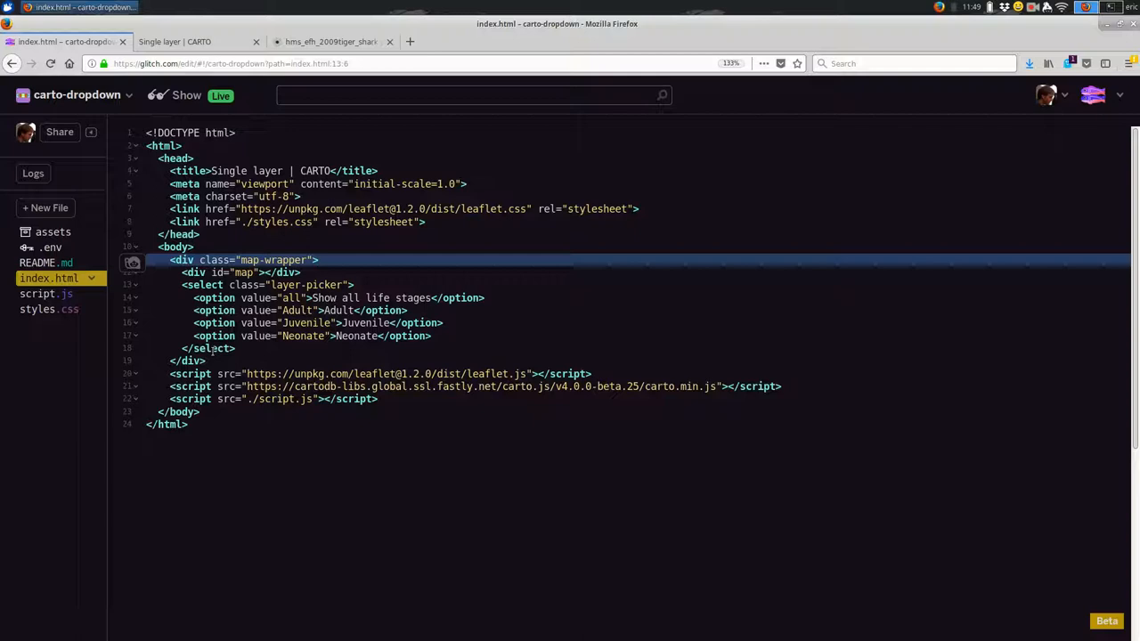
mouse_move(48, 310)
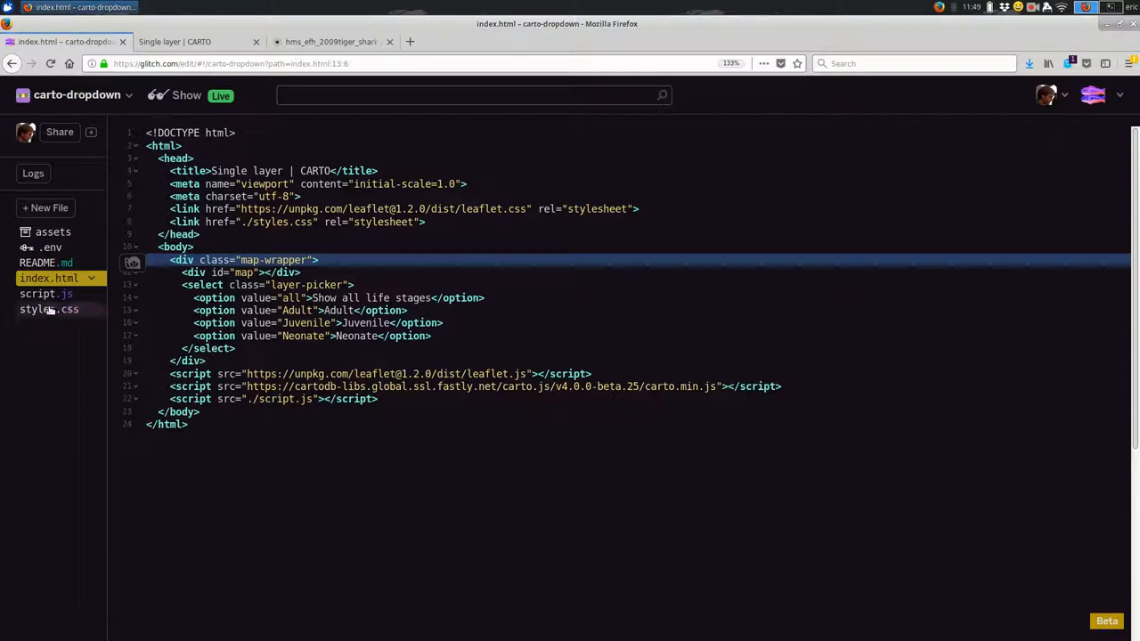
- Set .map-wrapper width to 50% in styles.css and check the narrower live map
left_click(50, 309)
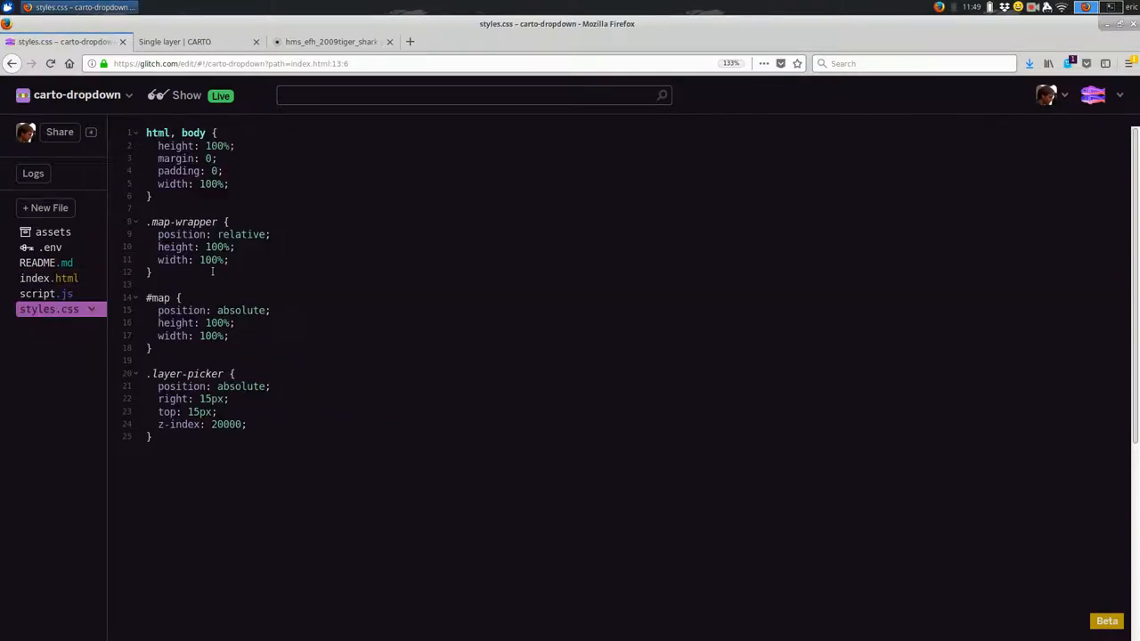
left_click_drag(146, 221, 152, 271)
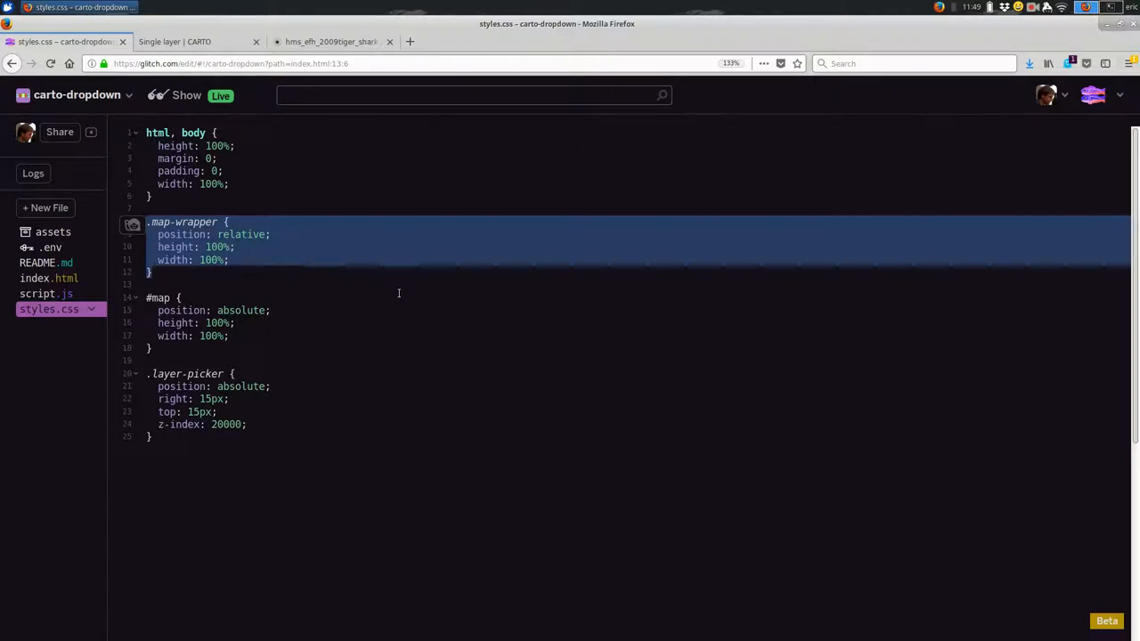
left_click(267, 235)
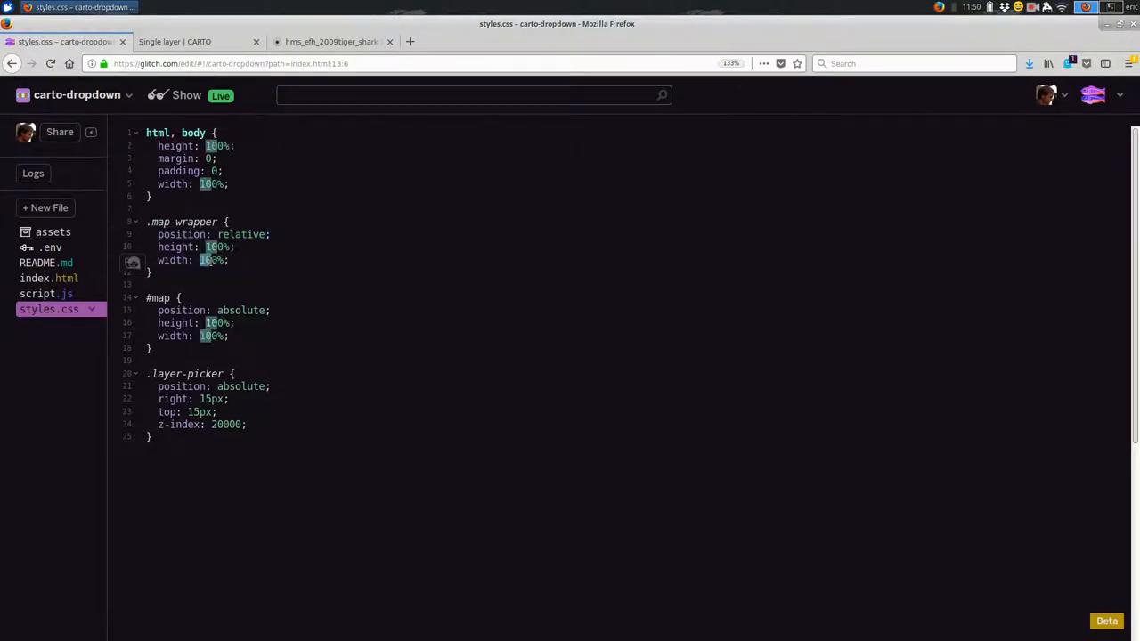
type("50")
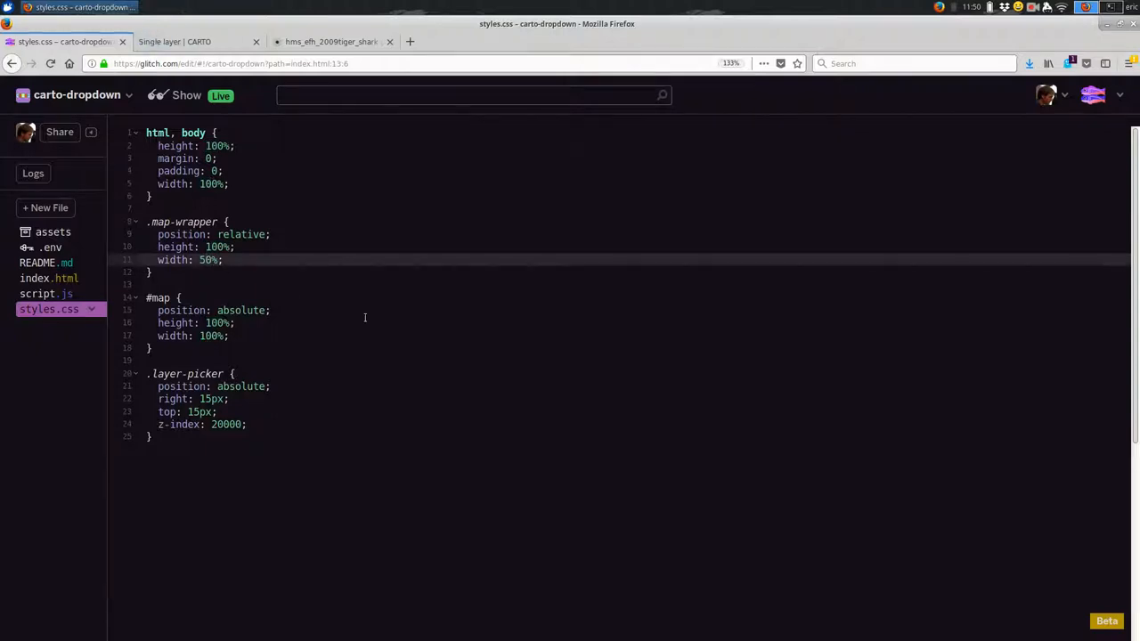
left_click(185, 41)
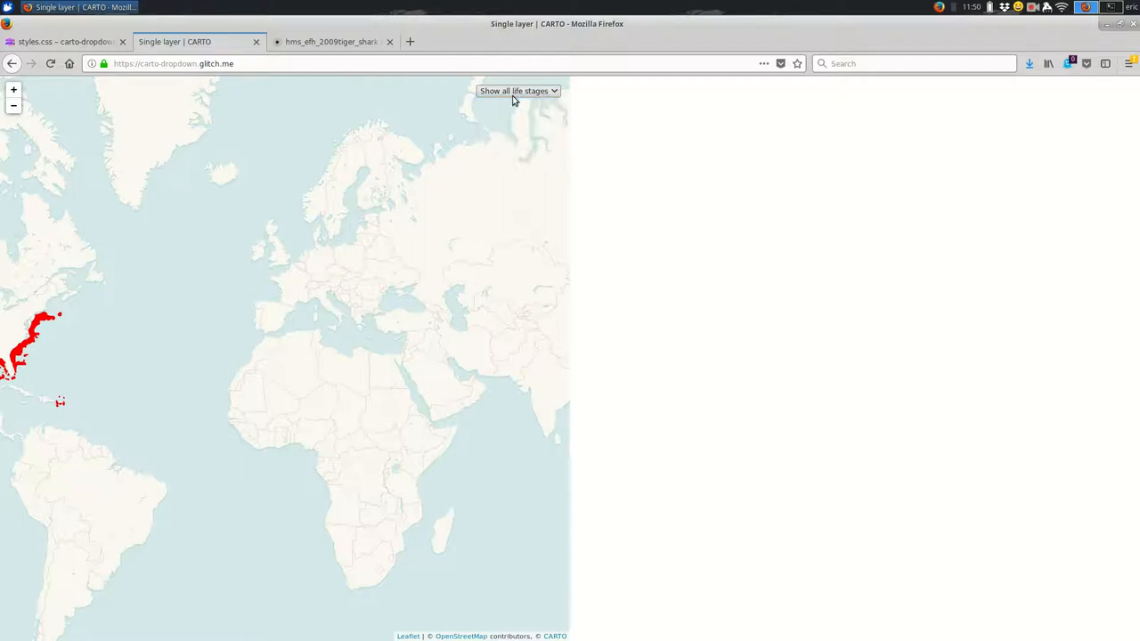
left_click(62, 41)
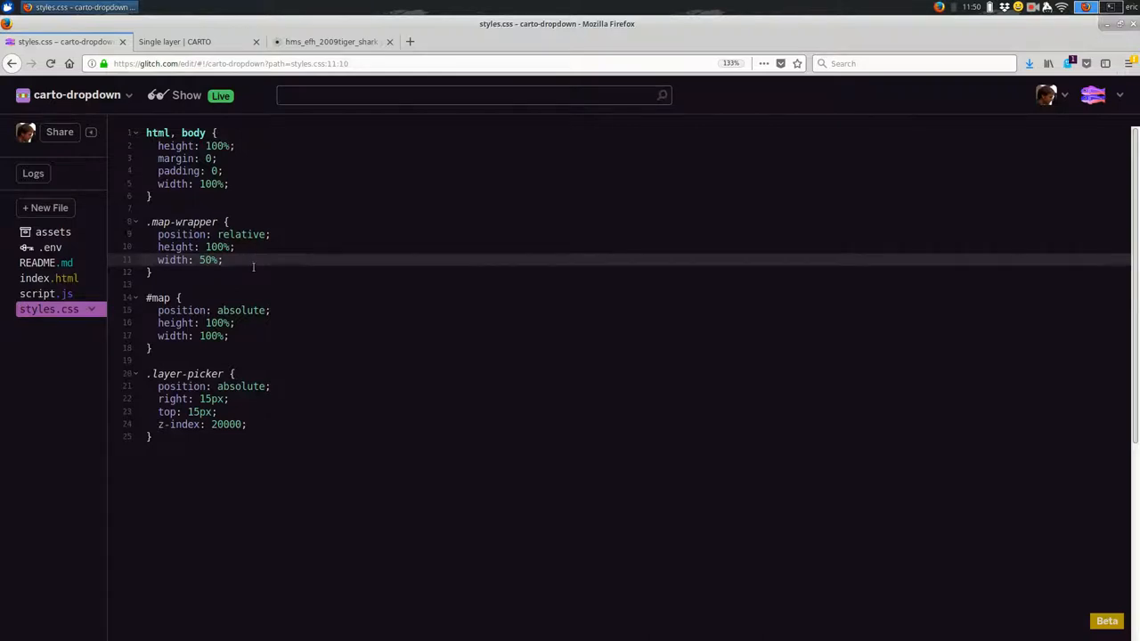
- Add a trial margin-top to .map-wrapper and check it on the live map
type("margin-top:")
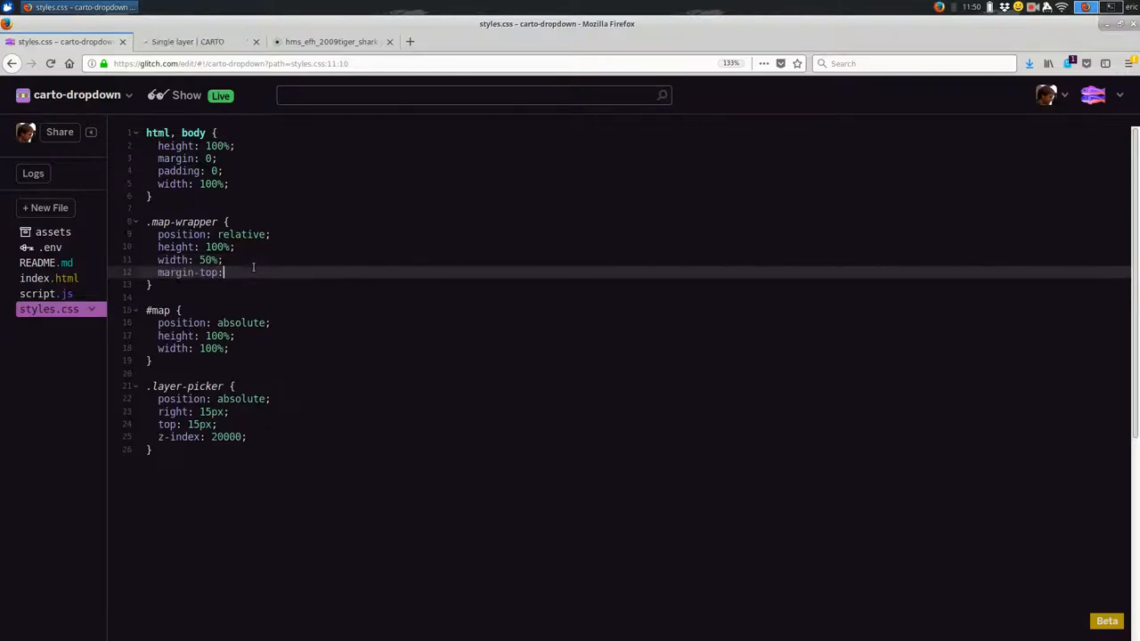
type("50p")
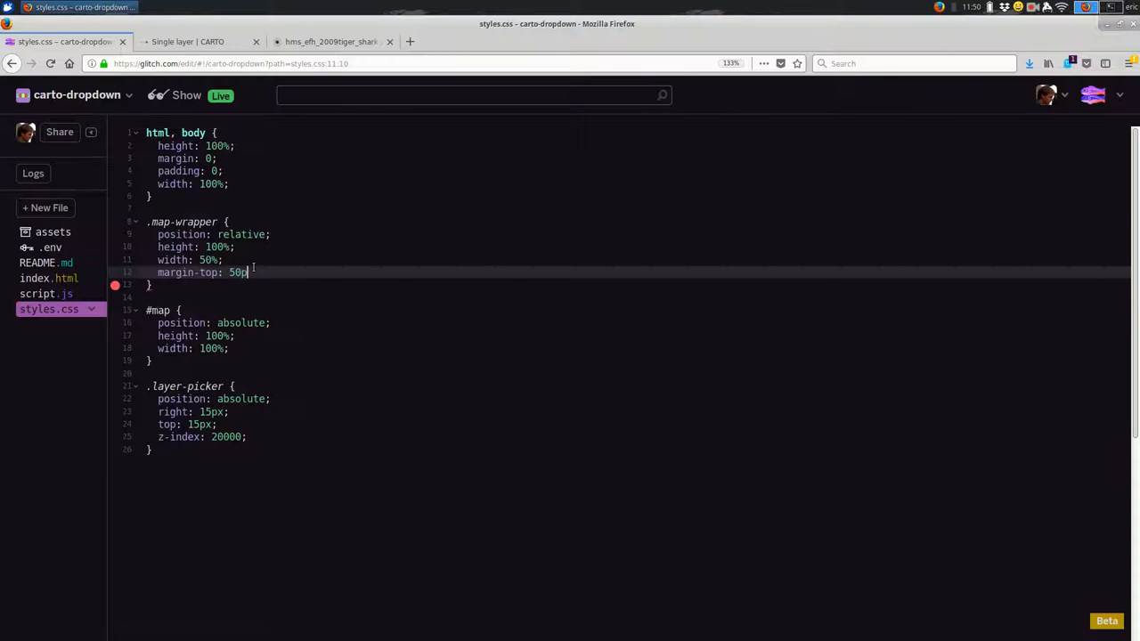
left_click(187, 41)
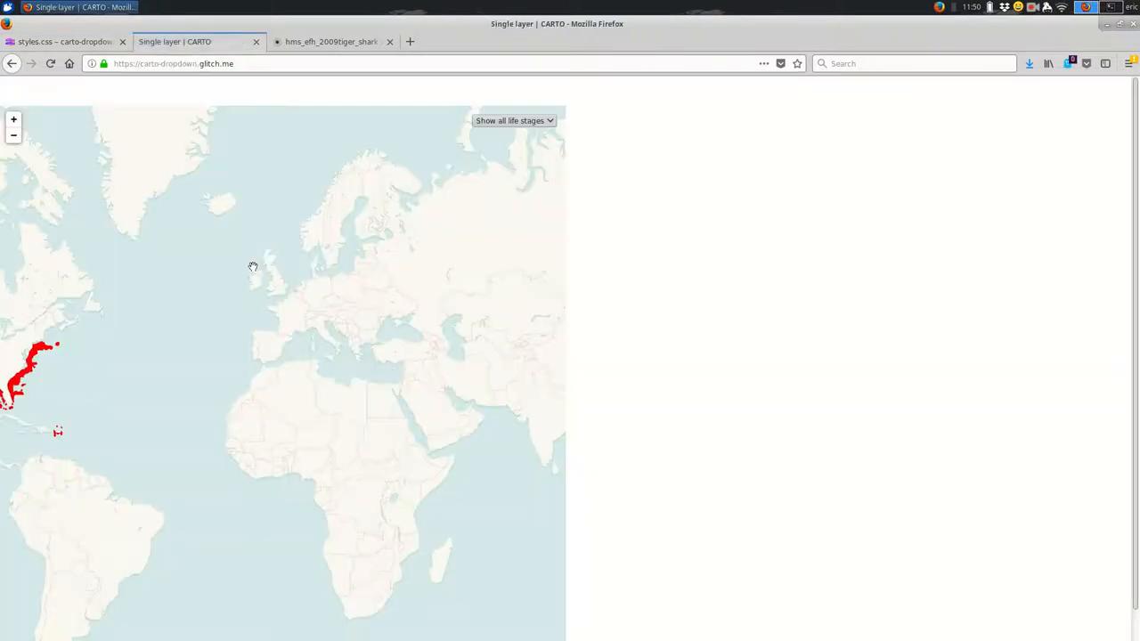
left_click(513, 121)
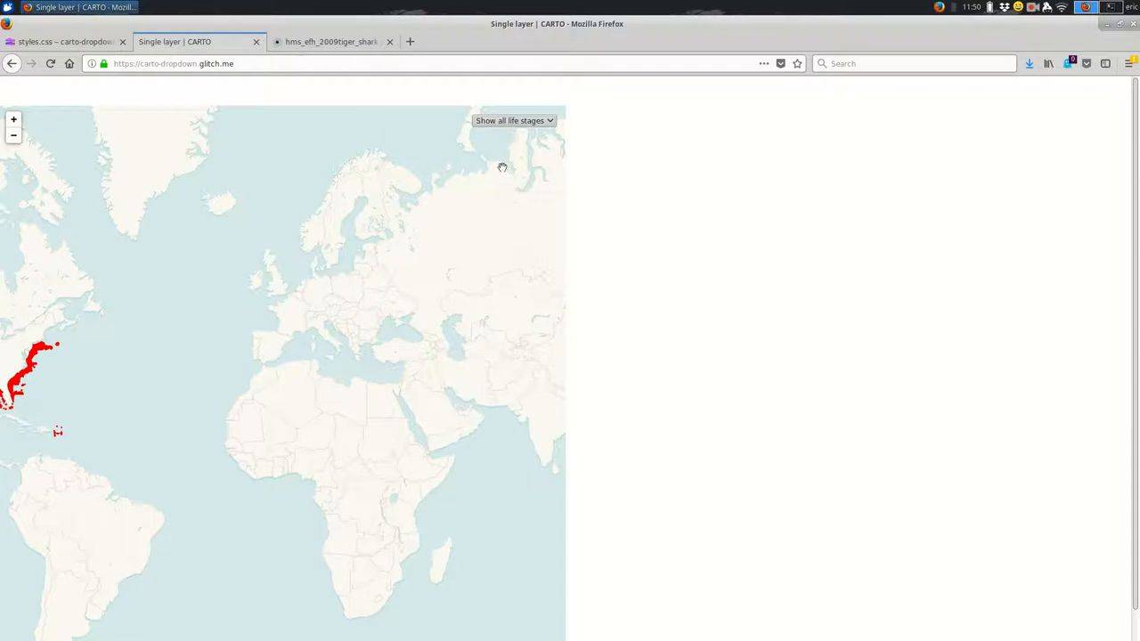
left_click(68, 41)
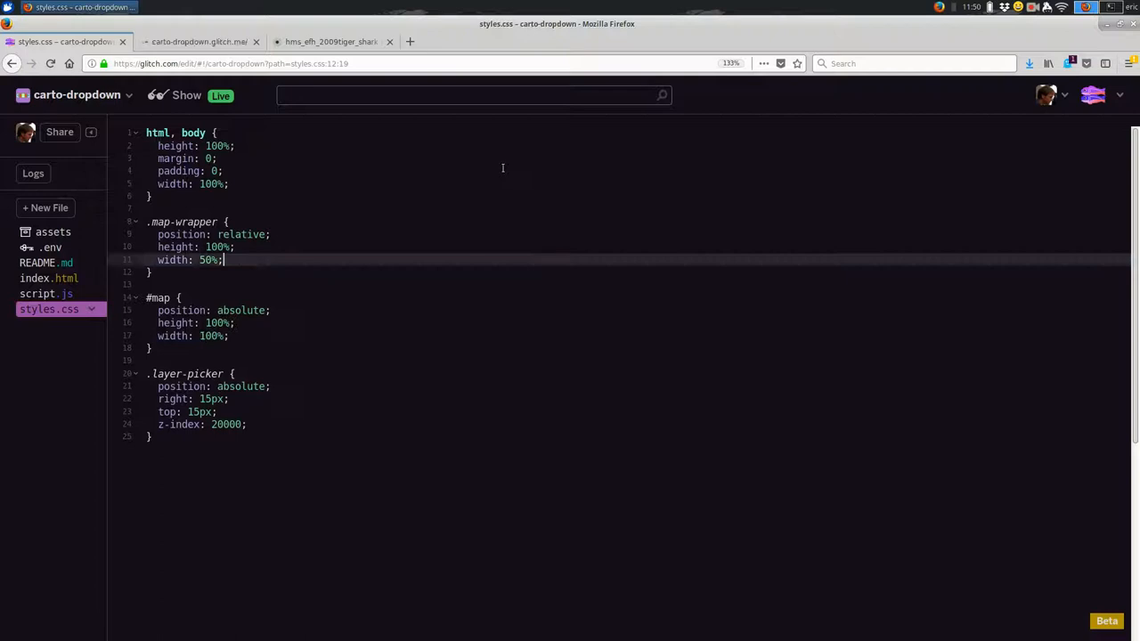
- Restore .map-wrapper width to 100% and check index.html's map-wrapper div
type("100")
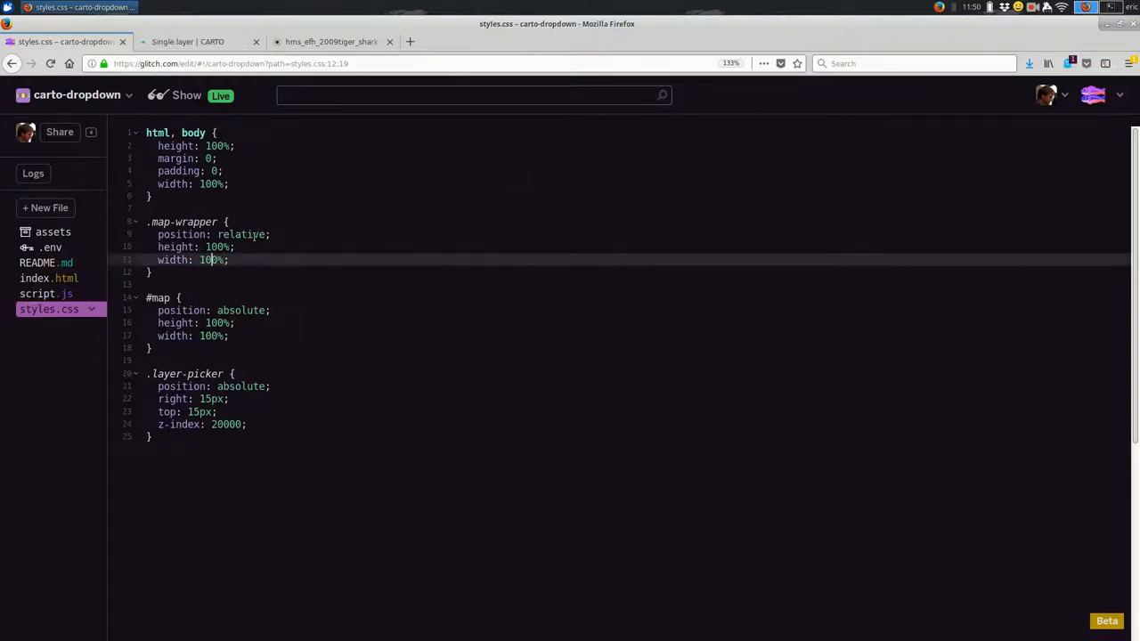
double_click(240, 235)
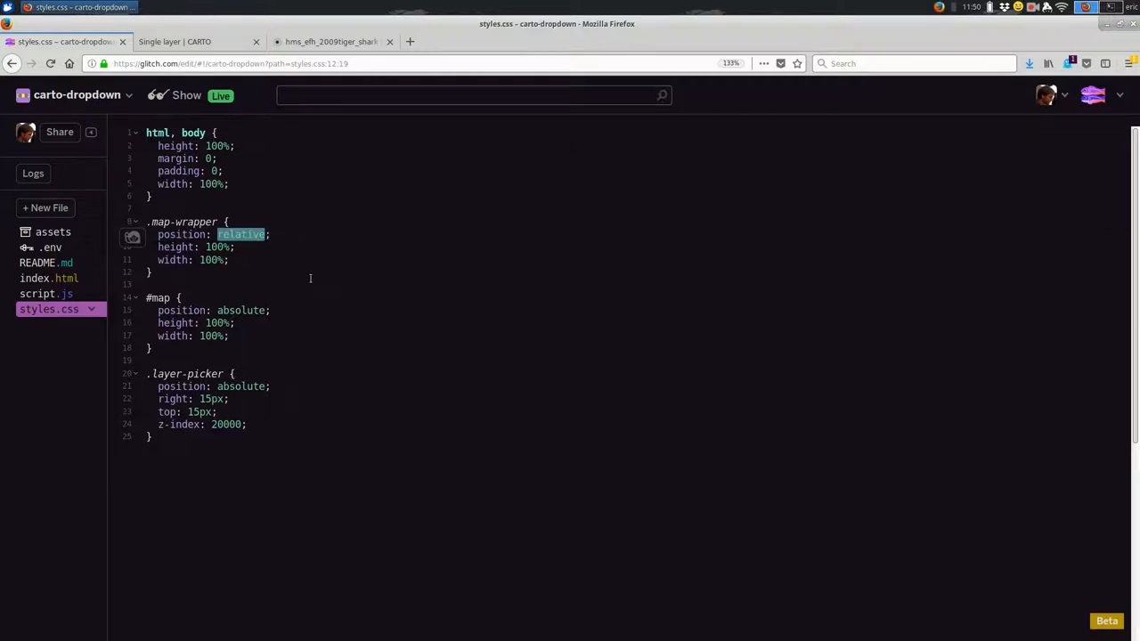
mouse_move(160, 384)
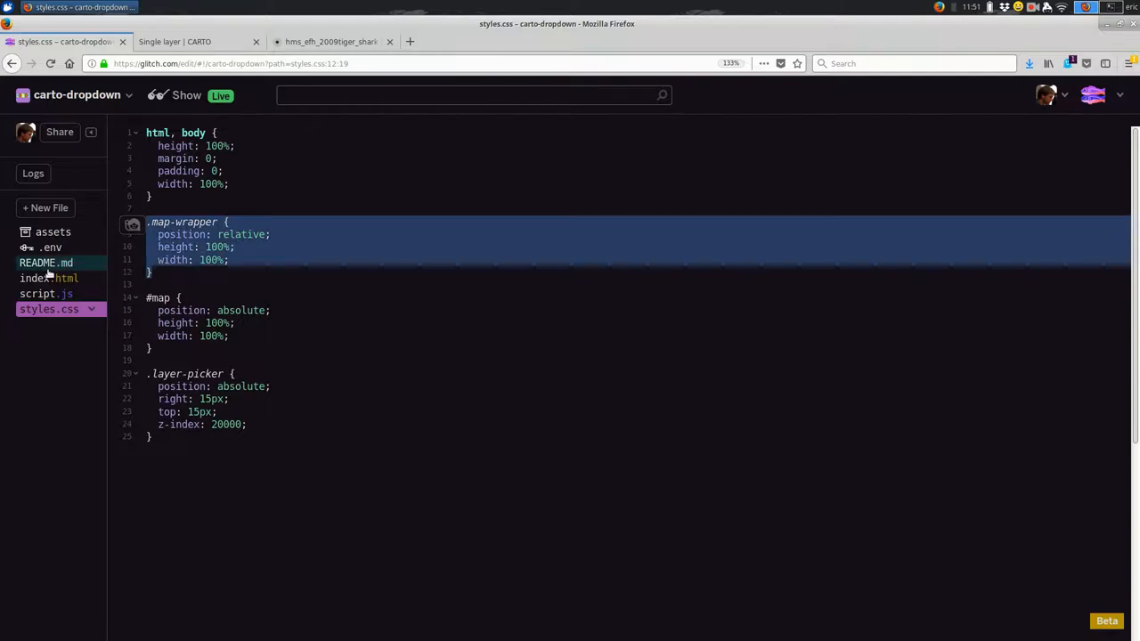
left_click(50, 277)
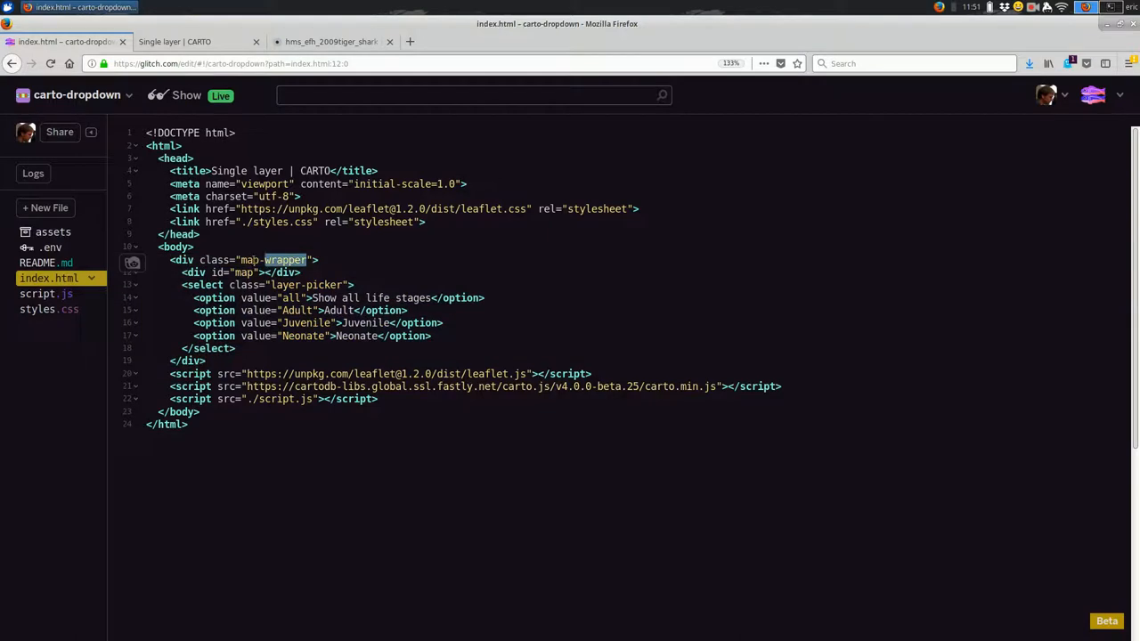
left_click(50, 310)
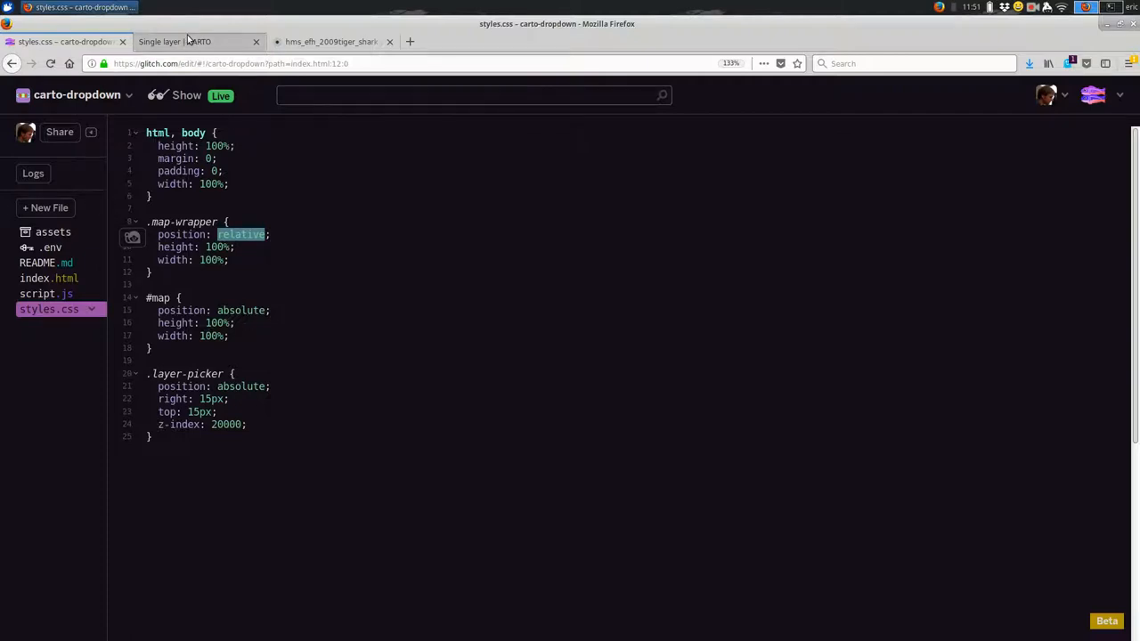
- Filter the live shark map to the Juvenile life stage
left_click(187, 41)
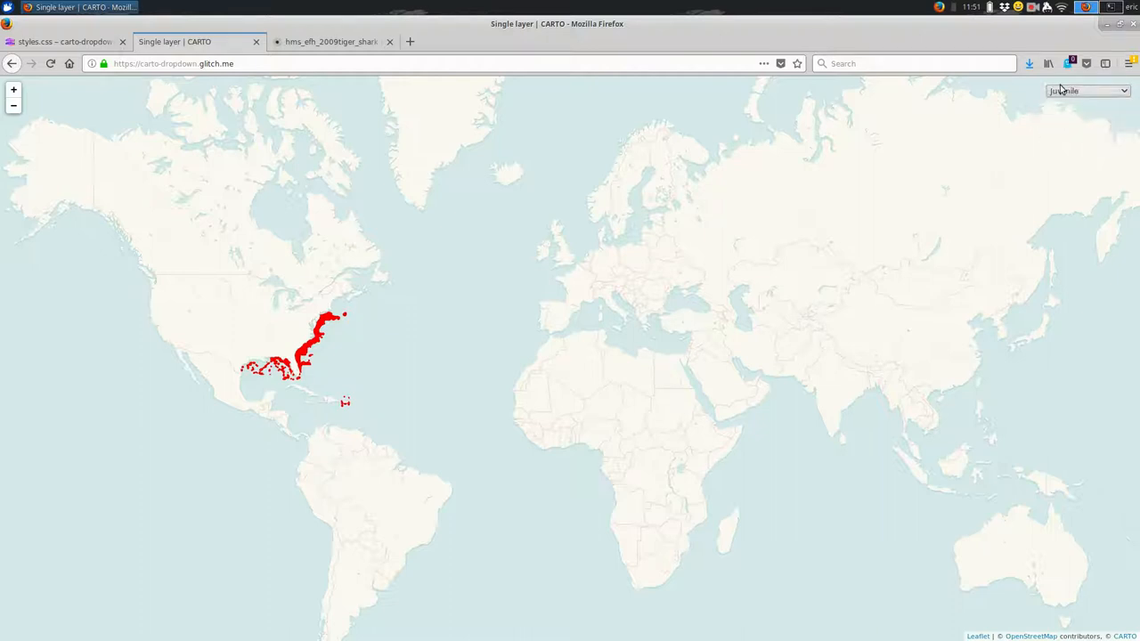
left_click(1083, 89)
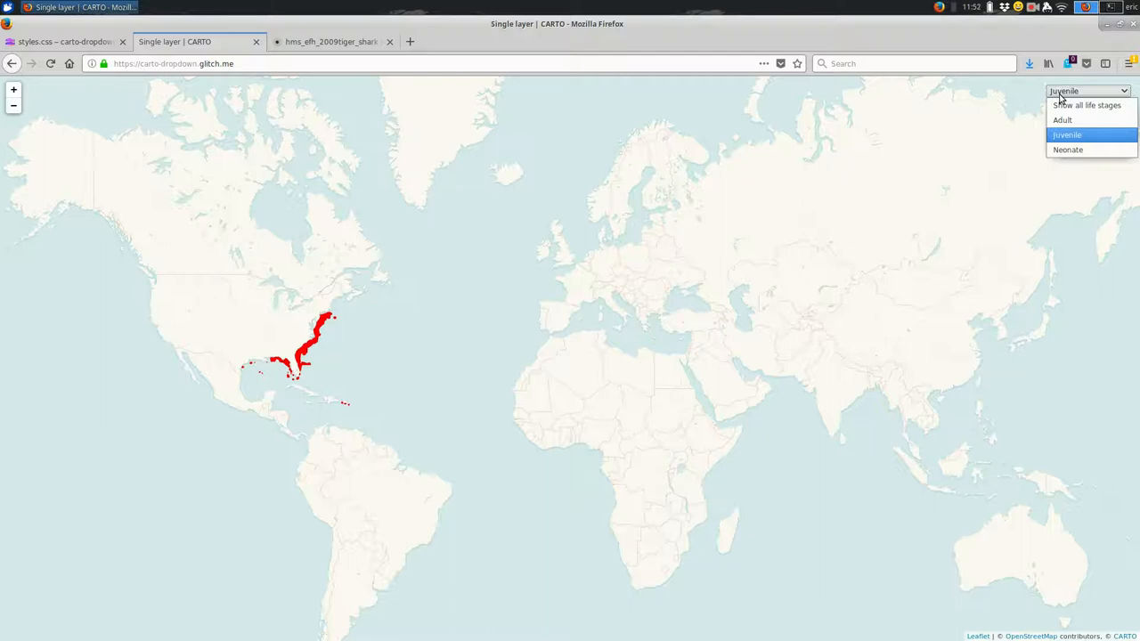
left_click(1080, 135)
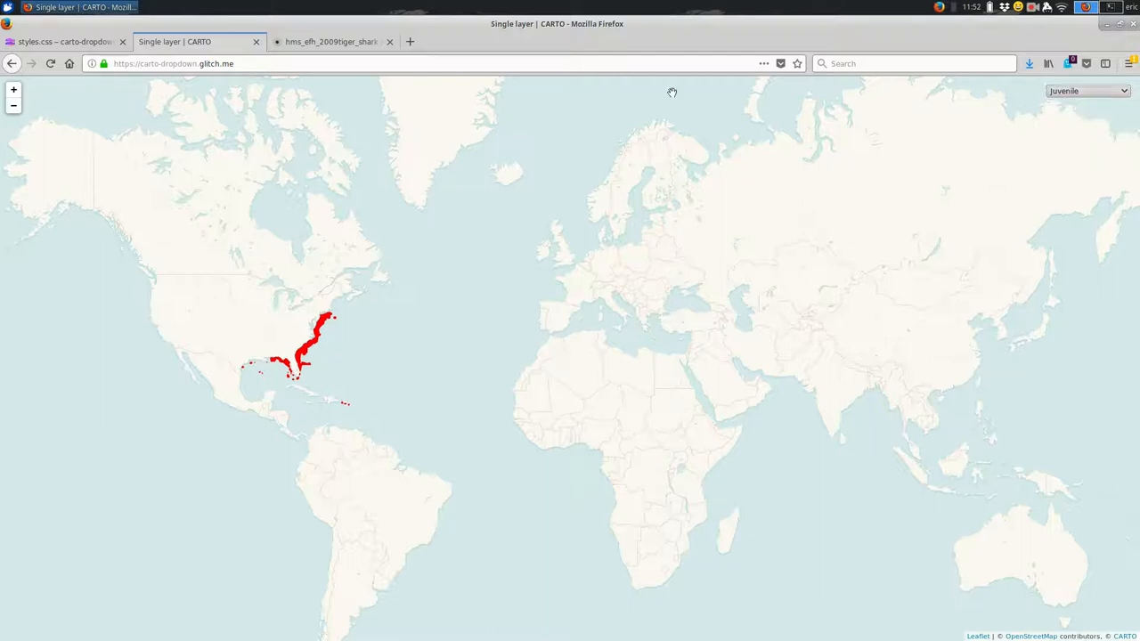
- Return to the Glitch editor and bring up script.js
left_click(64, 43)
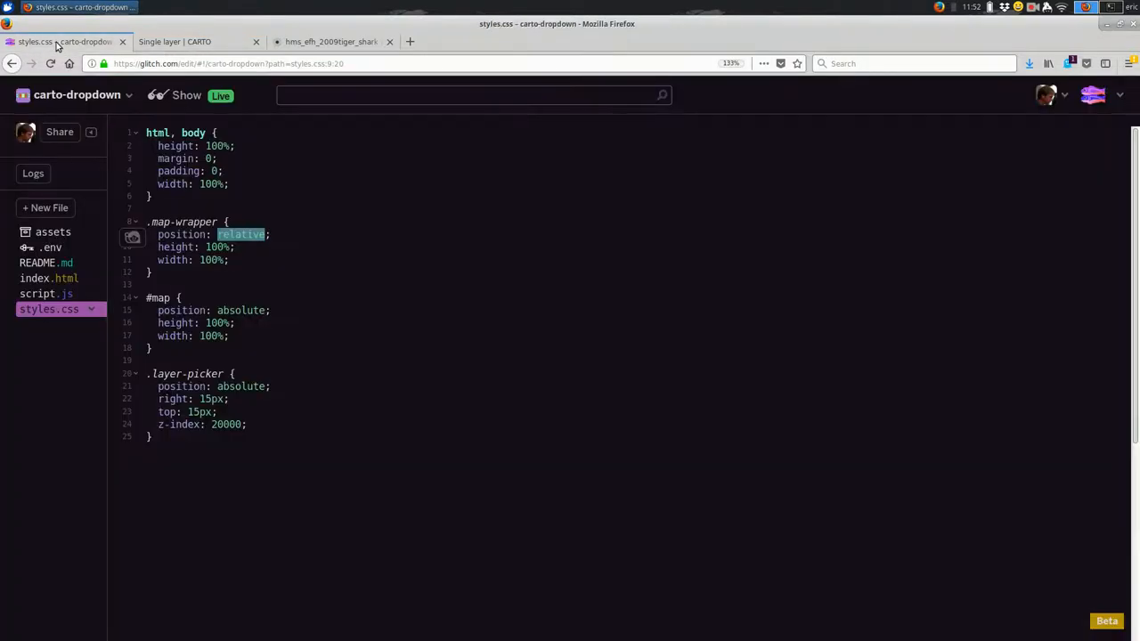
mouse_move(193, 41)
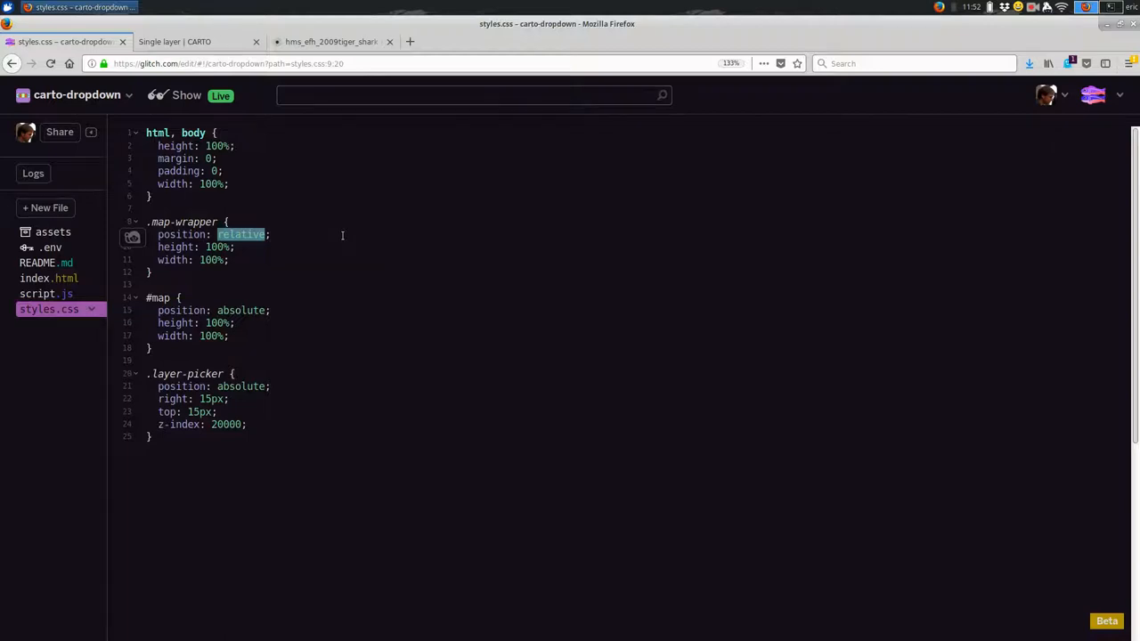
left_click(46, 292)
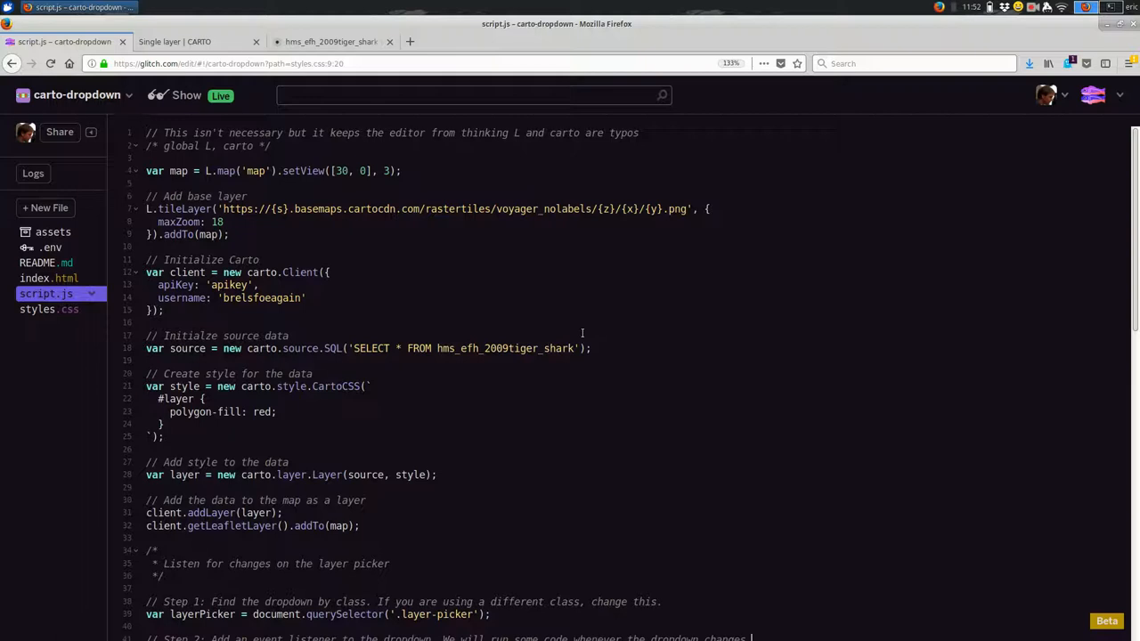
scroll("down", 3)
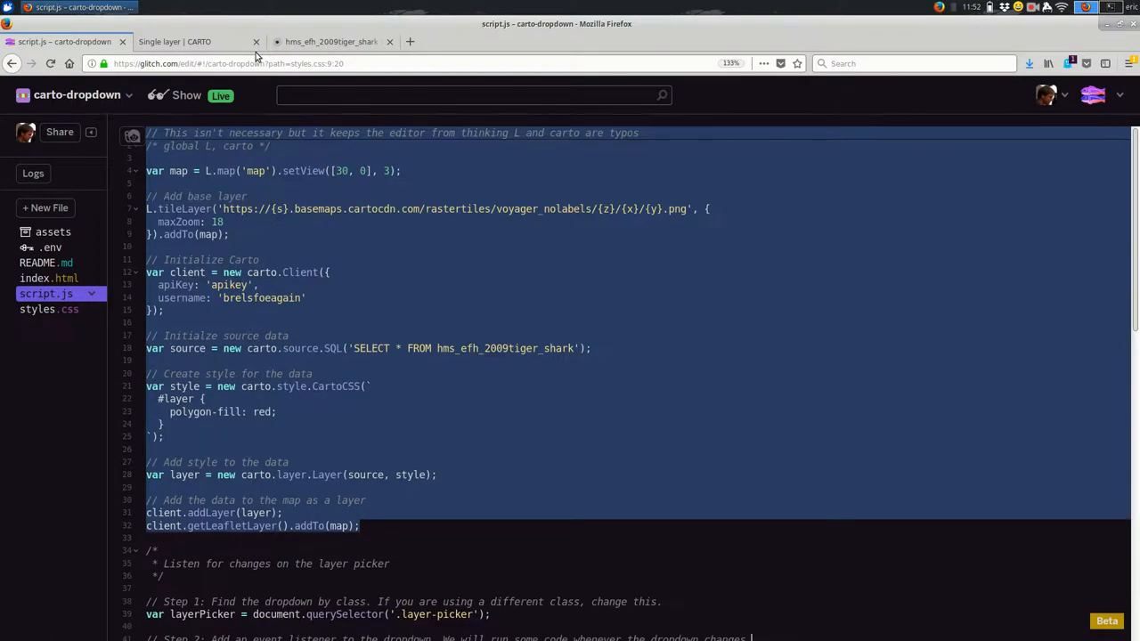
mouse_move(652, 398)
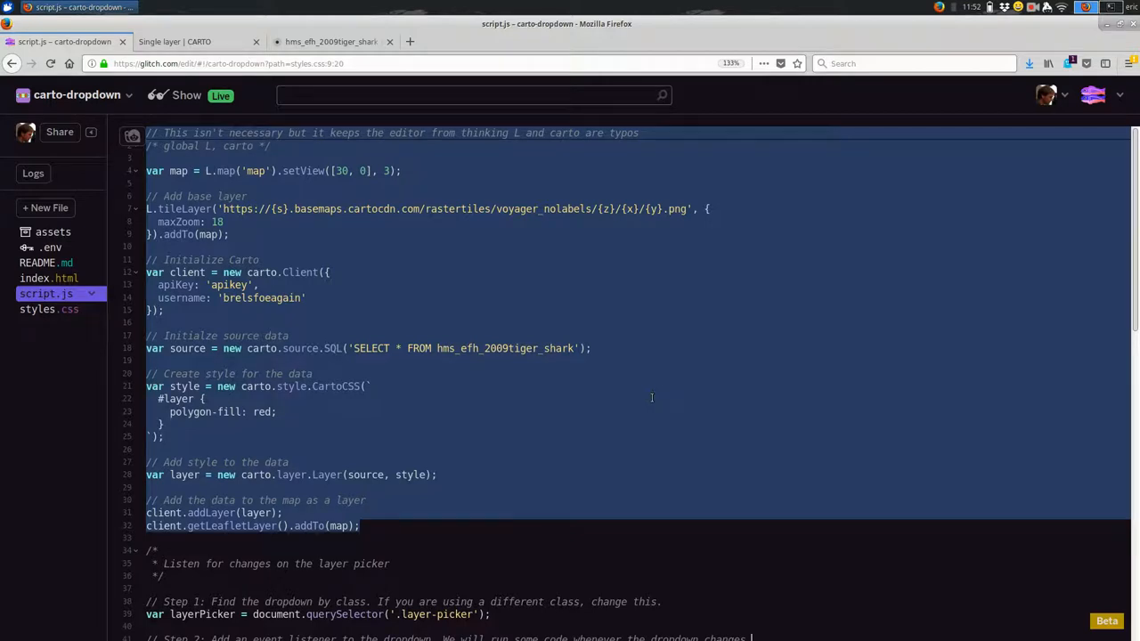
mouse_move(584, 548)
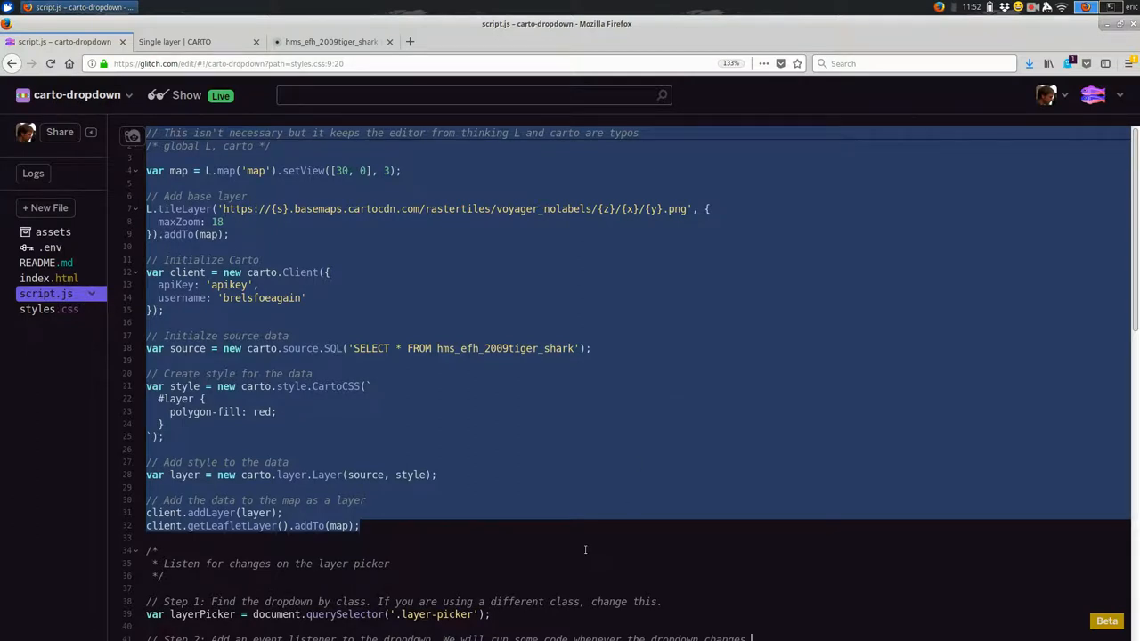
mouse_move(525, 463)
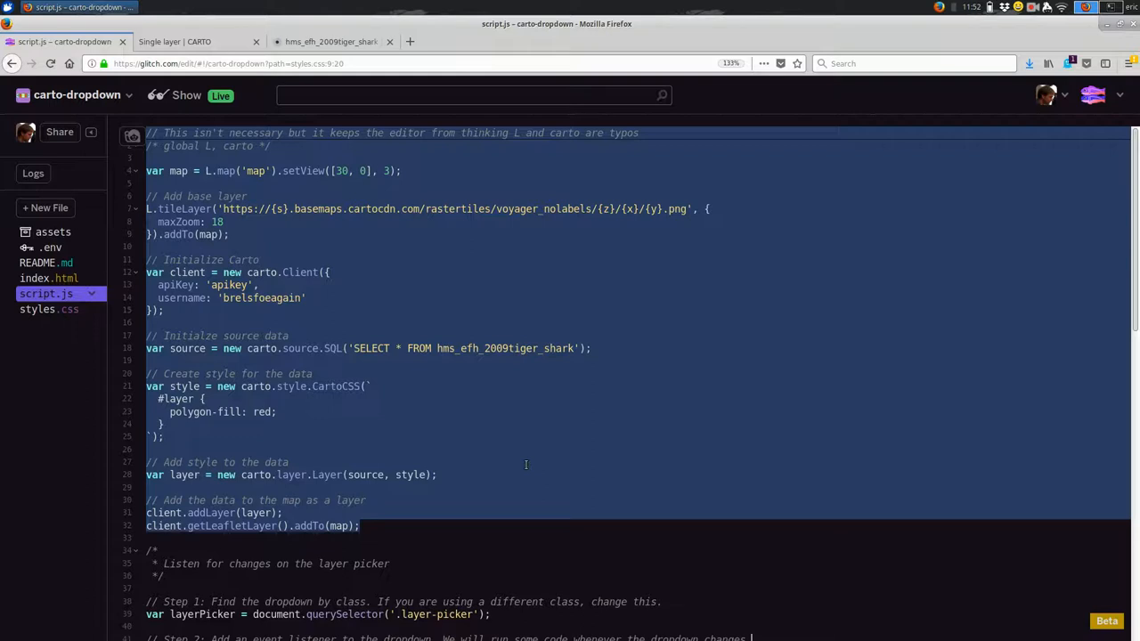
scroll("down", 3)
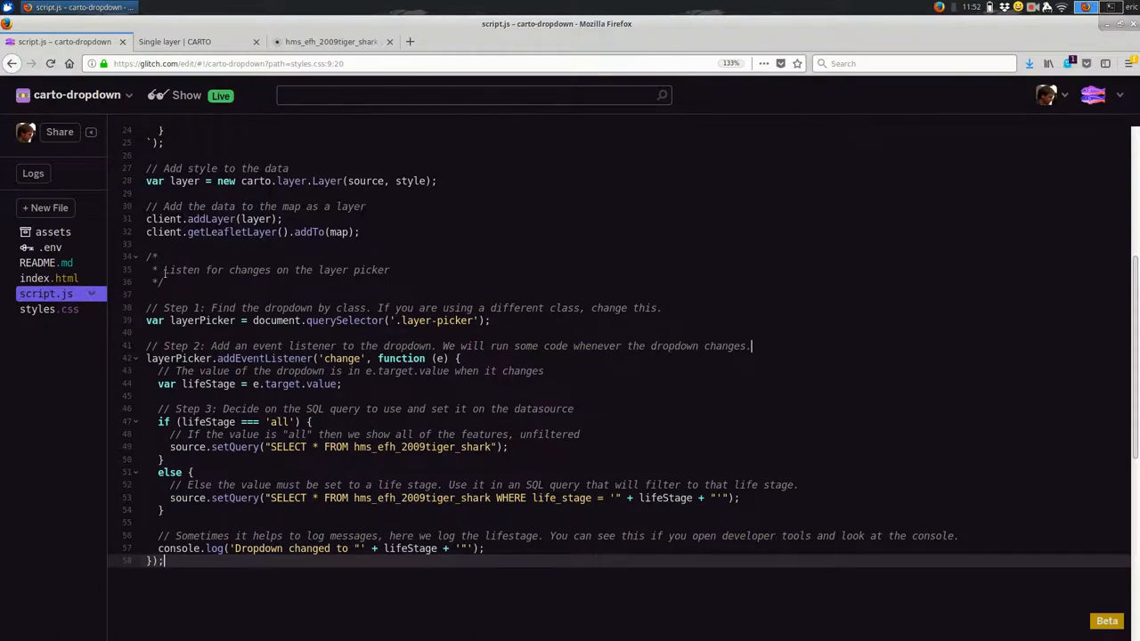
- Rewrite the comment above the listener to 'Listen for changes on the layer picker'
double_click(267, 270)
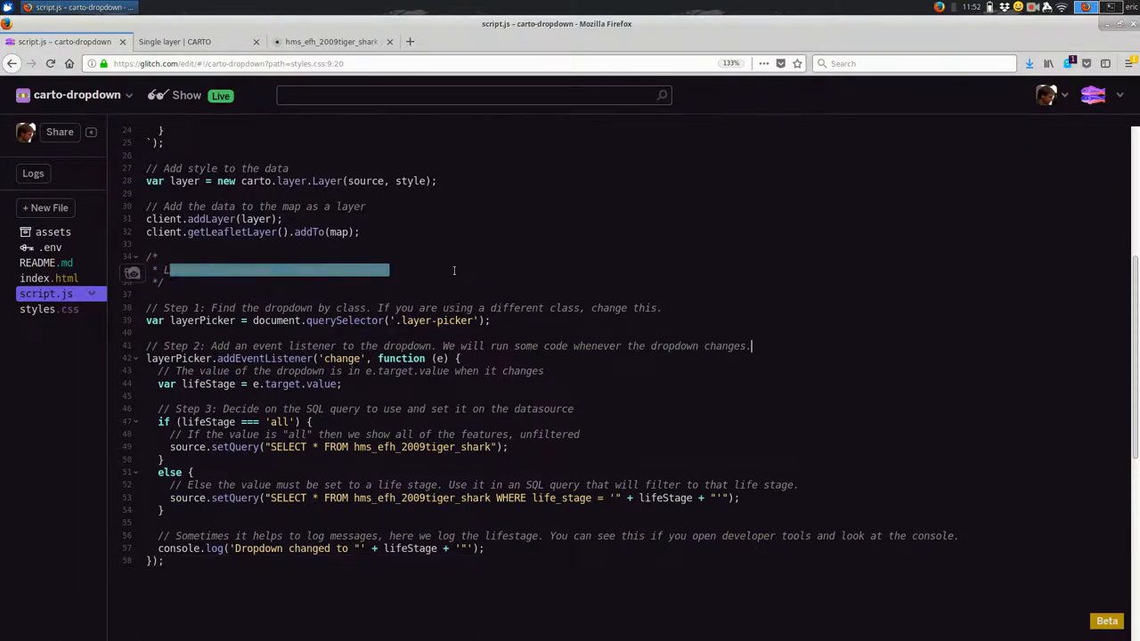
type("Listen for changes on the layer picker")
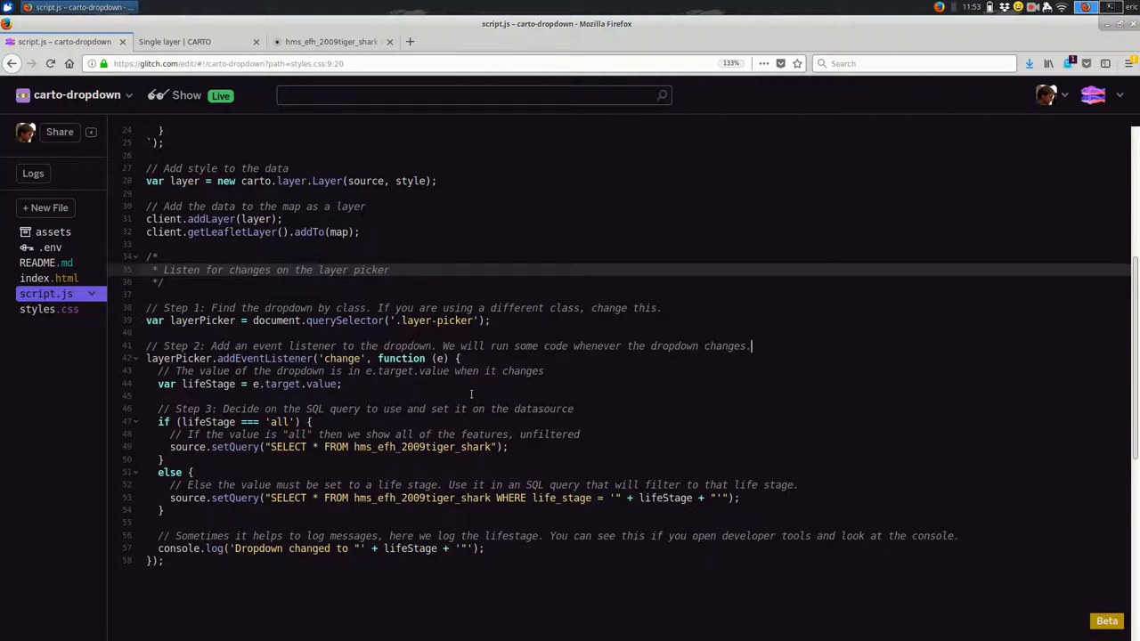
scroll("down", 3)
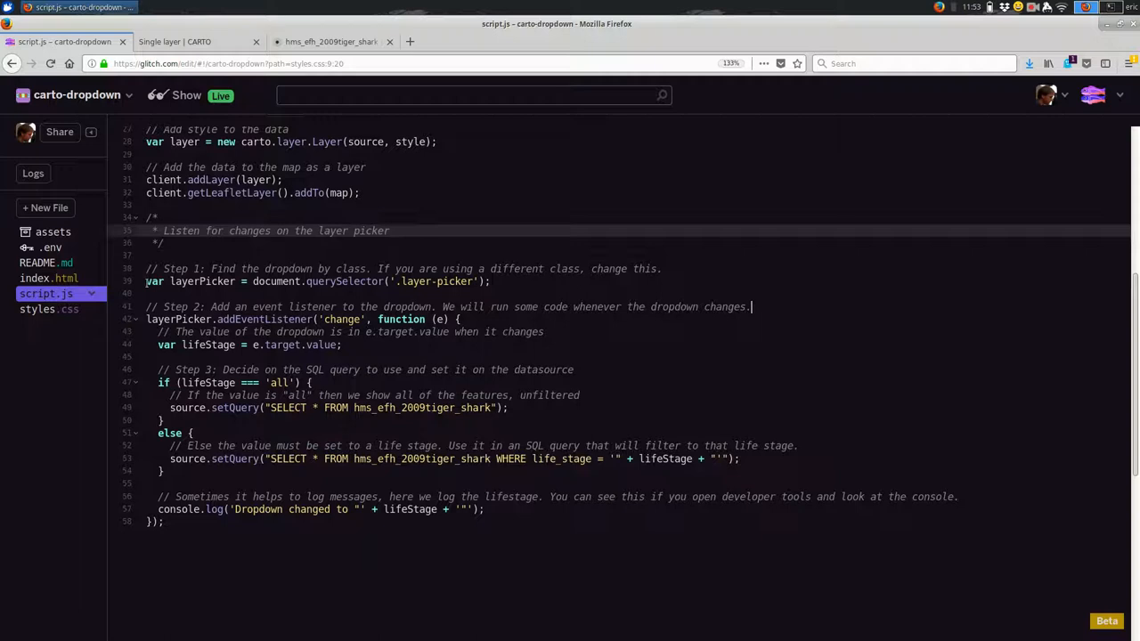
triple_click(311, 281)
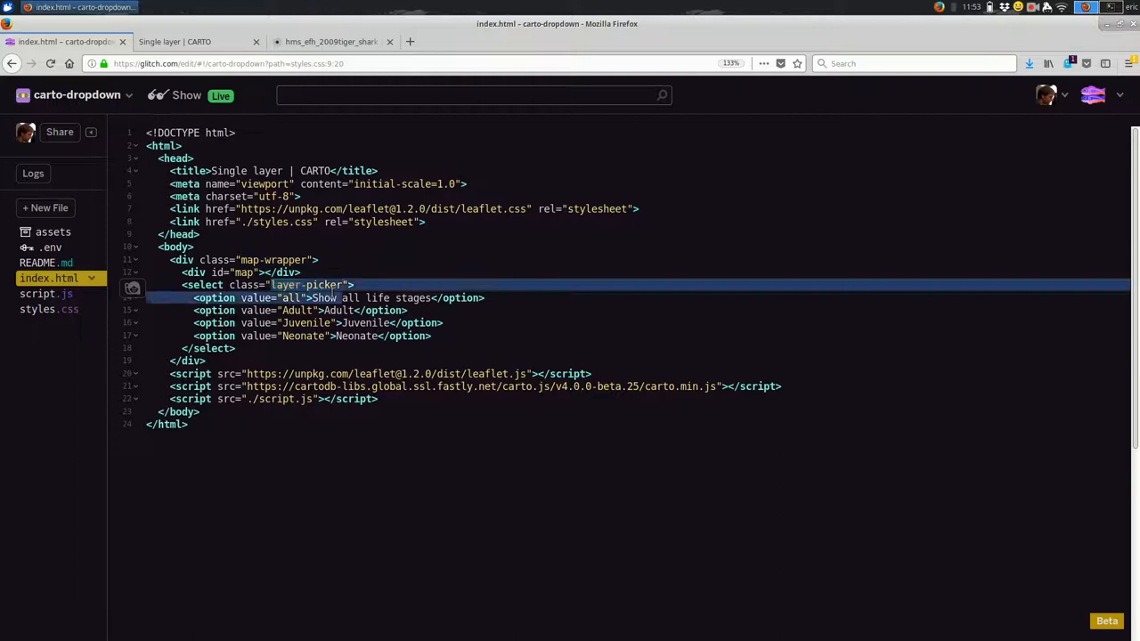
- Highlight the layer-picker class on the select in index.html, then return to script.js
double_click(306, 285)
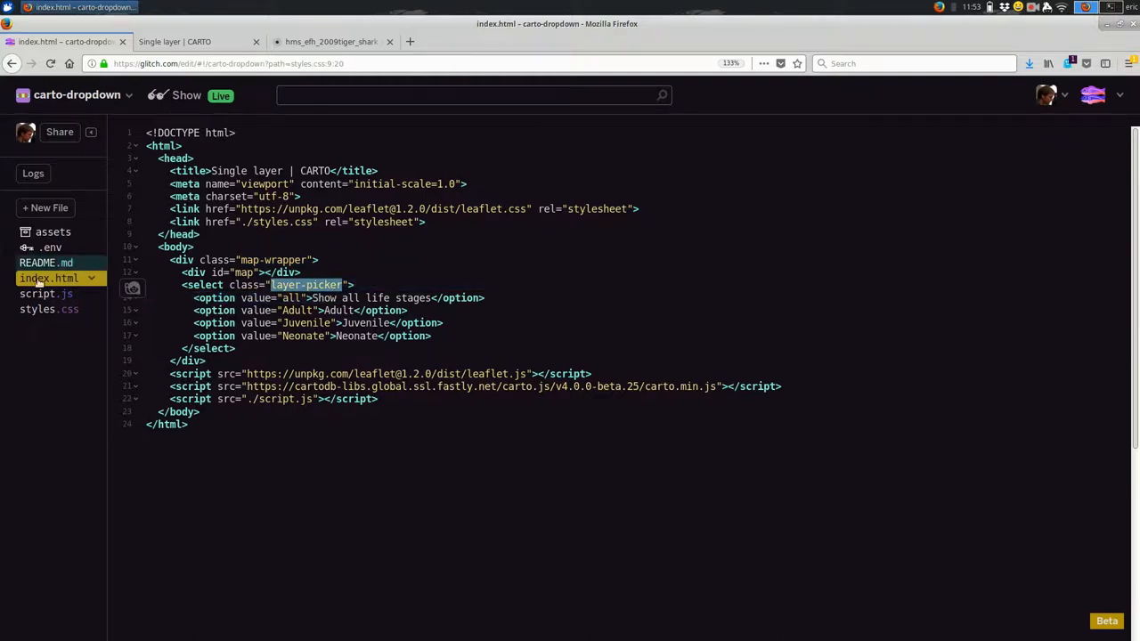
left_click(46, 292)
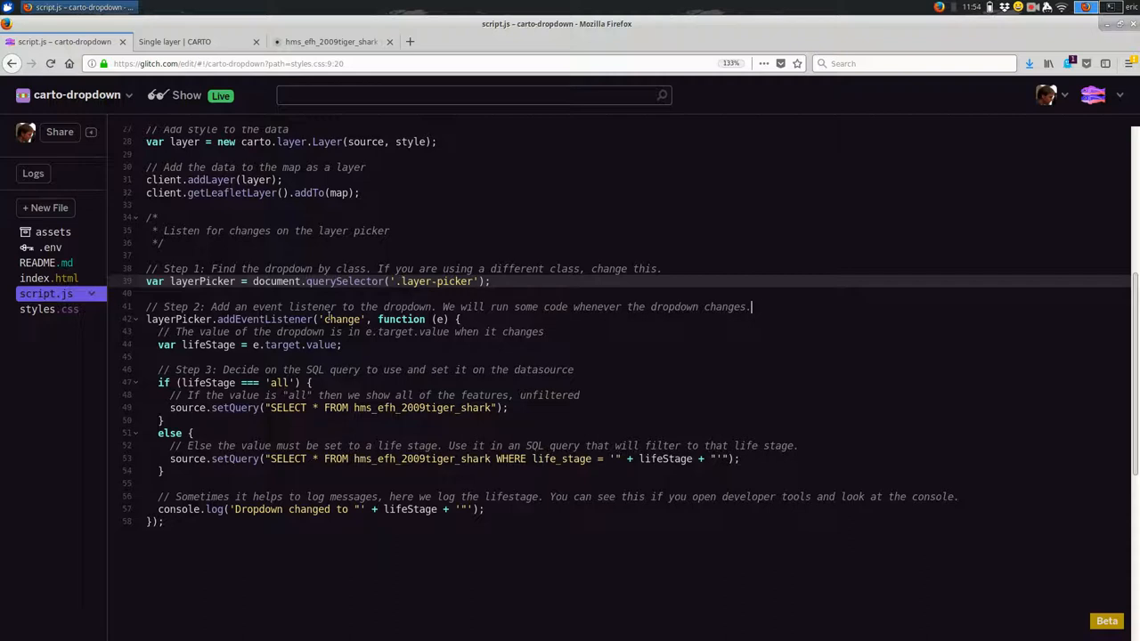
double_click(203, 282)
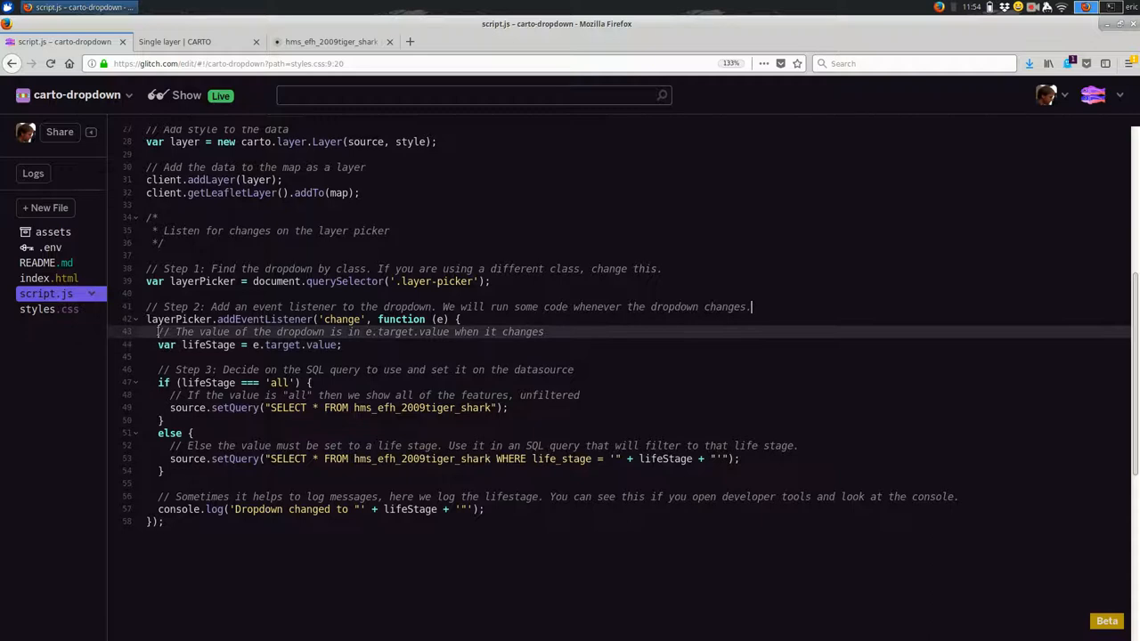
left_click_drag(156, 345, 531, 510)
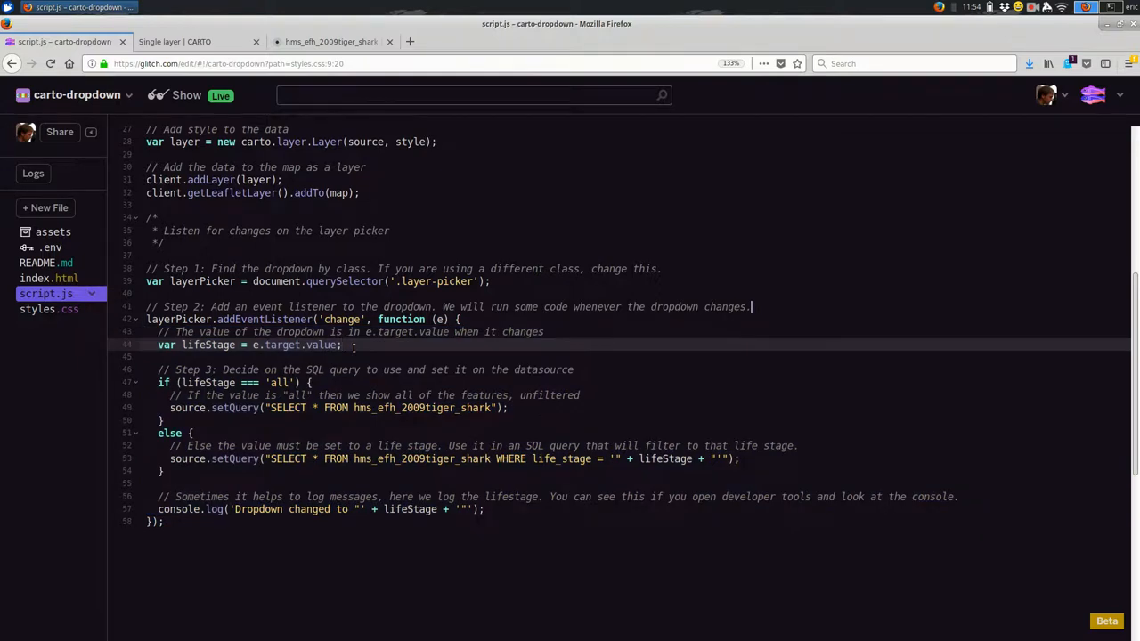
left_click(181, 41)
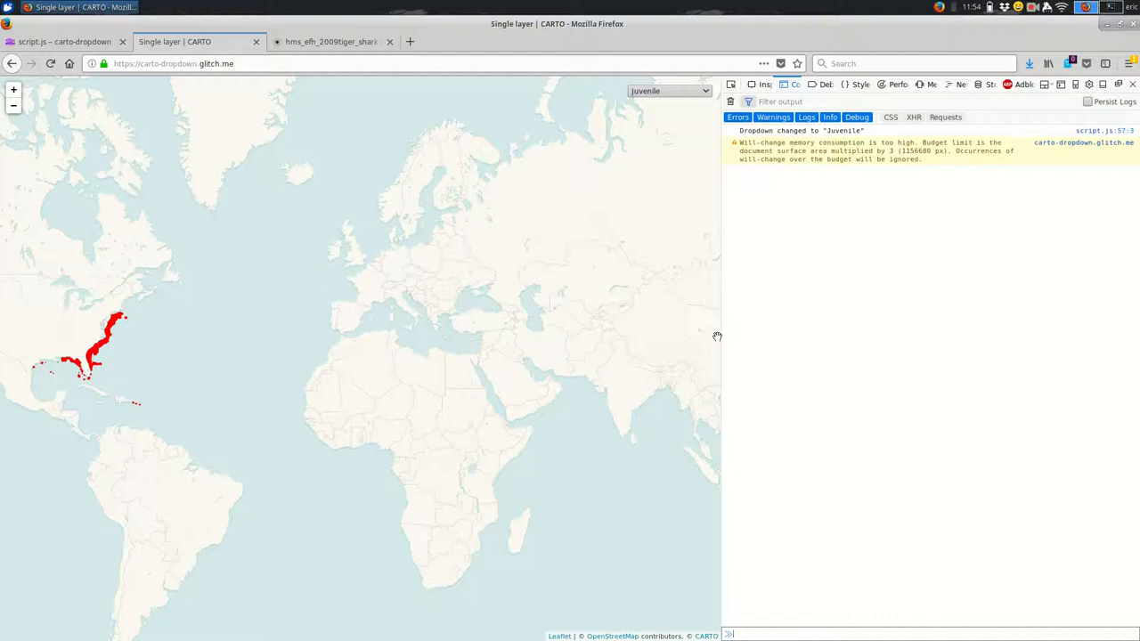
mouse_move(618, 91)
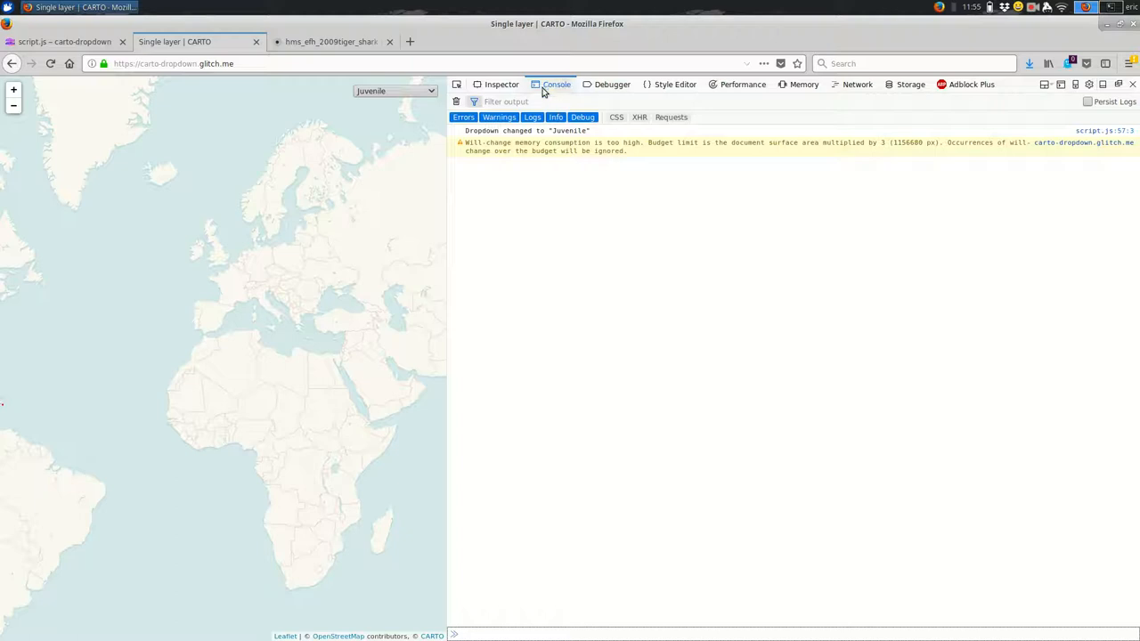
mouse_move(434, 167)
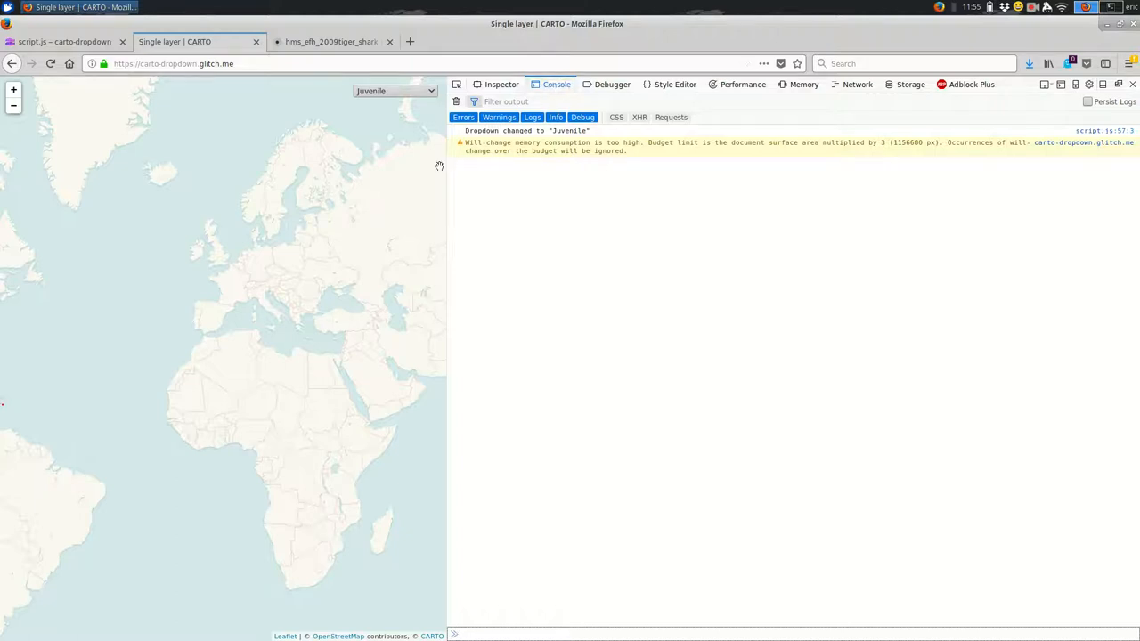
mouse_move(442, 178)
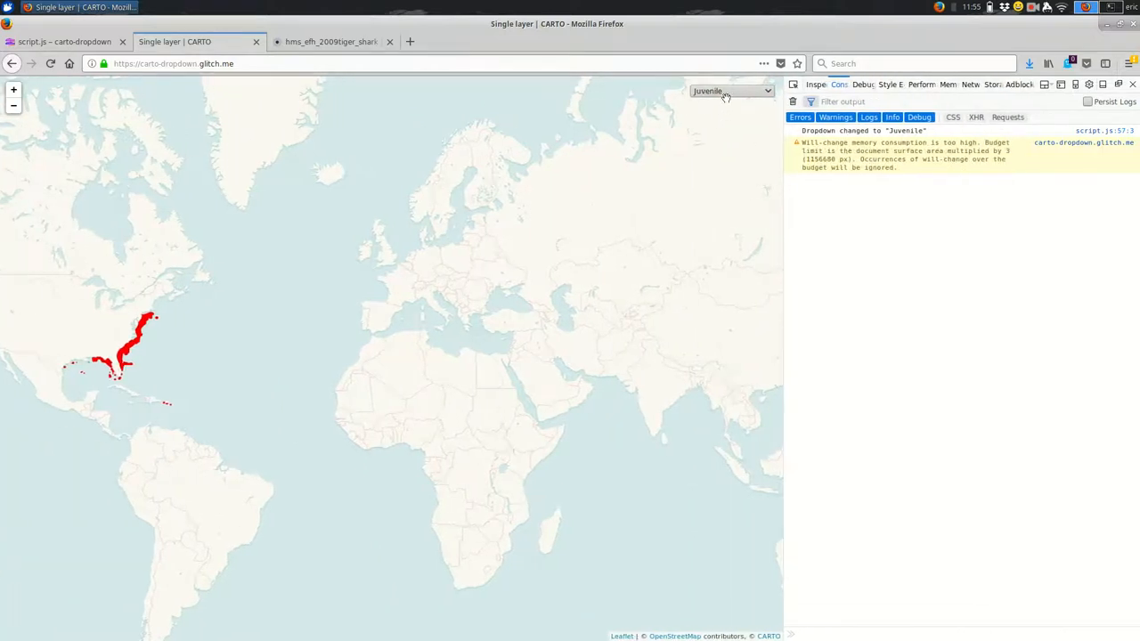
- Filter the map to Adult, all life stages, then Neonate, each change logged in the console
left_click(733, 91)
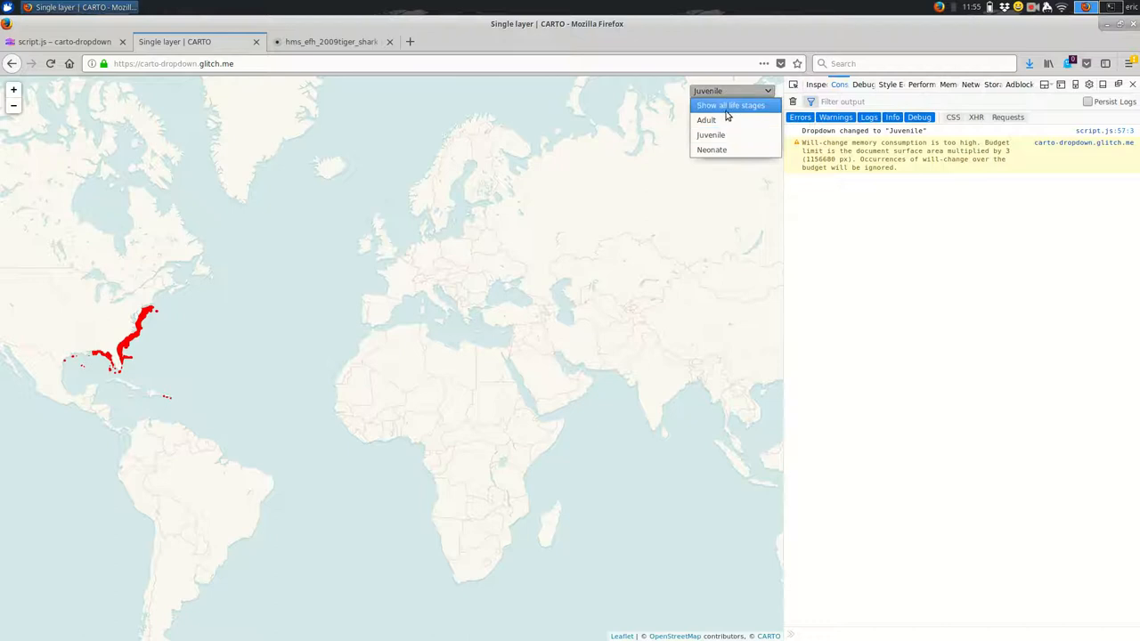
left_click(705, 119)
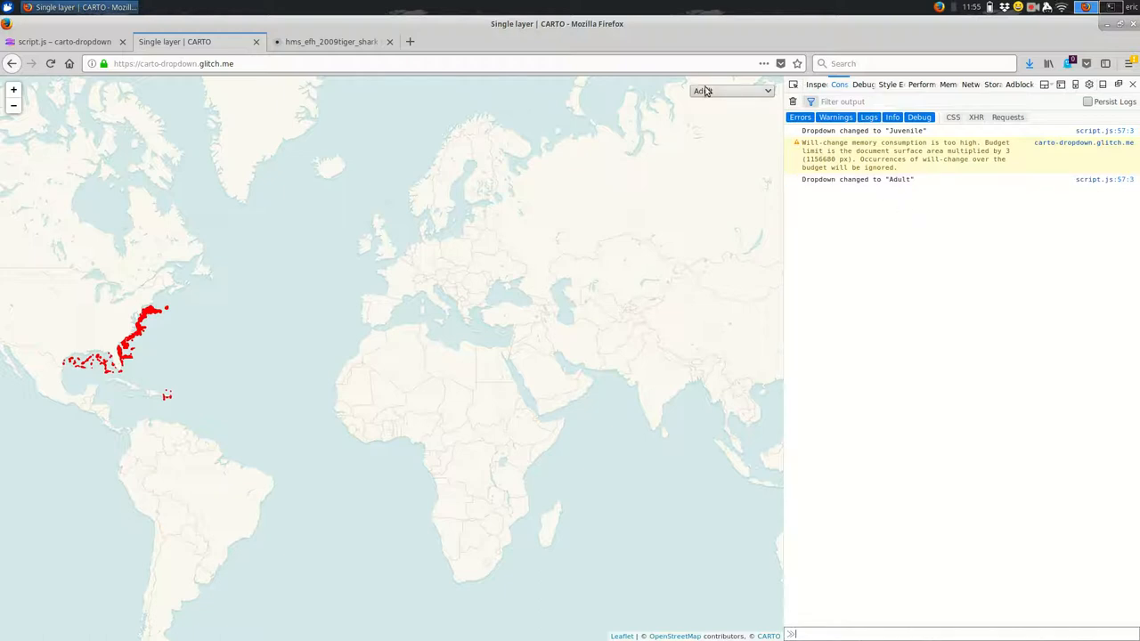
left_click(739, 91)
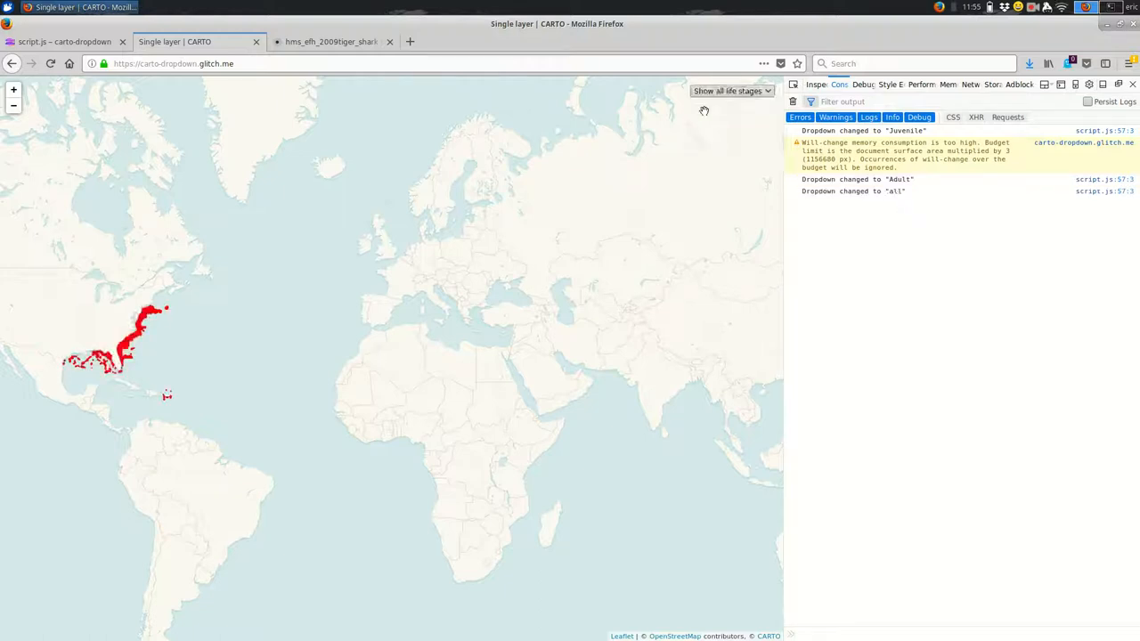
left_click(733, 91)
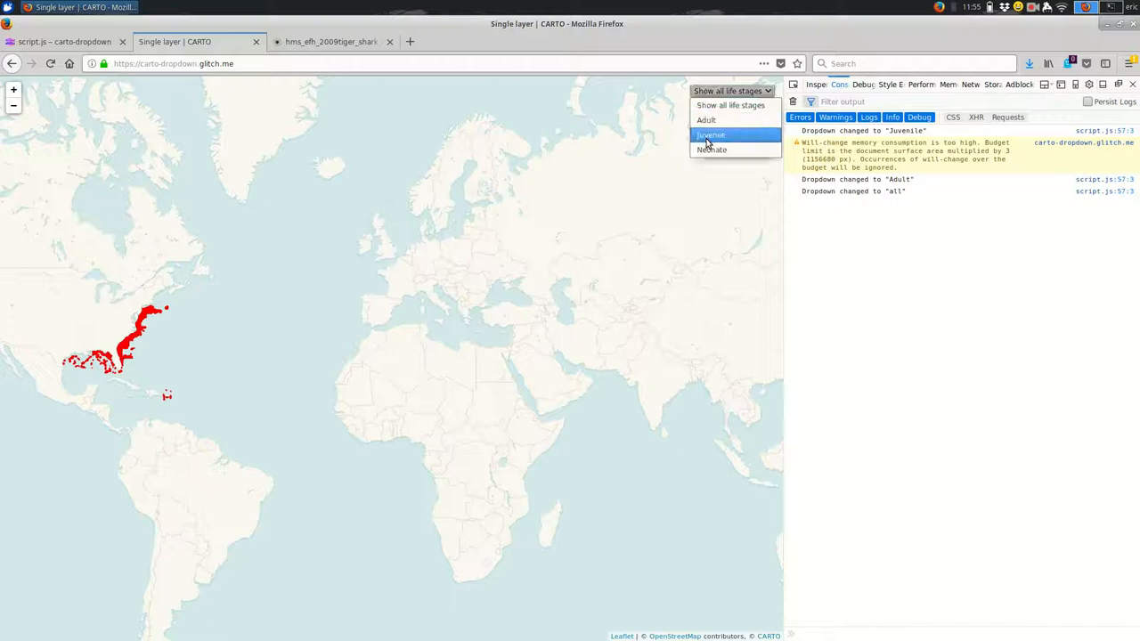
left_click(710, 149)
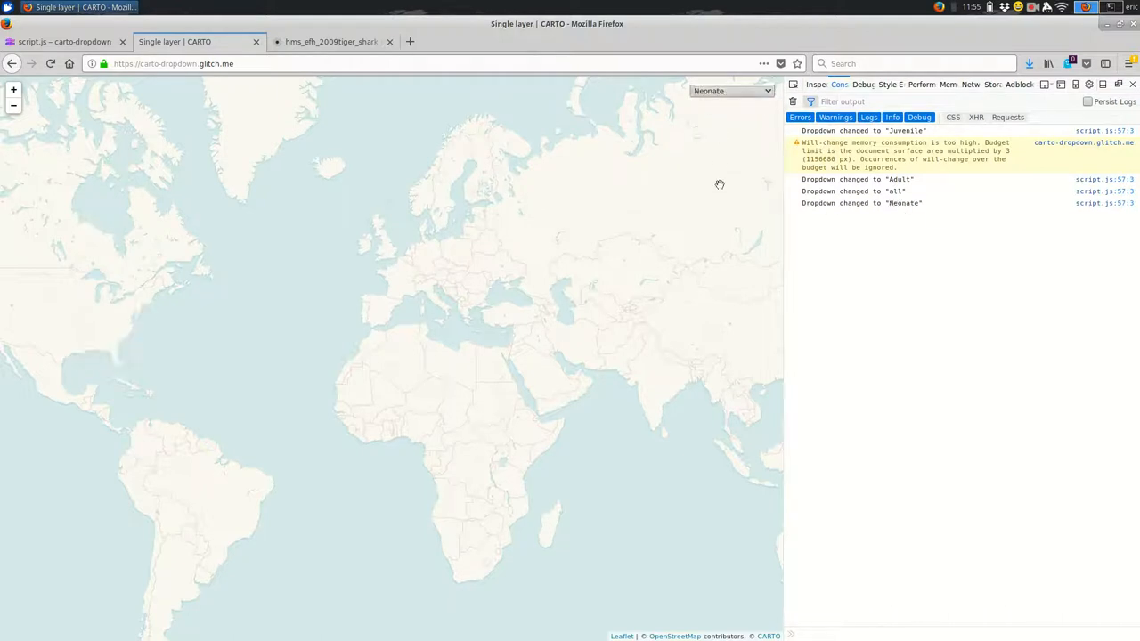
- Switch the map to Adult then back to all life stages, and return to script.js
left_click(733, 89)
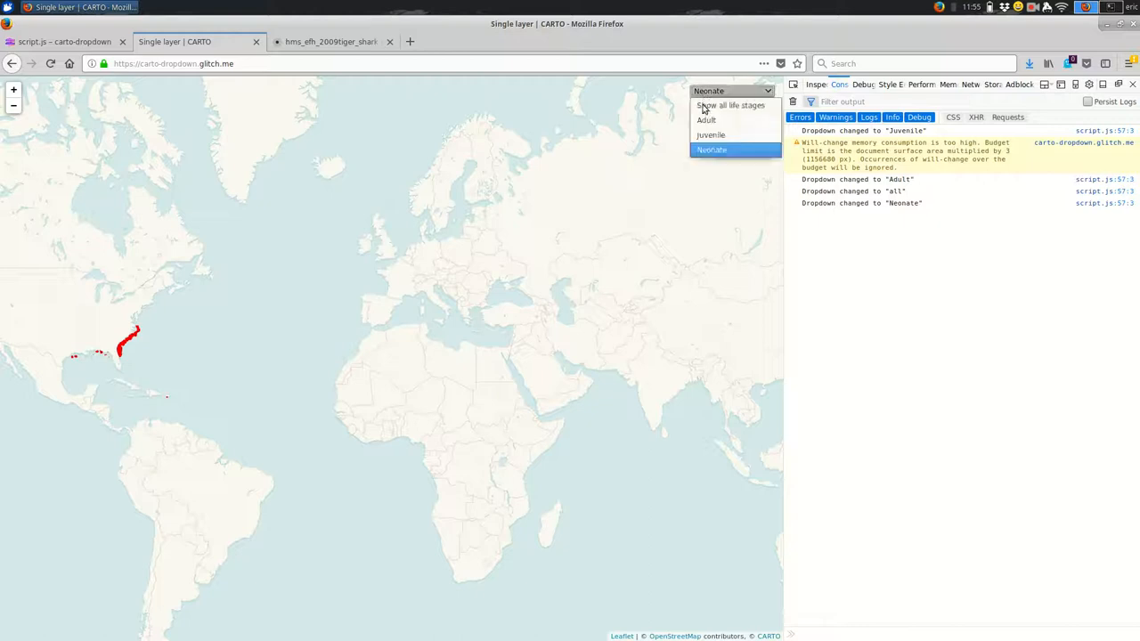
left_click(703, 121)
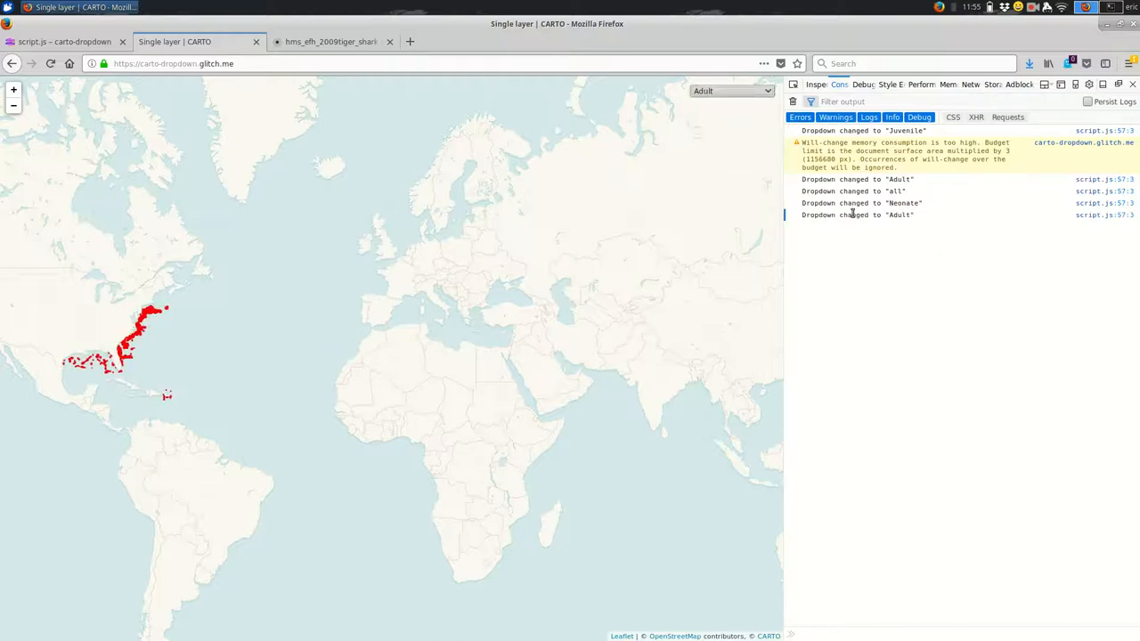
mouse_move(825, 214)
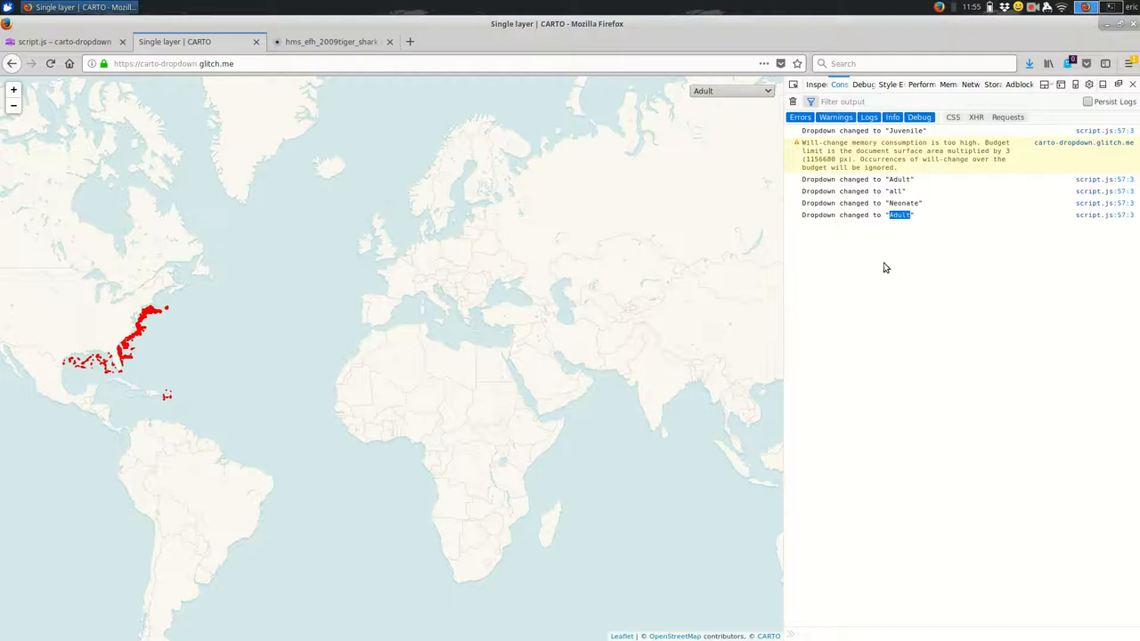
mouse_move(855, 239)
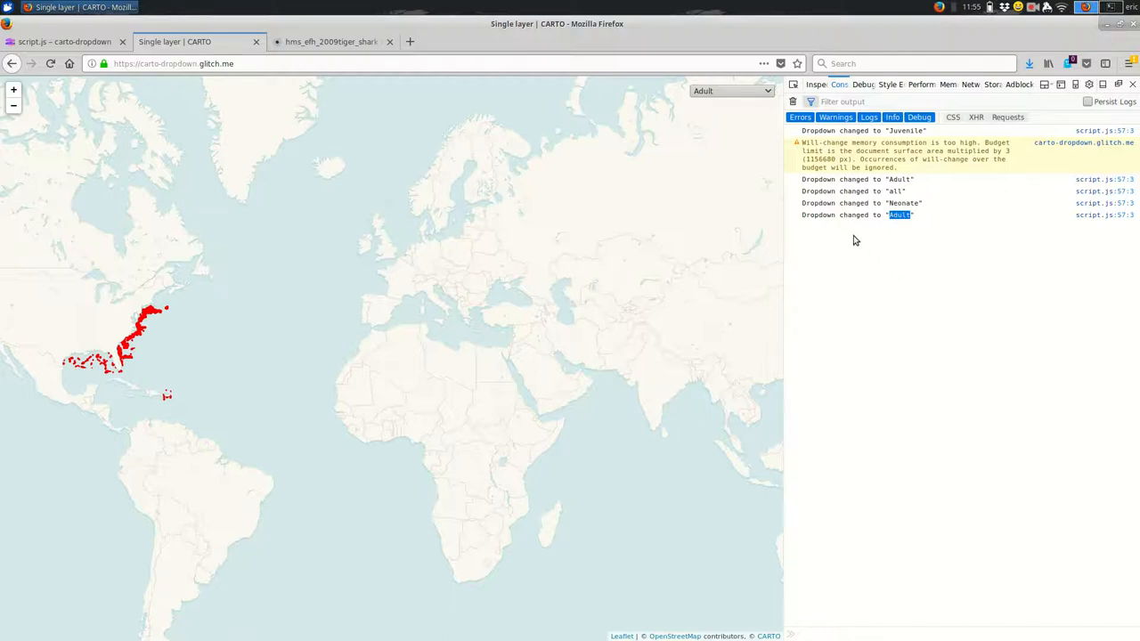
left_click(735, 91)
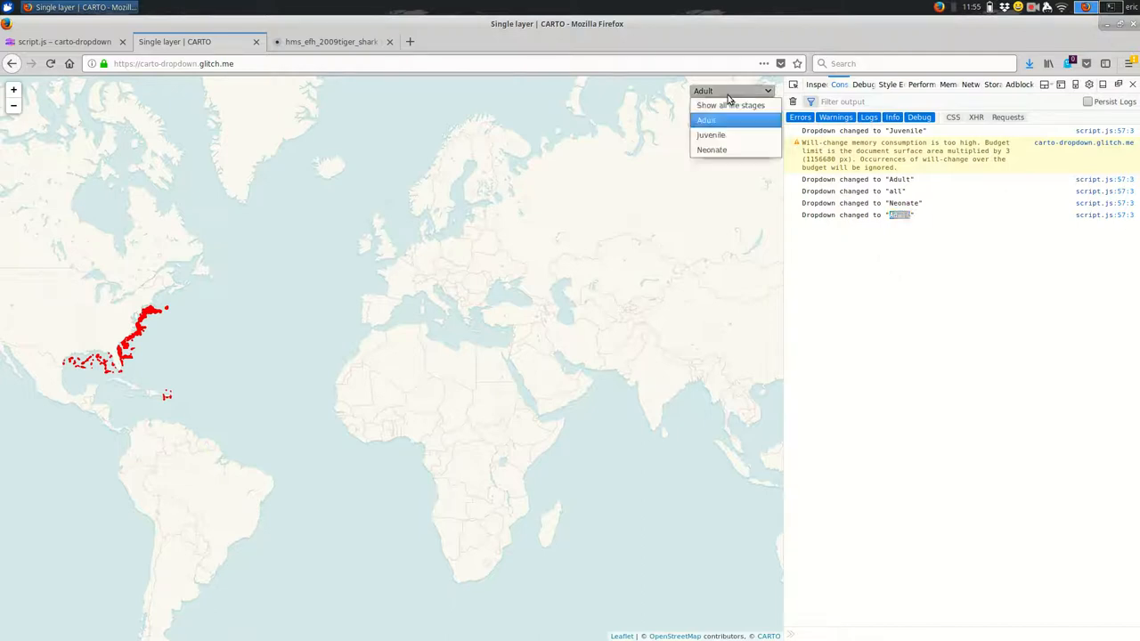
mouse_move(733, 105)
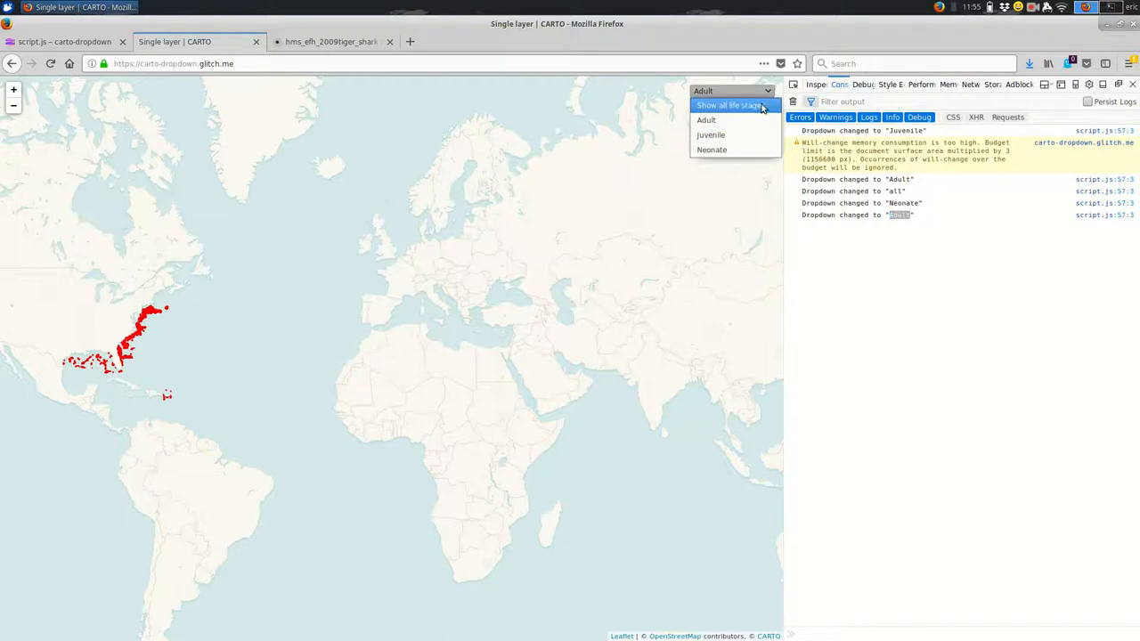
left_click(734, 105)
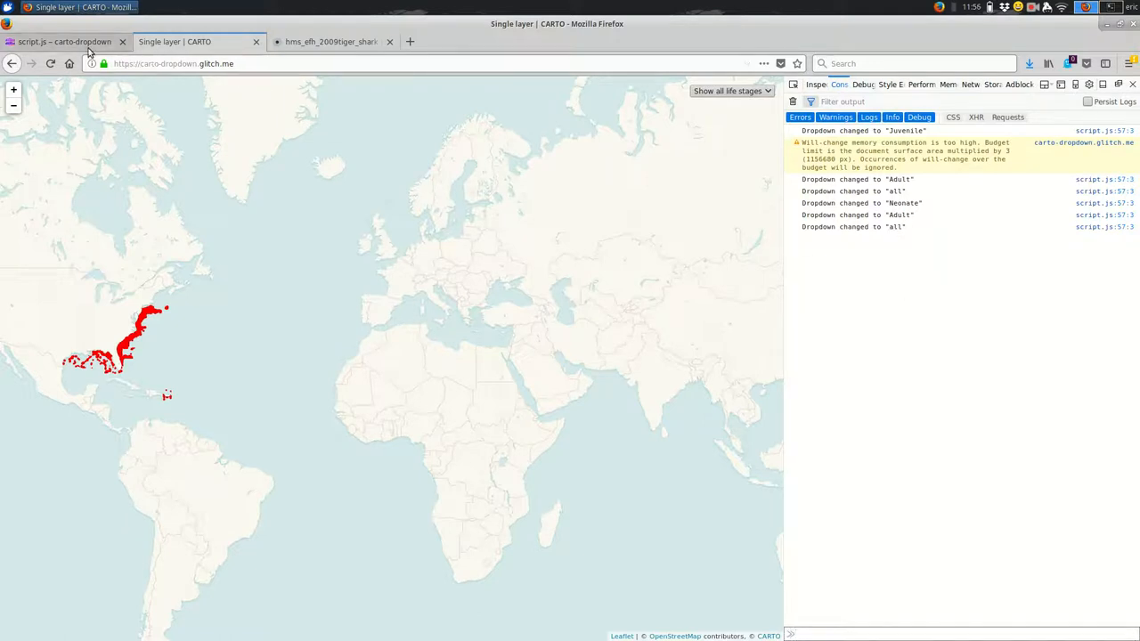
left_click(68, 41)
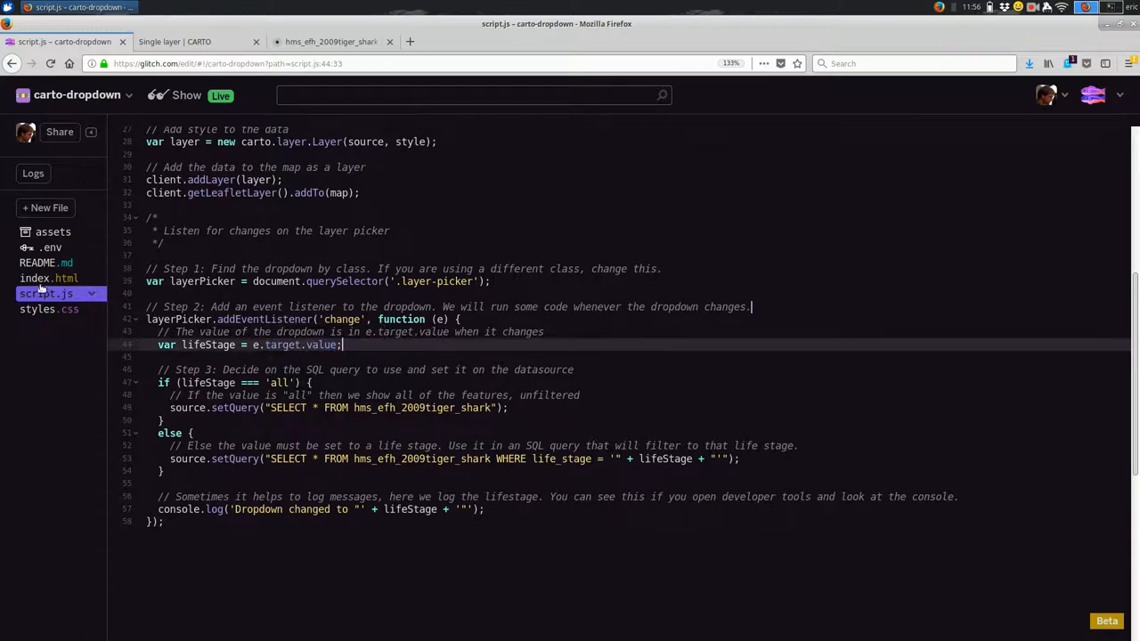
left_click(42, 277)
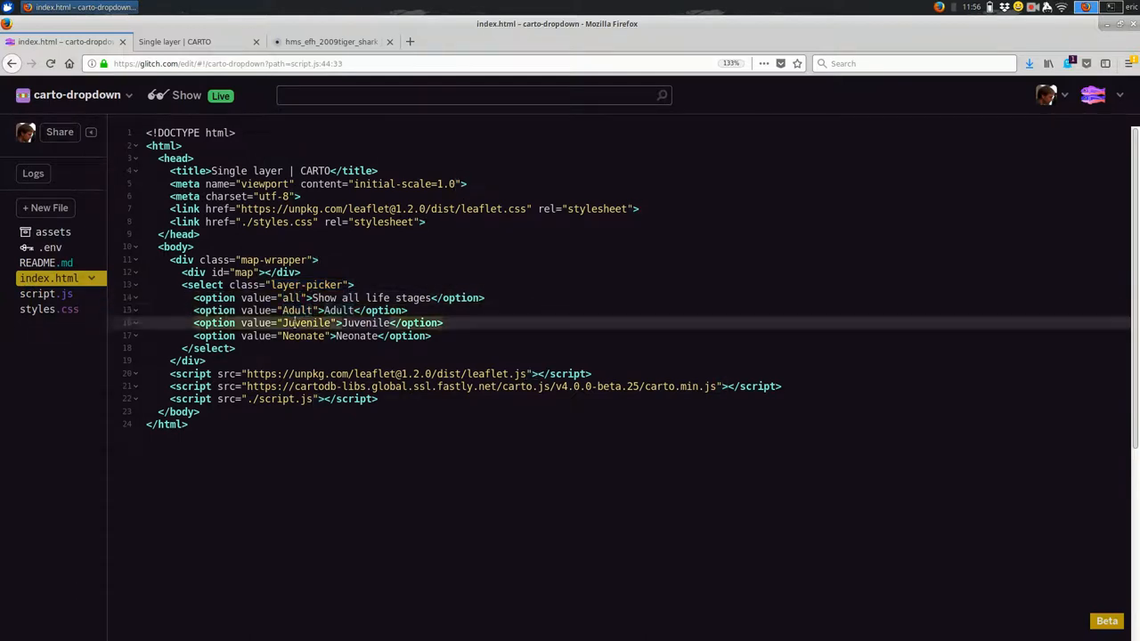
left_click(46, 292)
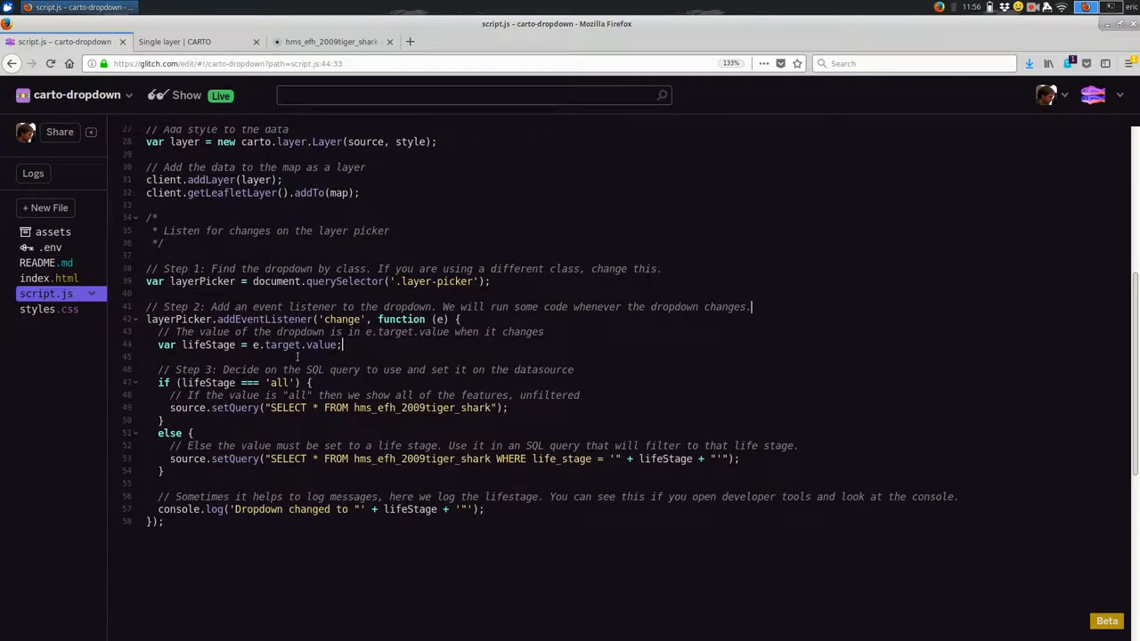
mouse_move(517, 486)
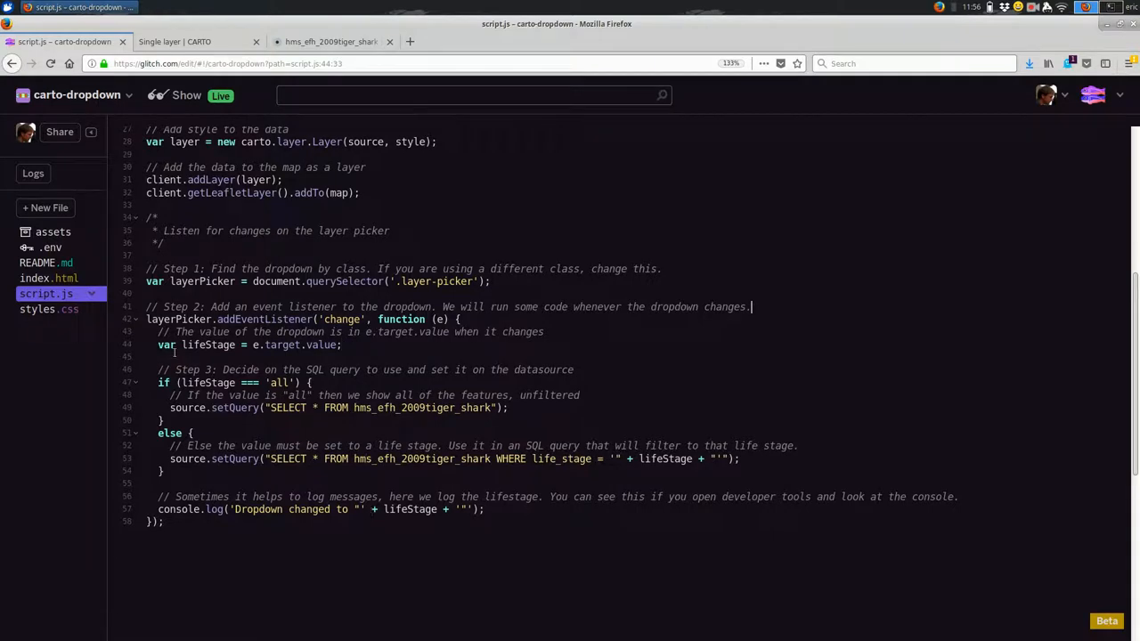
double_click(208, 345)
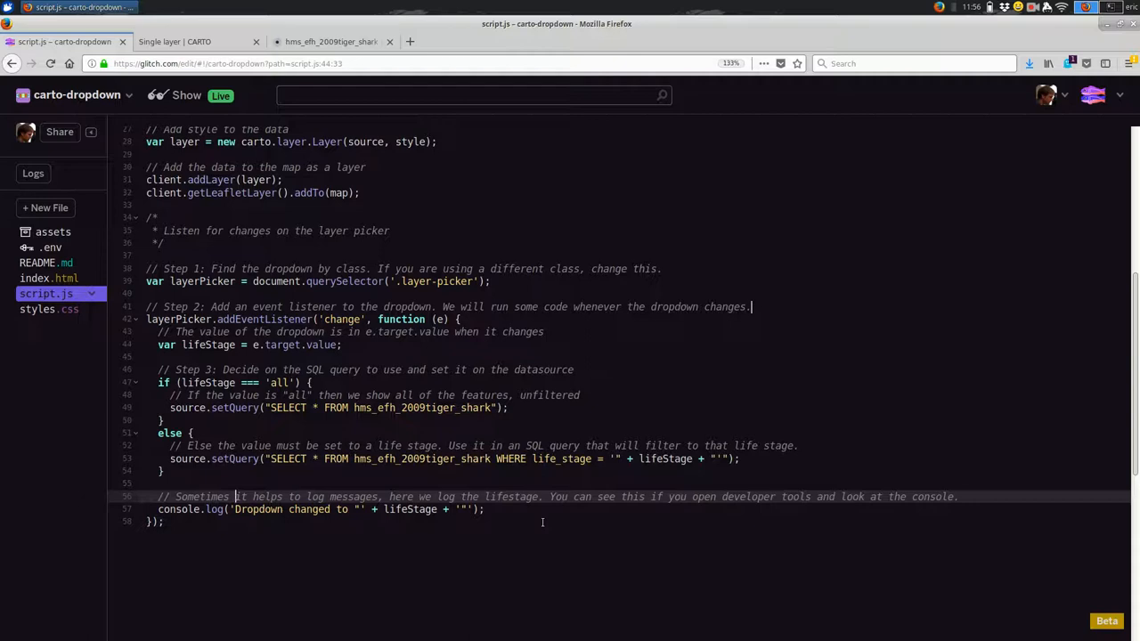
mouse_move(357, 530)
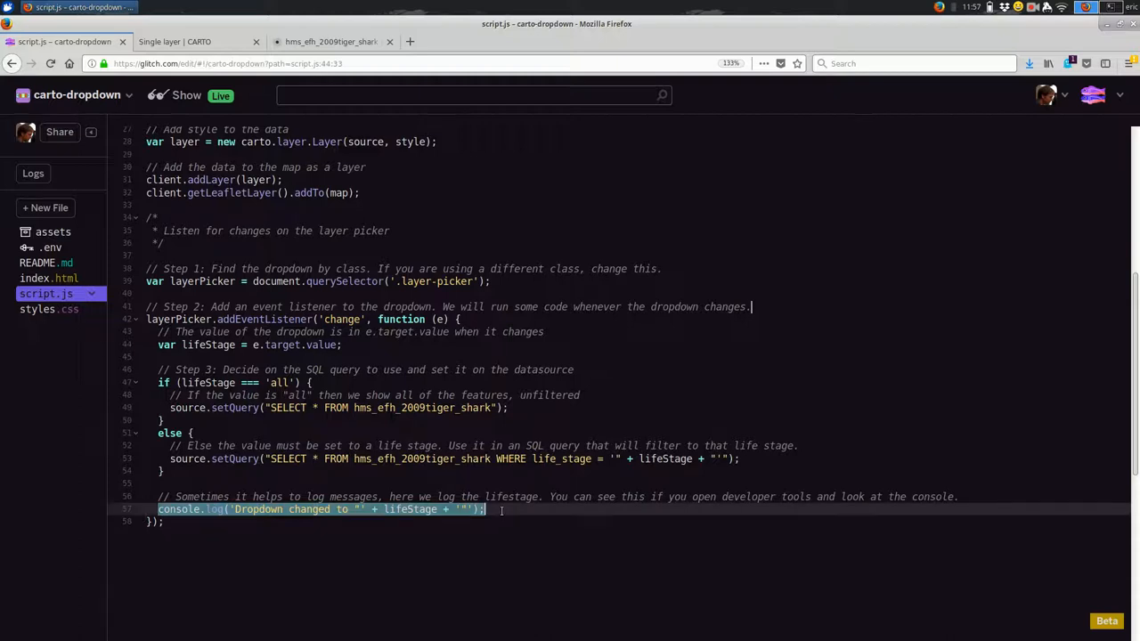
left_click(485, 510)
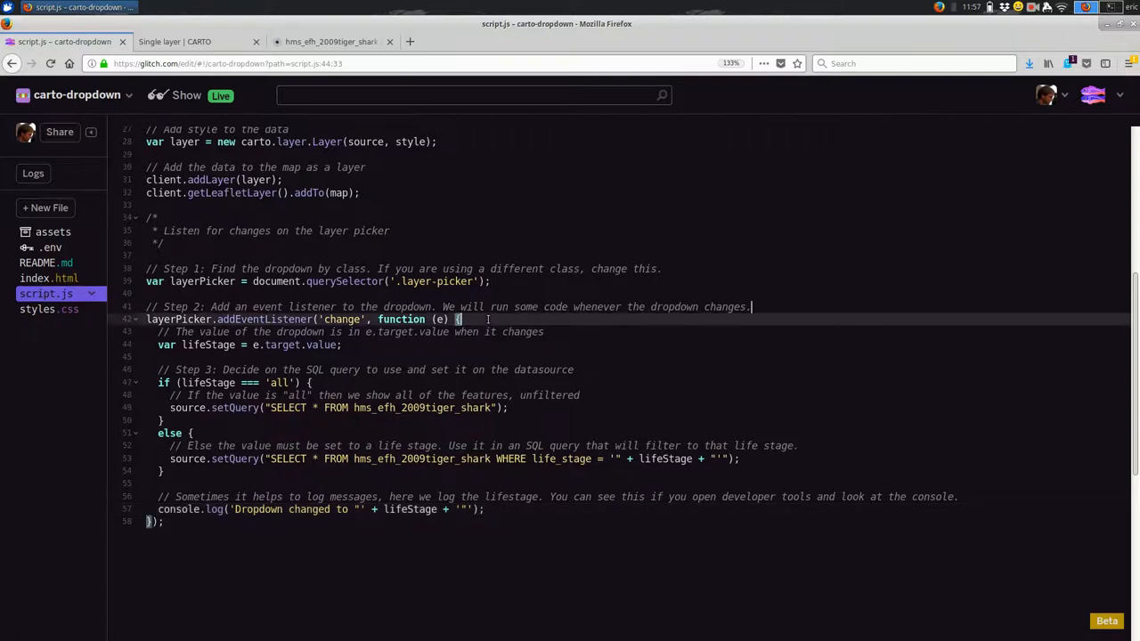
- Add console.log('Yes the dropdown change event worked.') as the listener's first line, then go to the map page
type("cons")
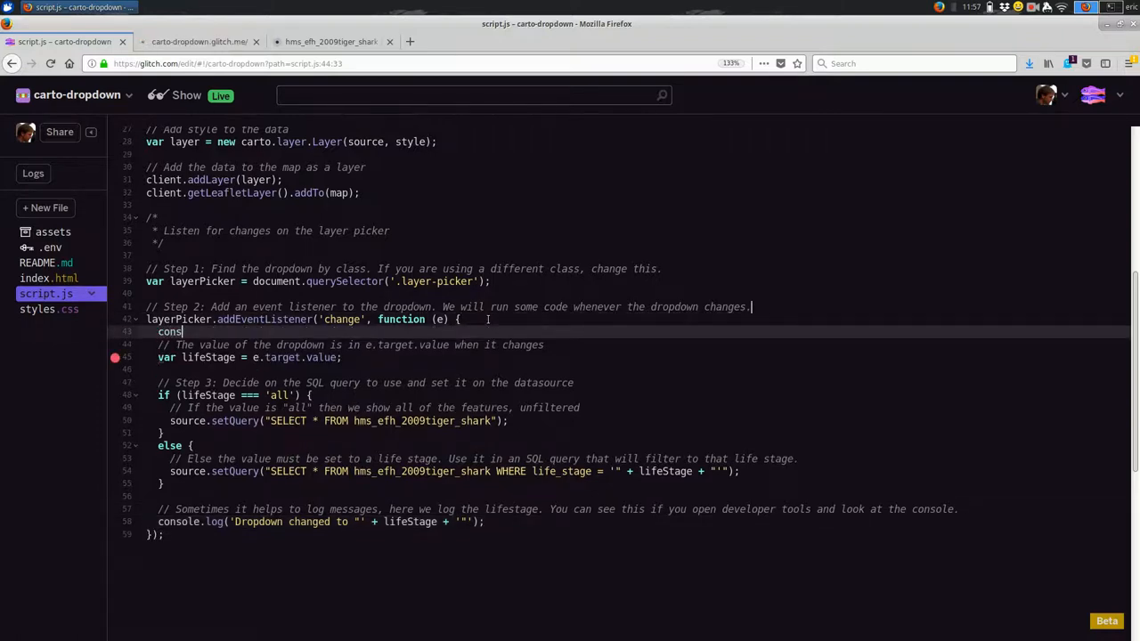
type("ole.log")
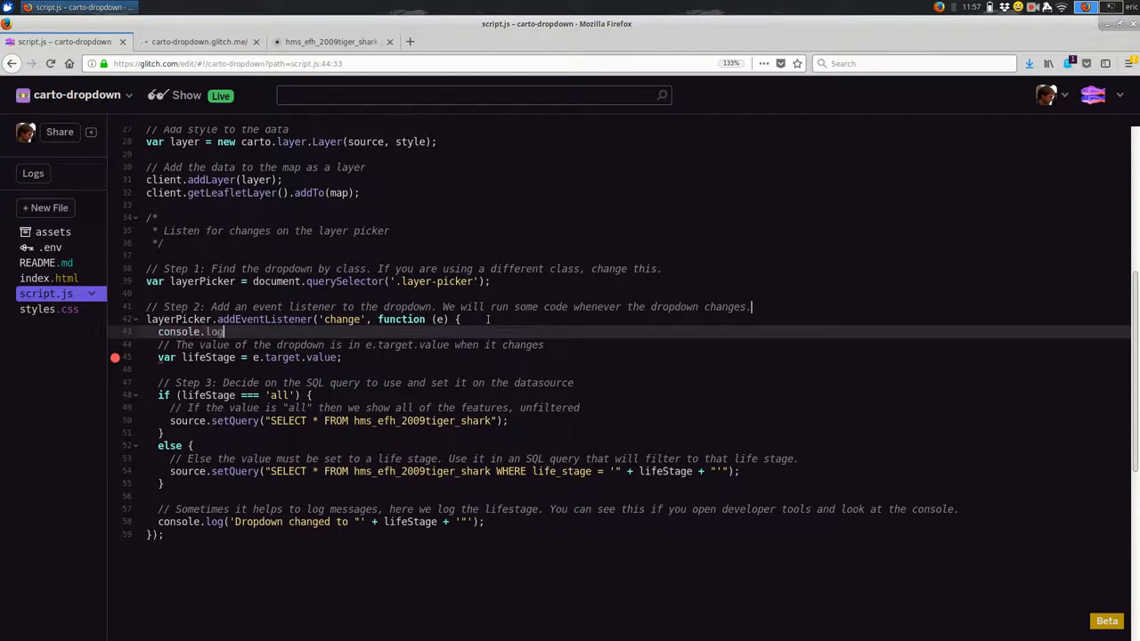
type("('Yes the dropdo")
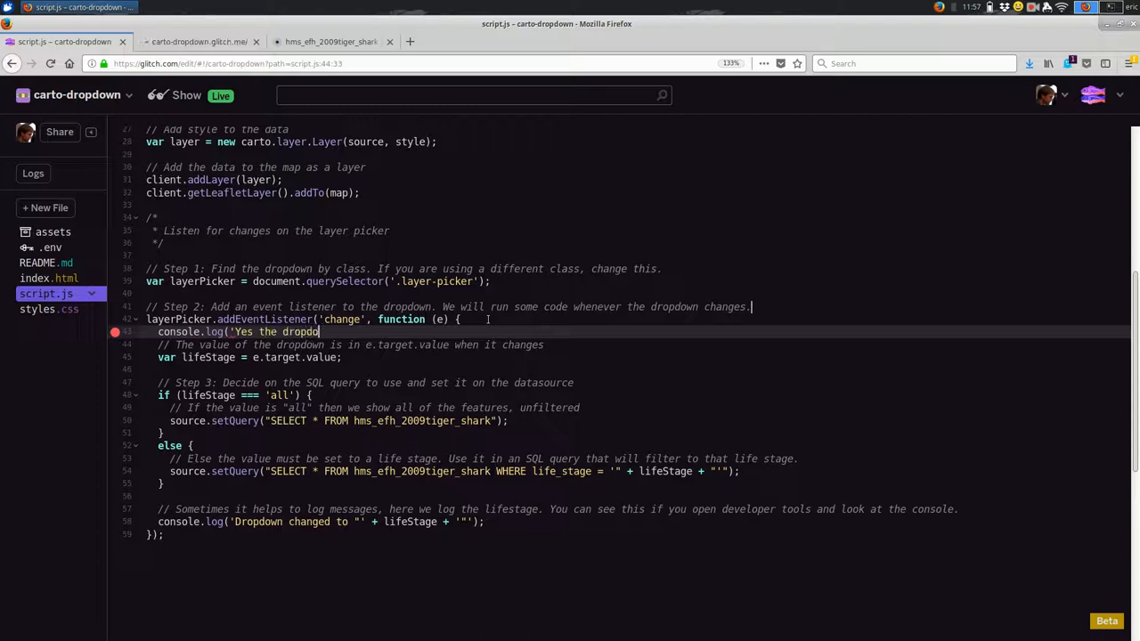
type("change event")
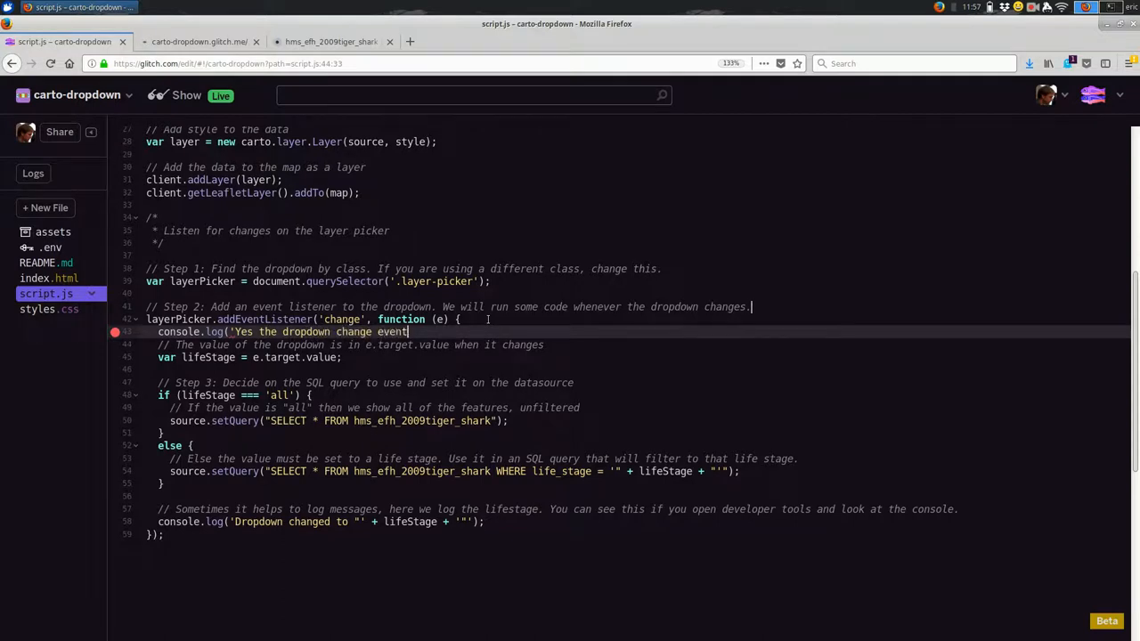
type("worked.');")
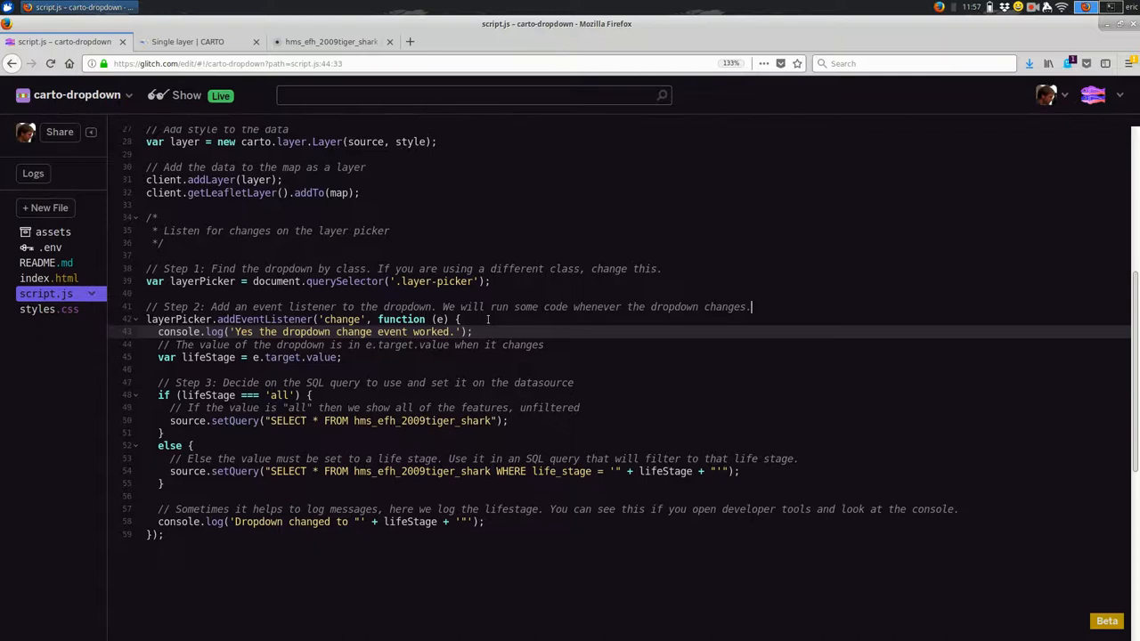
left_click(185, 43)
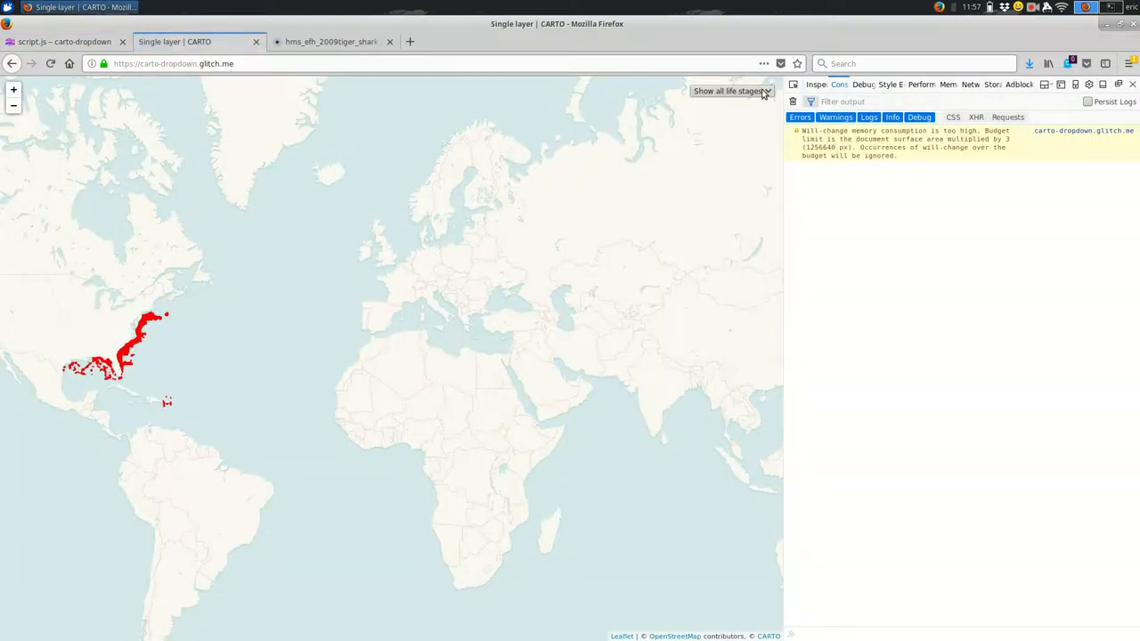
- Pick Adult then Juvenile on the map, confirming the change-event message logs each time
left_click(733, 90)
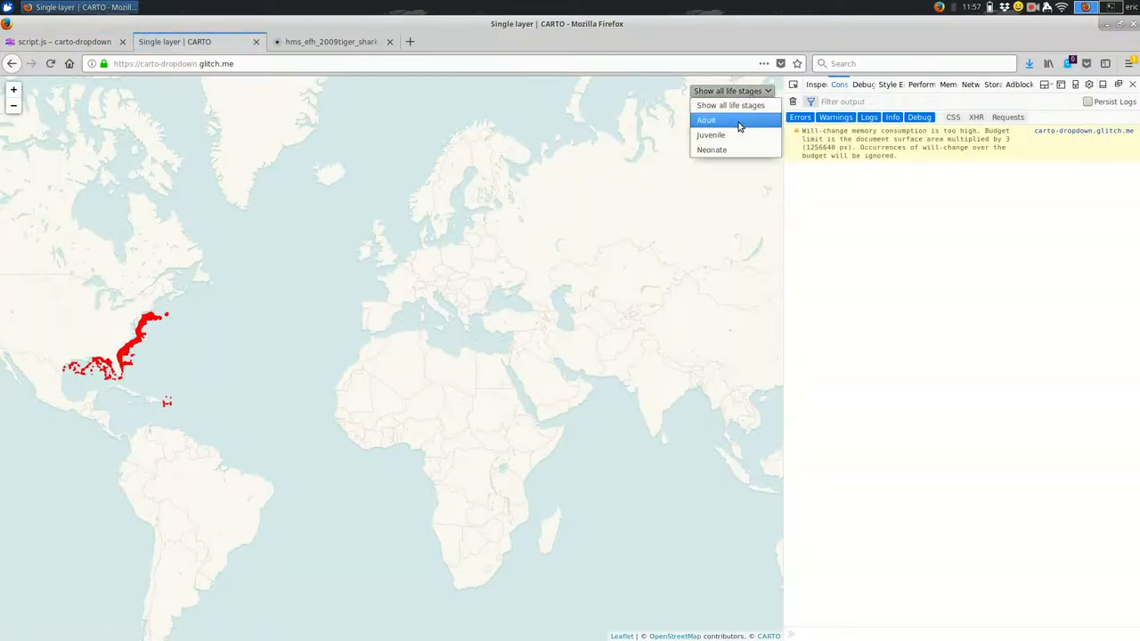
left_click(705, 121)
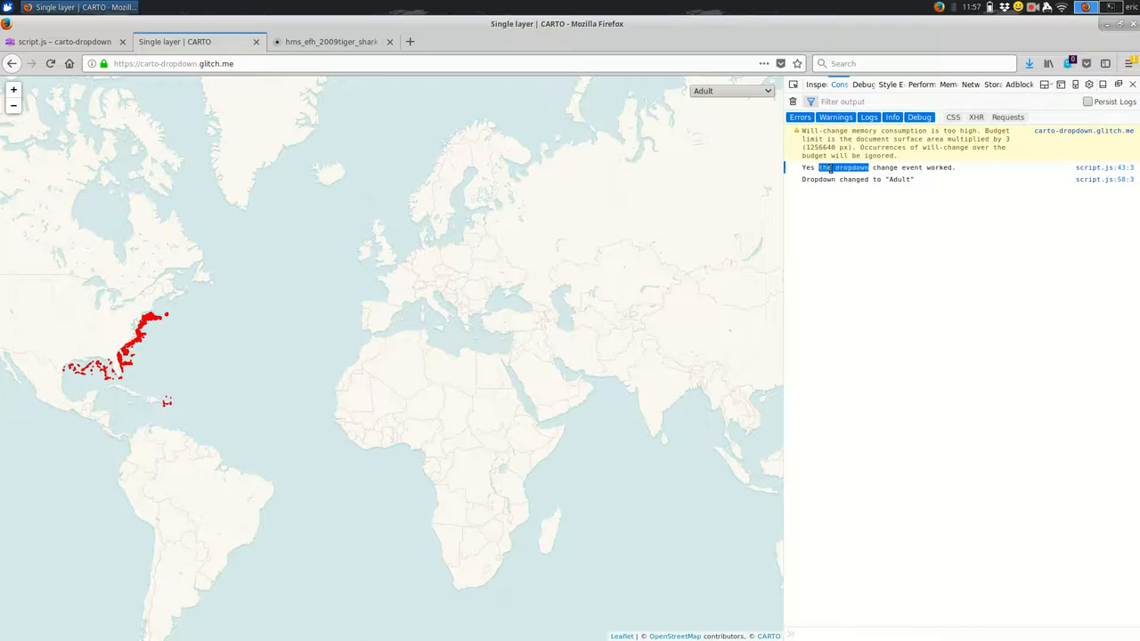
left_click(732, 91)
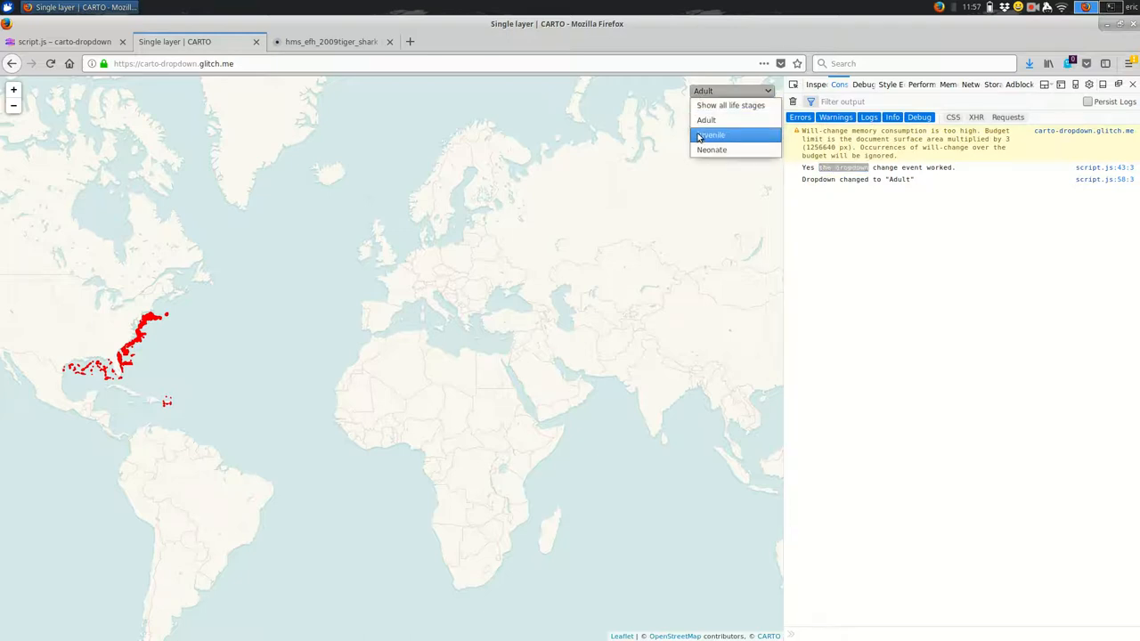
left_click(711, 136)
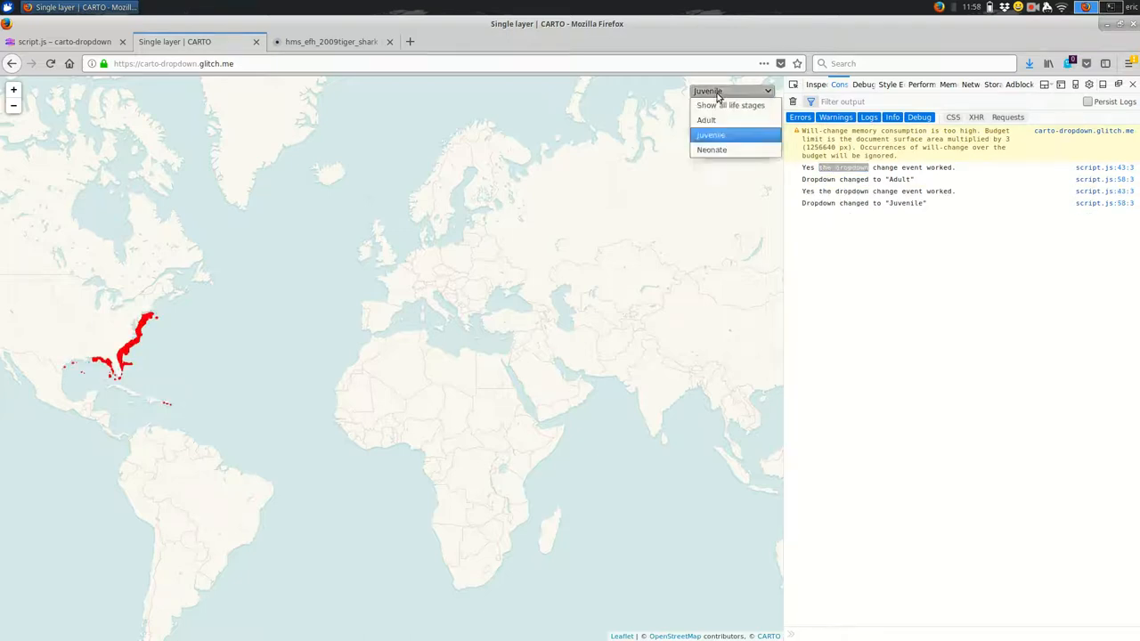
left_click(712, 150)
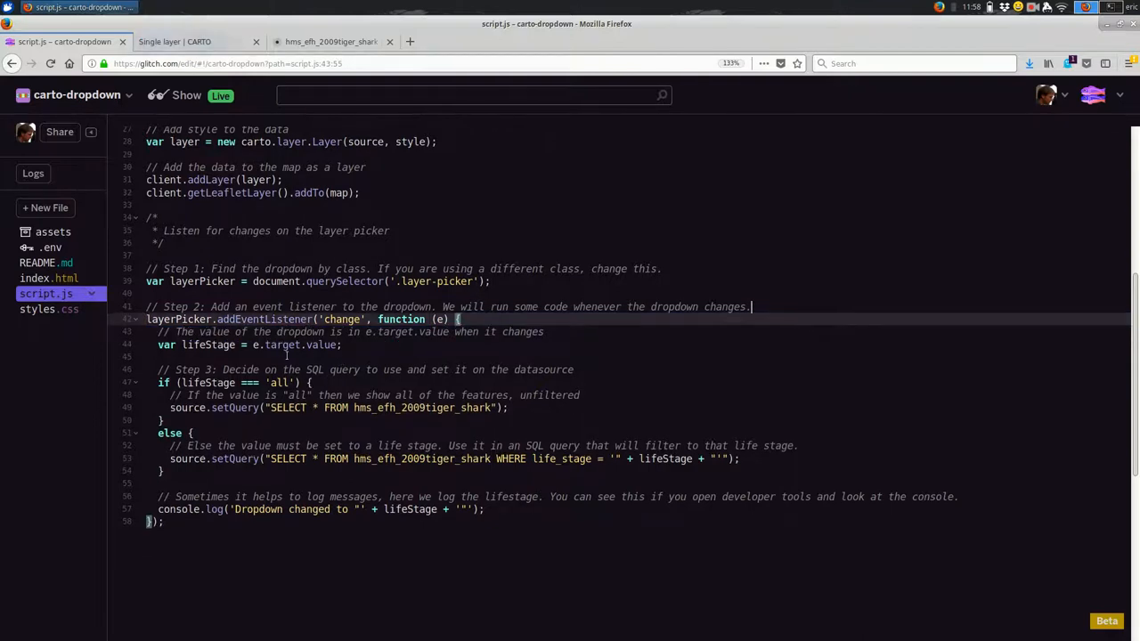
- Point out the lifeStage variable and the 'all' value compared in the if branch
double_click(206, 345)
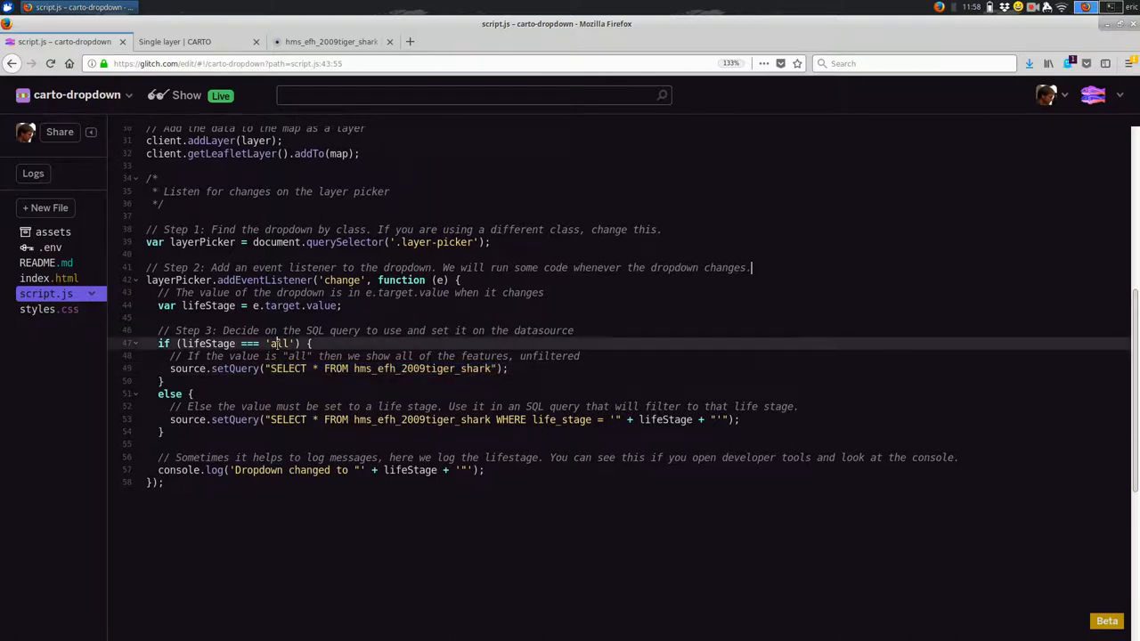
double_click(279, 342)
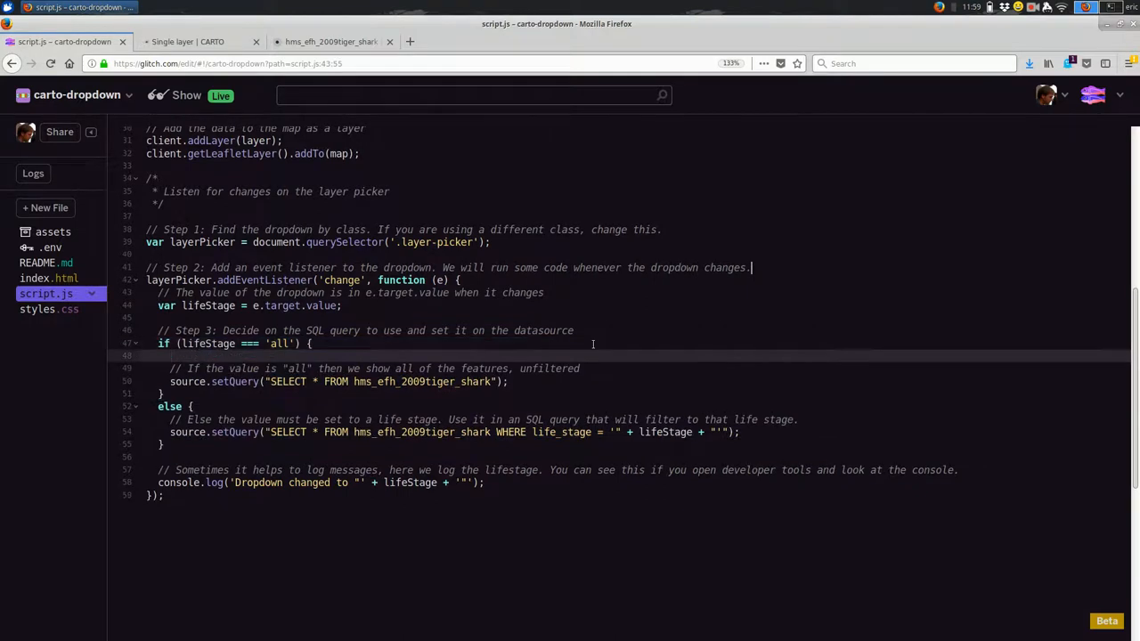
- Log 'All was selected' inside the if branch for the 'all' value
type("console.log")
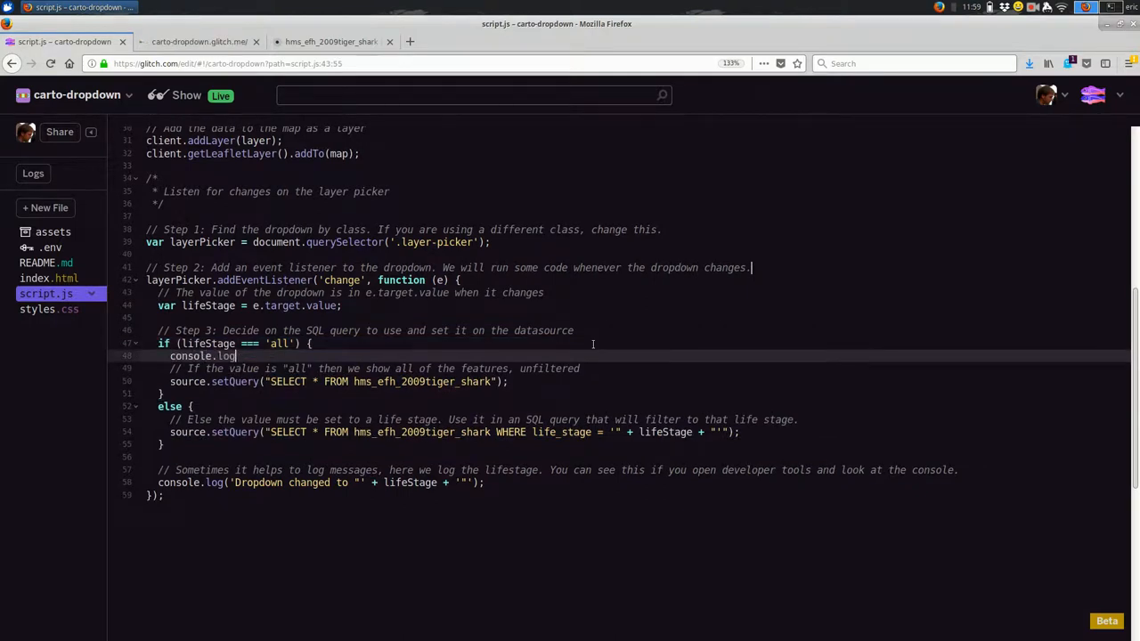
type("('")
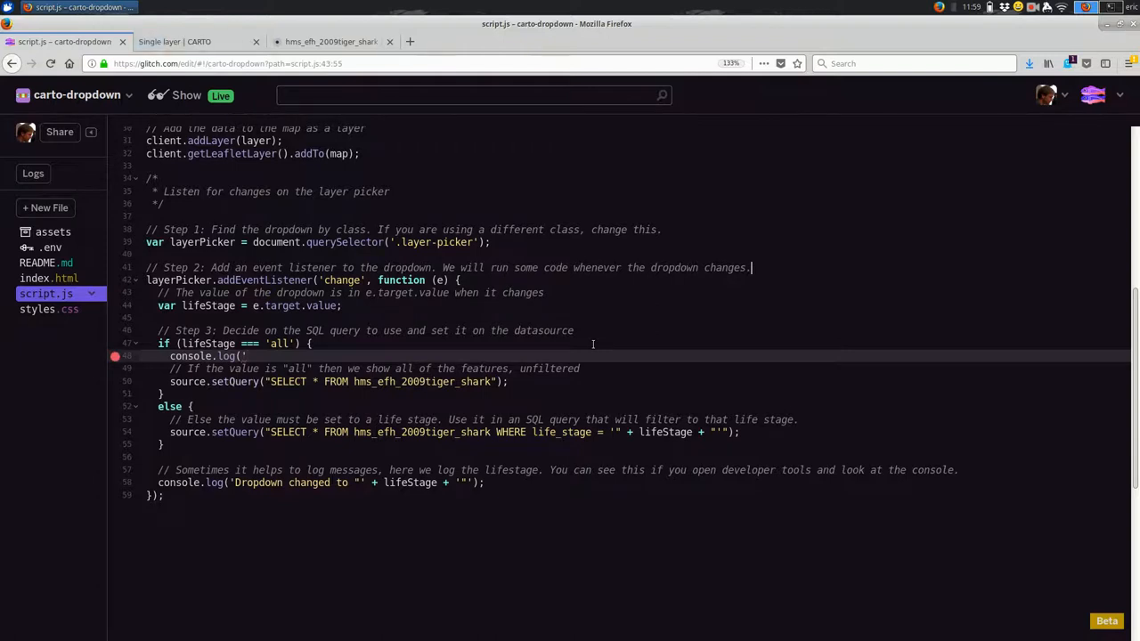
type("All was se")
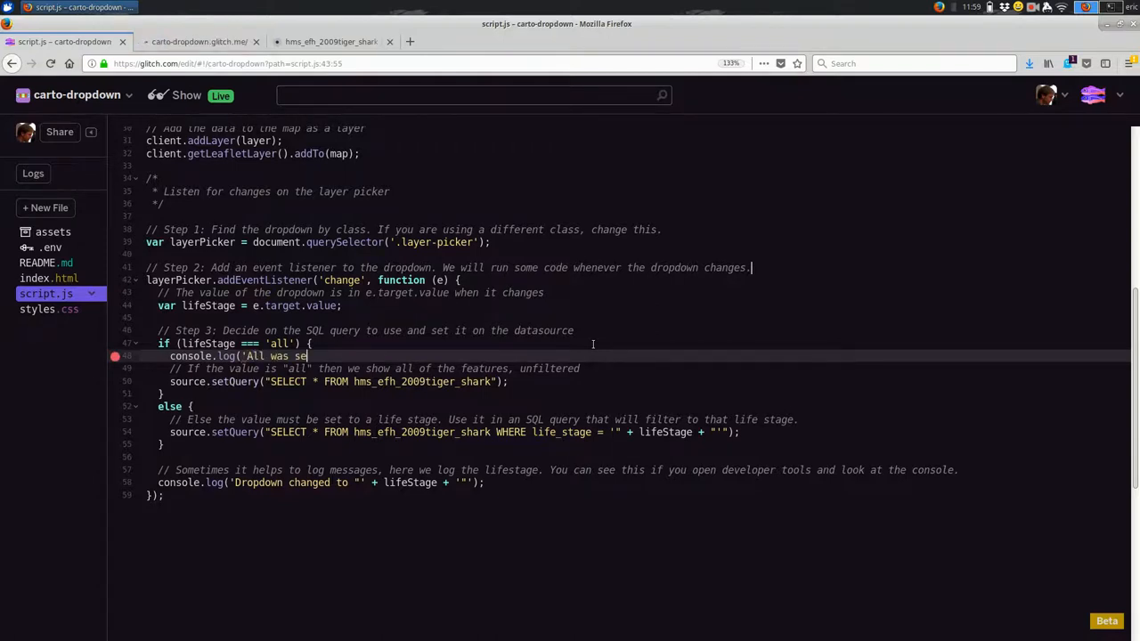
type("lected');")
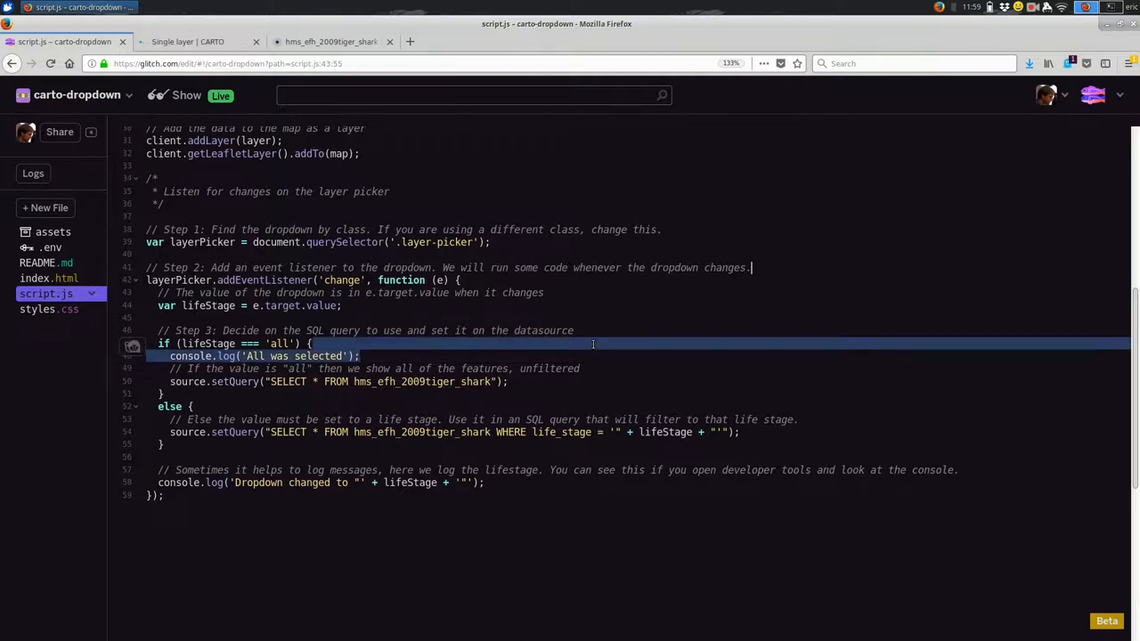
- Start a console.log of 'All was not selected' inside the else branch
type("console.log('All was selected');")
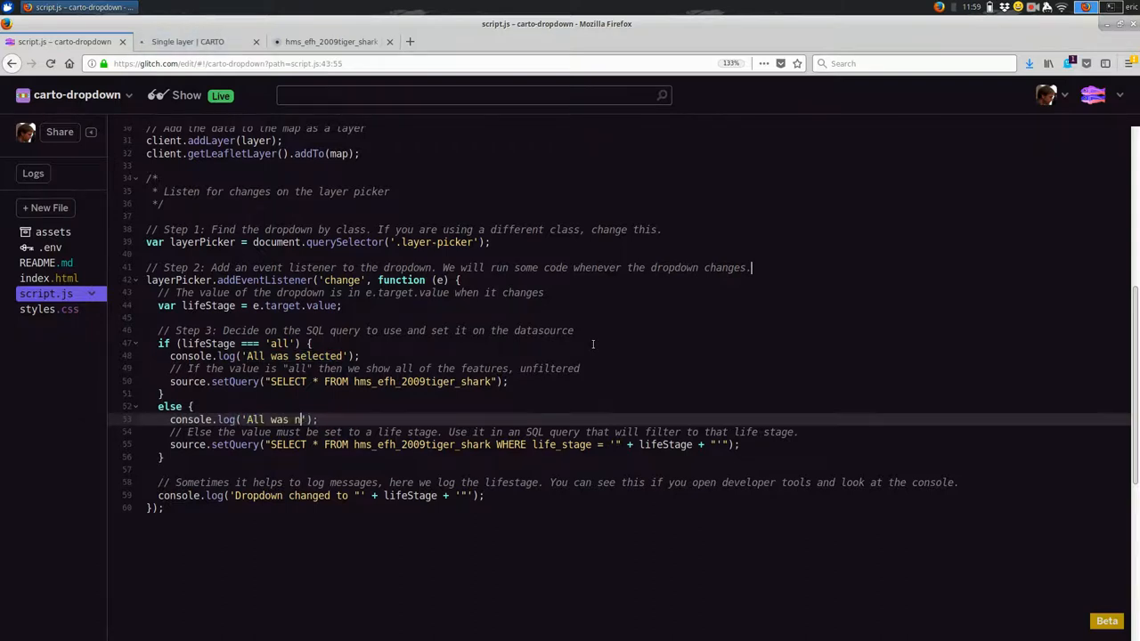
type("ot selecte")
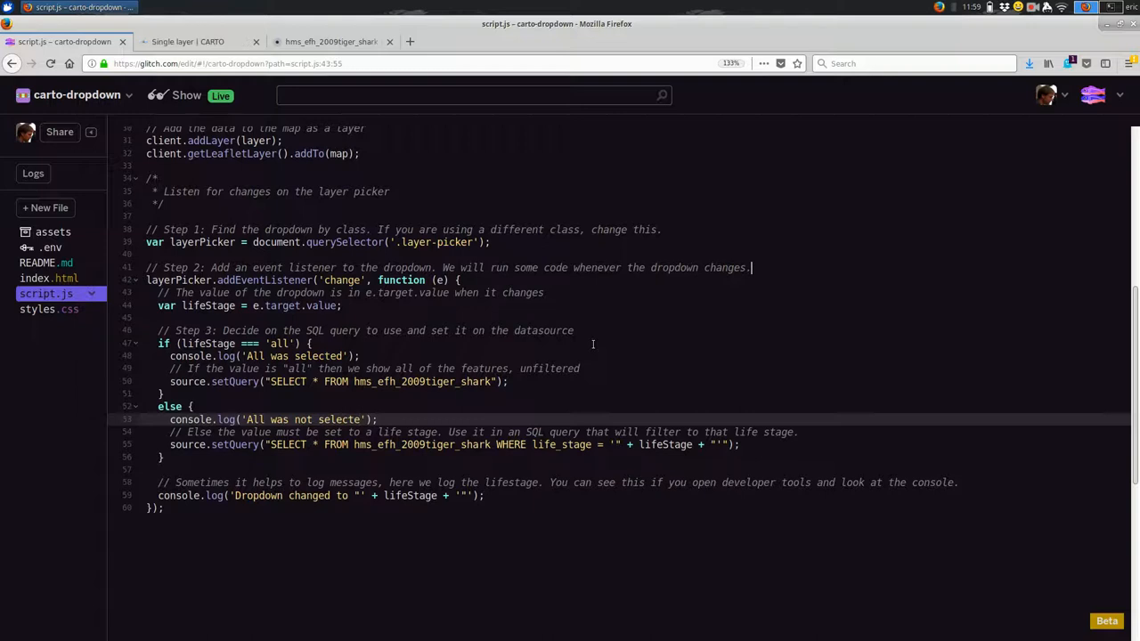
- On the live map choose Adult and clear the console output
left_click(187, 41)
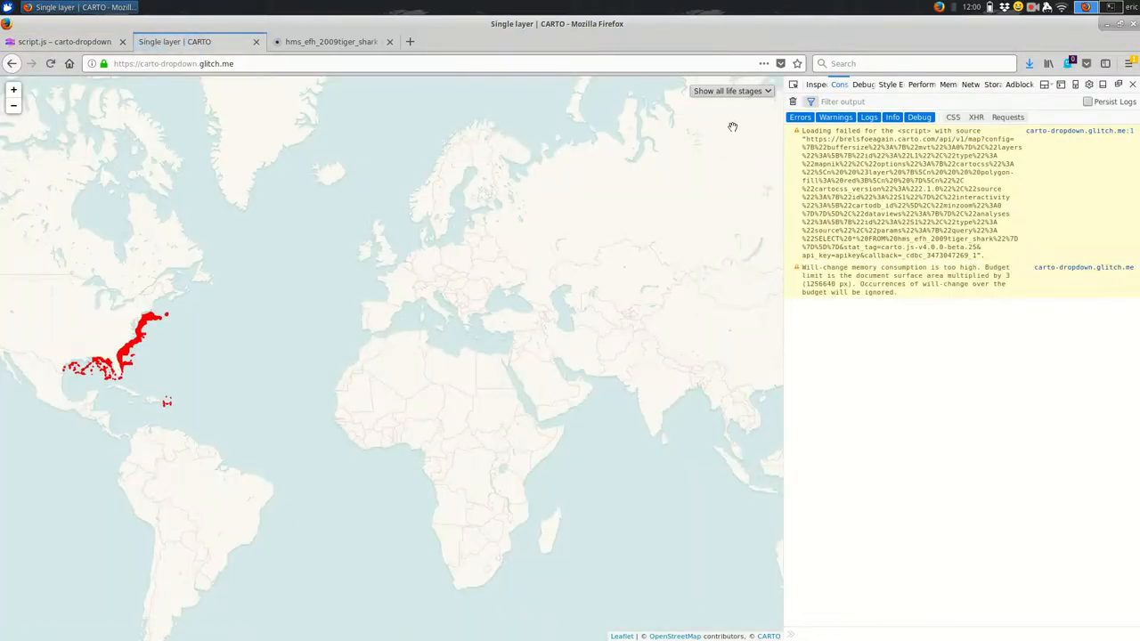
left_click(732, 91)
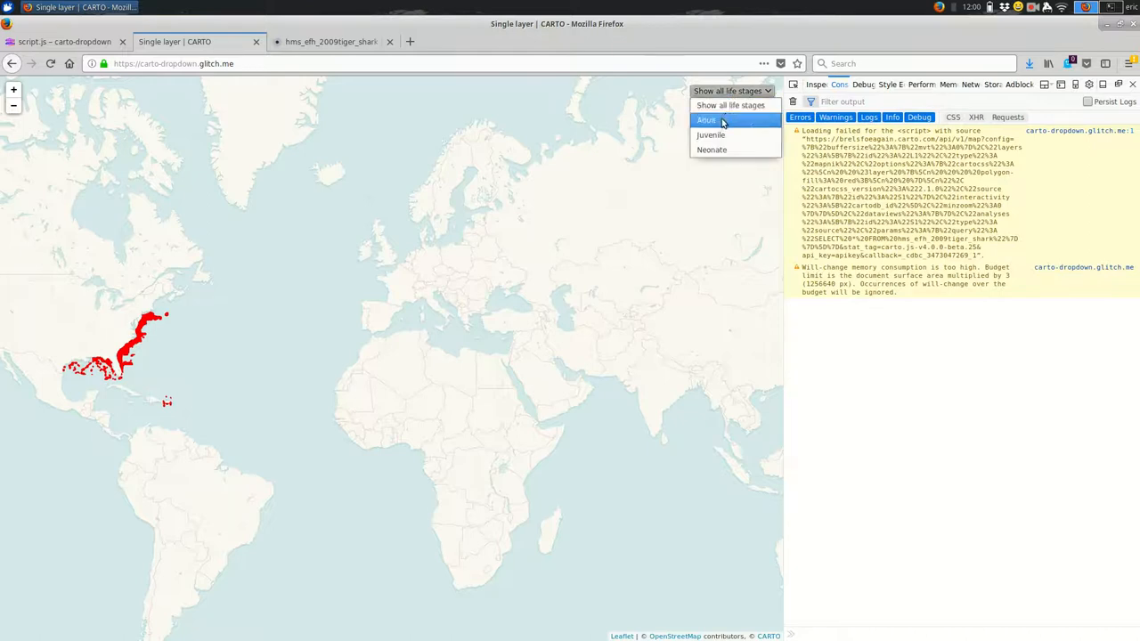
left_click(705, 121)
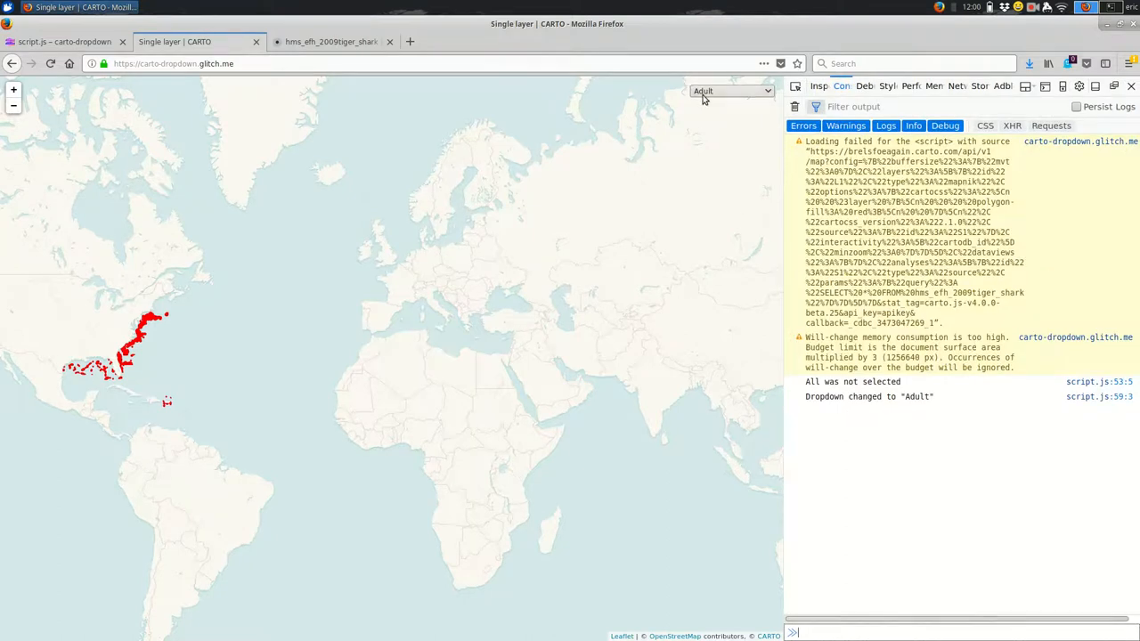
left_click(794, 107)
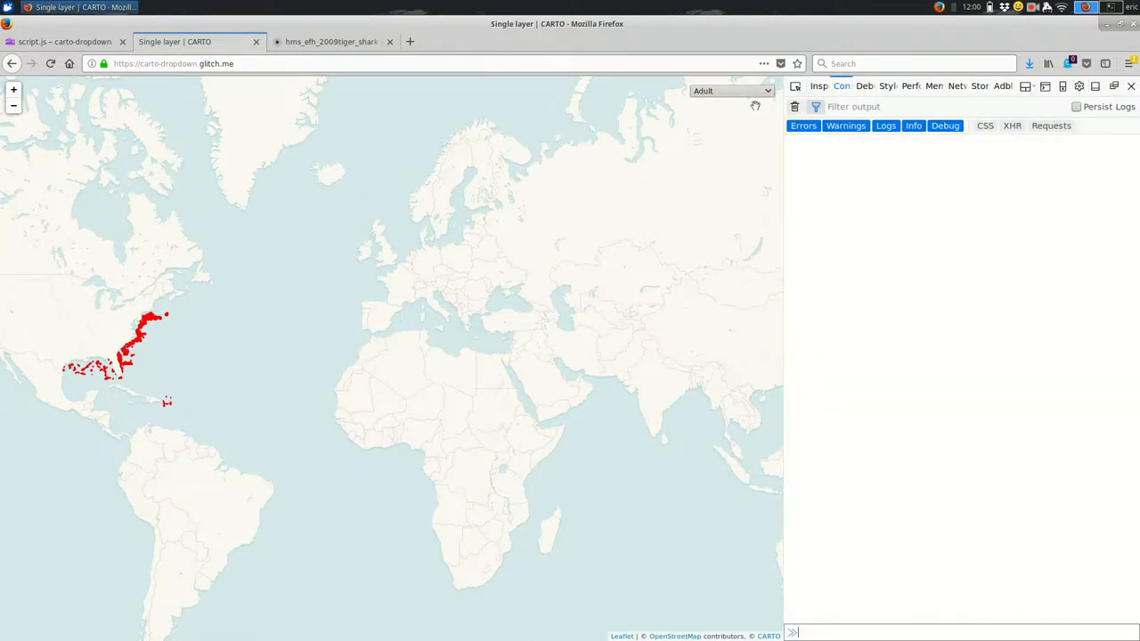
- Switch to all life stages then Adult, reading the selected/not-selected logs, and return to Glitch
left_click(730, 91)
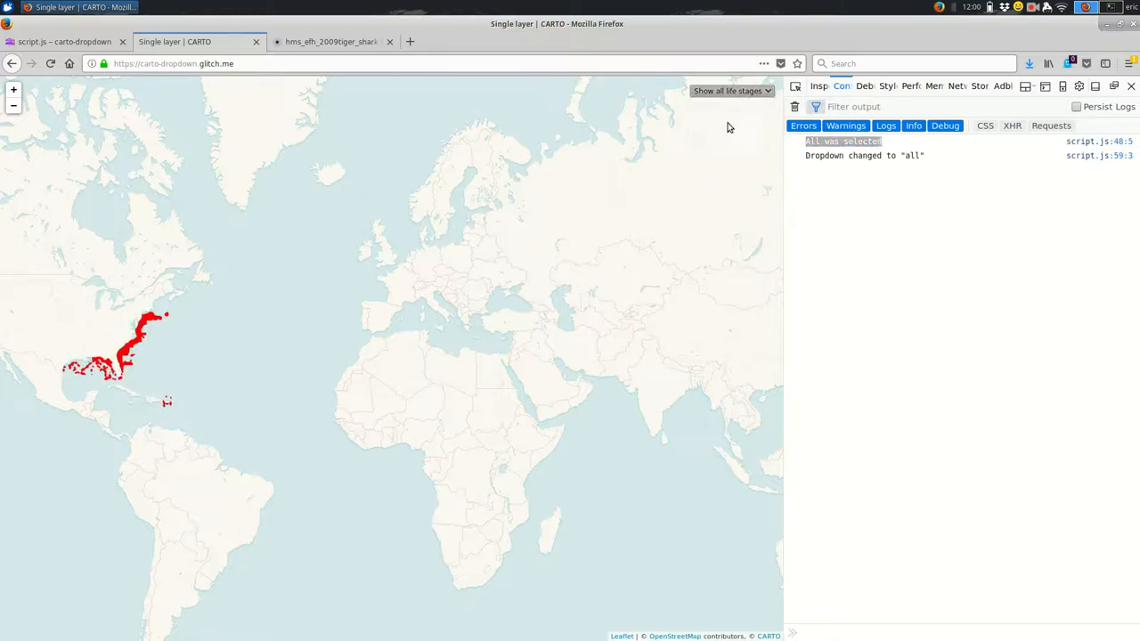
left_click(737, 89)
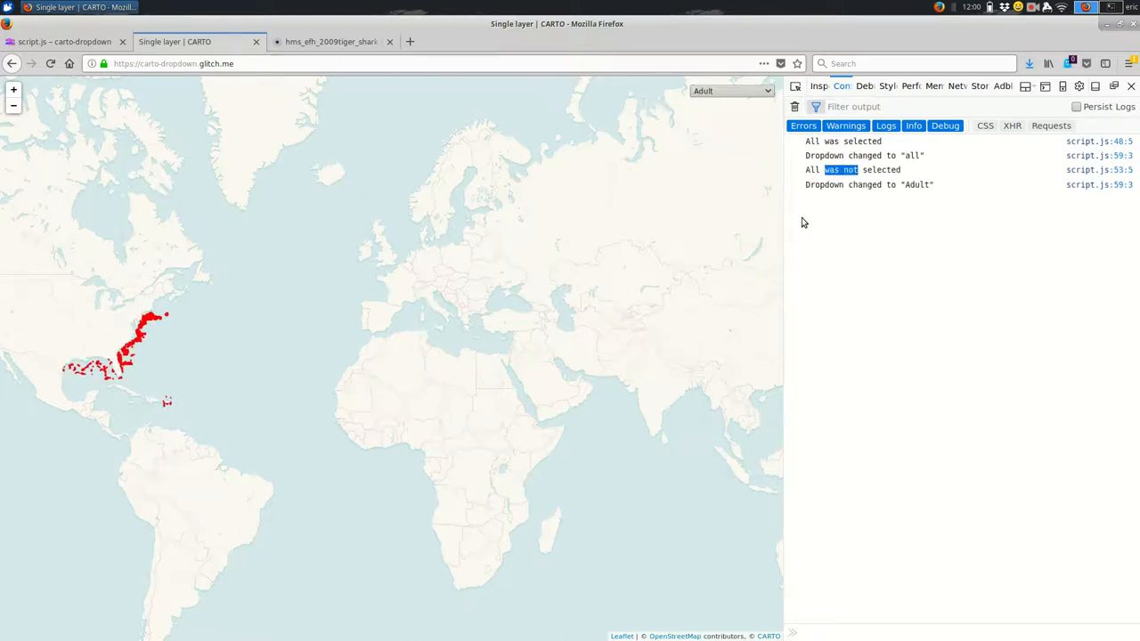
left_click(68, 41)
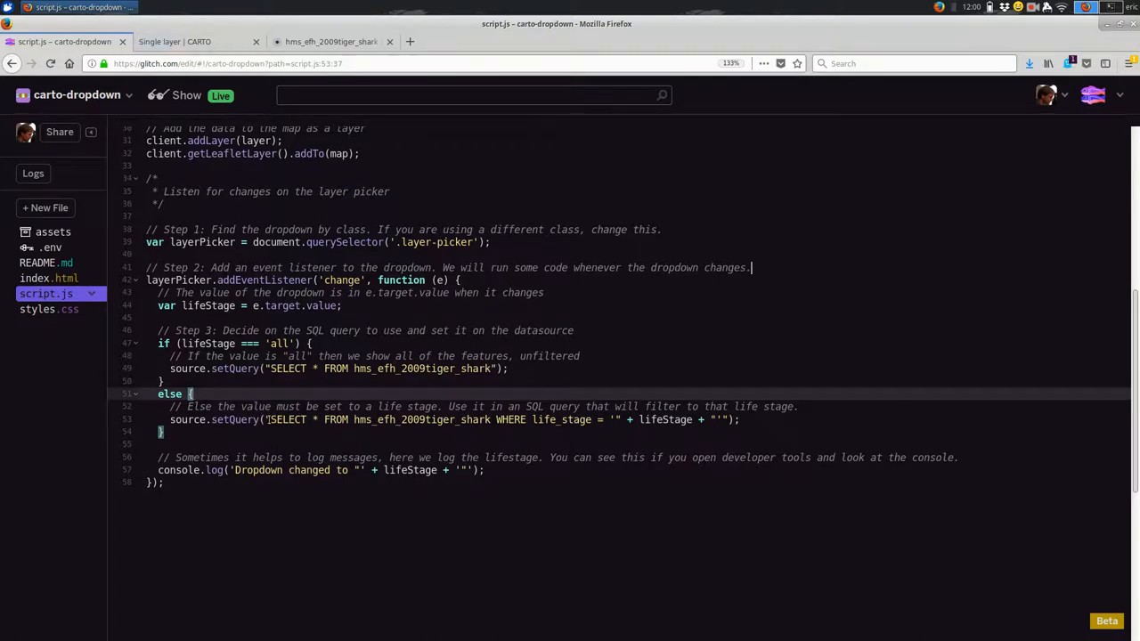
- In the tiger shark dataset's SQL editor, add WHERE cartodb_id = 2 to the query
left_click(332, 41)
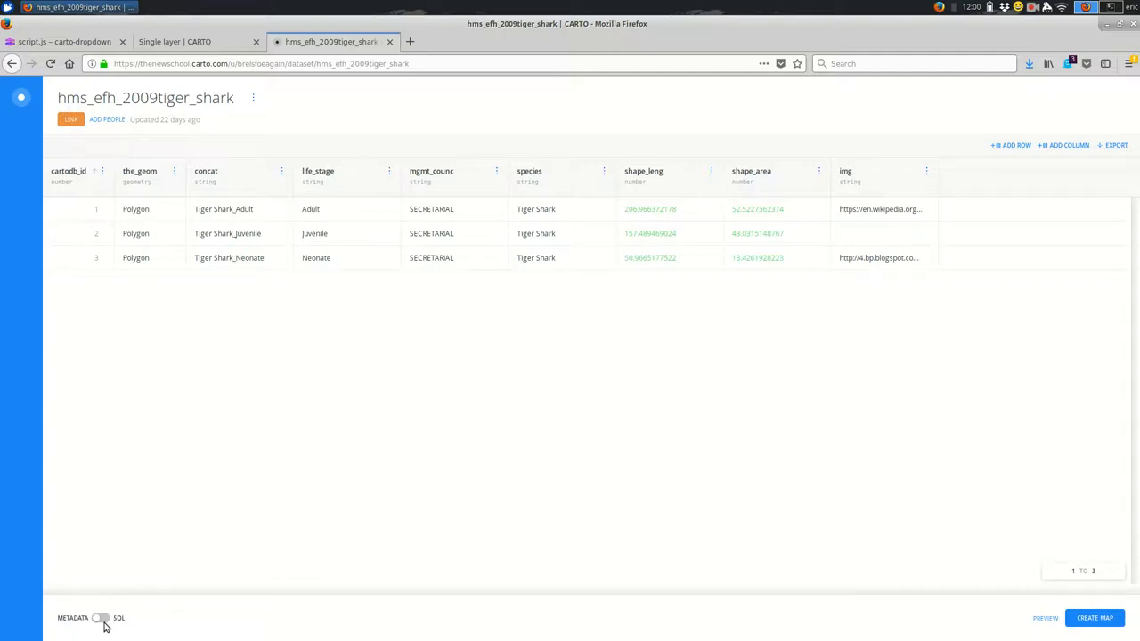
left_click(103, 616)
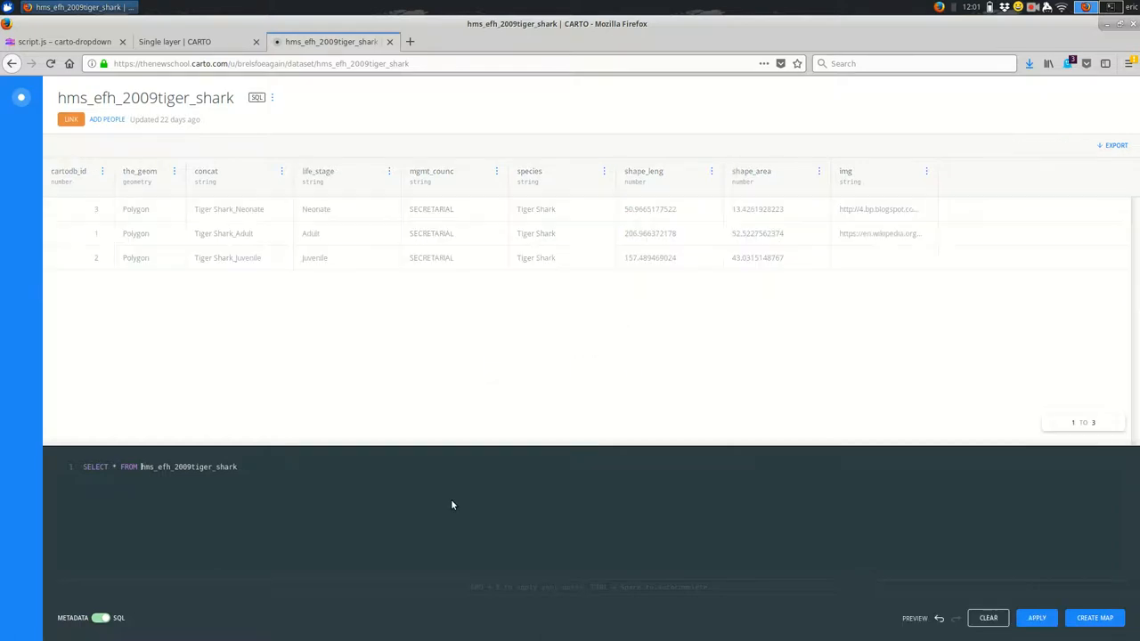
key("ctrl+plus")
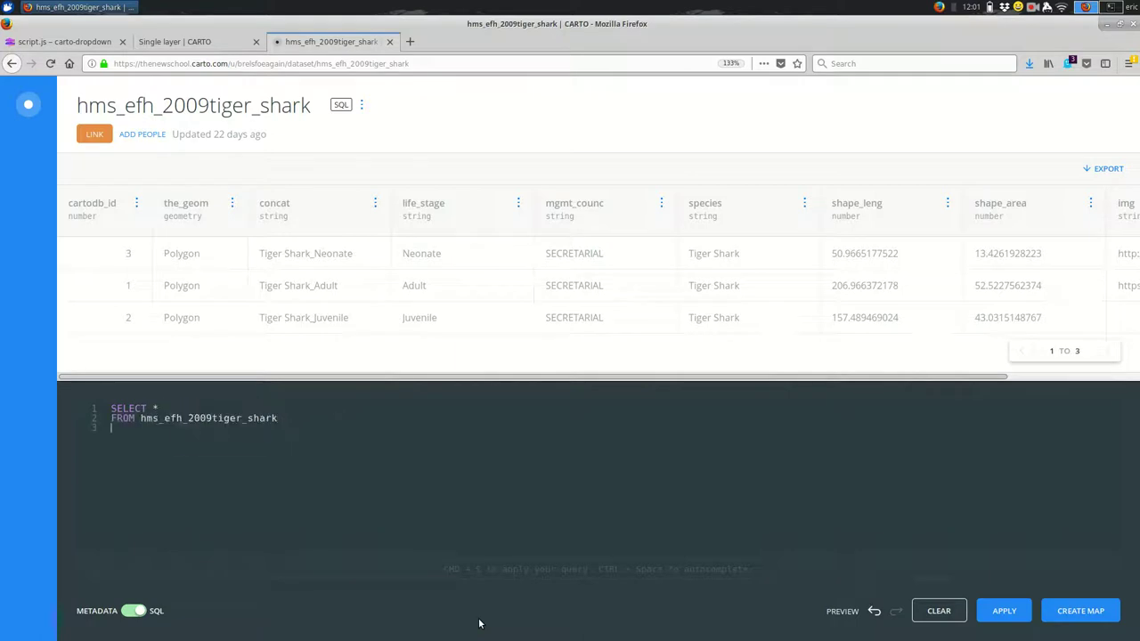
type("WHERE")
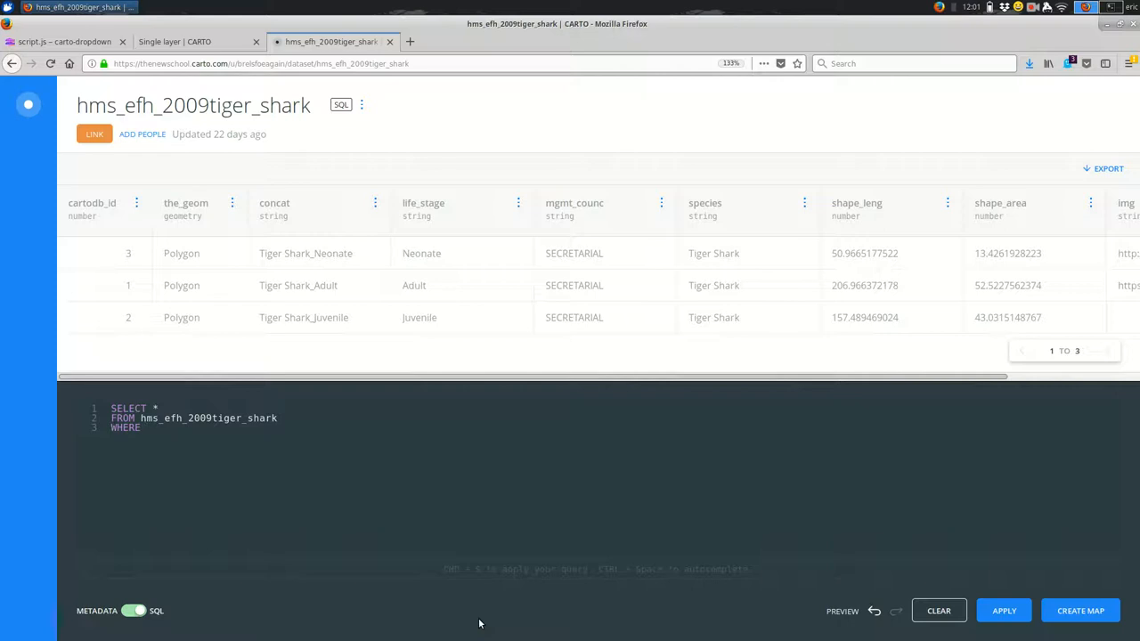
type("cartodb_id =")
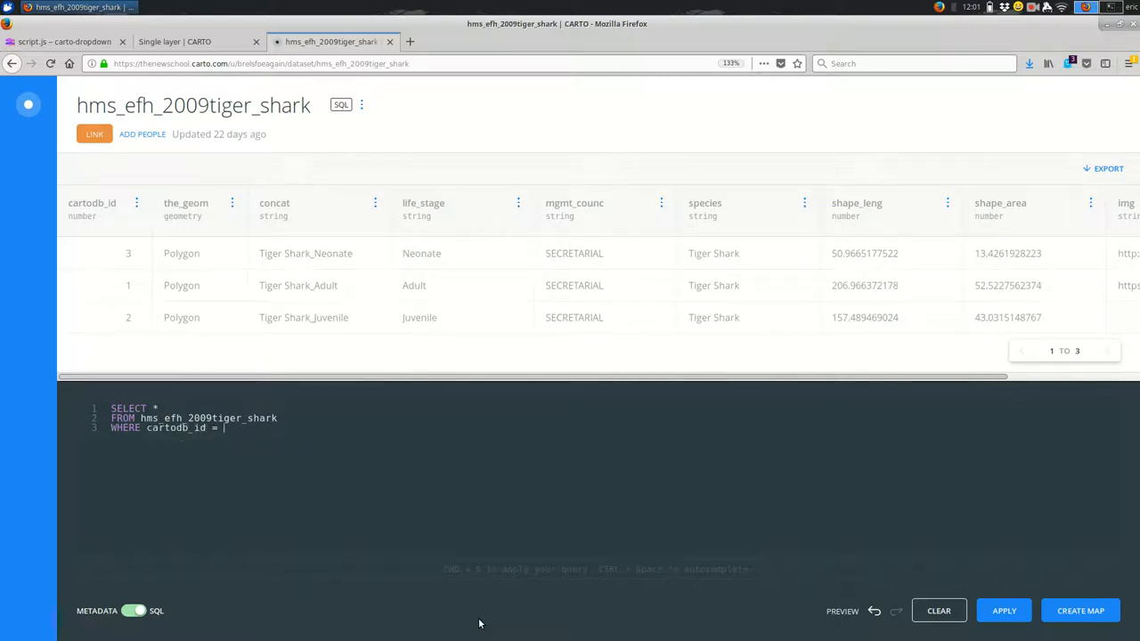
type("2")
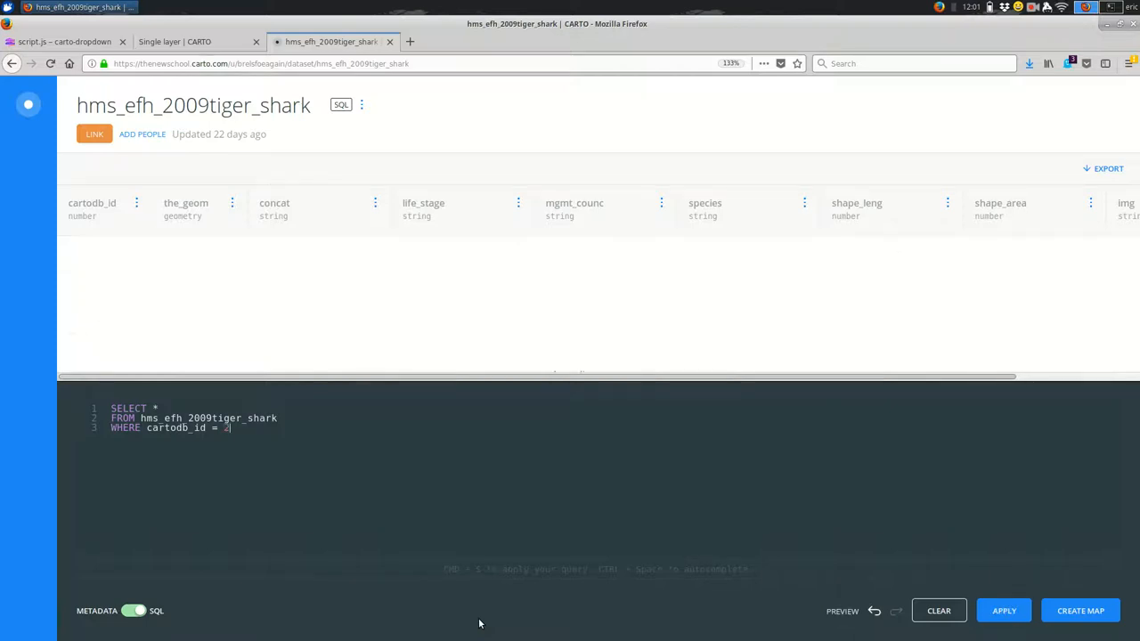
- In CARTO's SQL editor, run the query with WHERE life_stage = 'Juvenile', then 'Adult'
left_click(1004, 609)
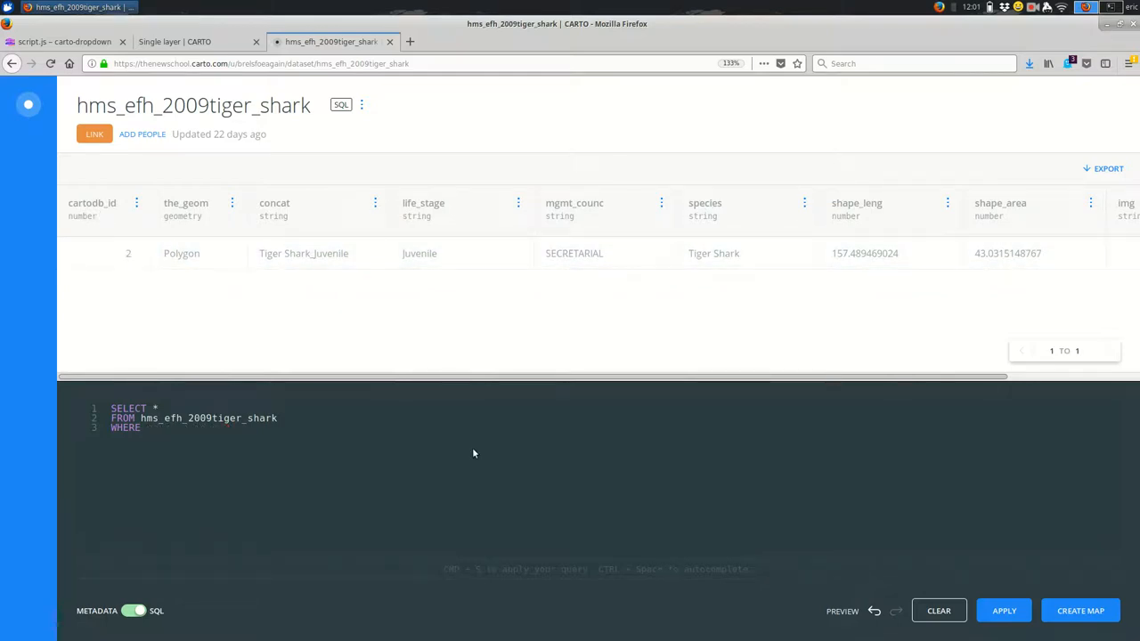
type("life_stage")
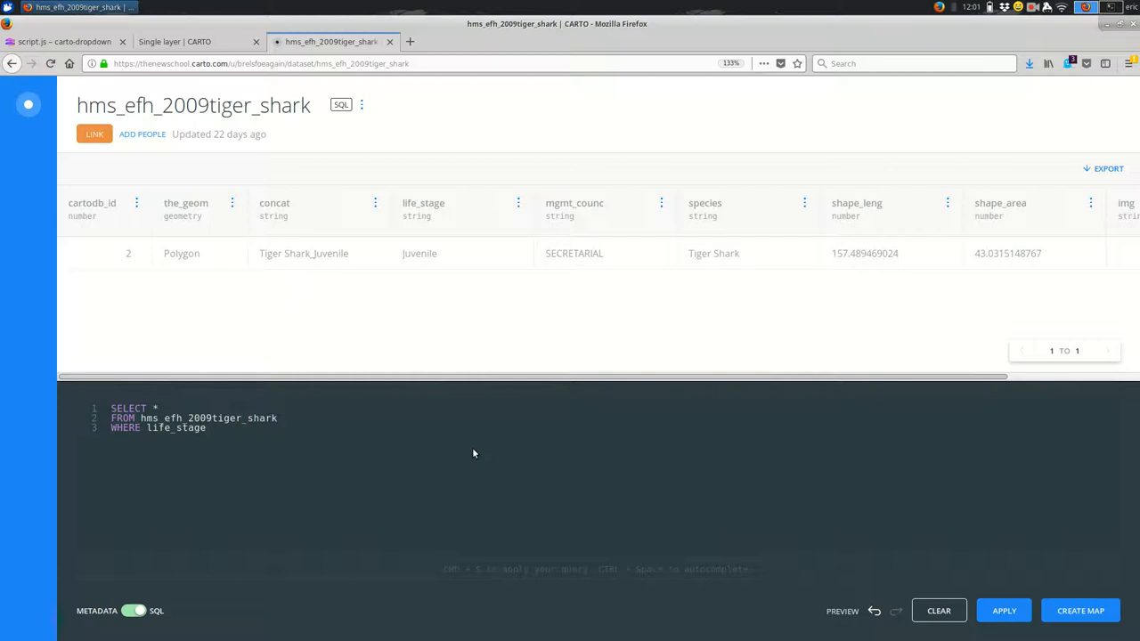
type("=")
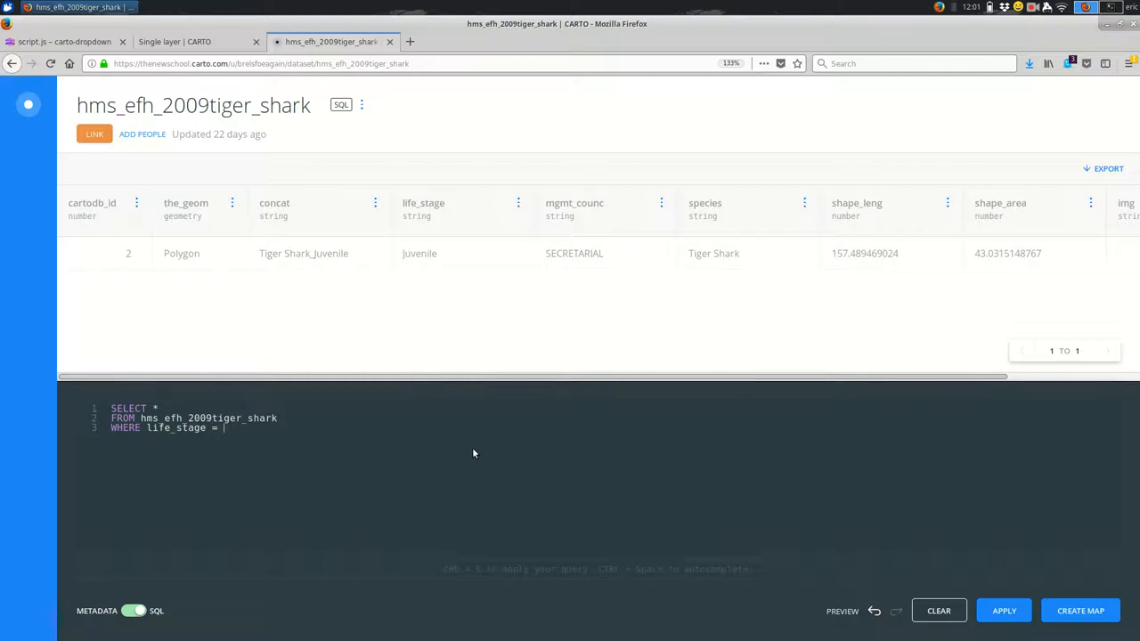
type("'J")
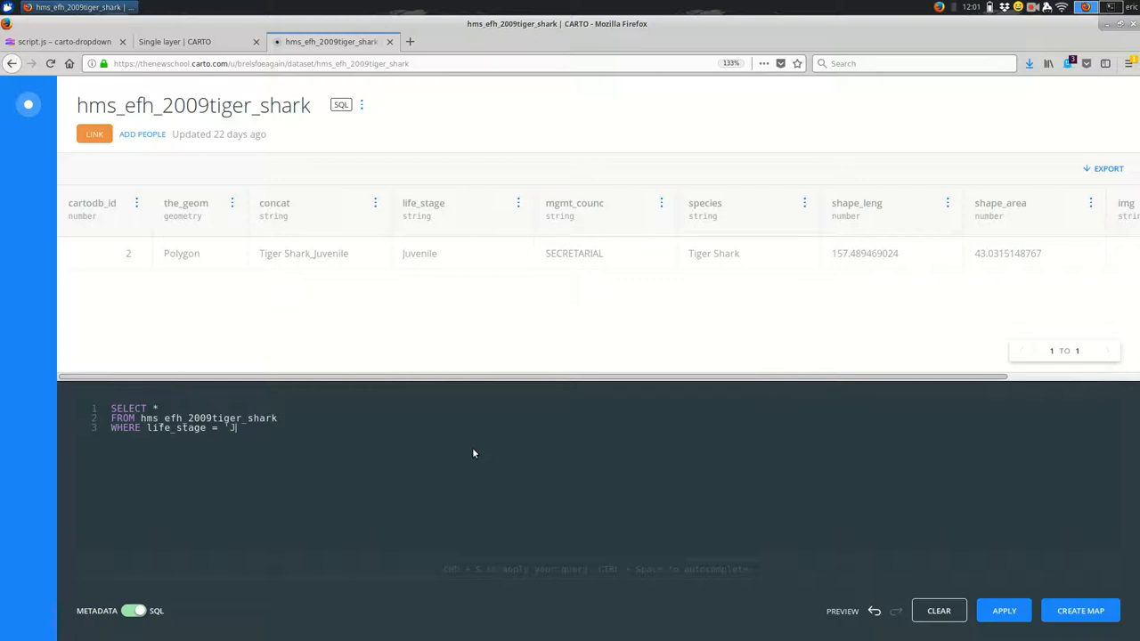
type("uvenile")
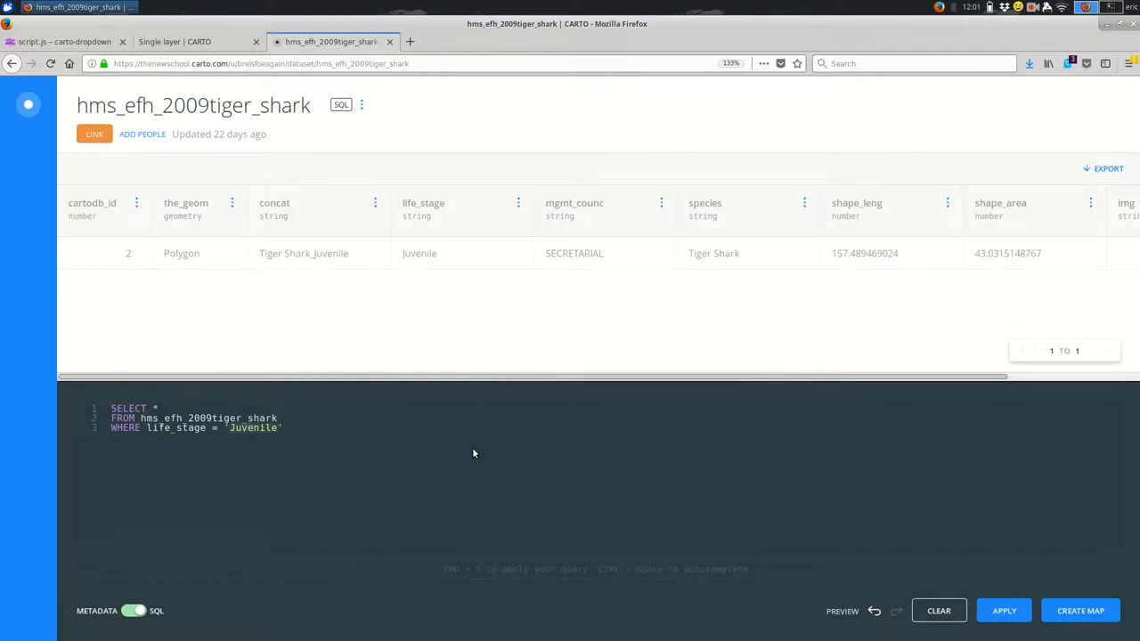
type("Adult")
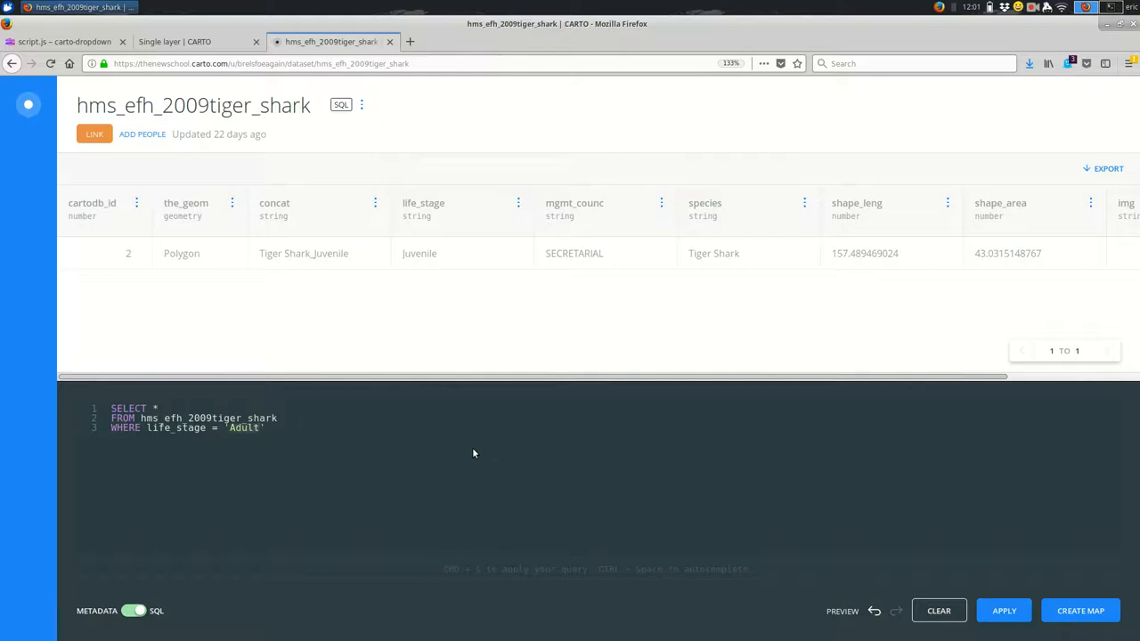
left_click(1004, 609)
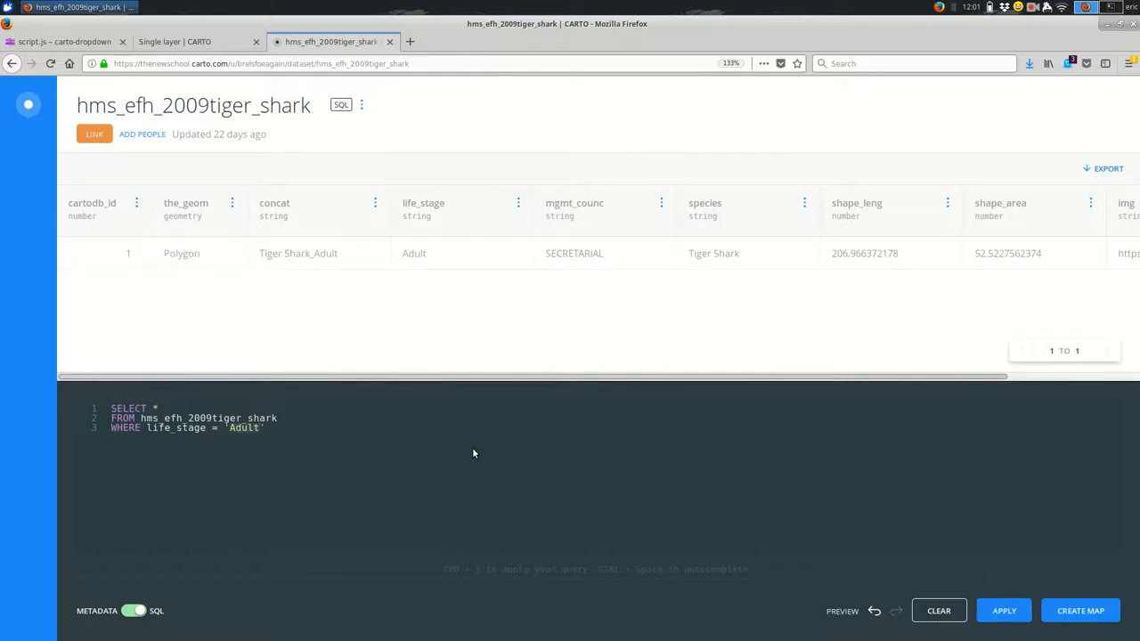
mouse_move(456, 281)
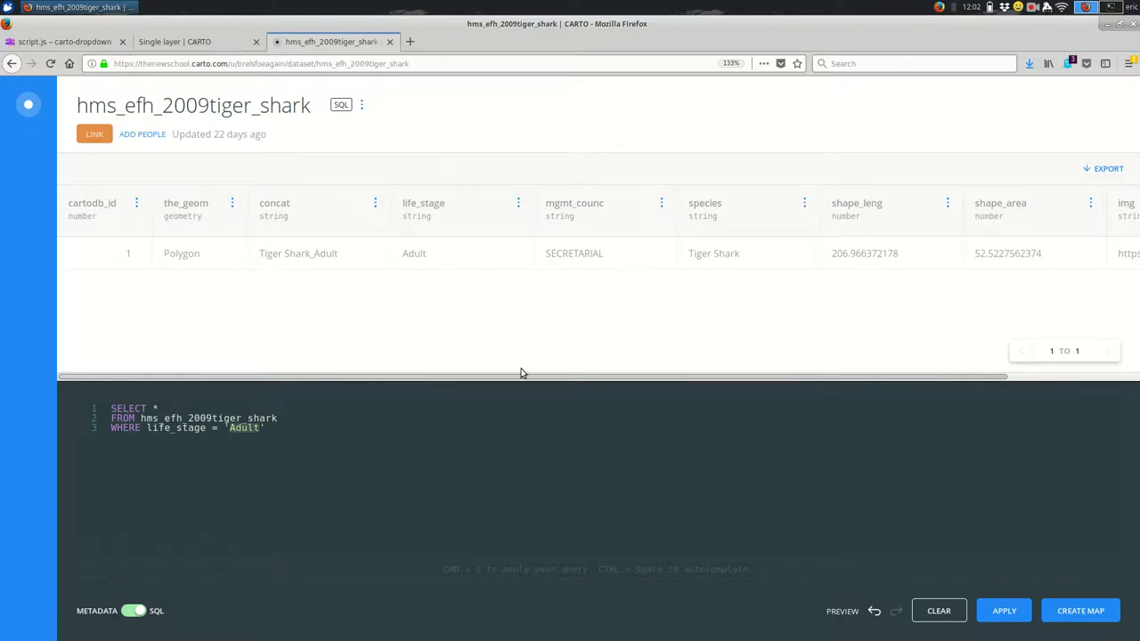
- Return to Glitch's script.js and examine the matching Adult setQuery line
left_click(263, 428)
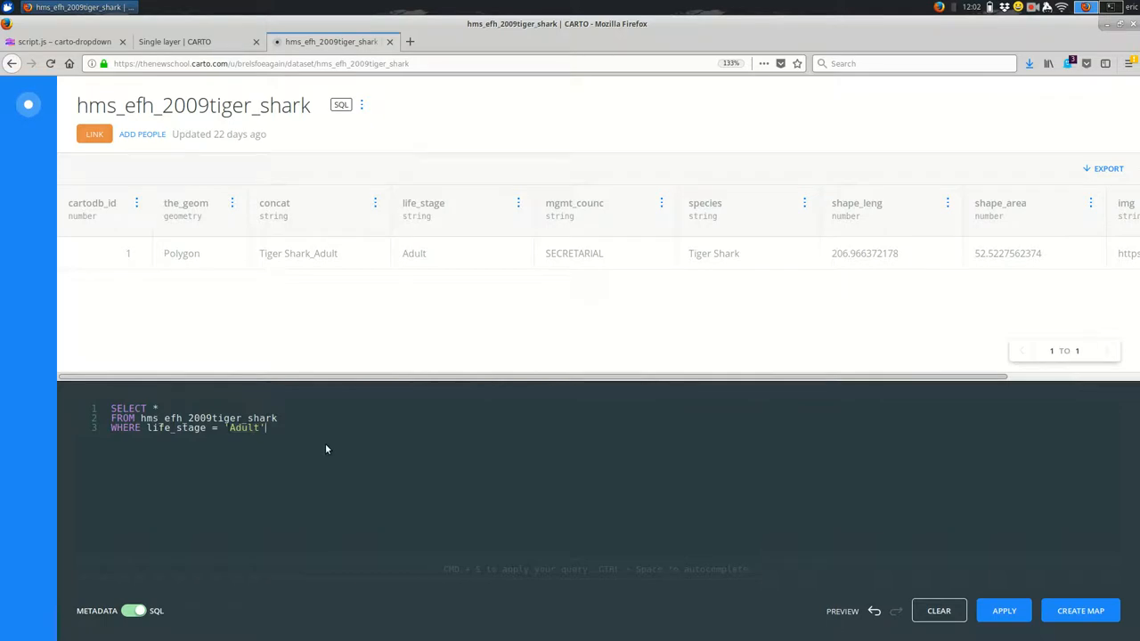
left_click(64, 43)
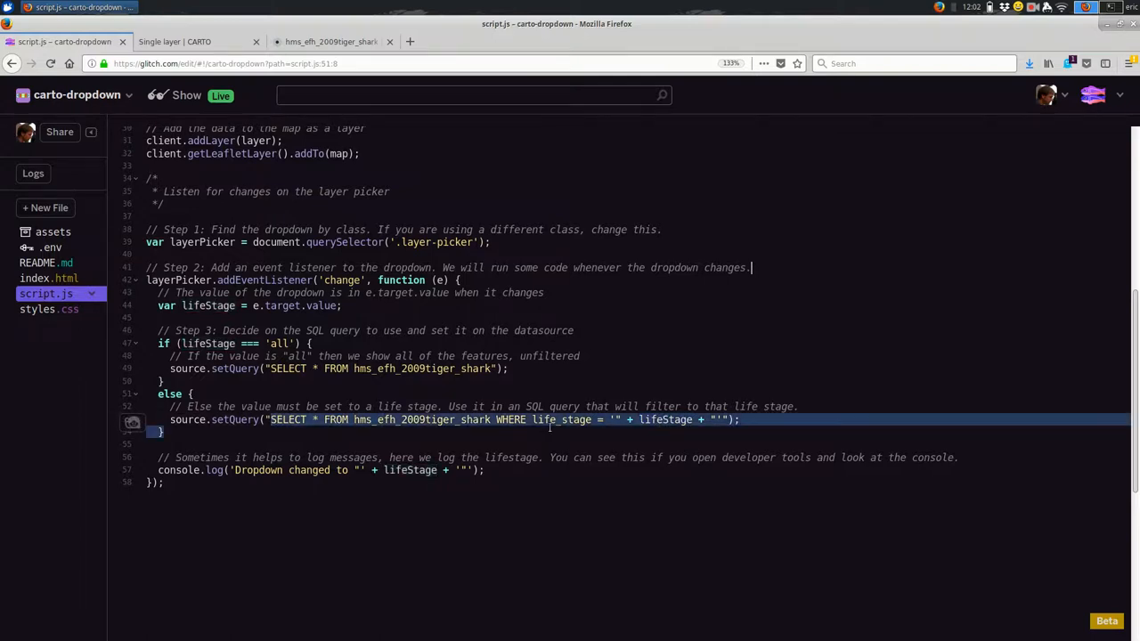
- Add a console.log of the life-stage SQL string above source.setQuery in the else branch
double_click(427, 420)
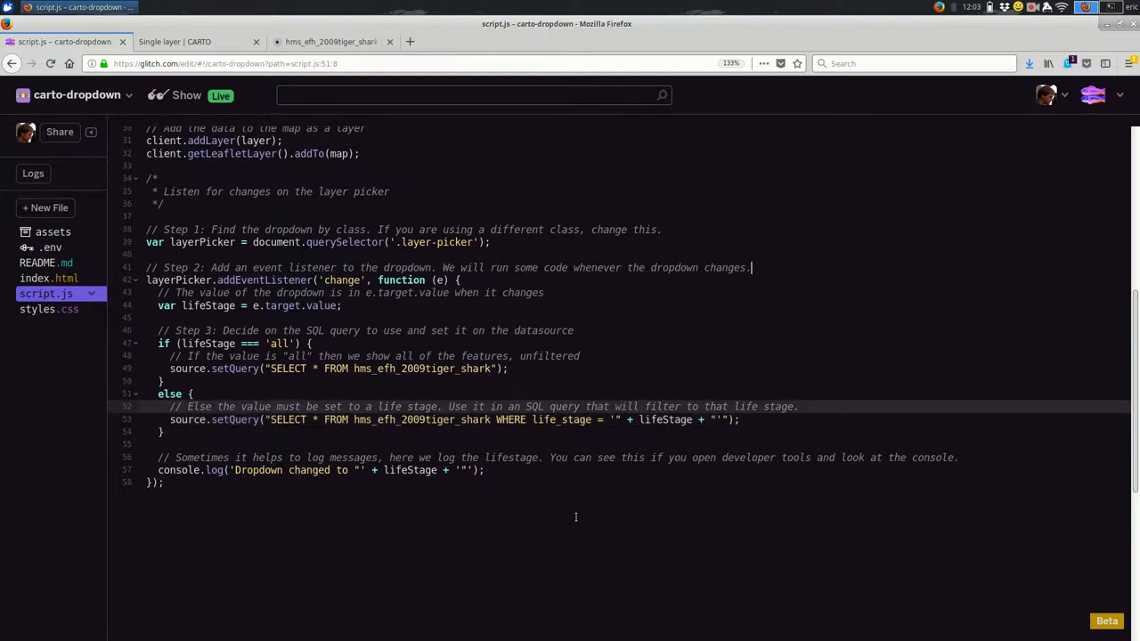
type("cons")
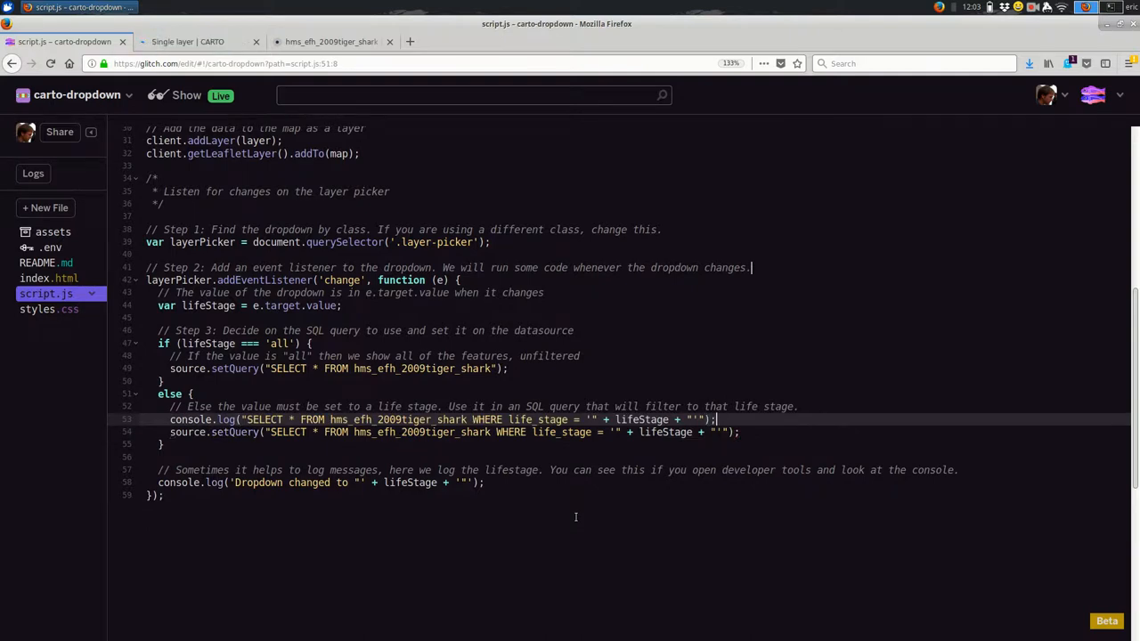
- On the live map, clear the console, filter to Adult and select the logged Adult query
left_click(185, 41)
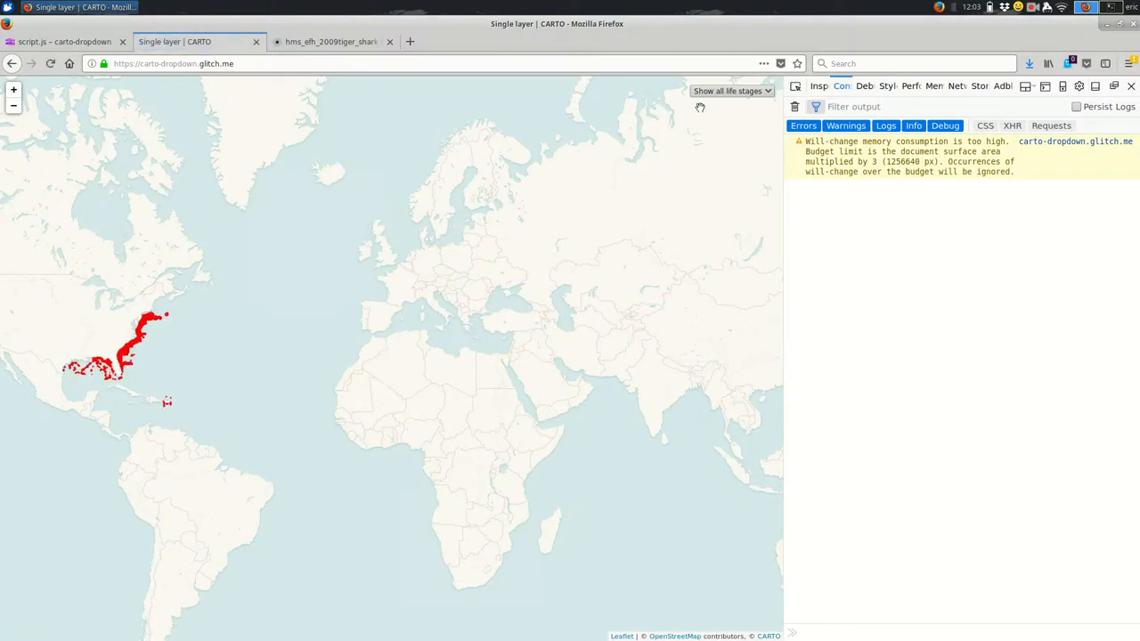
left_click(794, 107)
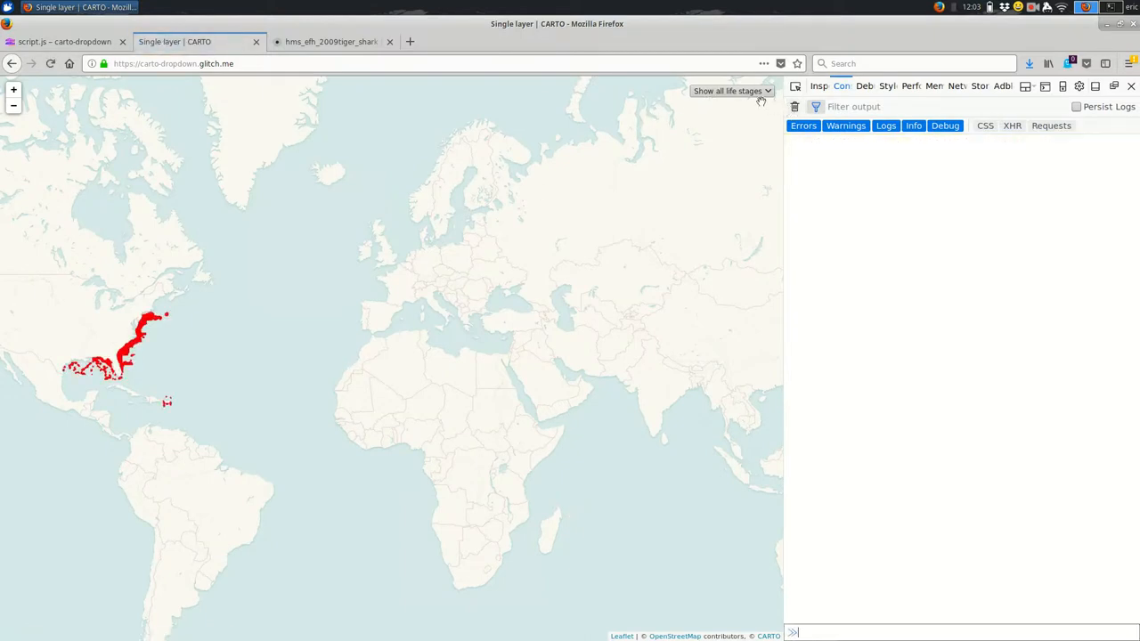
left_click(734, 91)
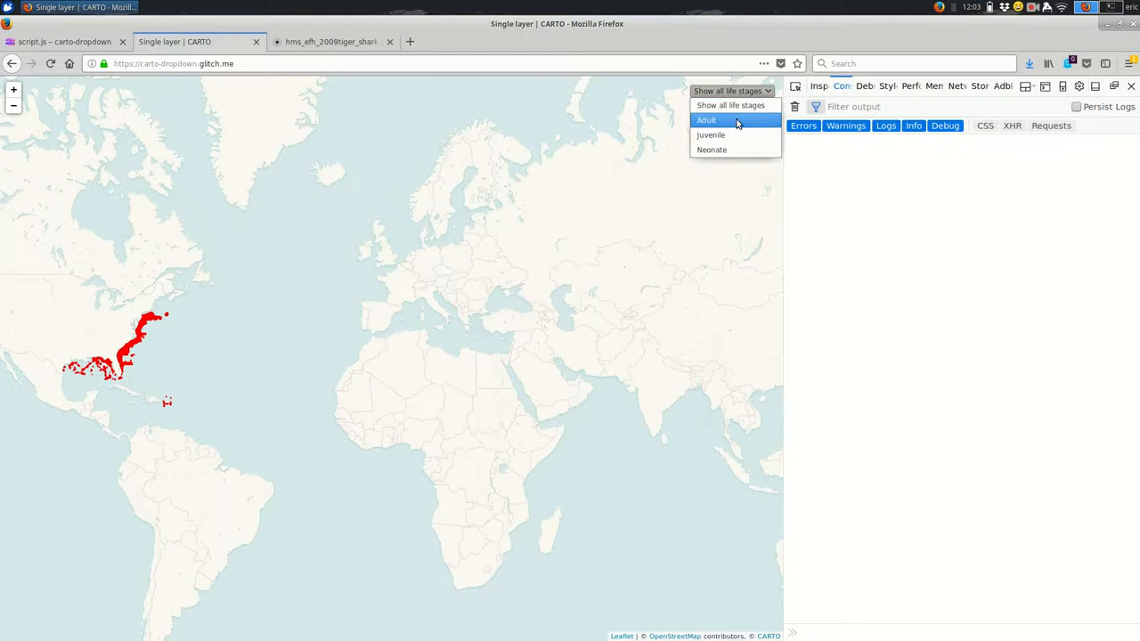
left_click(733, 119)
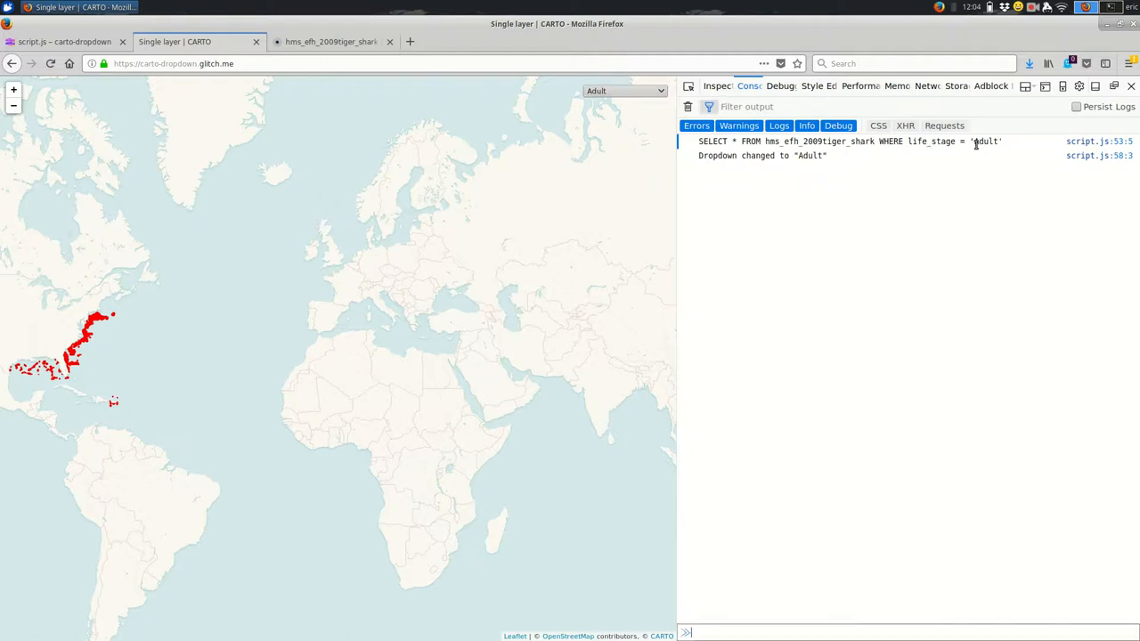
left_click_drag(863, 143, 1001, 142)
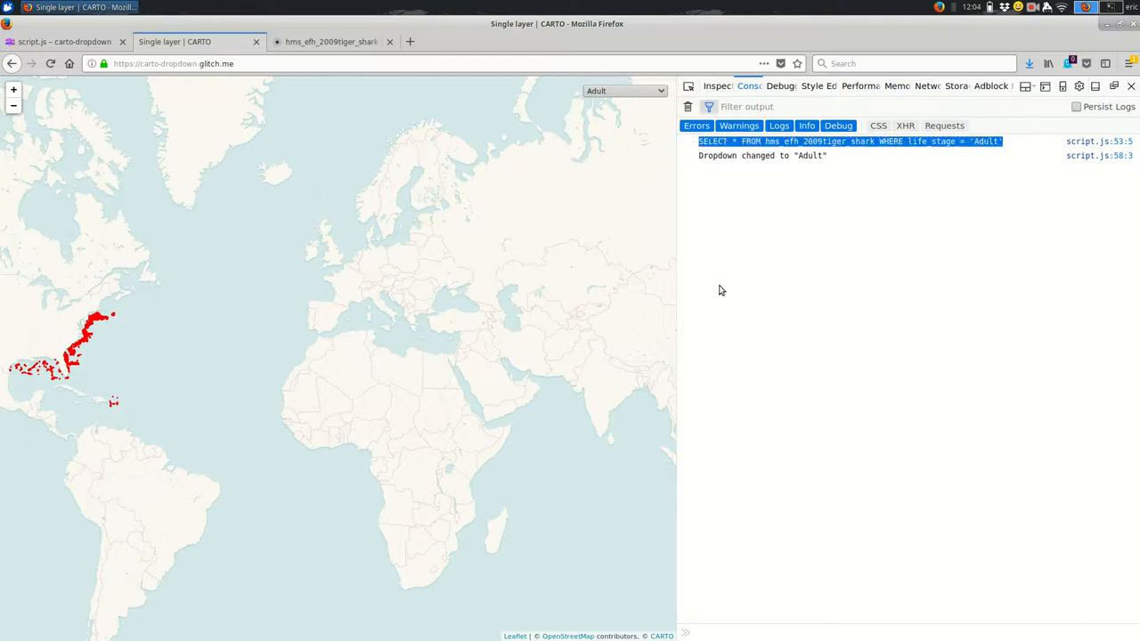
mouse_move(573, 57)
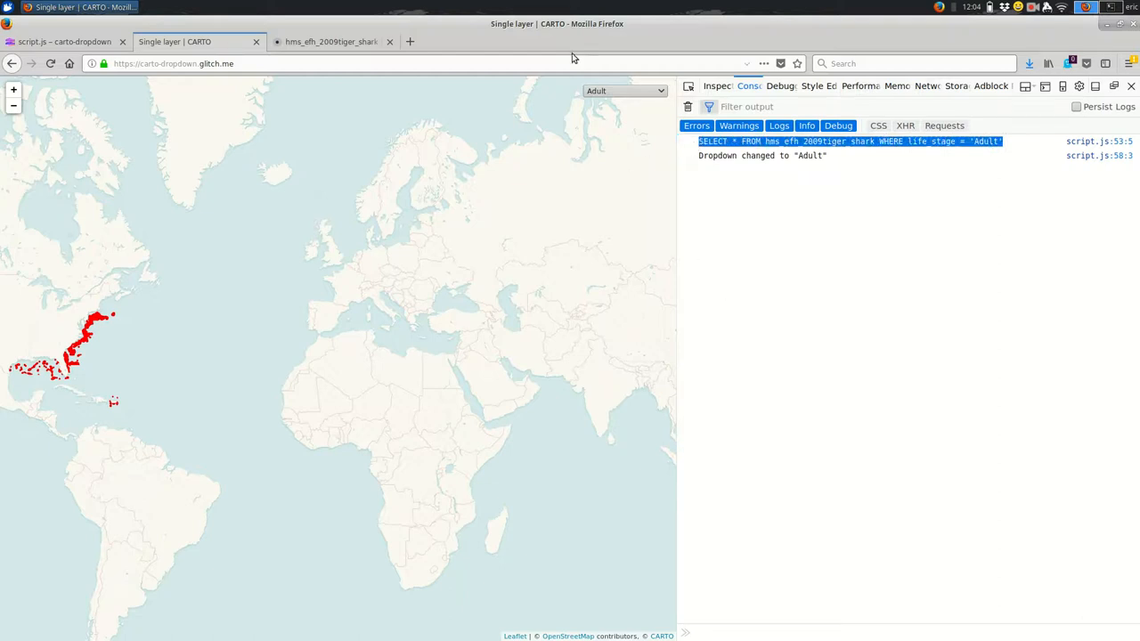
- Filter to Neonate, select its logged query, and check it against the CARTO dataset page
left_click(623, 91)
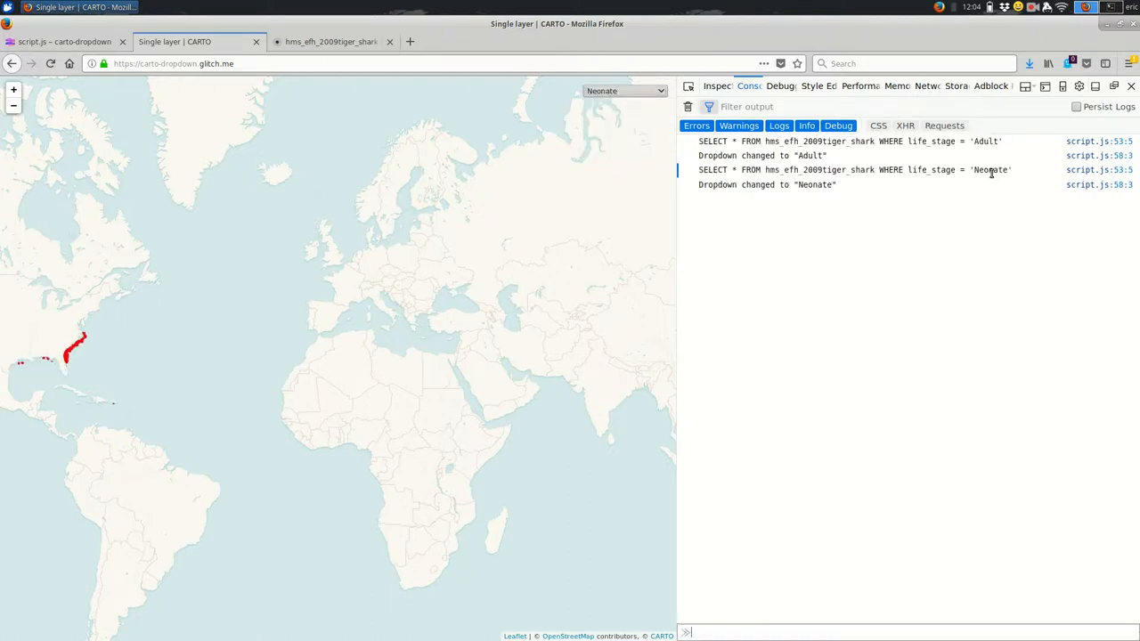
double_click(990, 169)
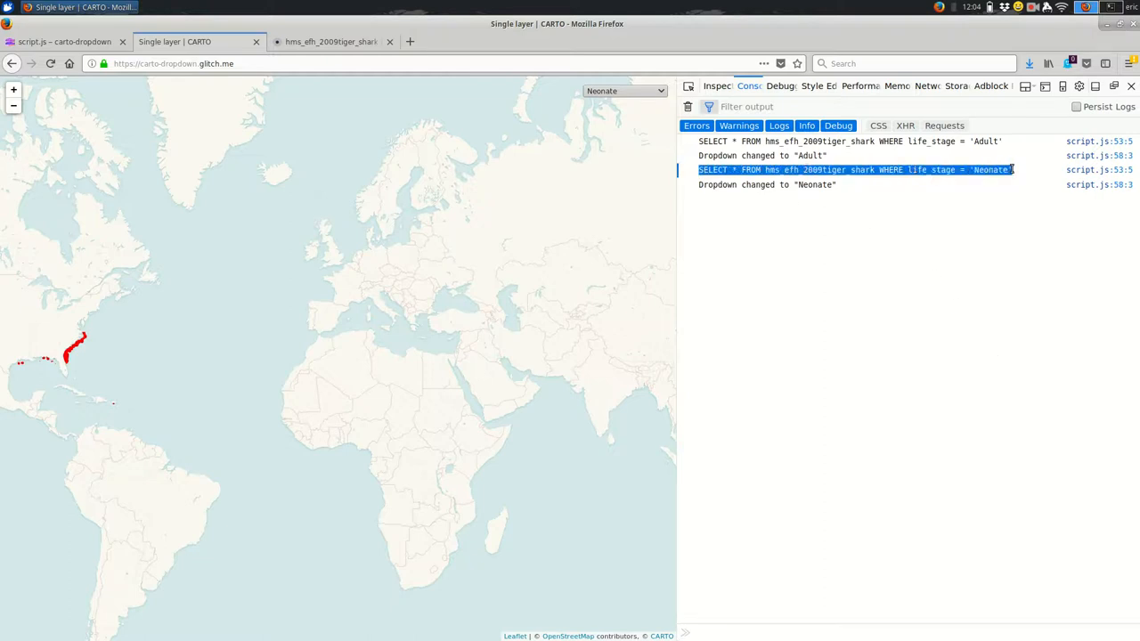
left_click(331, 43)
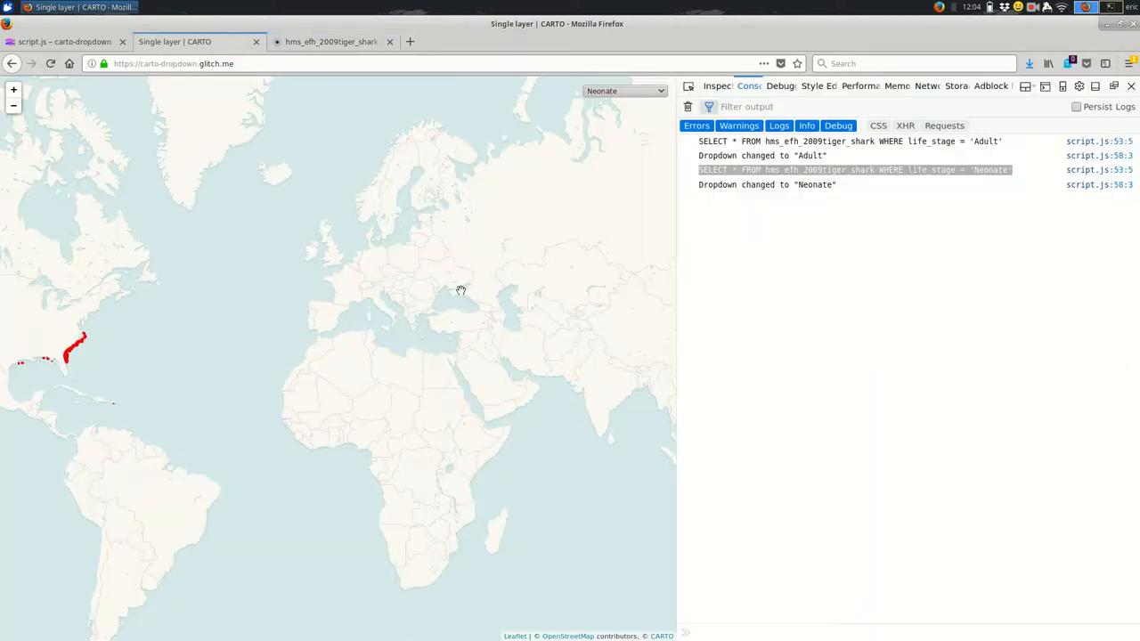
left_click(67, 41)
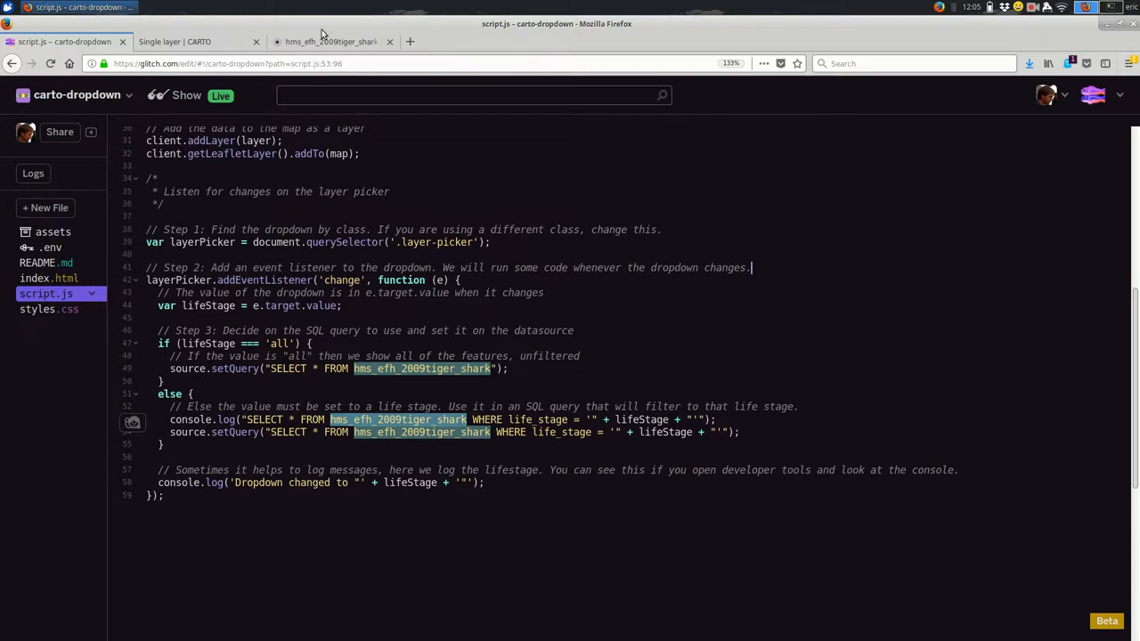
left_click(331, 41)
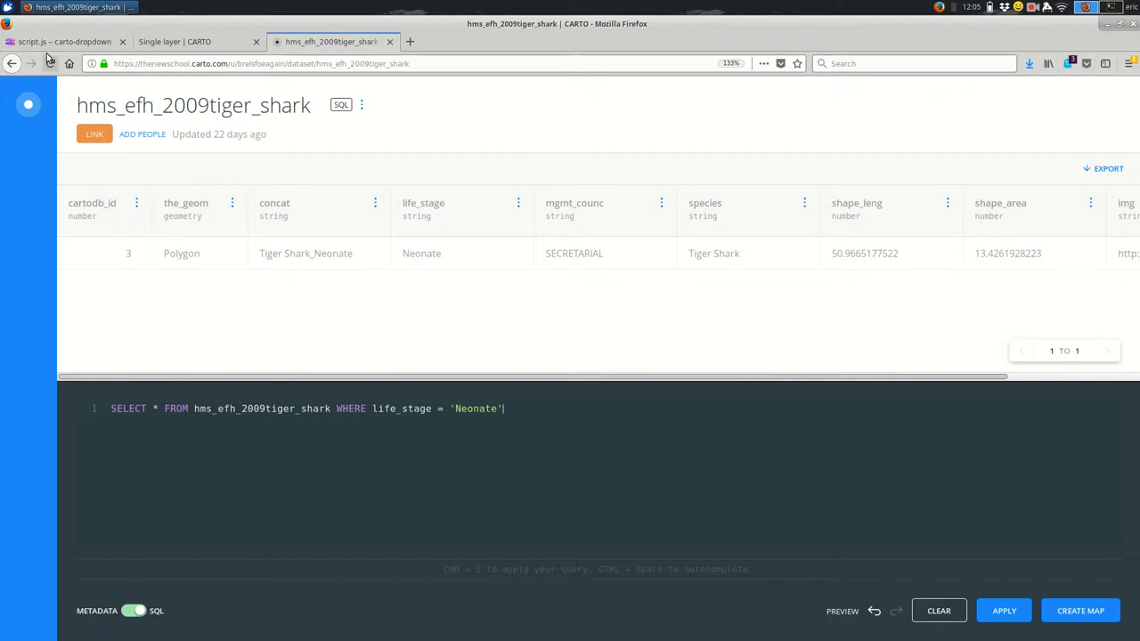
- Inspect the Neonate query in CARTO's SQL panel against the Glitch script
left_click(68, 41)
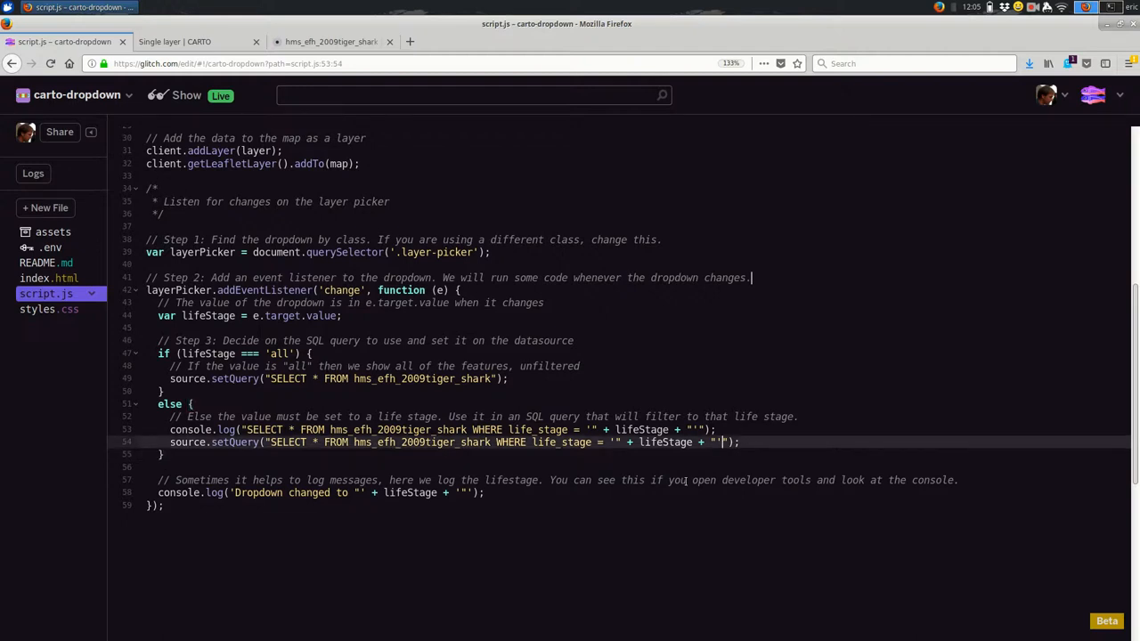
mouse_move(549, 491)
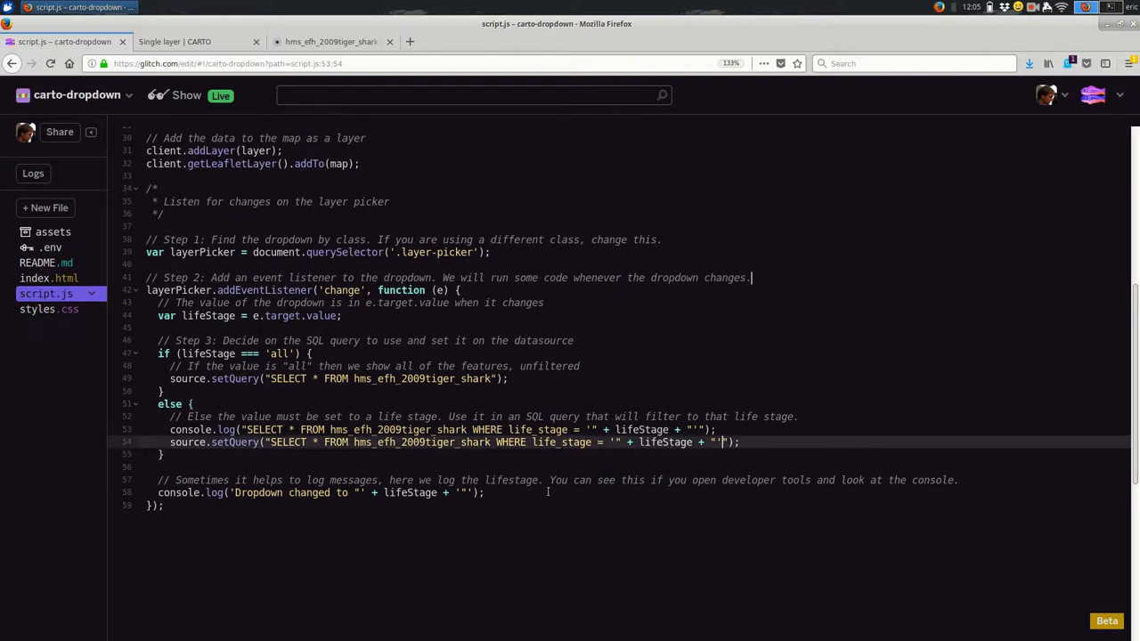
mouse_move(940, 452)
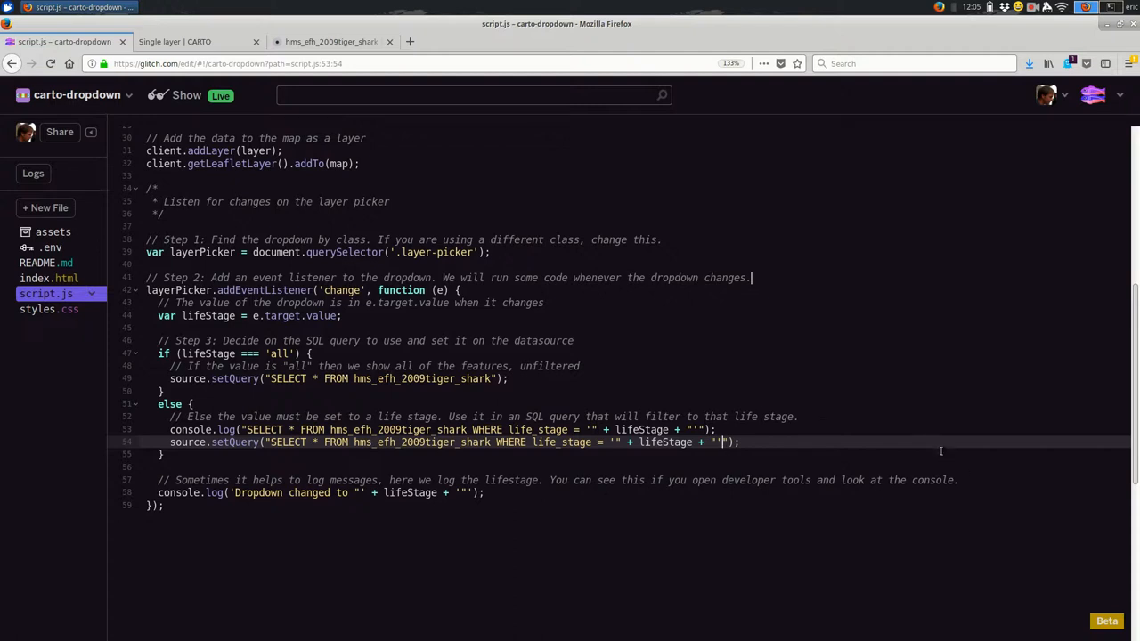
mouse_move(922, 427)
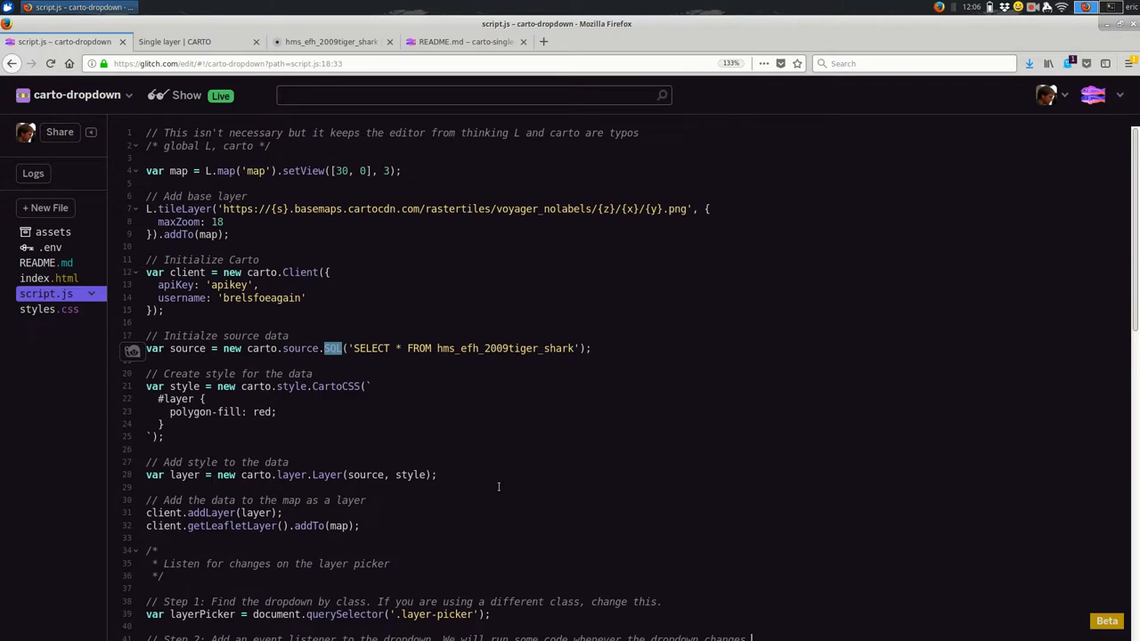
- Switch to the carto-single-layer project and open its script.js at the Dataset source line
scroll("down", 3)
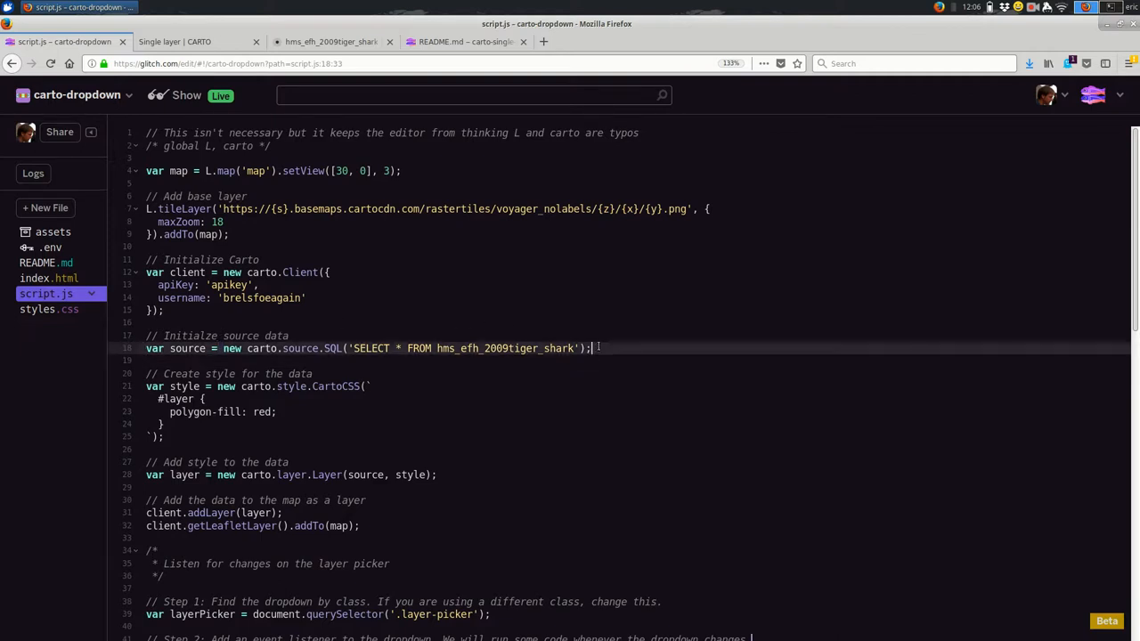
left_click(465, 41)
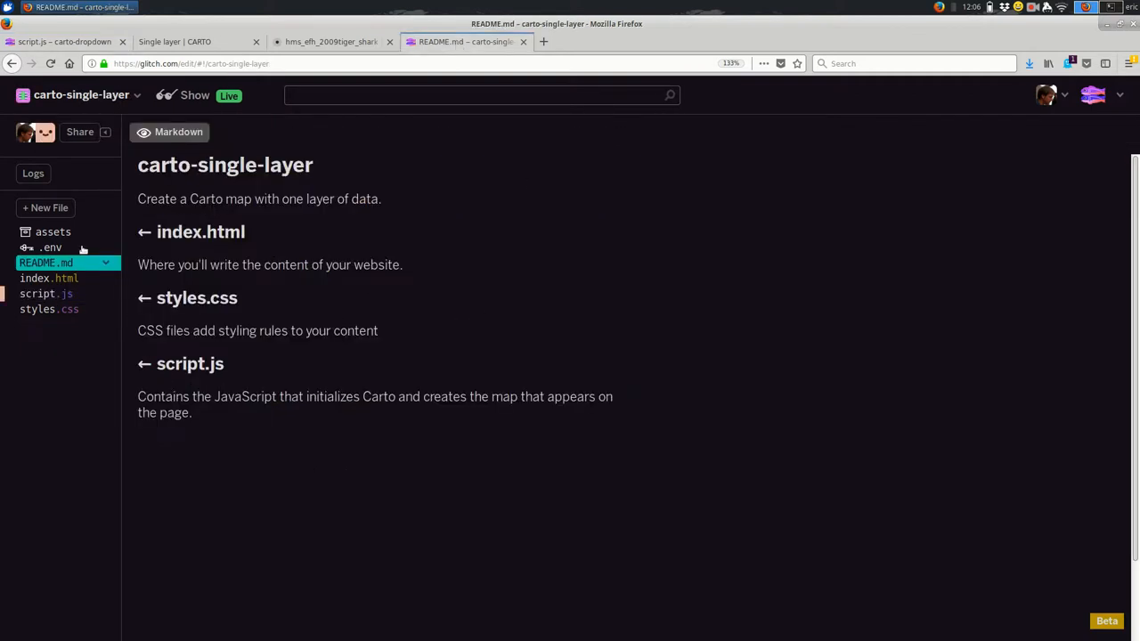
left_click(46, 292)
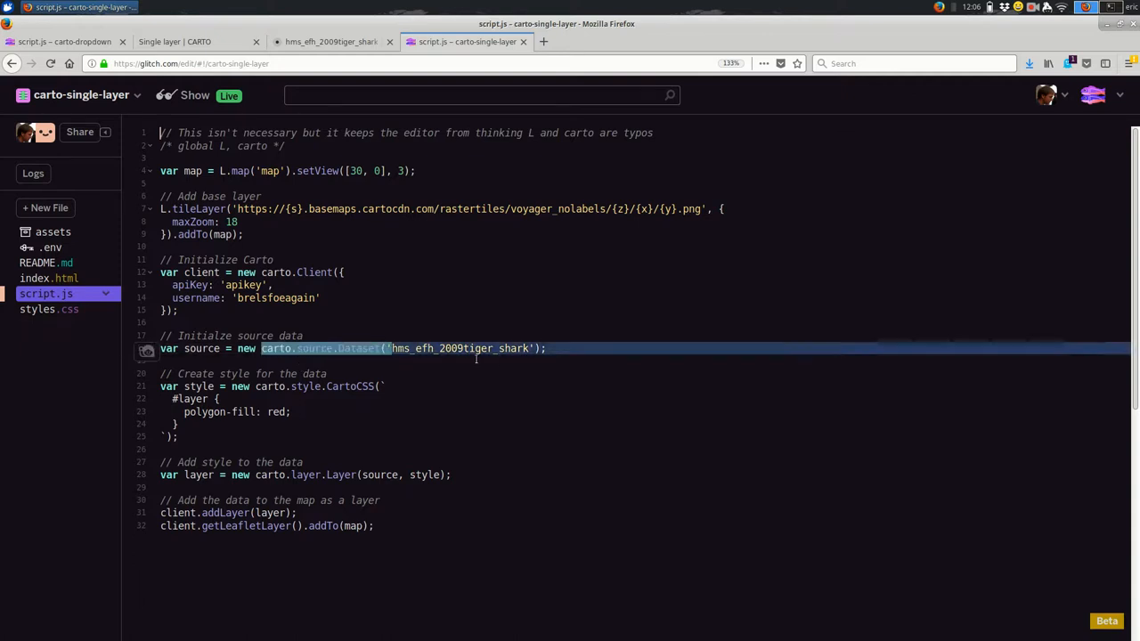
left_click(548, 347)
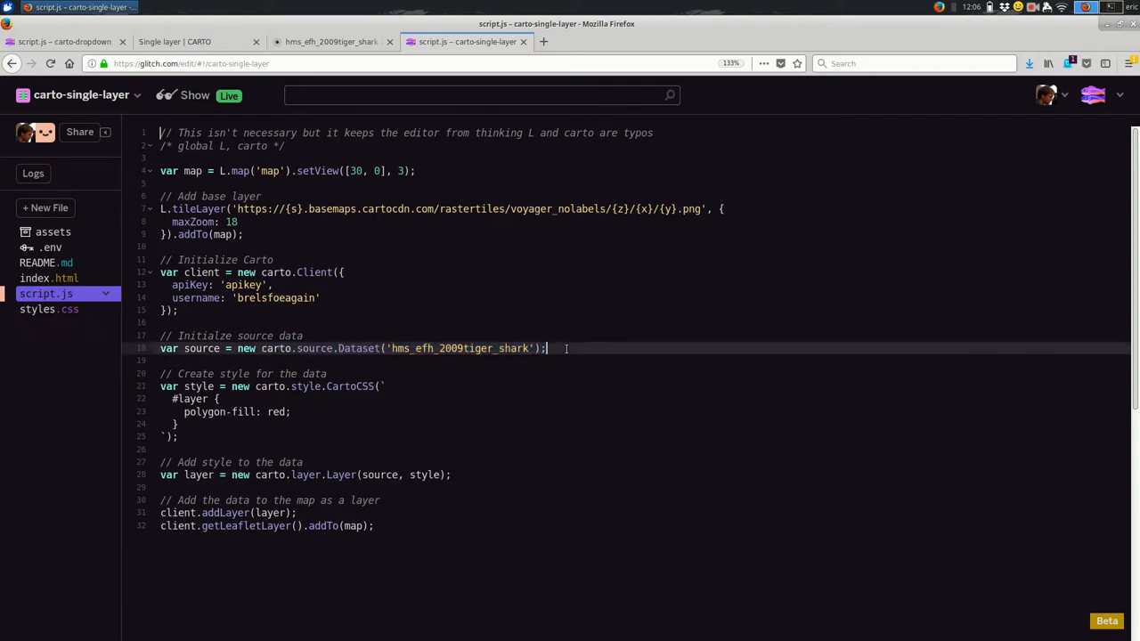
- Select the tiger shark table name and carto.source.Dataset in that source line
double_click(452, 347)
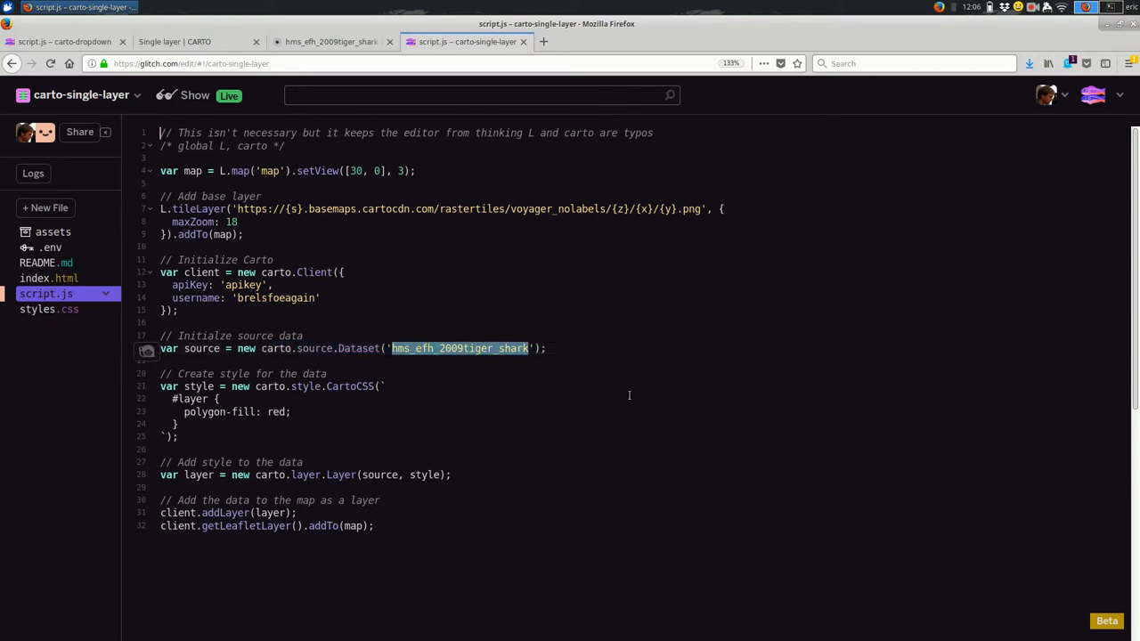
left_click(267, 347)
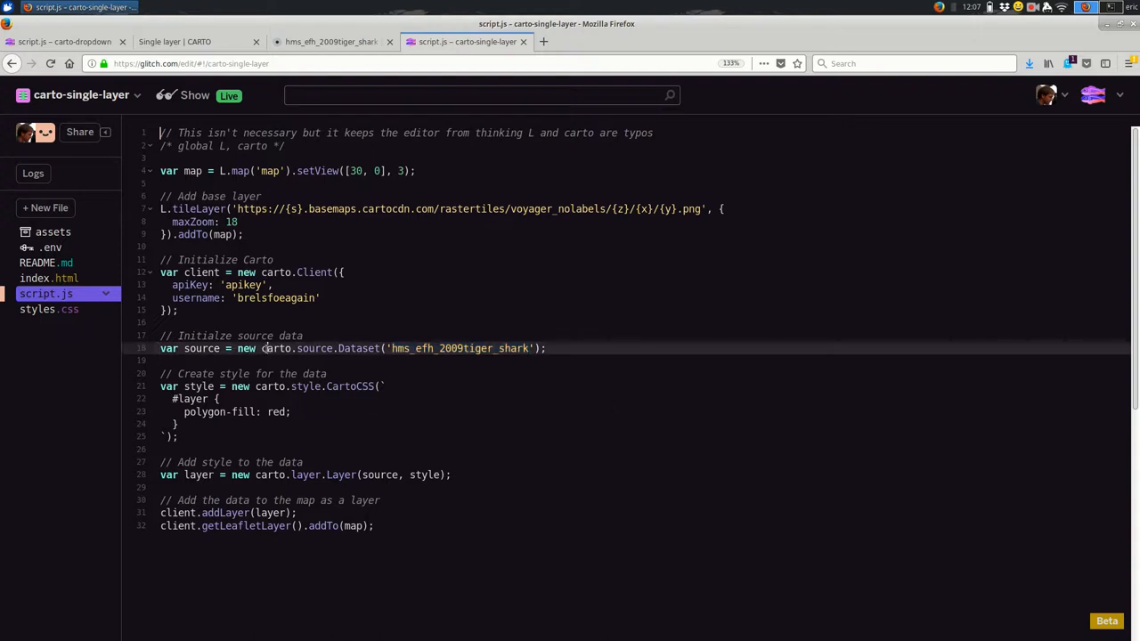
left_click_drag(264, 348, 374, 347)
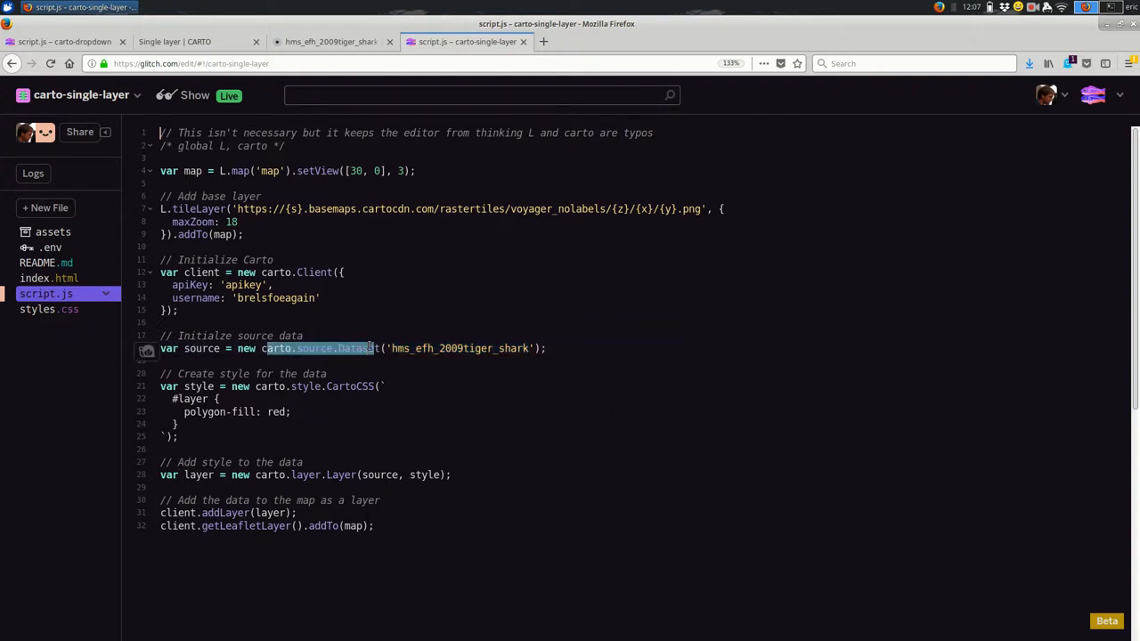
left_click(374, 347)
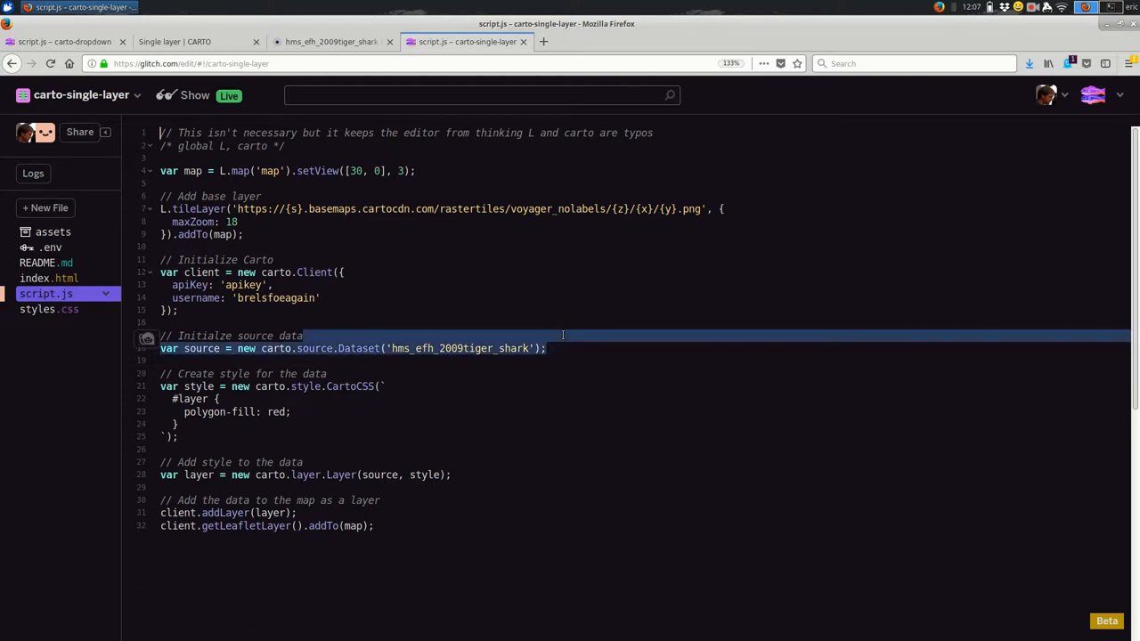
- In carto-dropdown's script.js, paste the Dataset('hms_efh_2009tiger_shark') source line, compare with the SQL source, and remove it
left_click(64, 41)
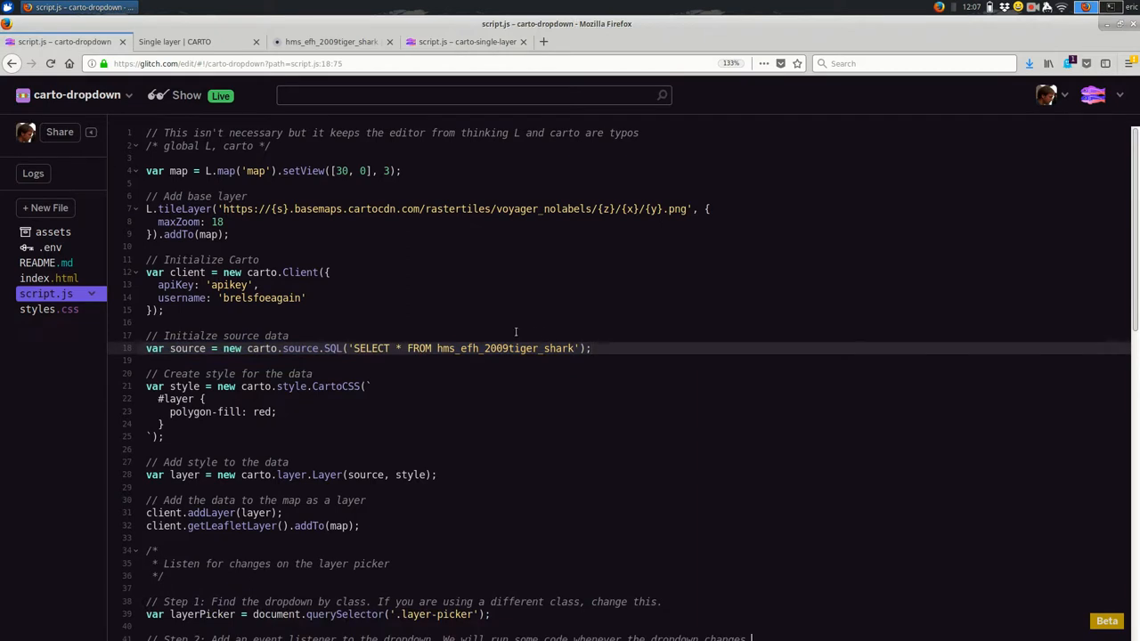
type("var source = new carto.source.Dataset('hms_efh_2009tiger_shark');")
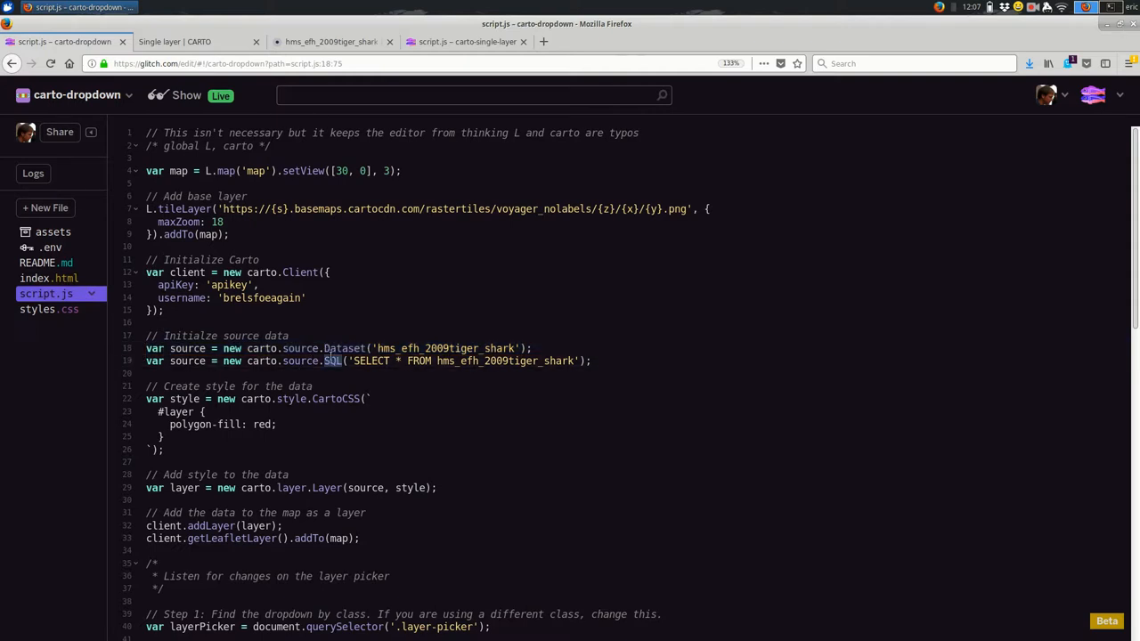
double_click(329, 359)
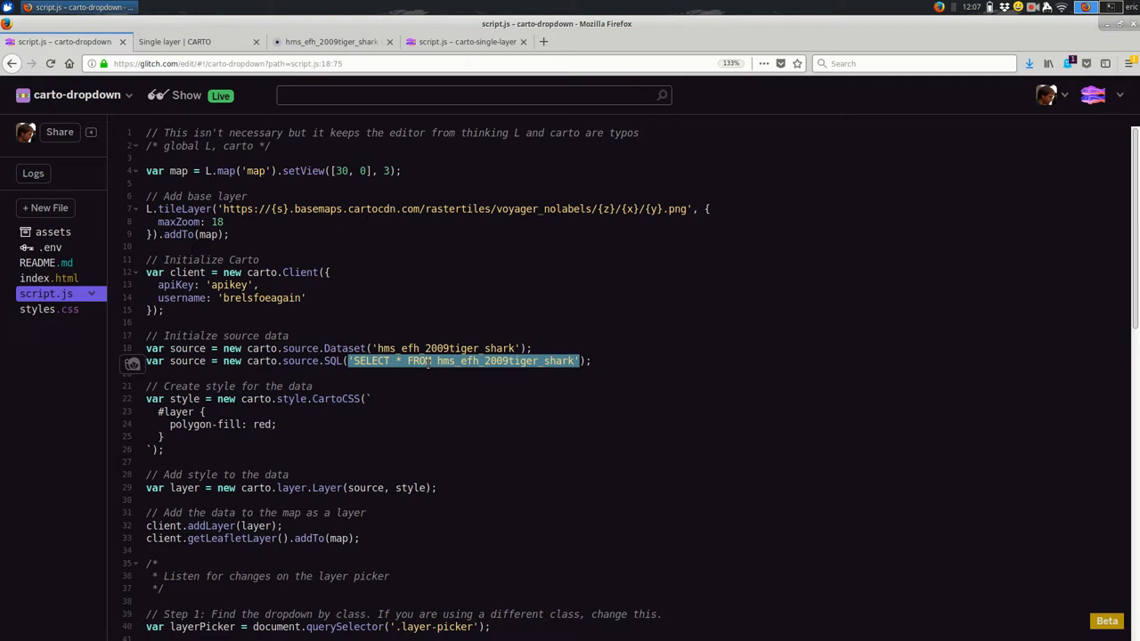
mouse_move(668, 441)
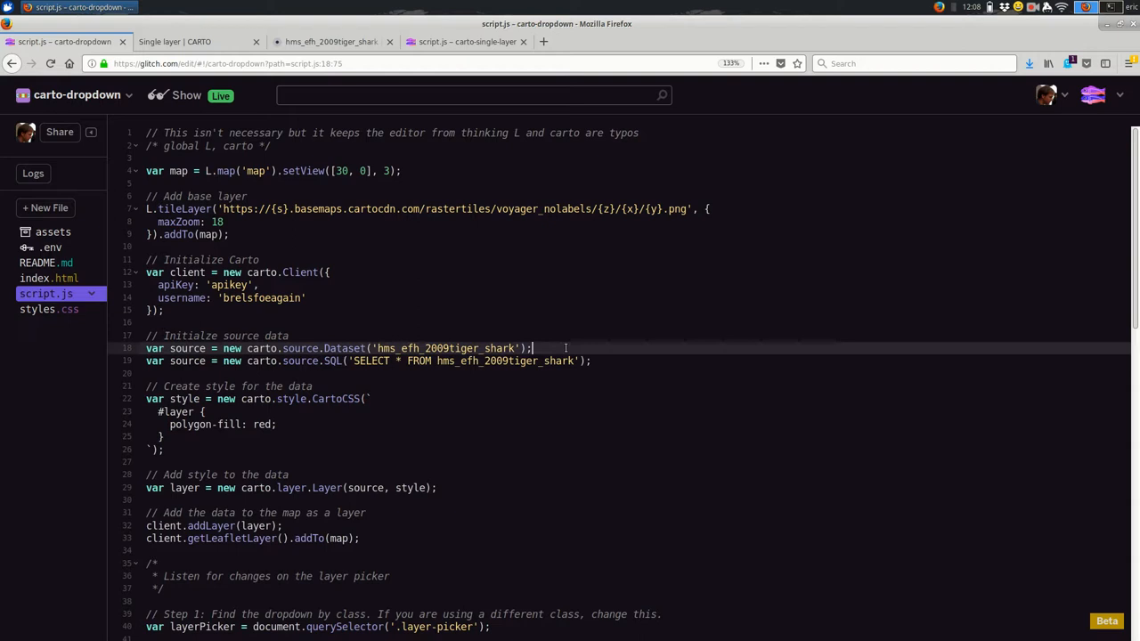
scroll("down", 3)
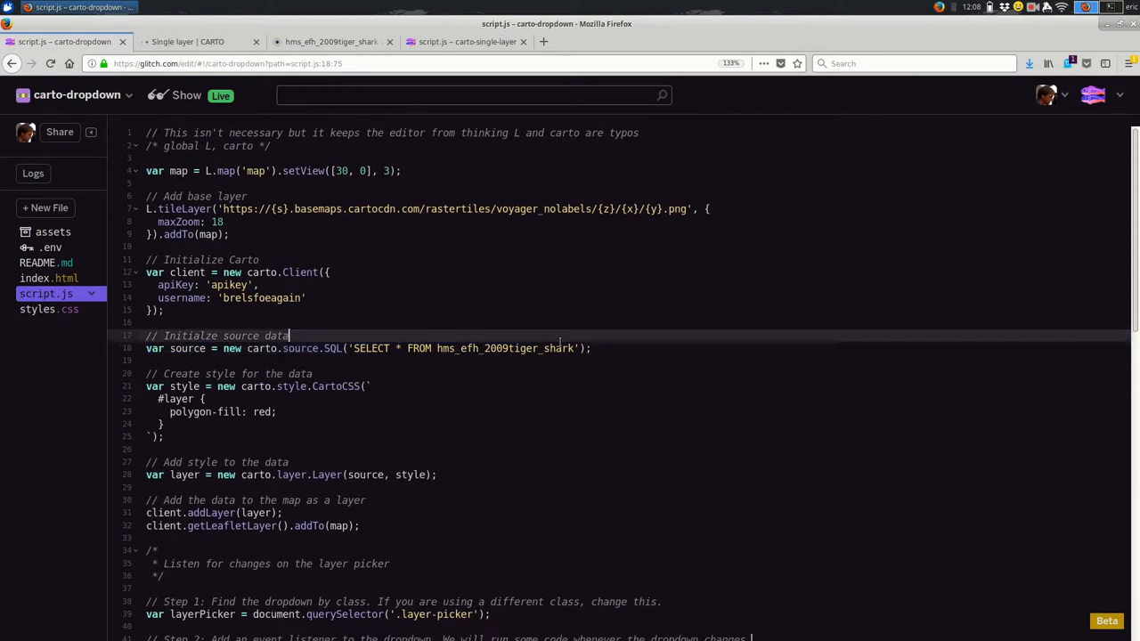
scroll("down", 3)
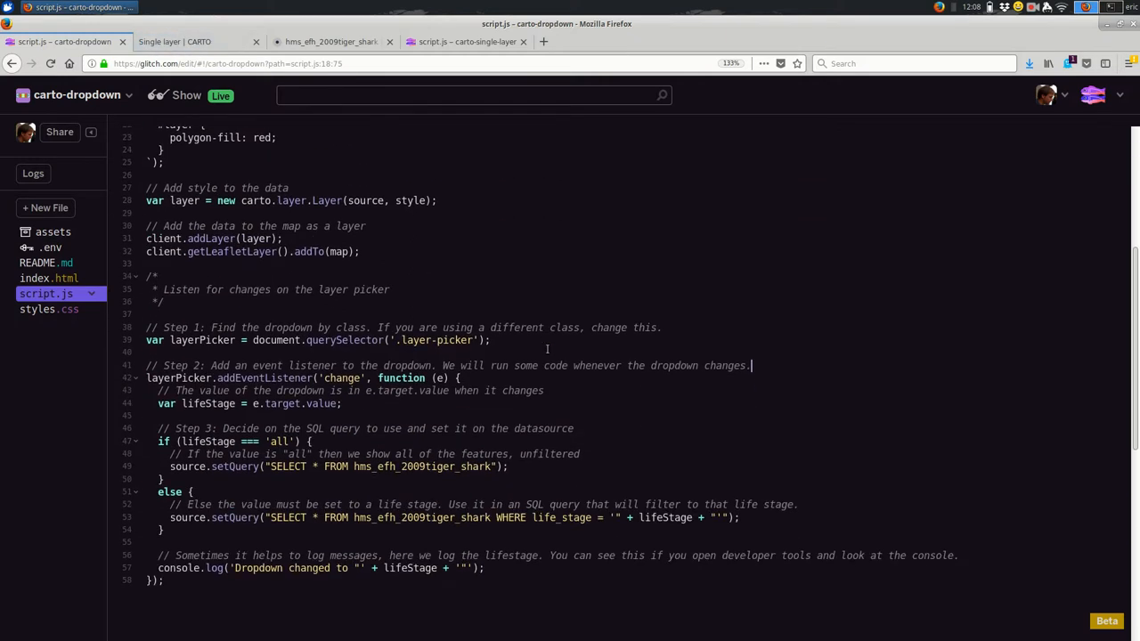
- On the live shark map, filter to Adult, Juvenile and Neonate, each logged in the console
left_click(174, 41)
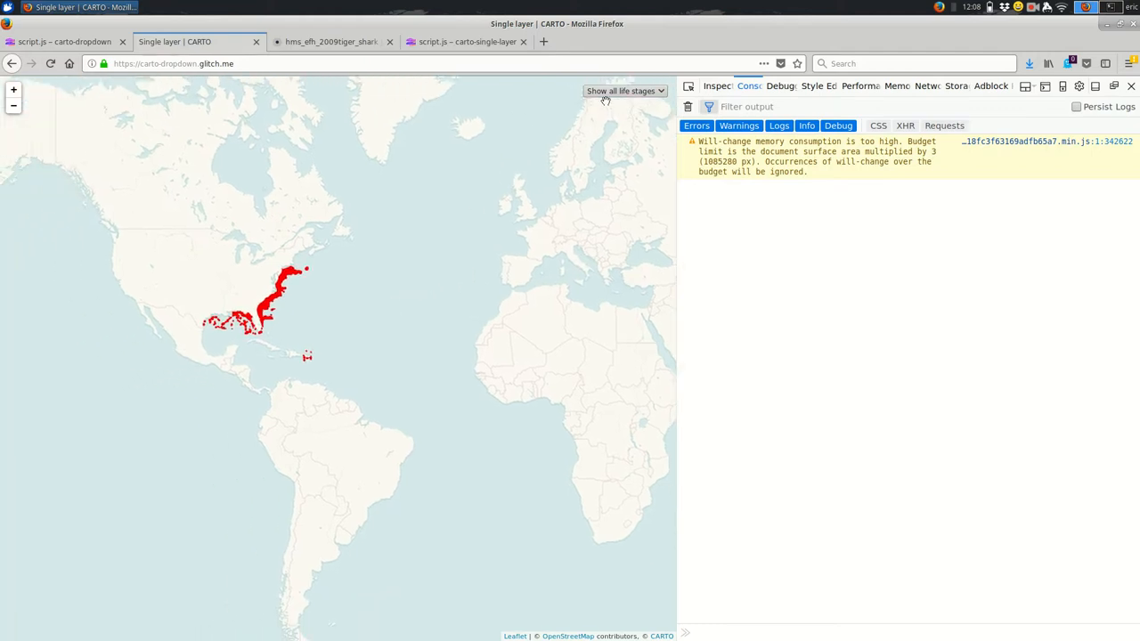
mouse_move(609, 96)
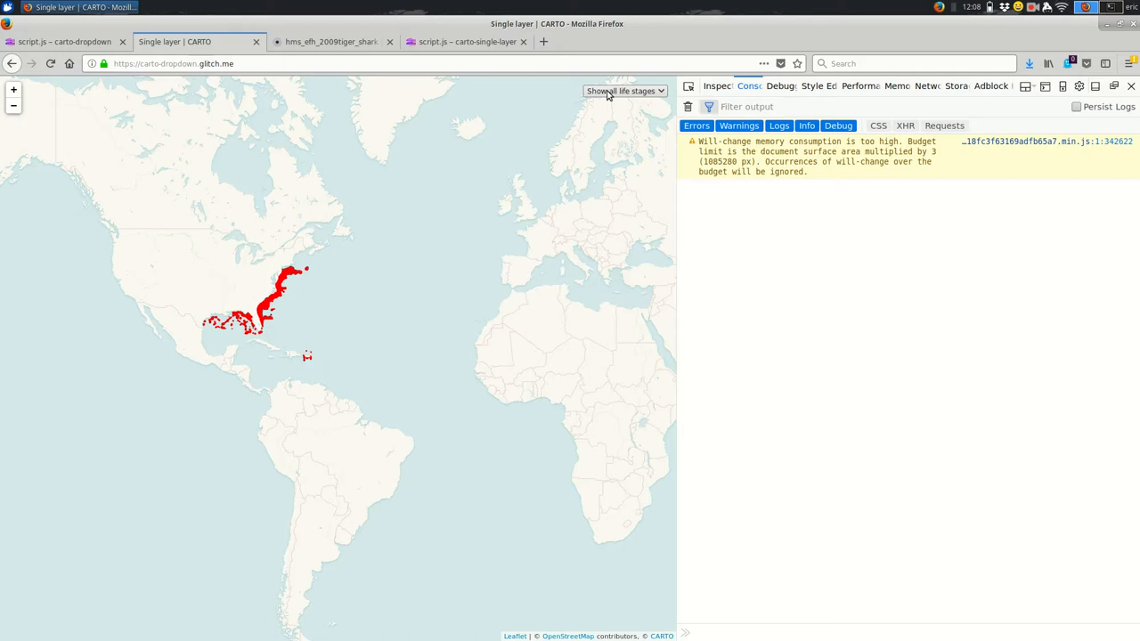
left_click(624, 91)
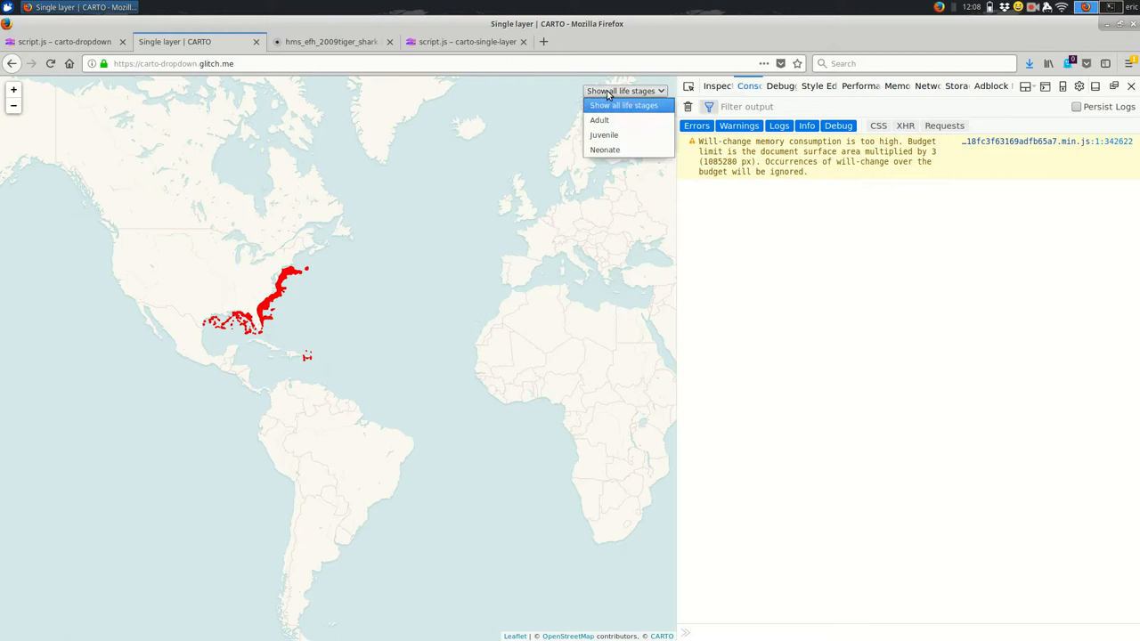
mouse_move(598, 120)
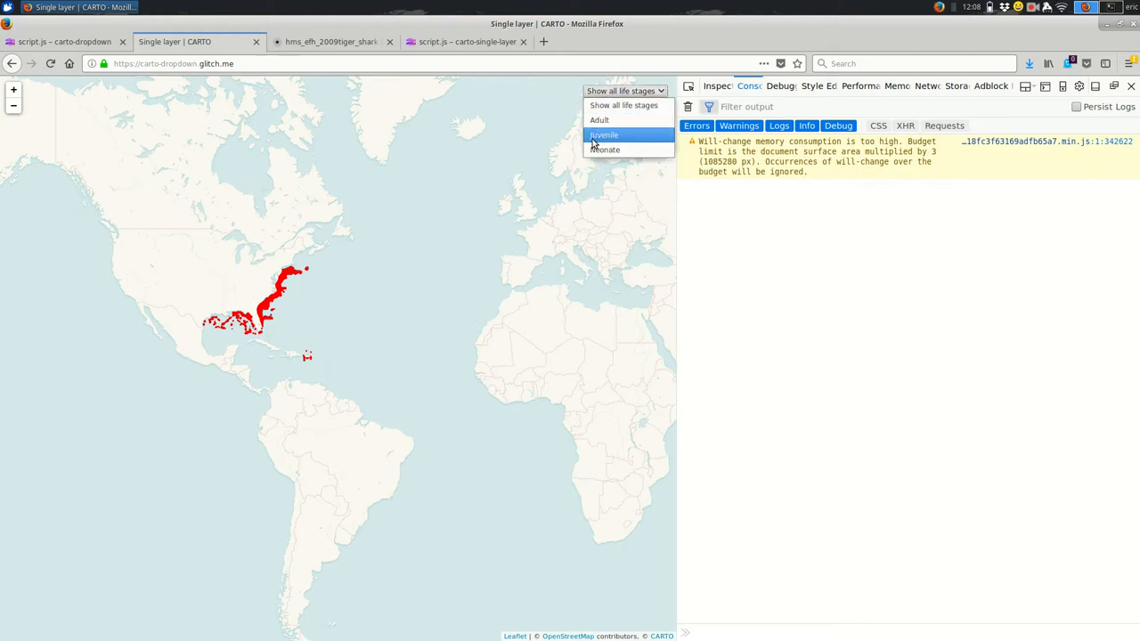
mouse_move(603, 121)
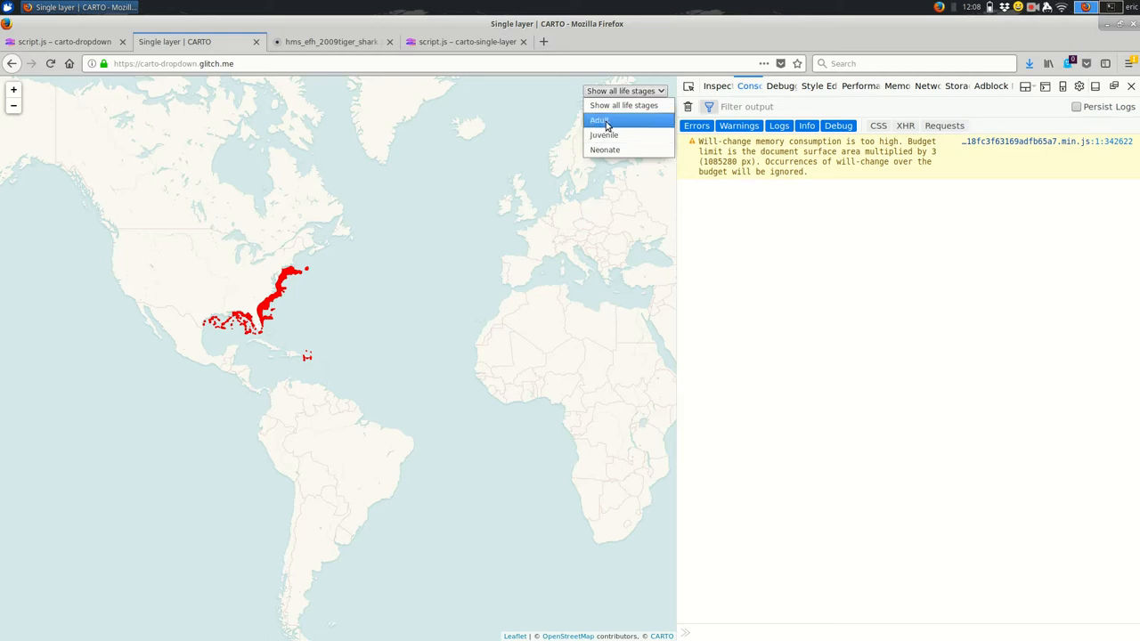
left_click(598, 121)
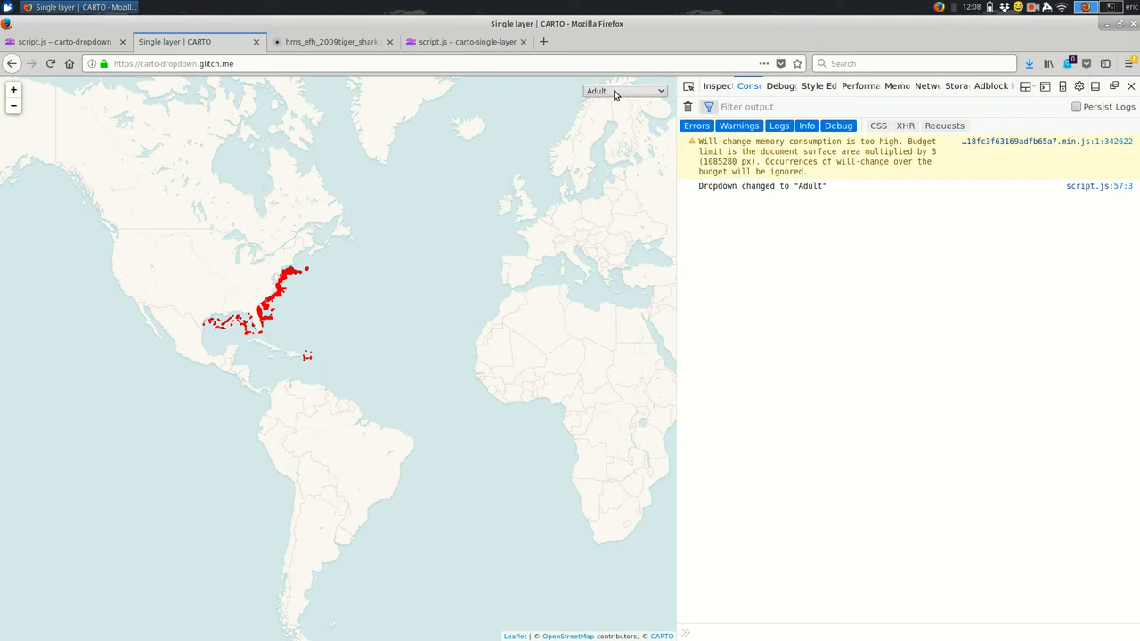
left_click(623, 91)
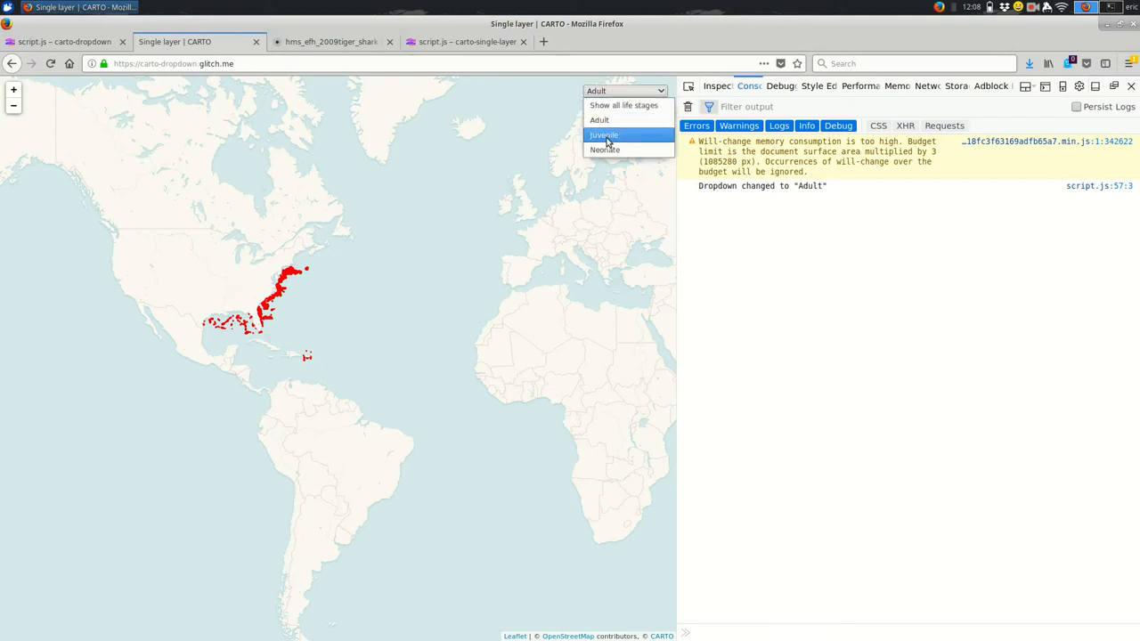
left_click(605, 136)
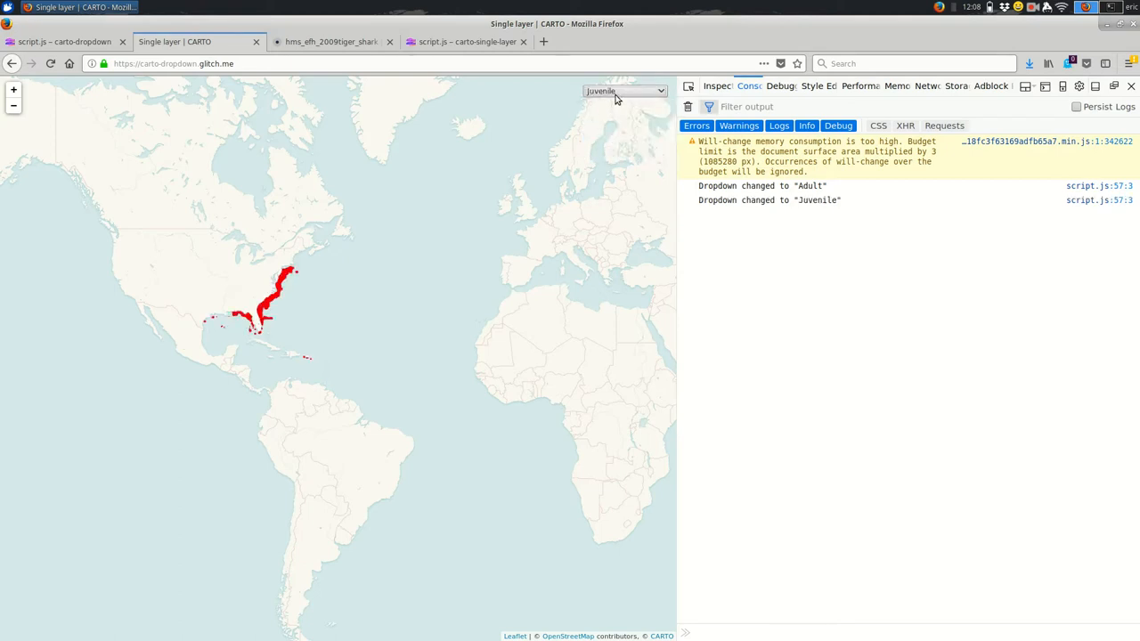
left_click(623, 91)
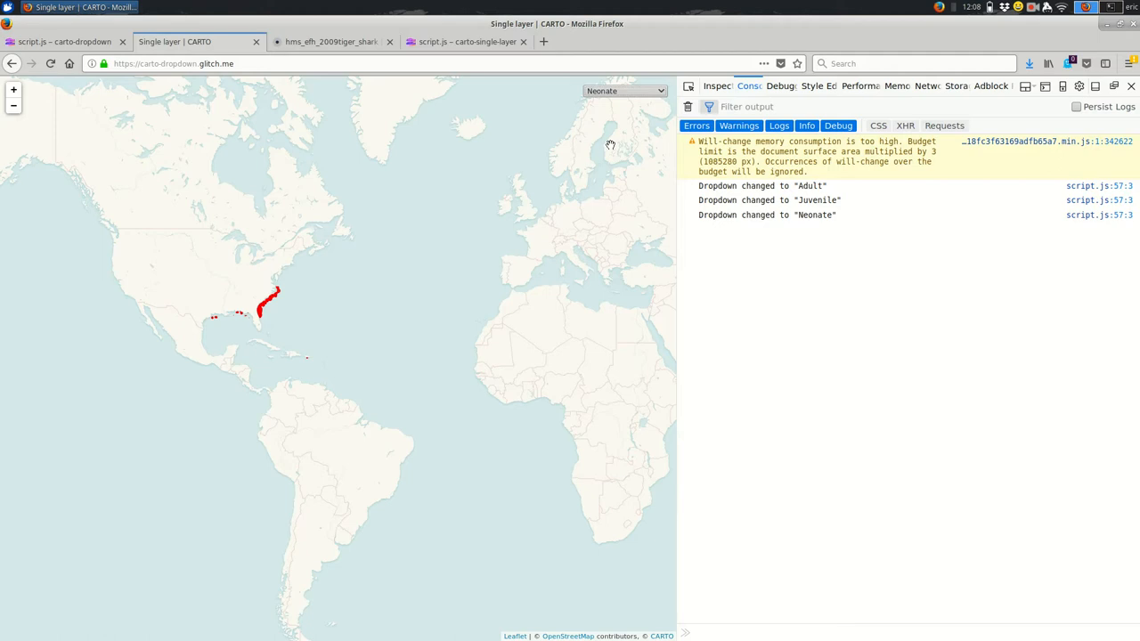
- Filter back to Adult, then show all life stages, and return to the Glitch script
left_click(623, 89)
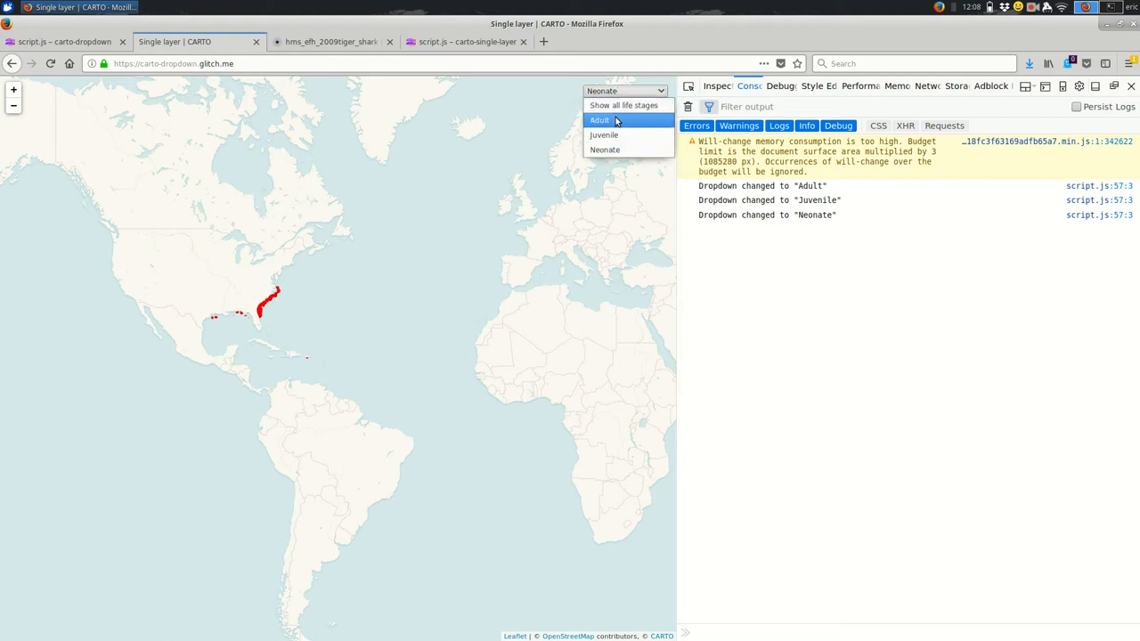
left_click(599, 119)
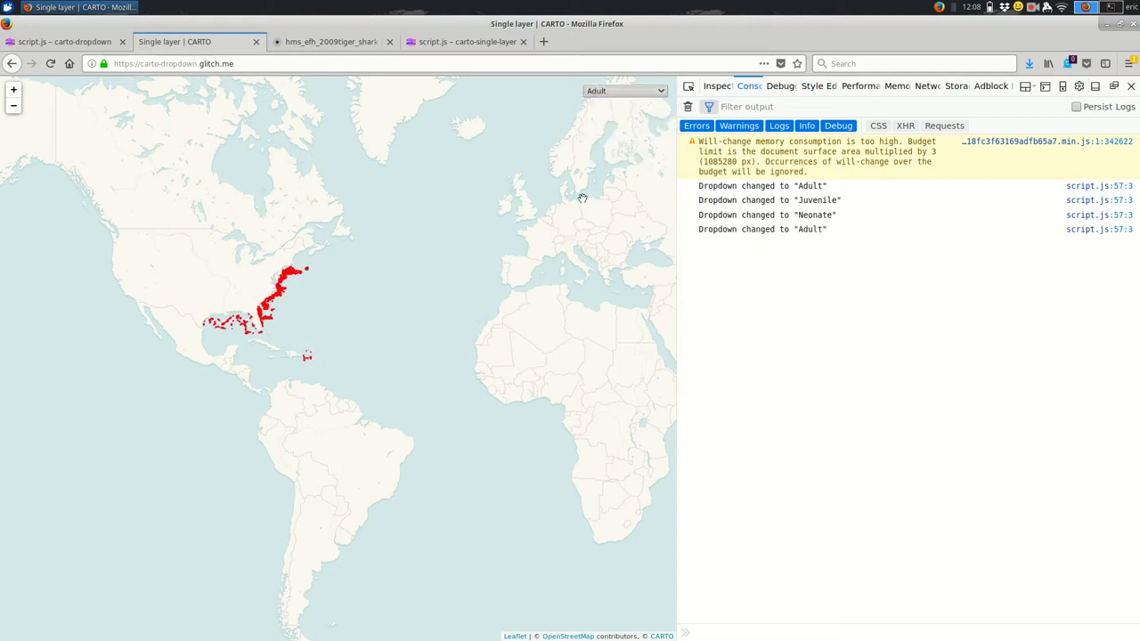
left_click(625, 89)
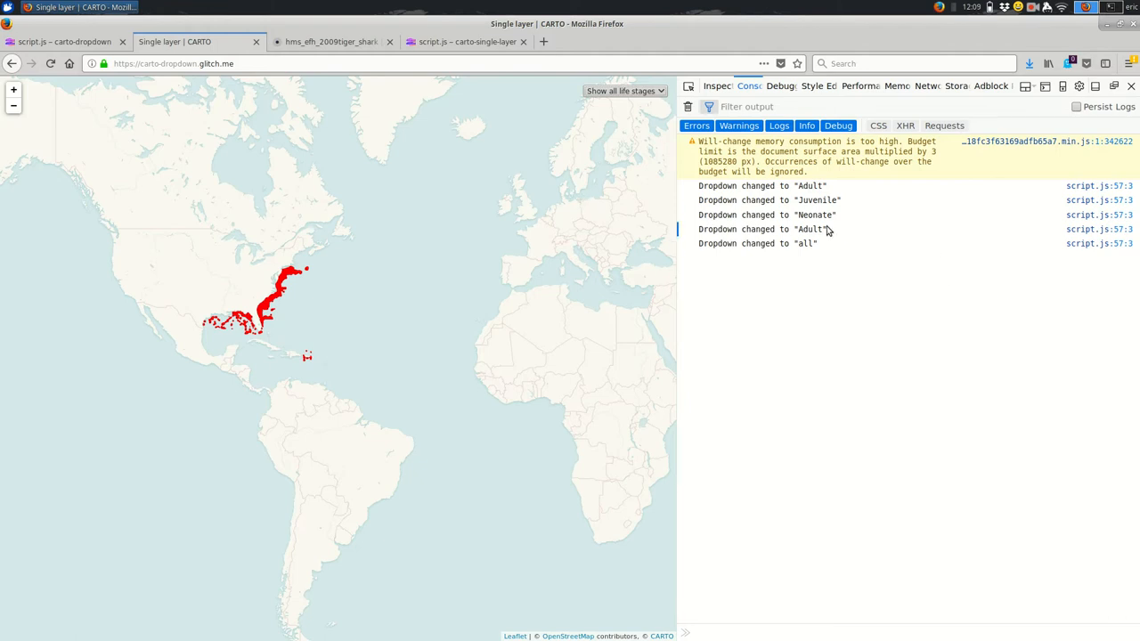
mouse_move(821, 244)
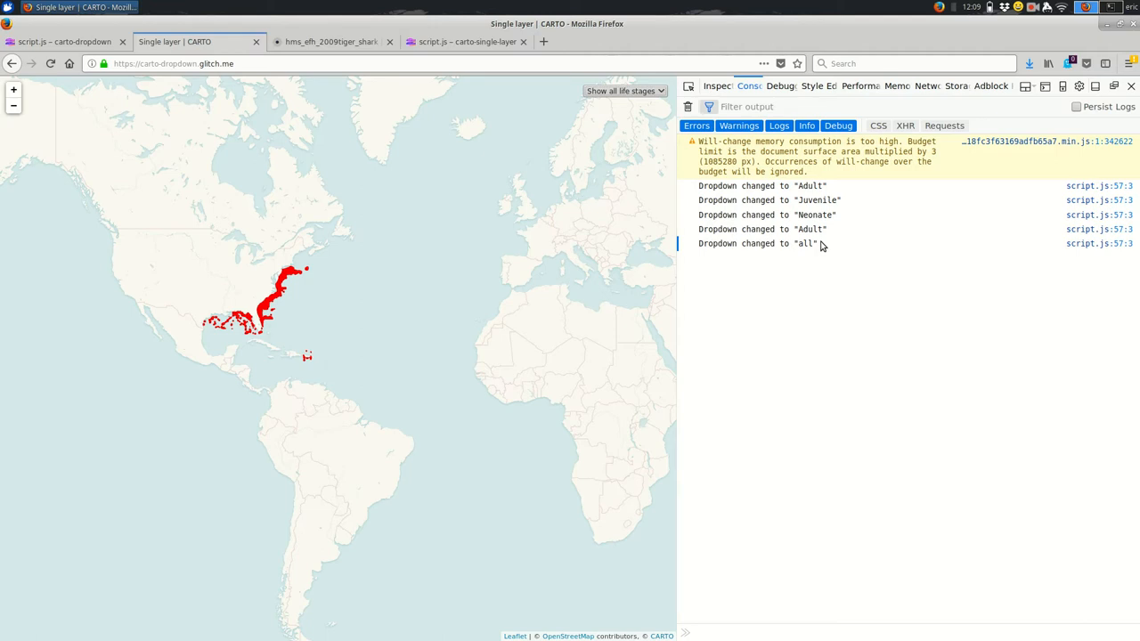
mouse_move(745, 269)
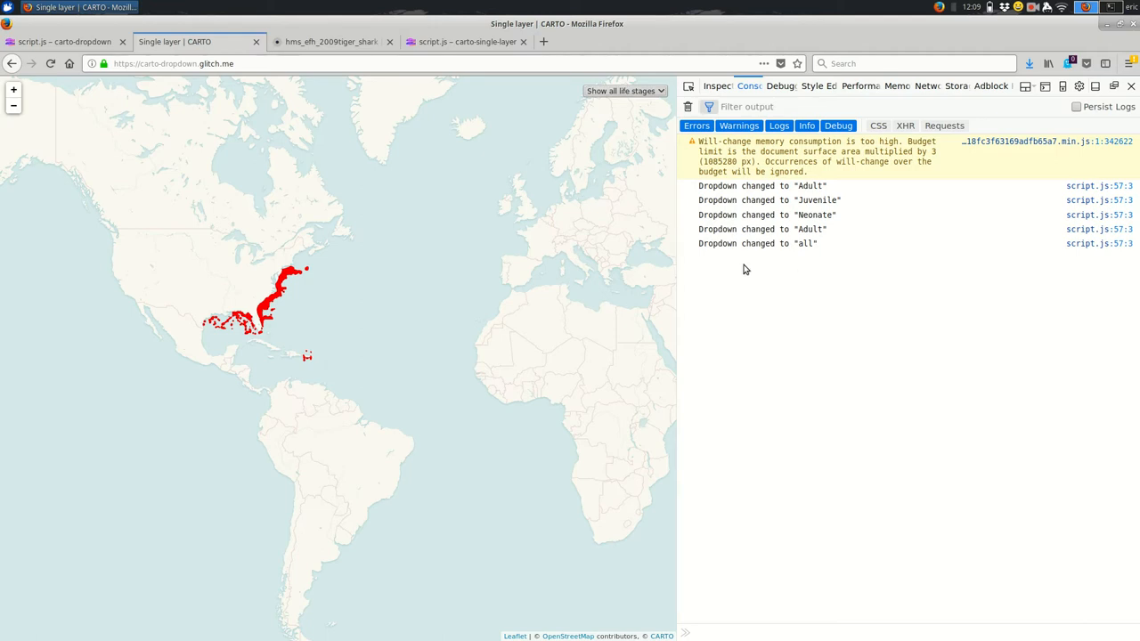
mouse_move(805, 281)
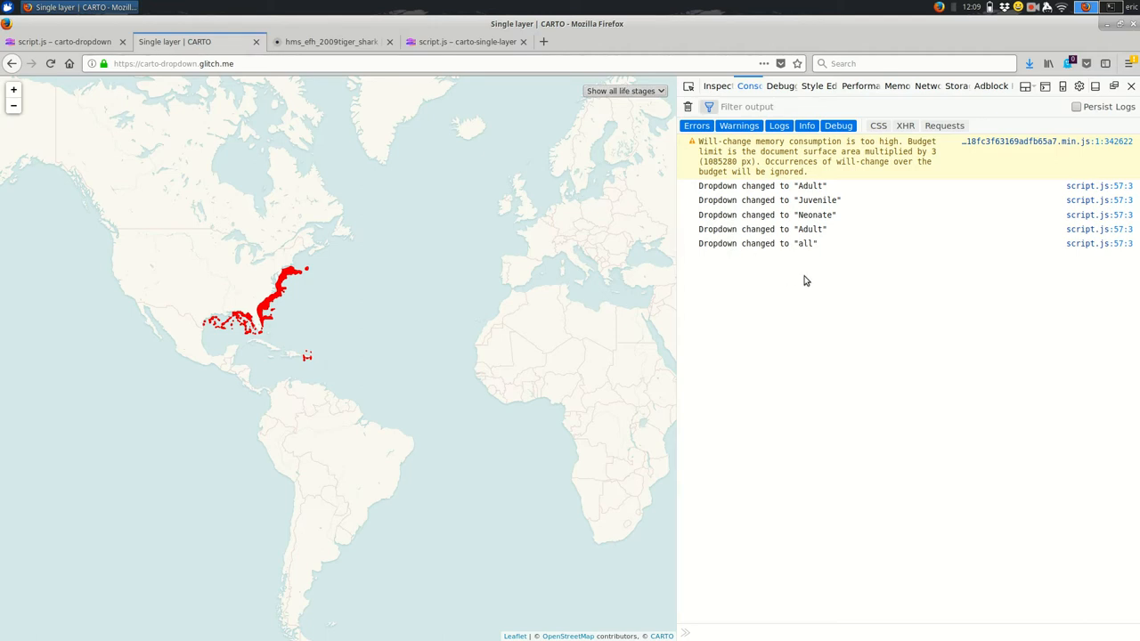
mouse_move(687, 349)
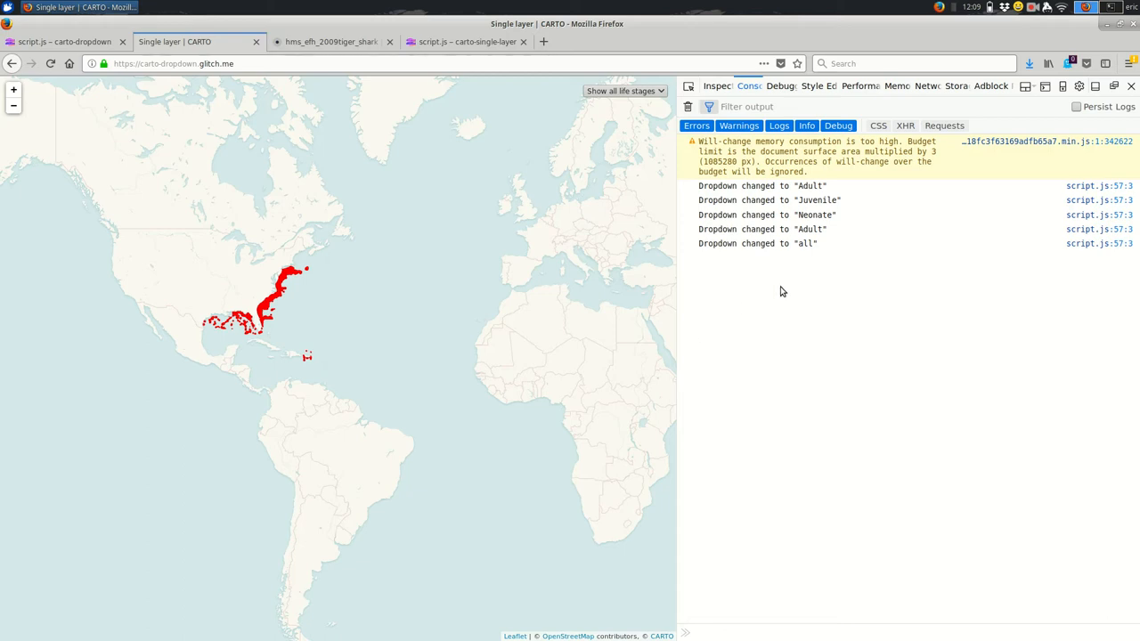
mouse_move(761, 264)
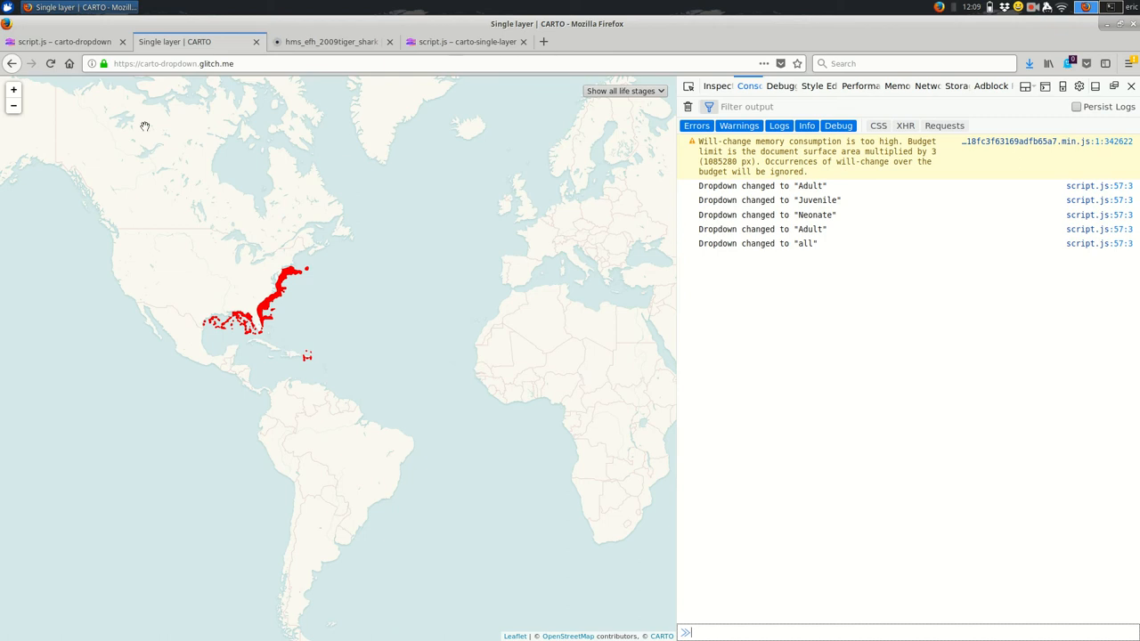
left_click(64, 41)
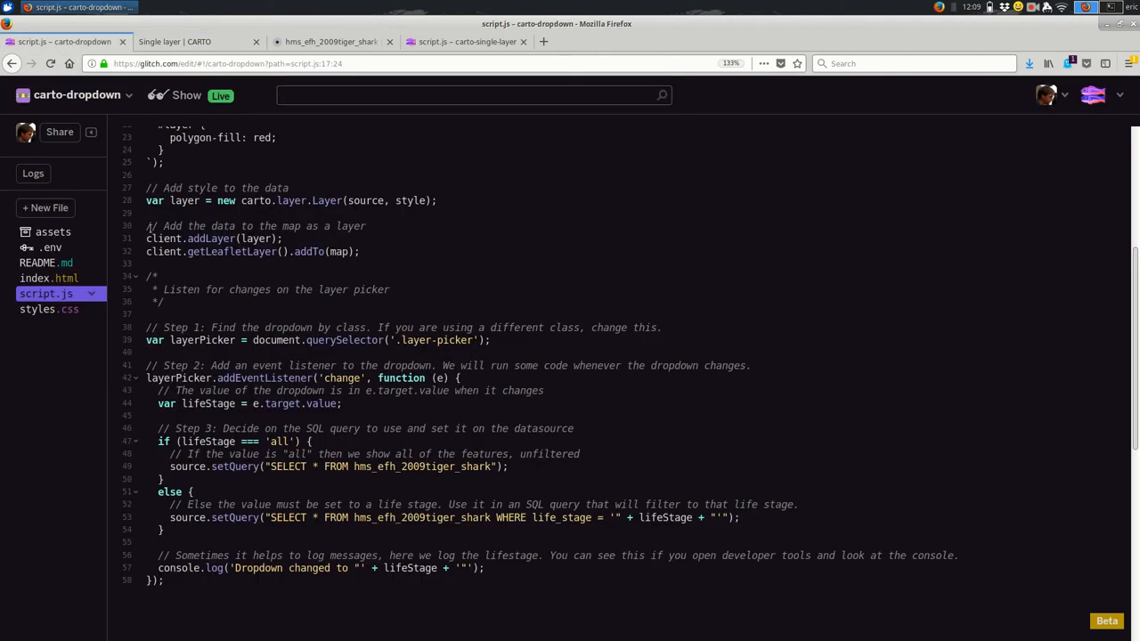